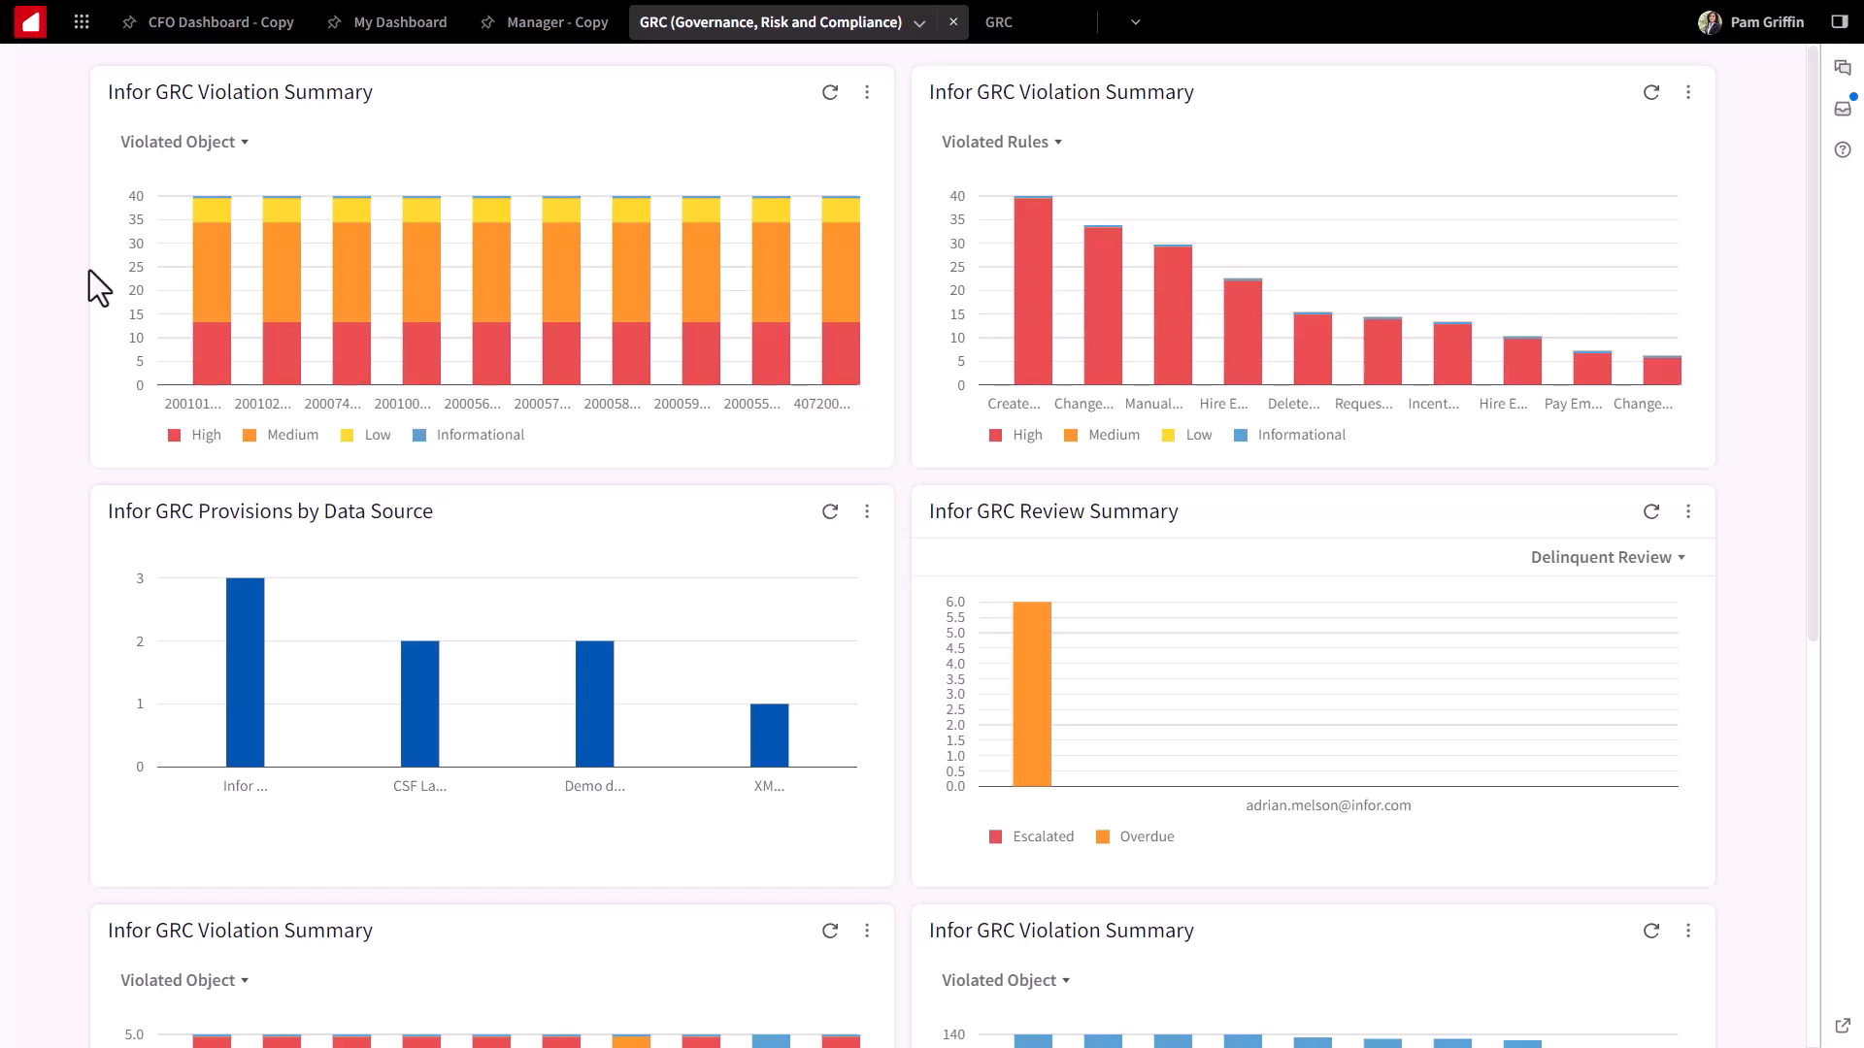
pyautogui.moveTo(280, 286)
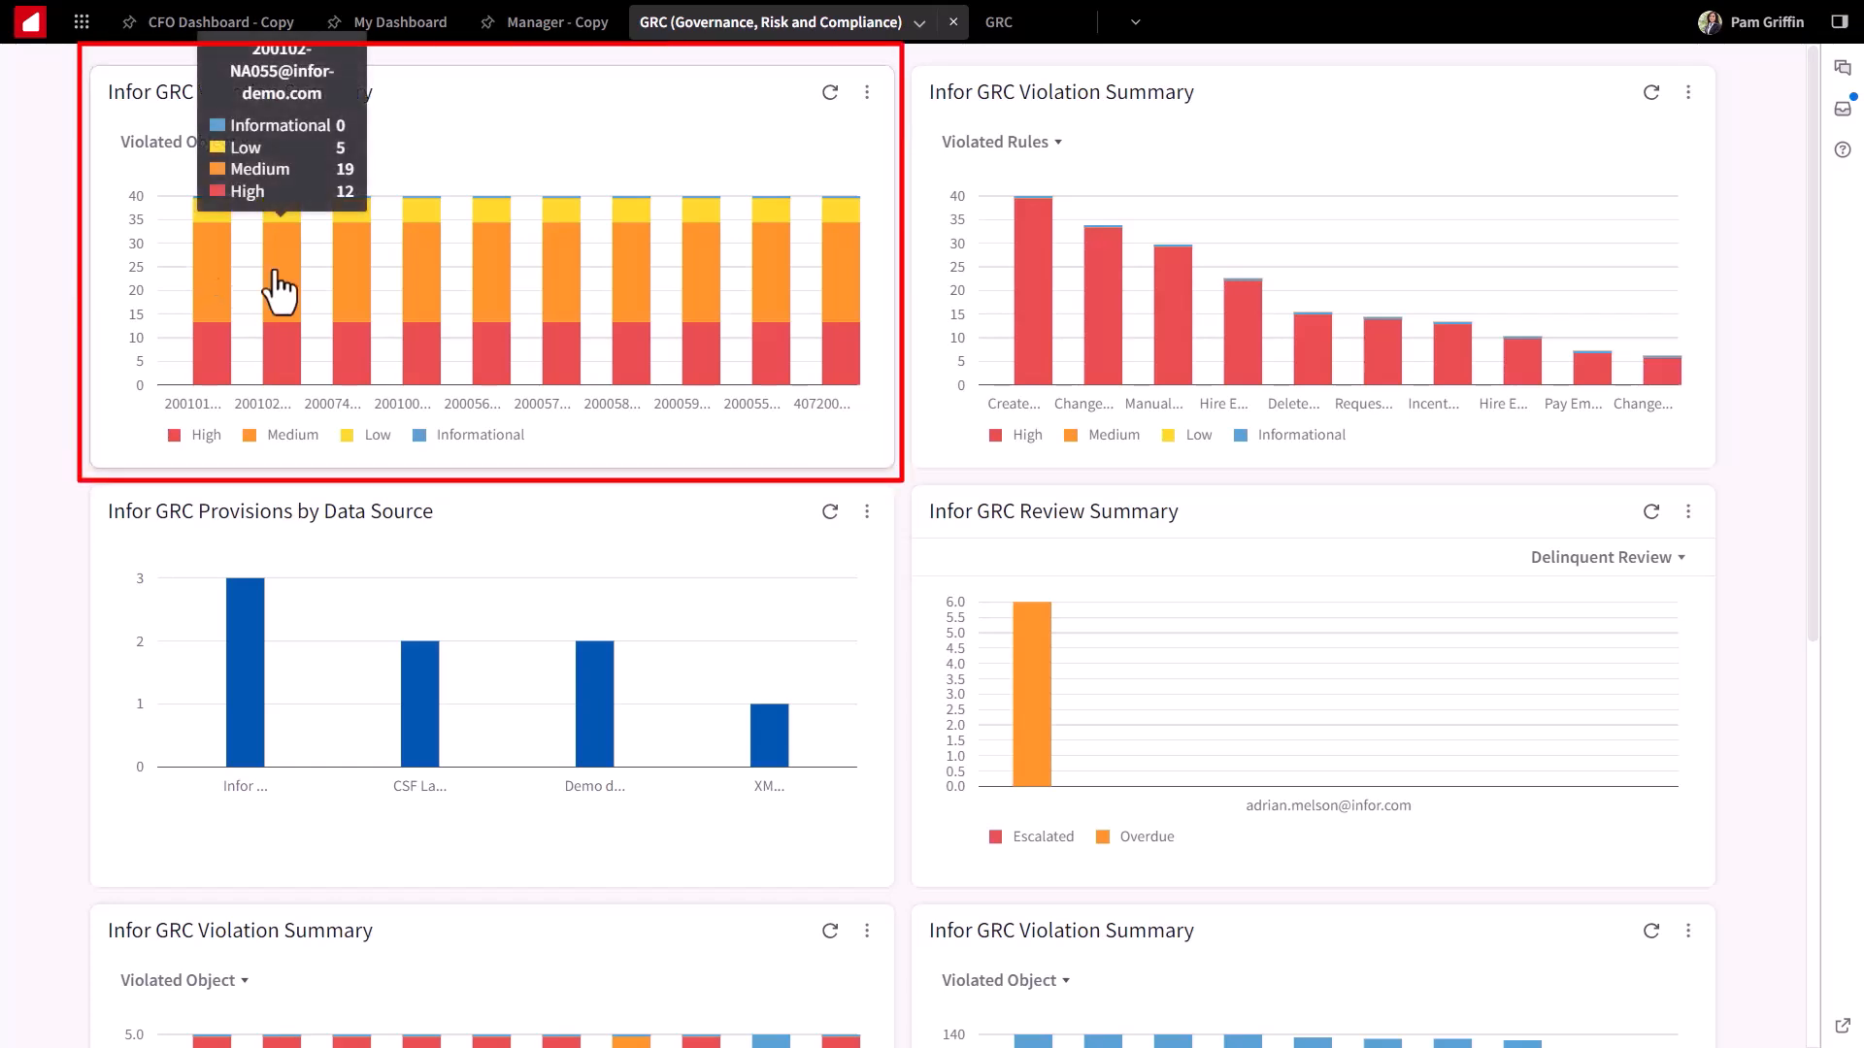
pyautogui.moveTo(357, 303)
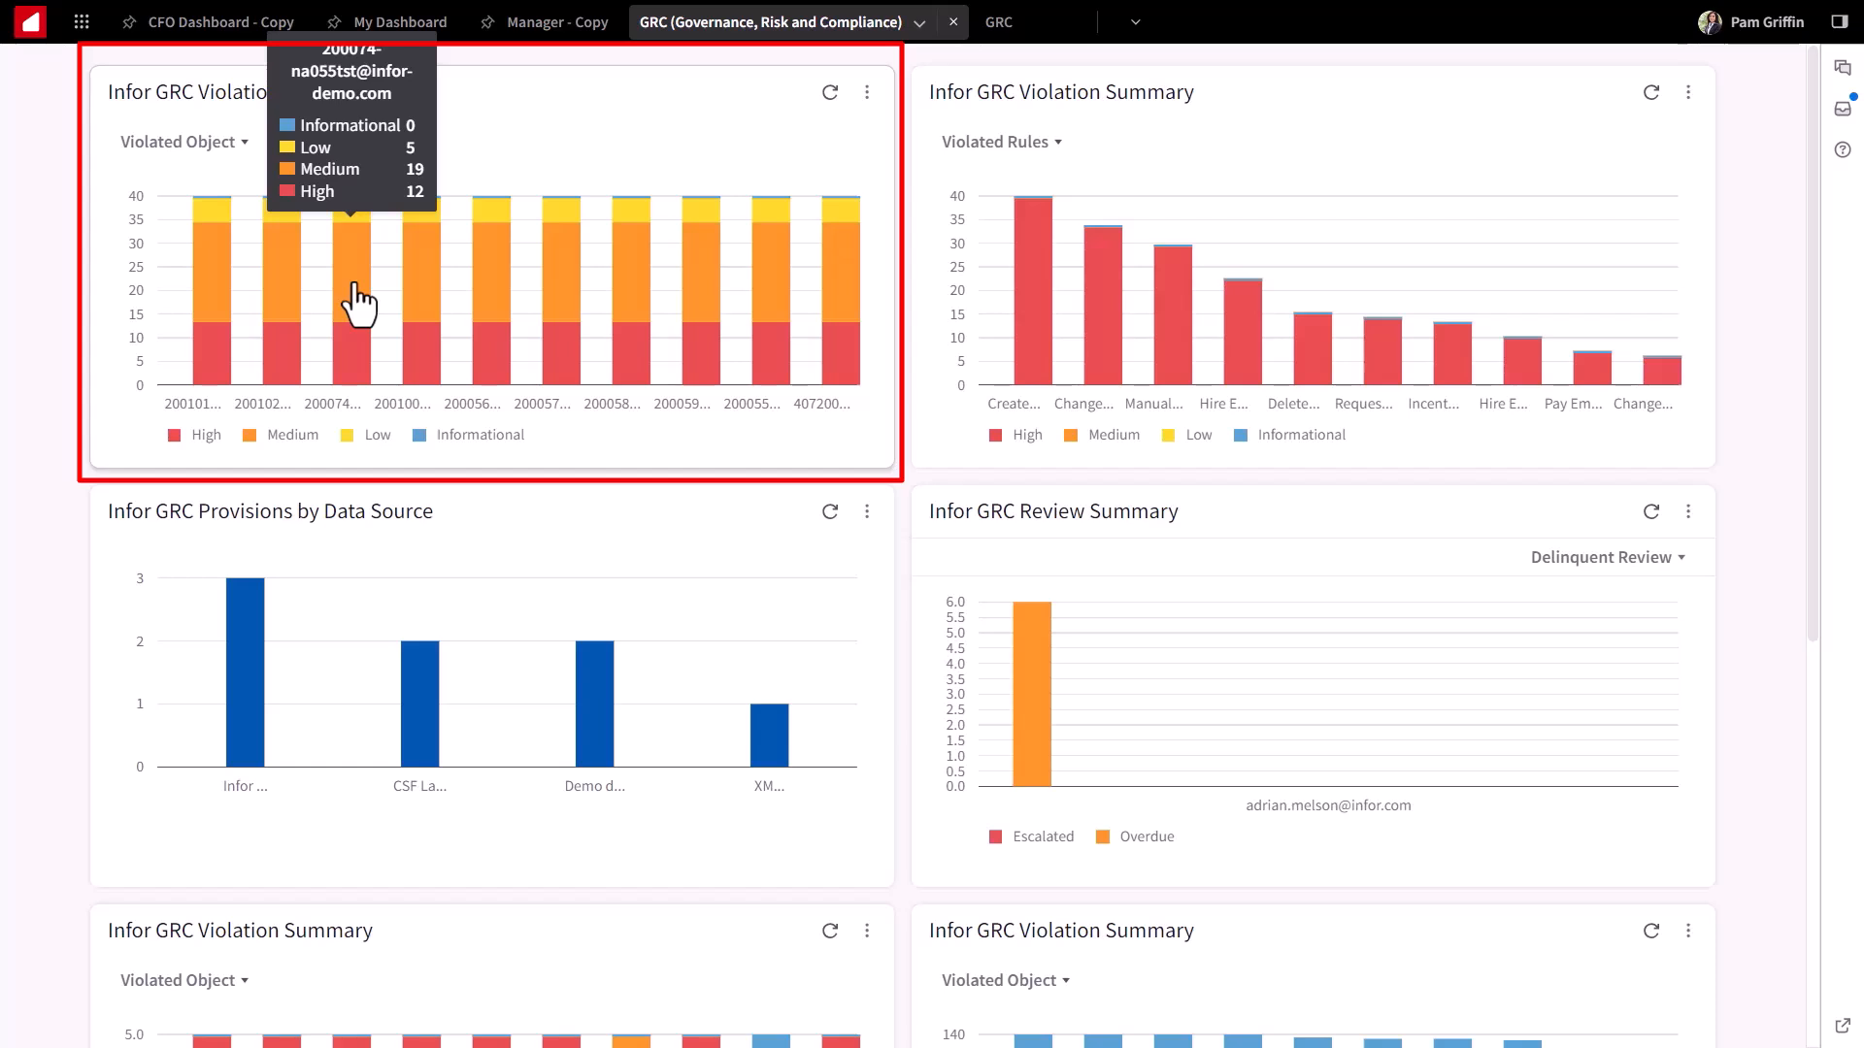
pyautogui.moveTo(425, 326)
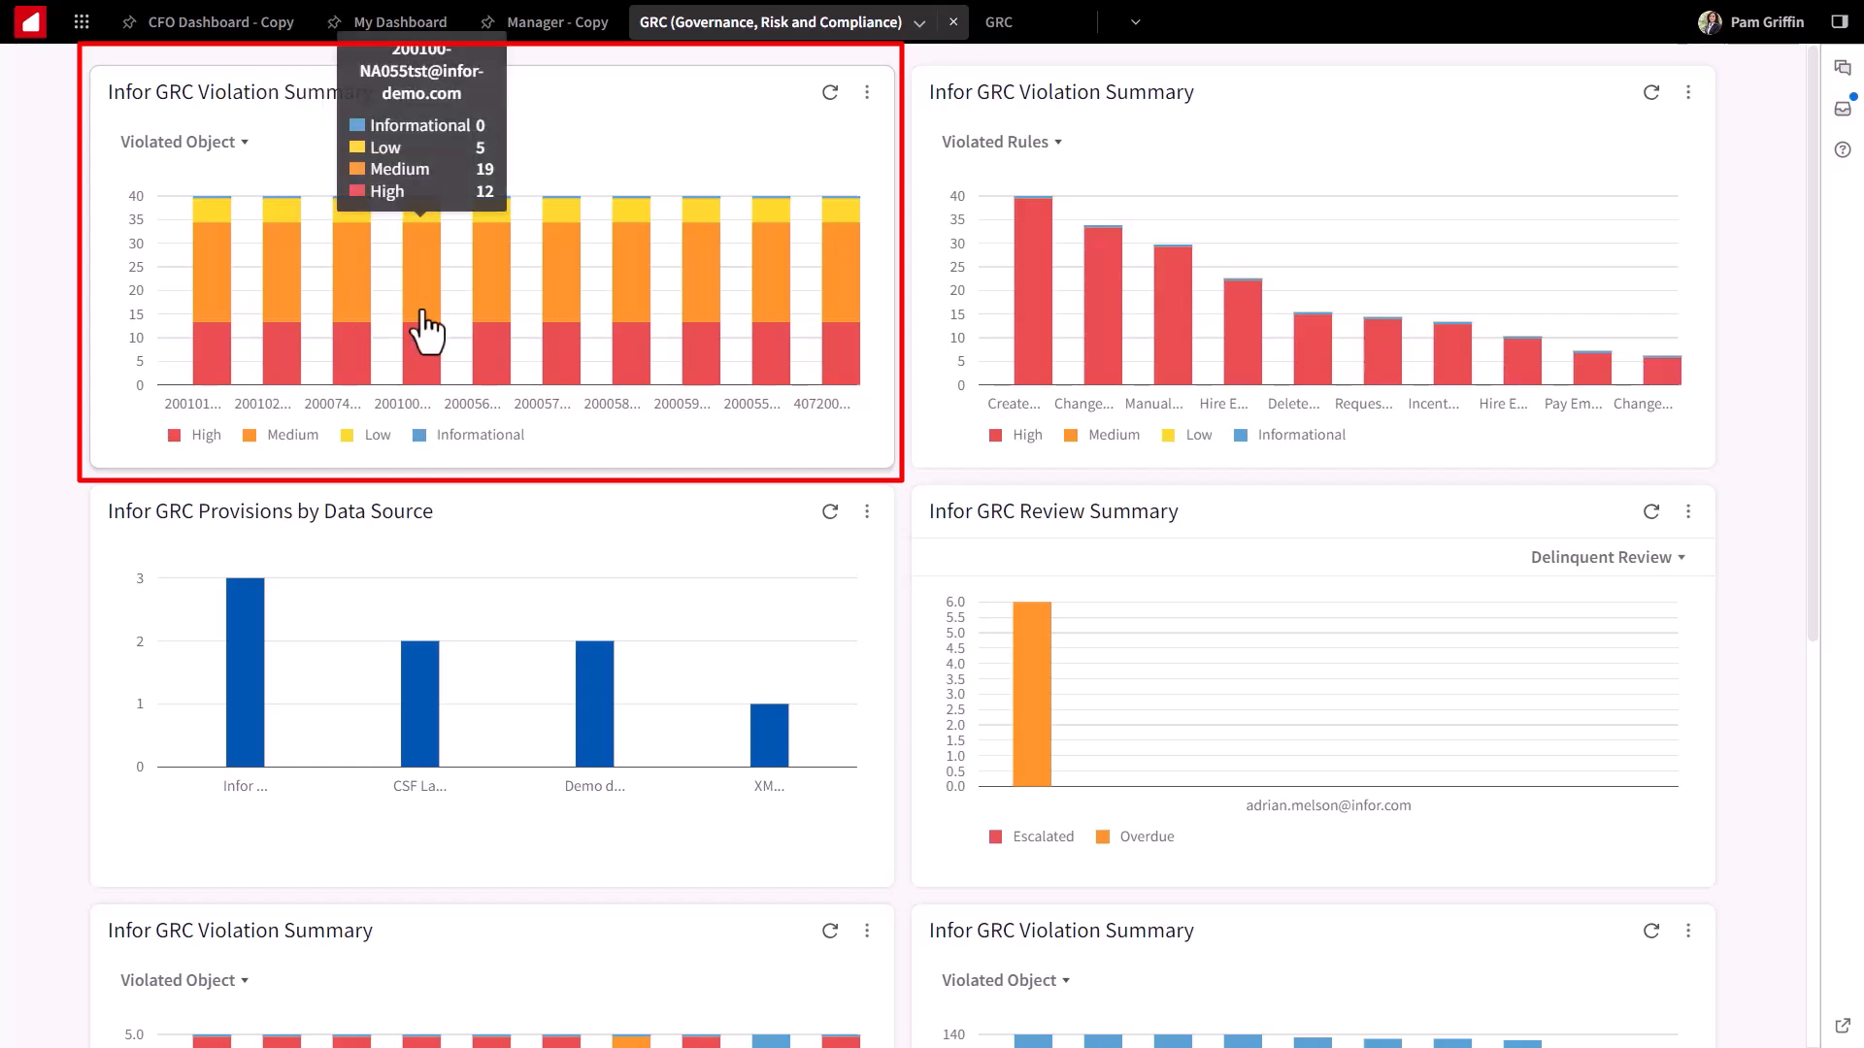
pyautogui.moveTo(491, 363)
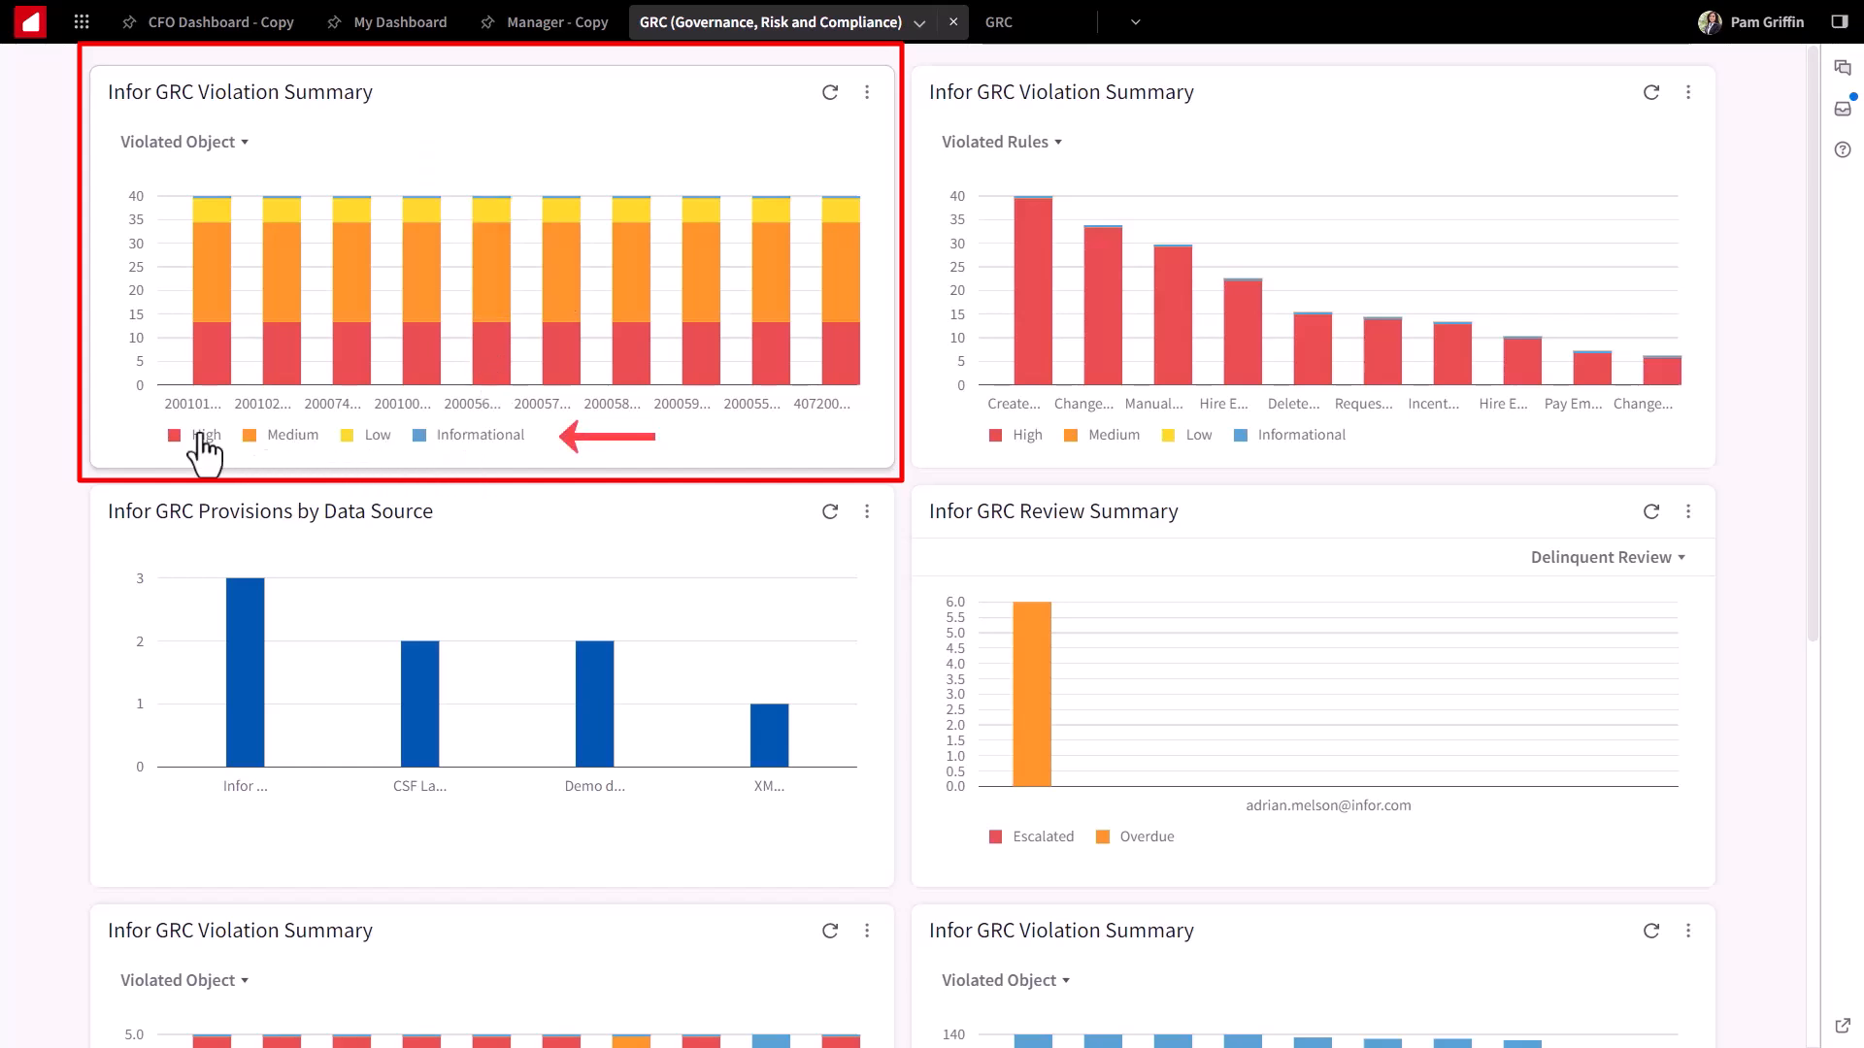
pyautogui.moveTo(273, 453)
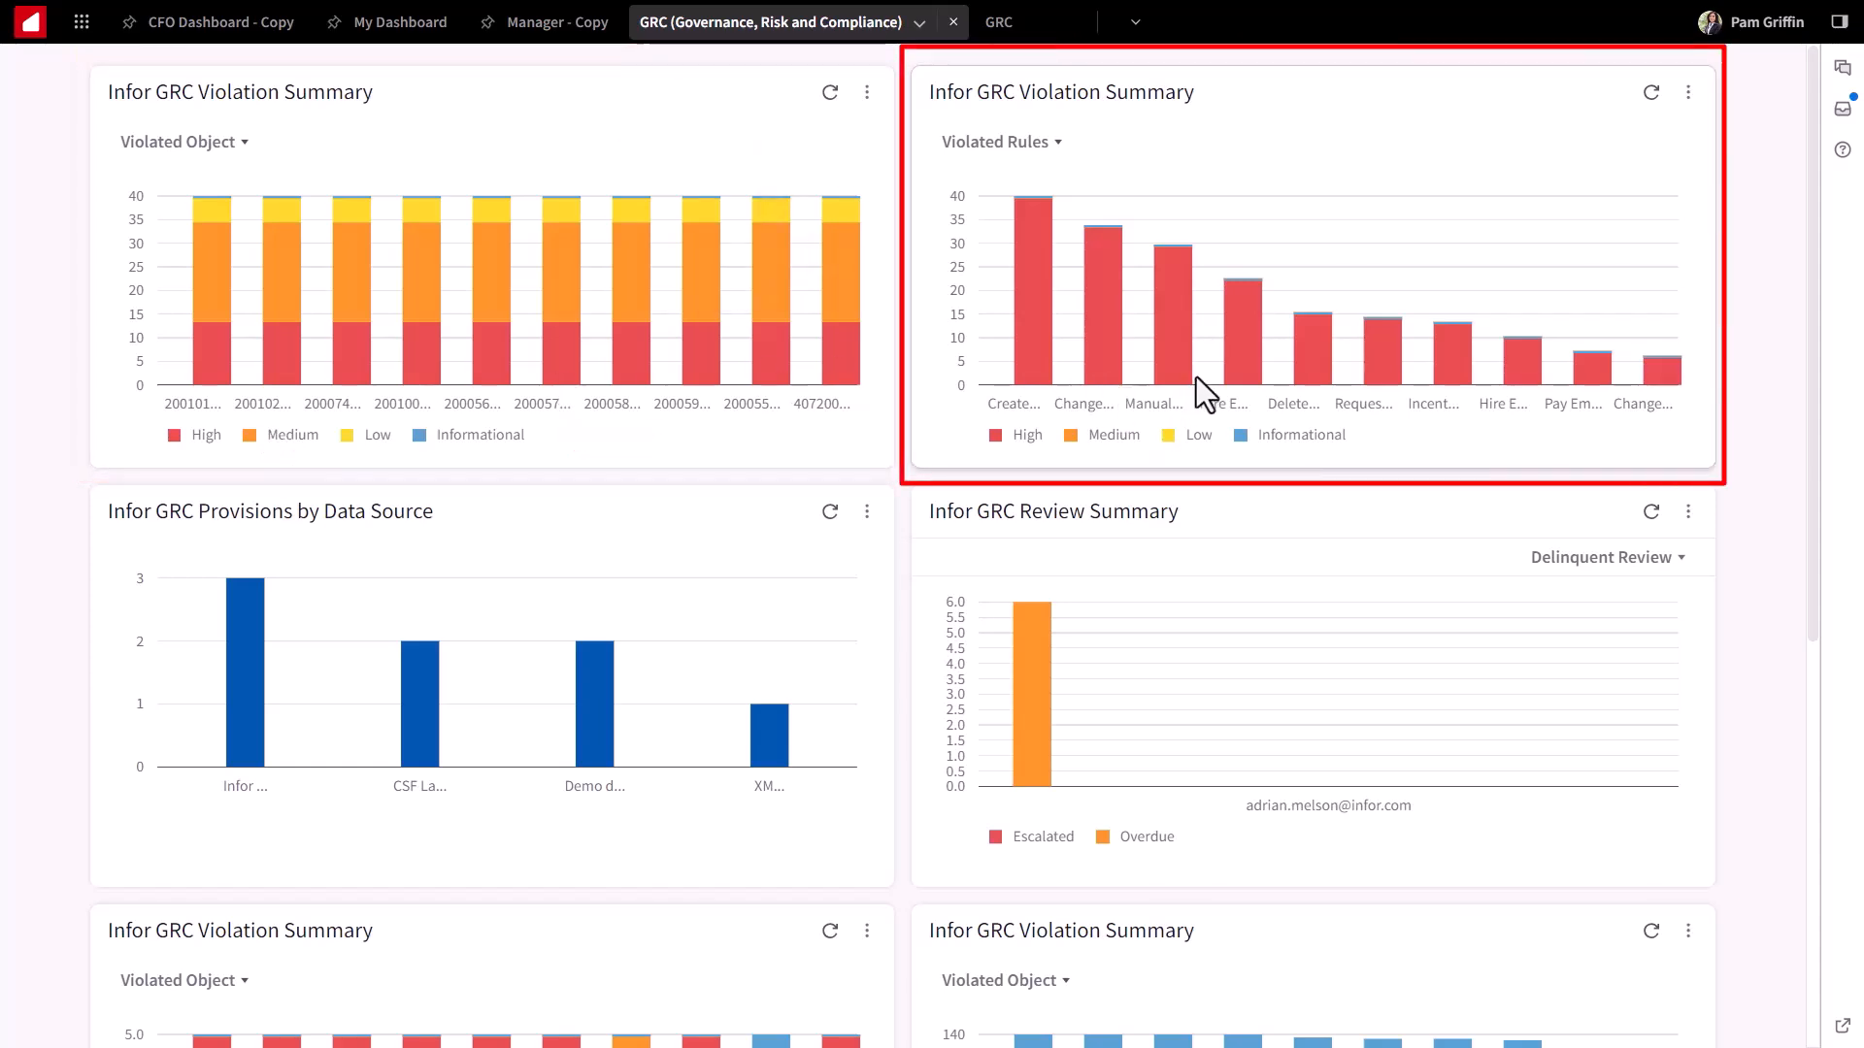
pyautogui.moveTo(1427, 363)
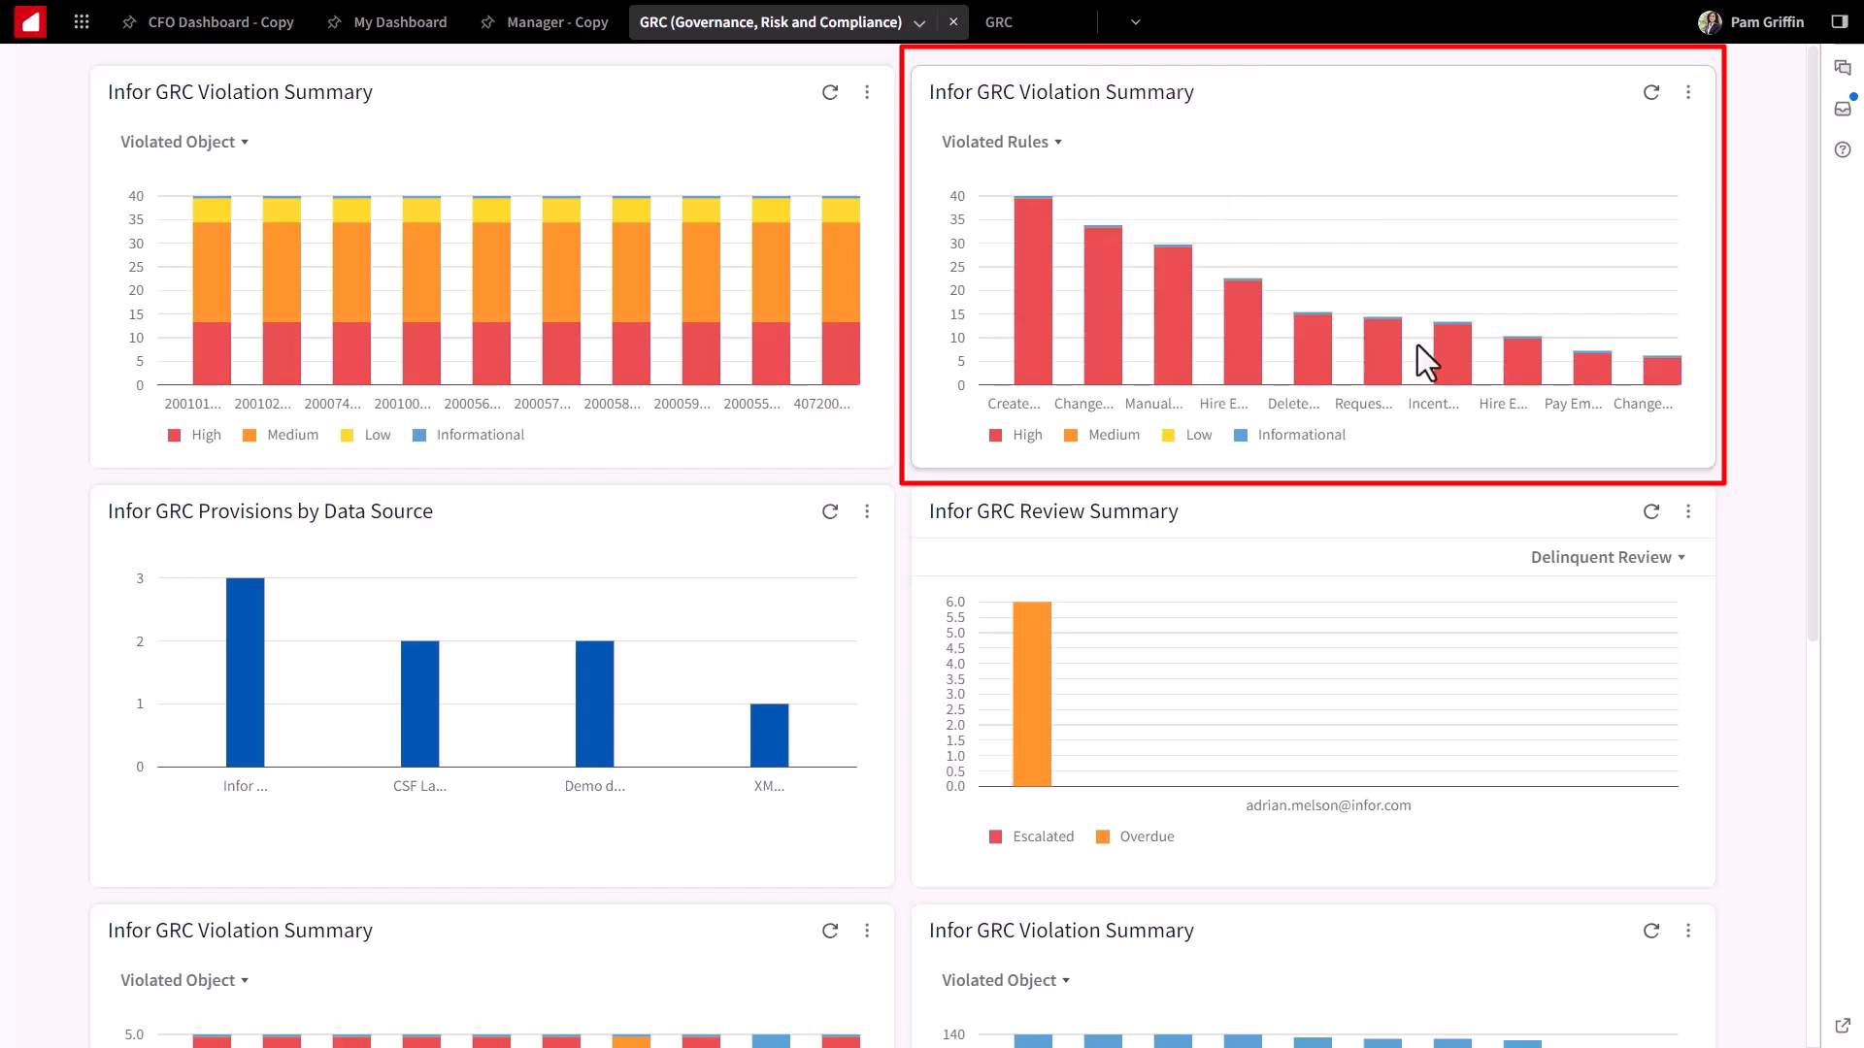
pyautogui.moveTo(1384, 369)
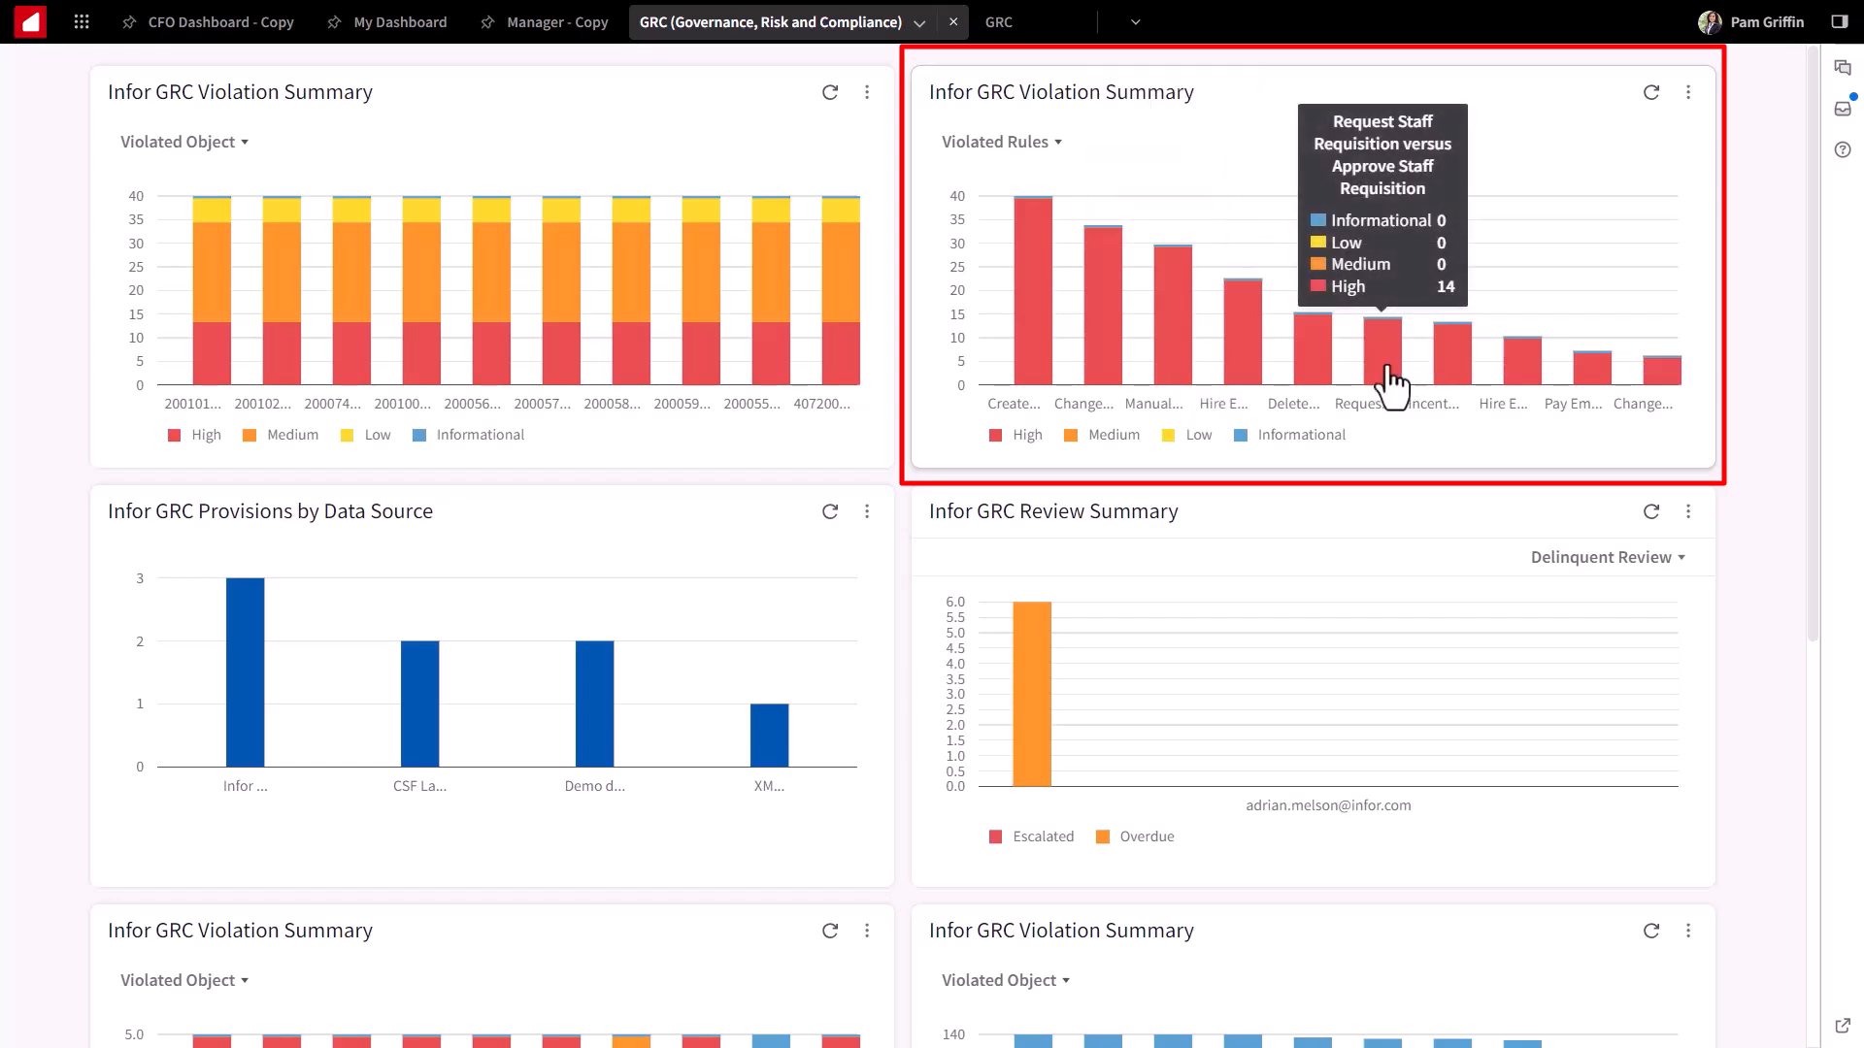
pyautogui.moveTo(1512, 387)
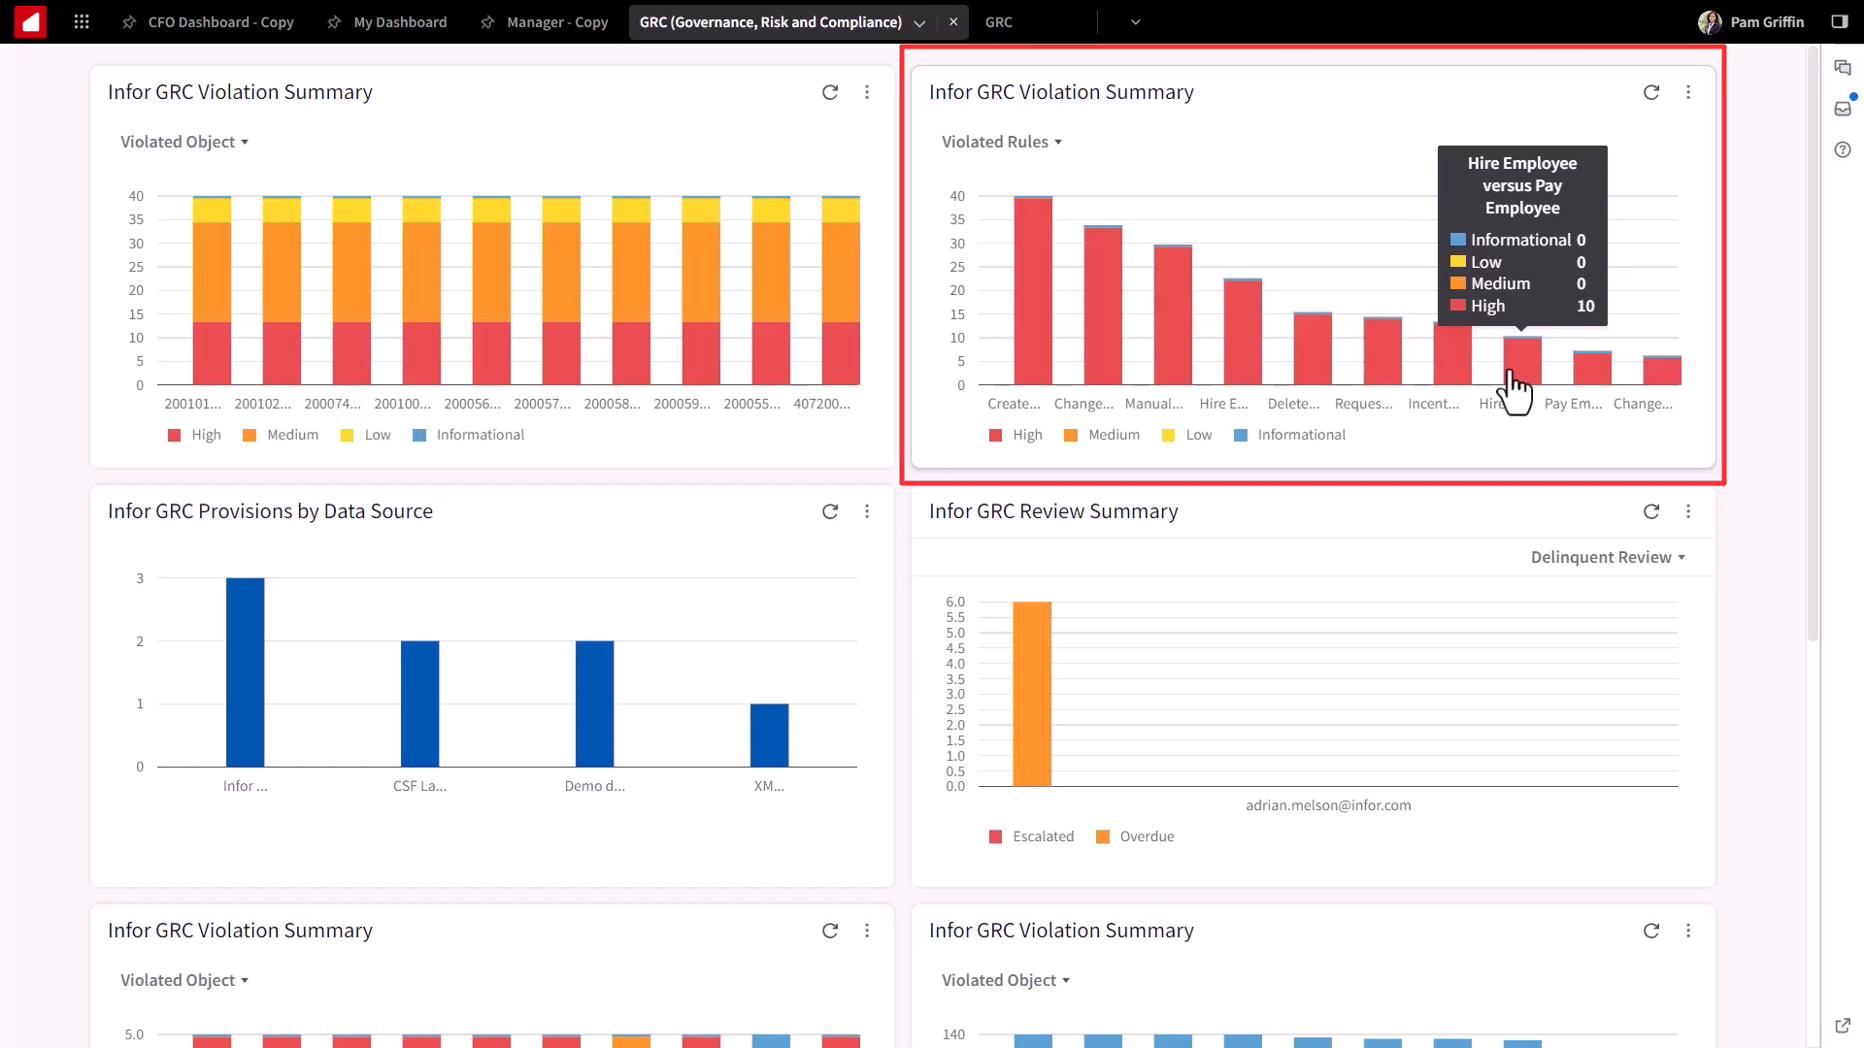
pyautogui.moveTo(606, 365)
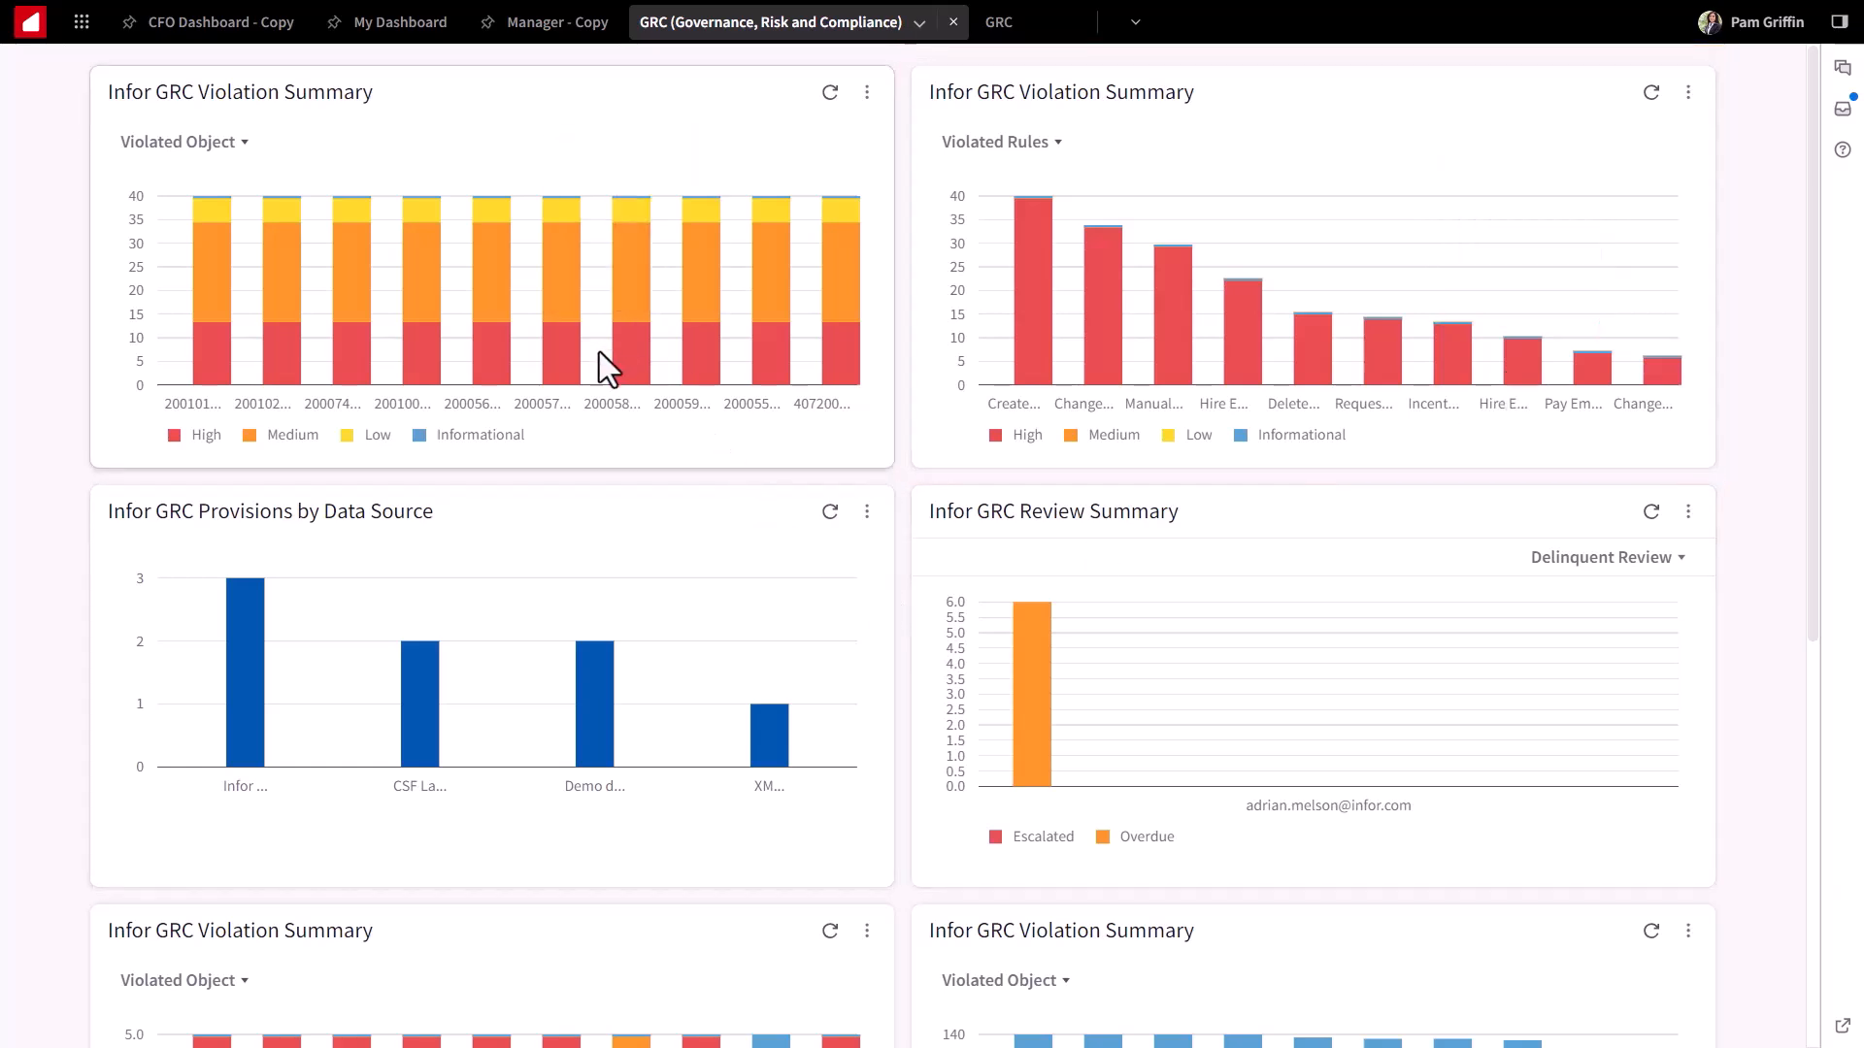
pyautogui.moveTo(563, 345)
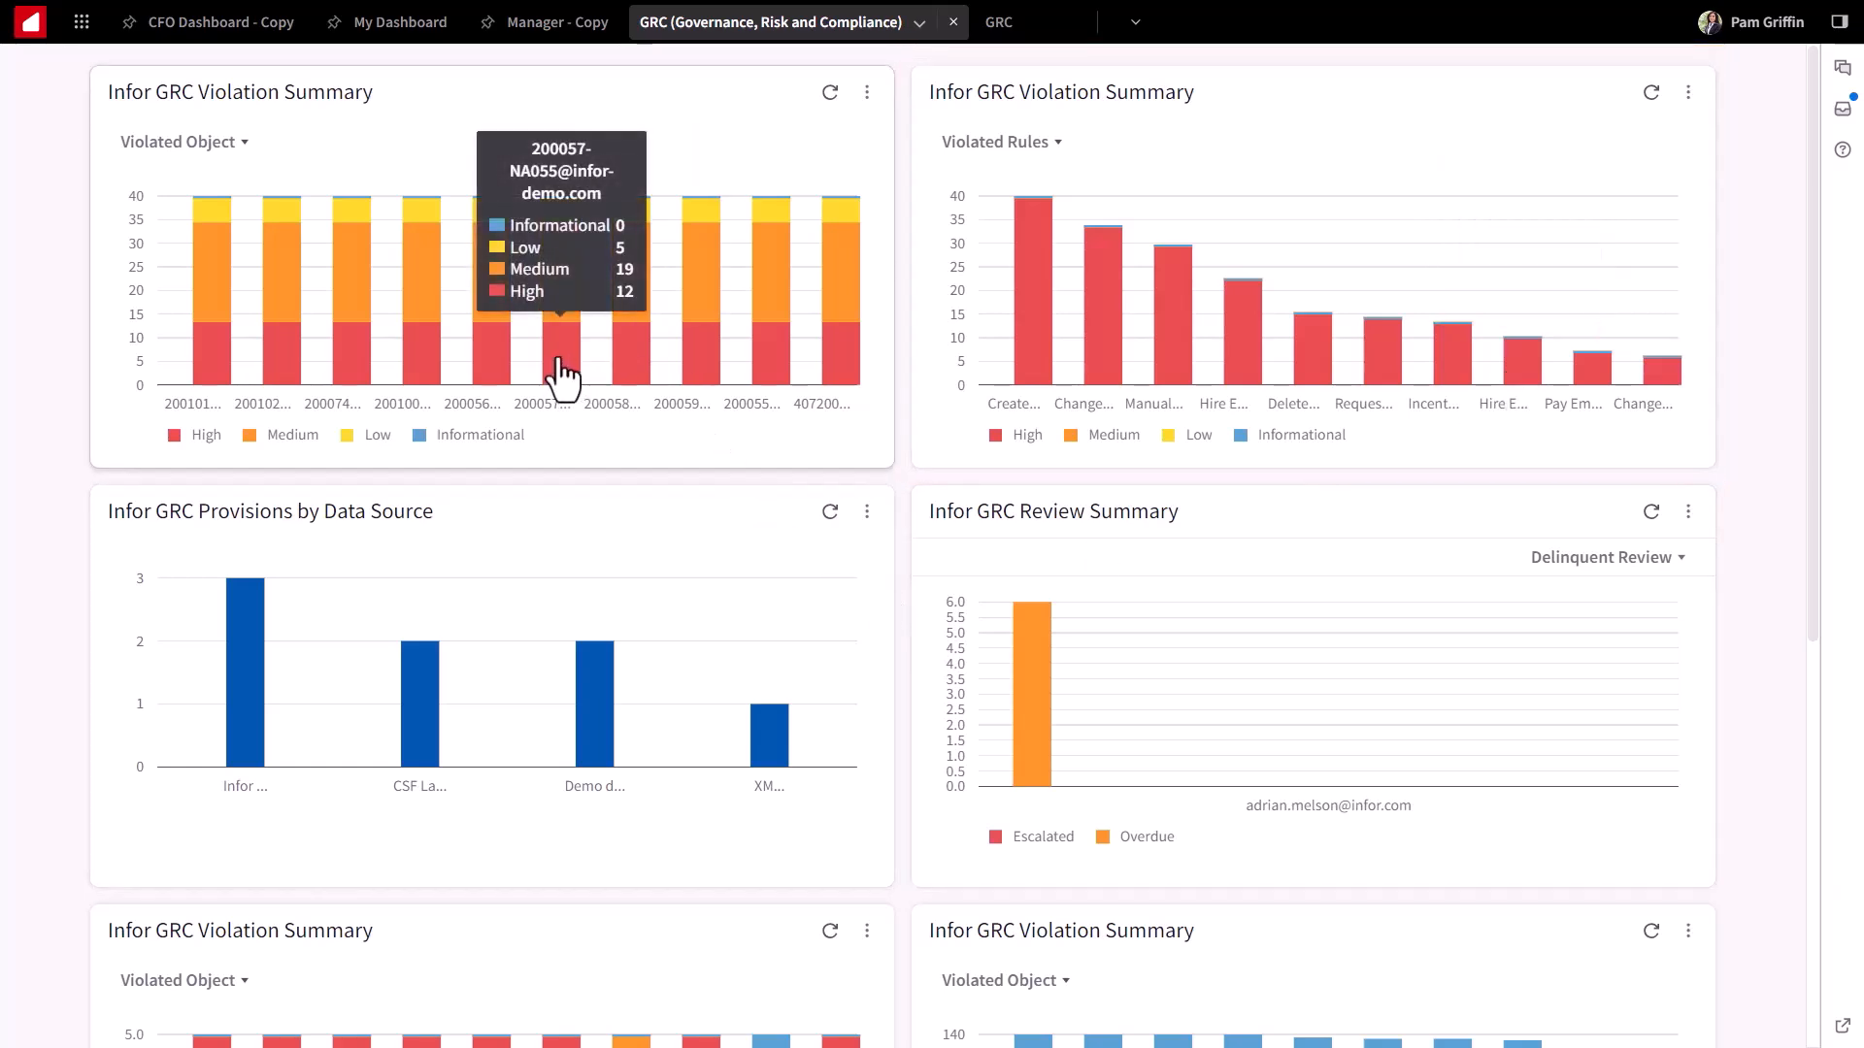
# Step: Drill into a Violation Summary chart bar to list its 10,358 violations
pyautogui.click(563, 332)
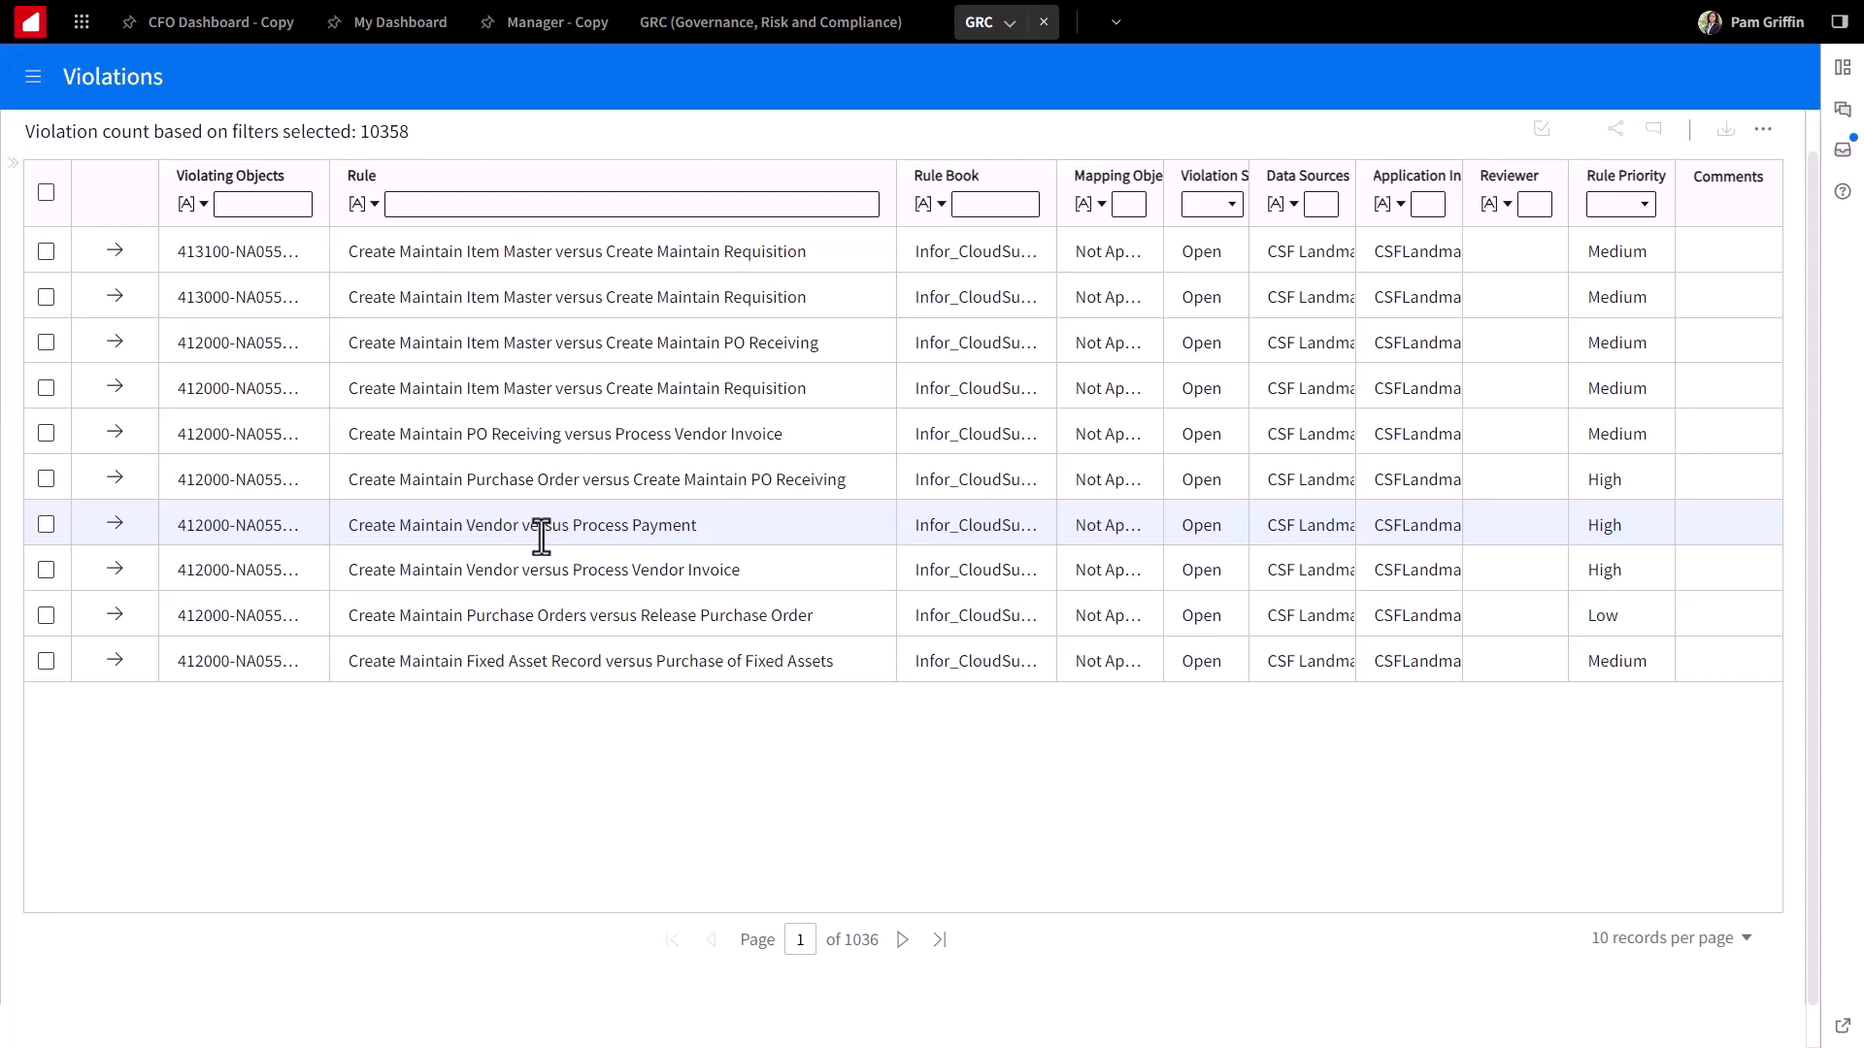
pyautogui.moveTo(381, 589)
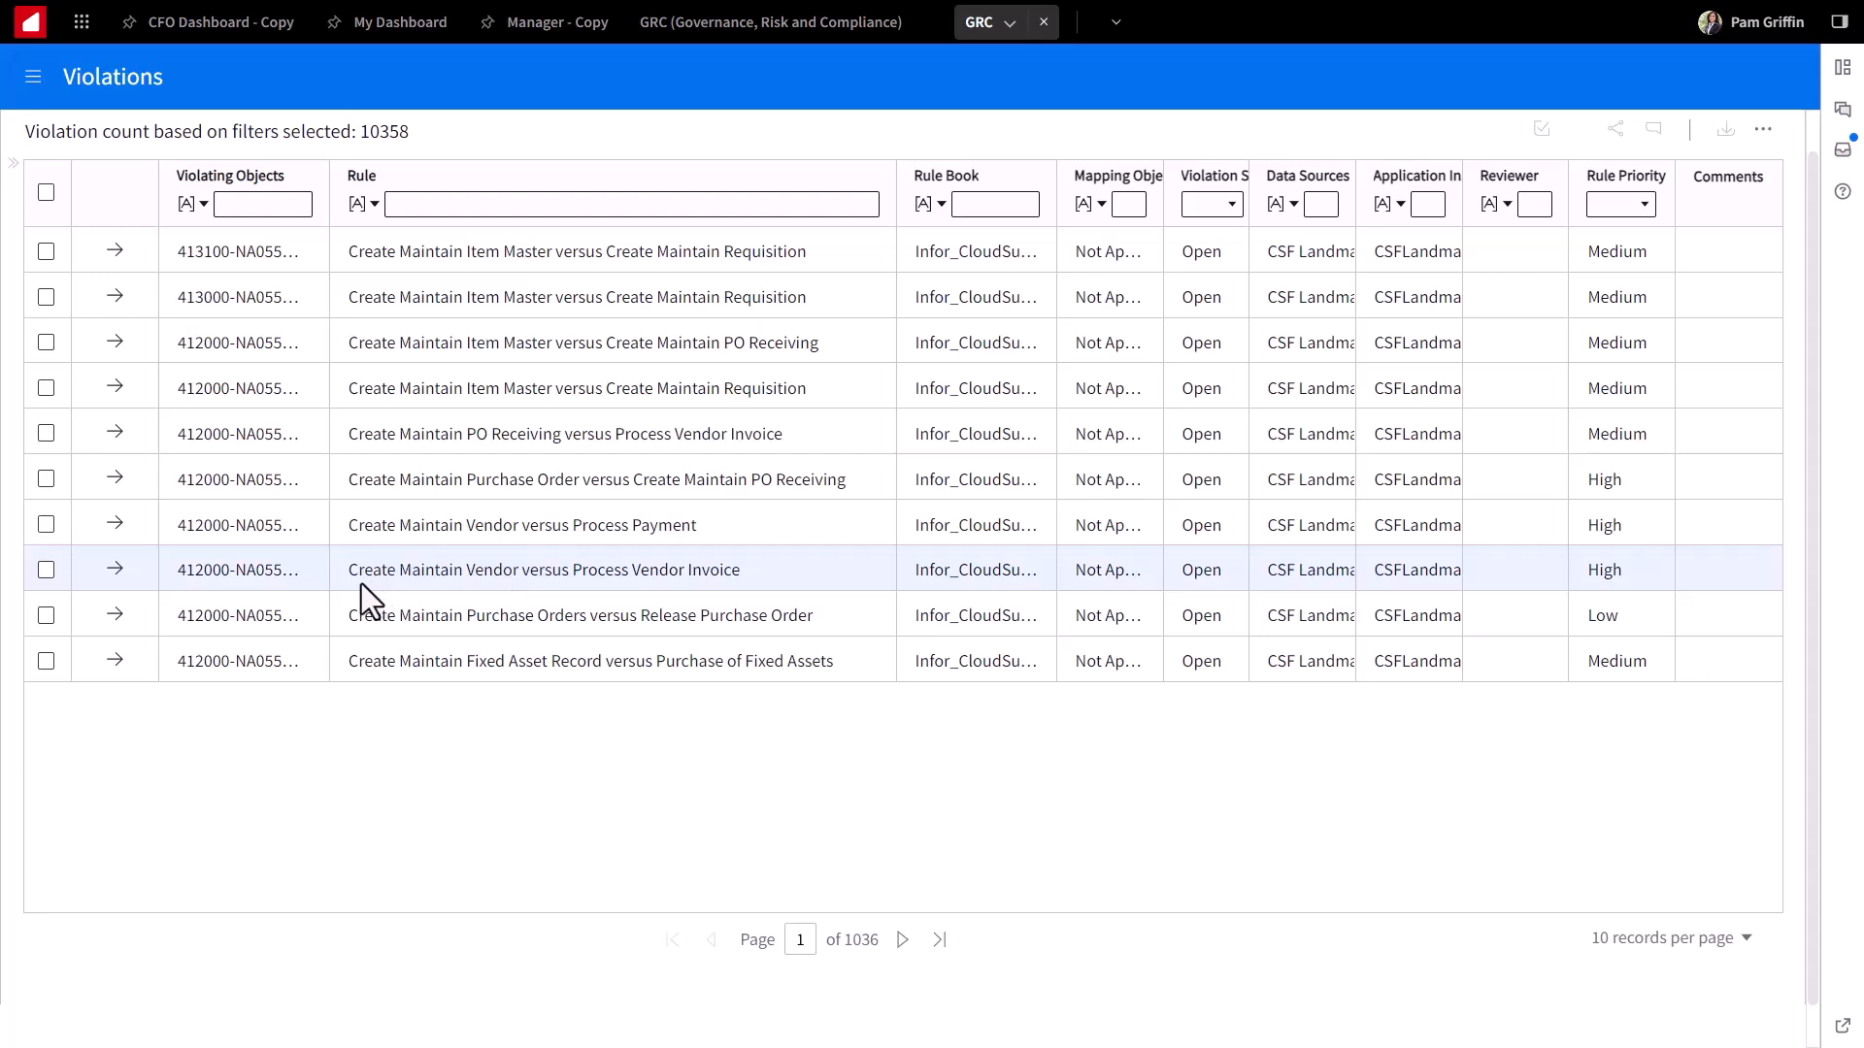
# Step: View the Create Maintain Vendor versus Process Vendor Invoice violation's detail page
pyautogui.click(115, 569)
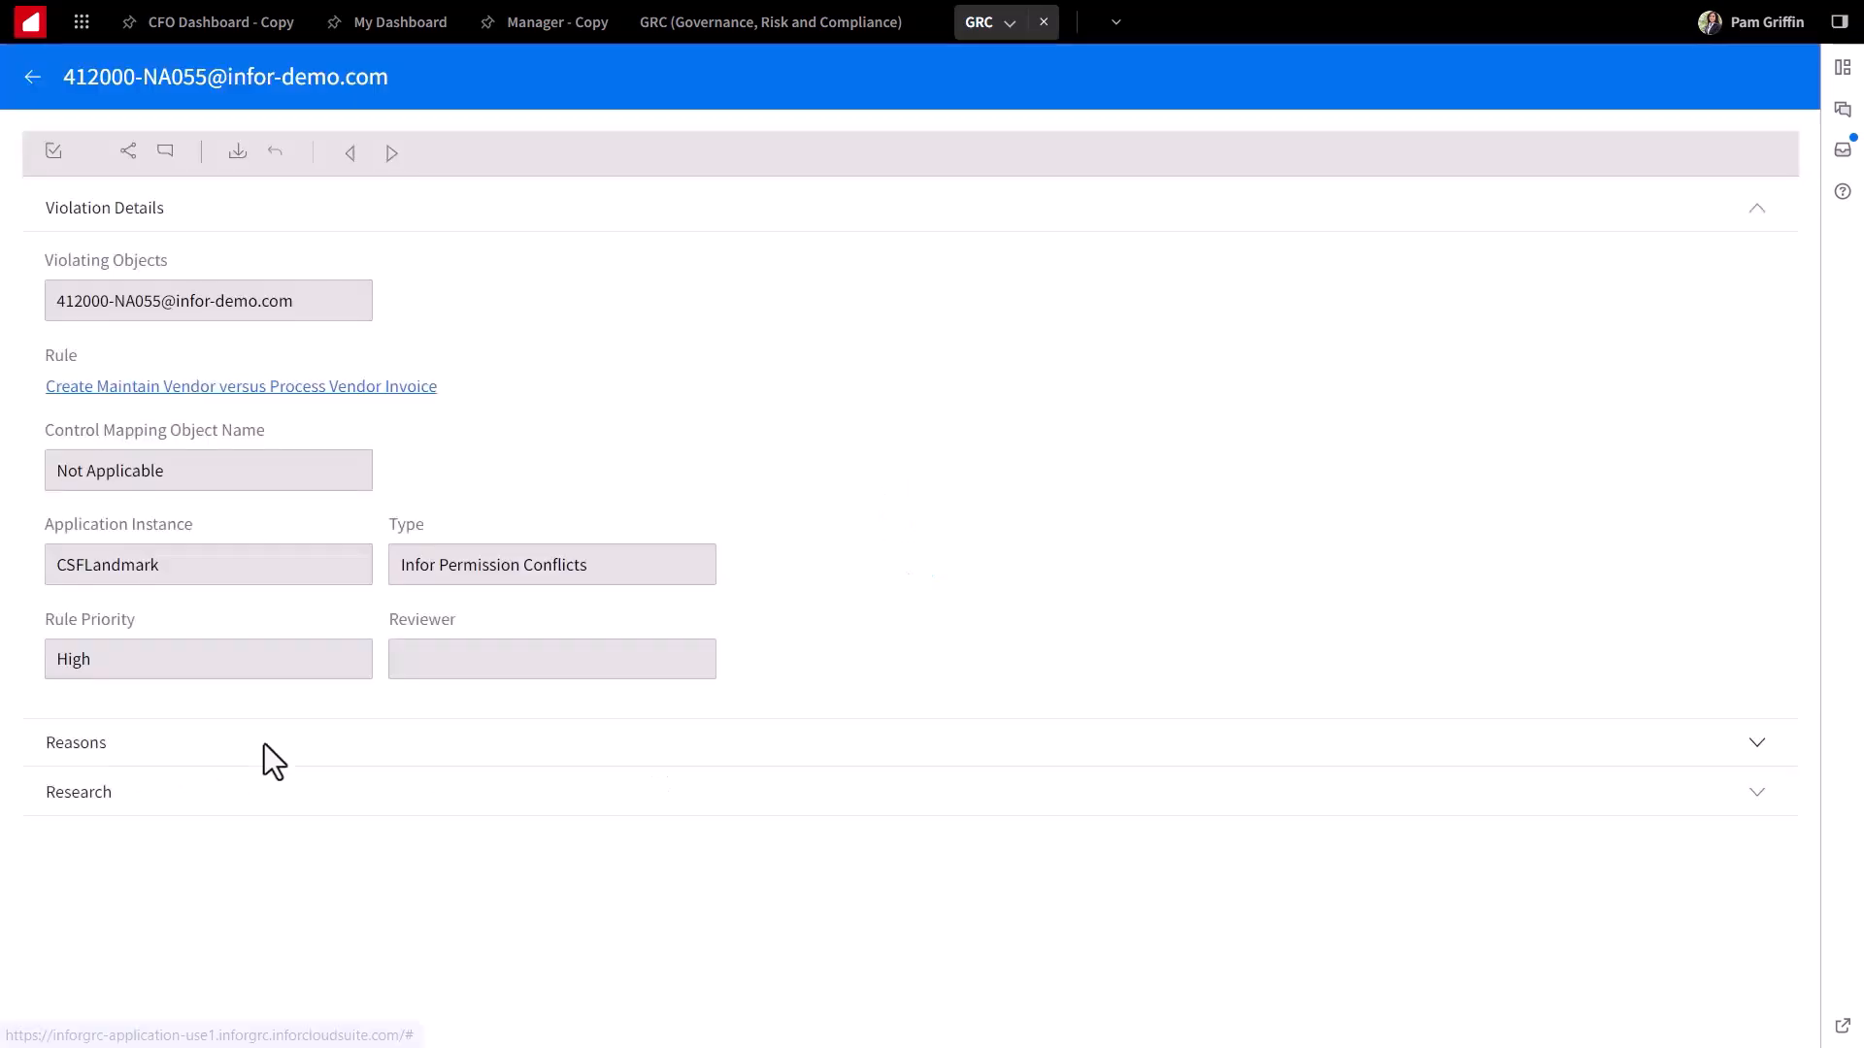
pyautogui.moveTo(117, 783)
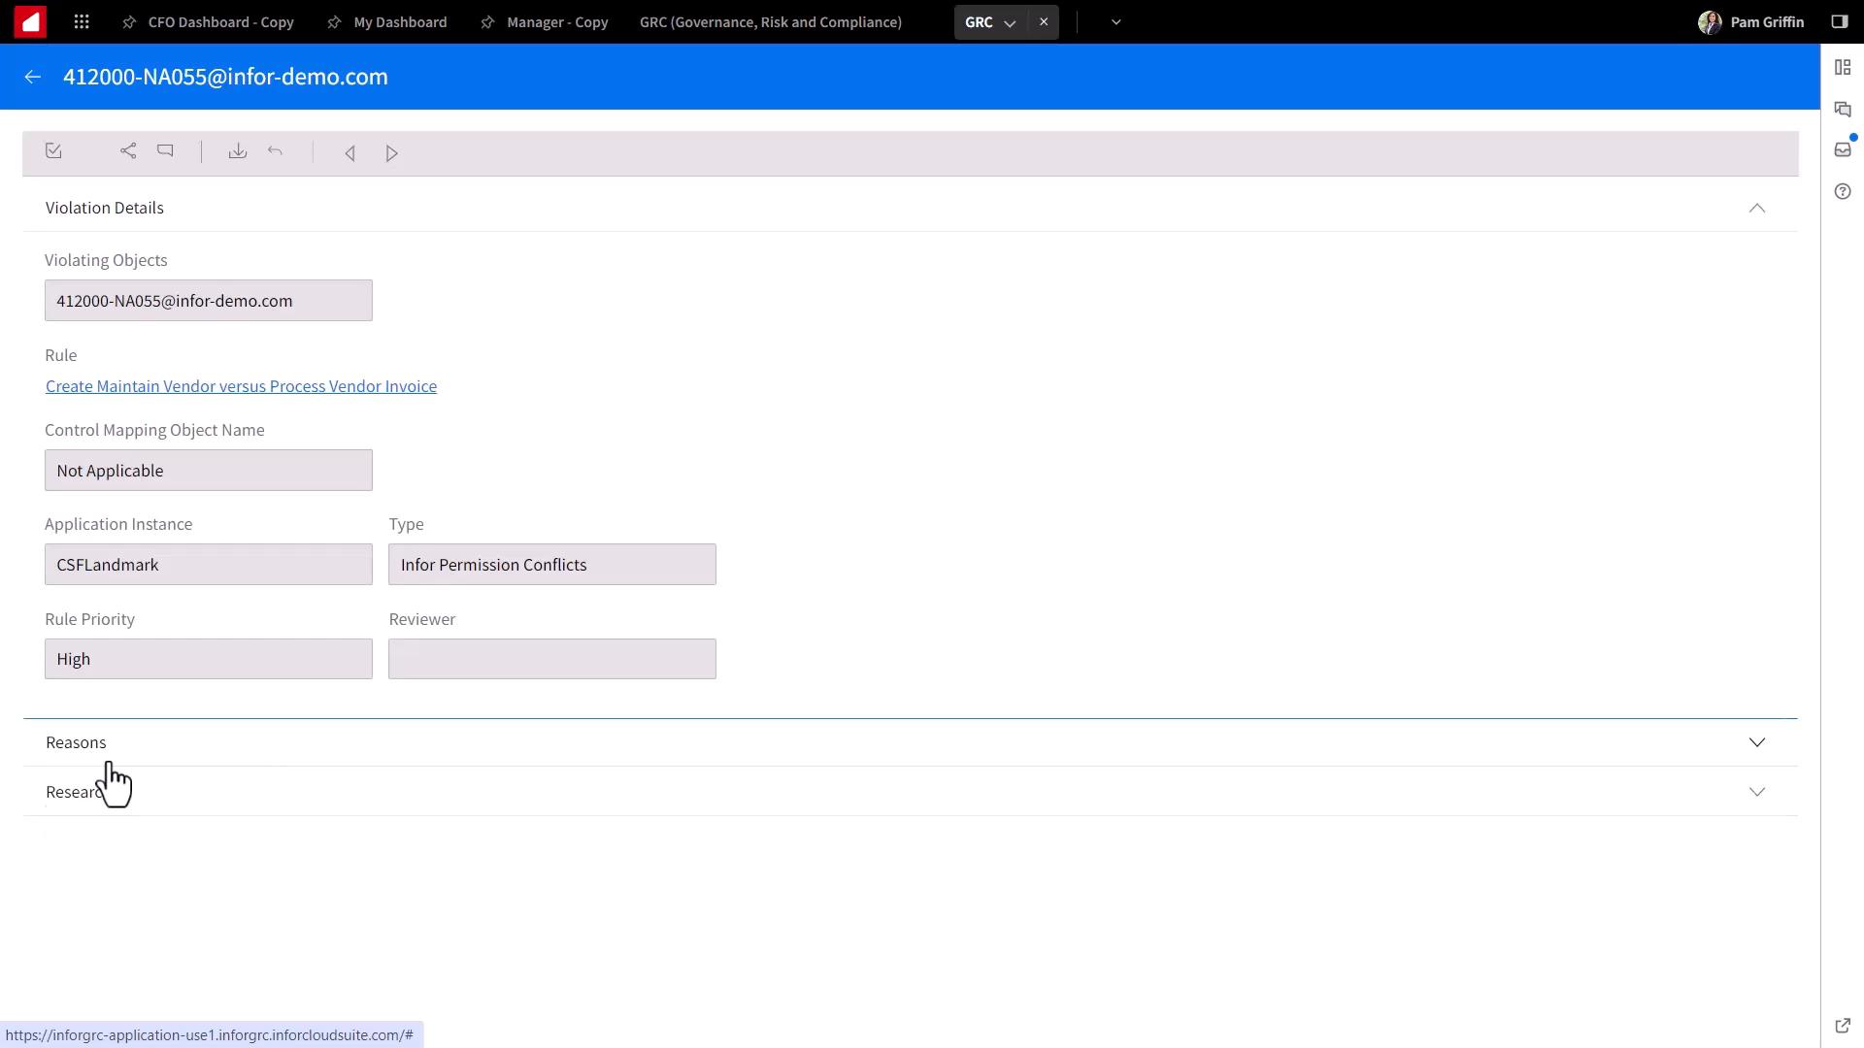
# Step: Show the violation's Reasons viewed By Role
pyautogui.click(1755, 741)
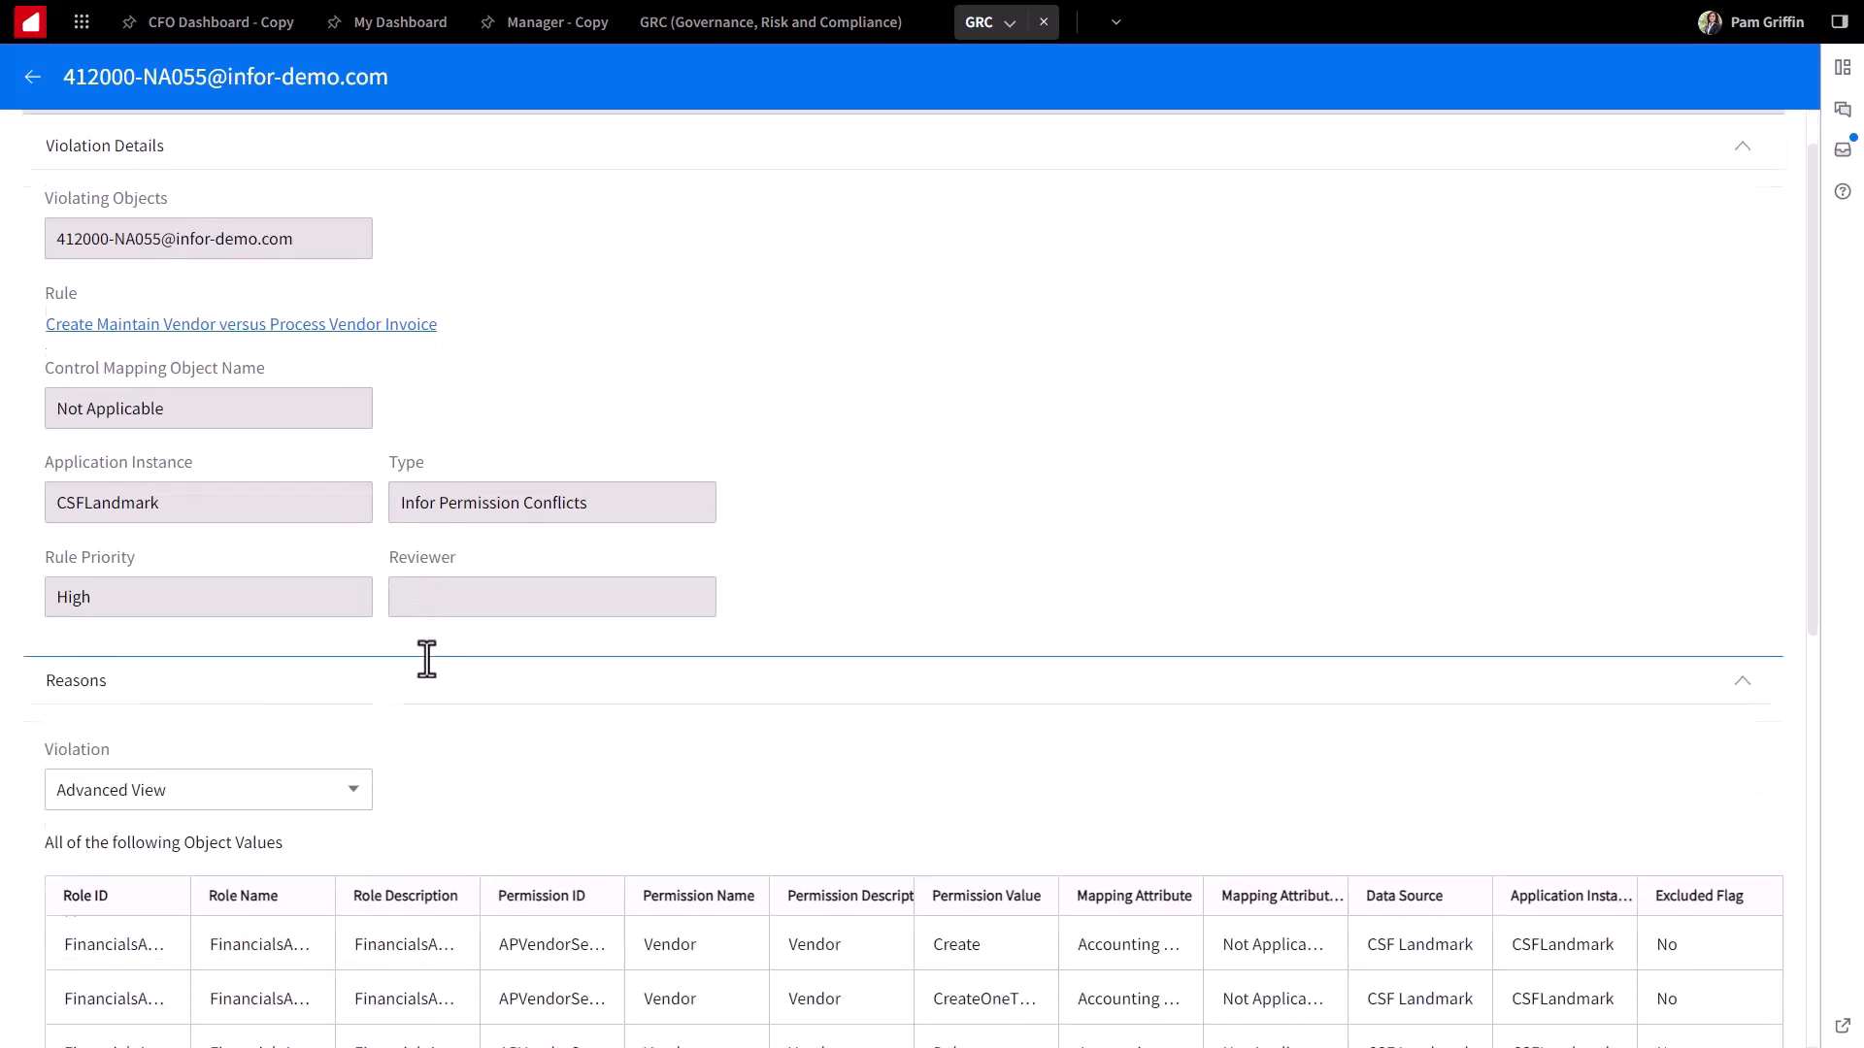
pyautogui.click(208, 790)
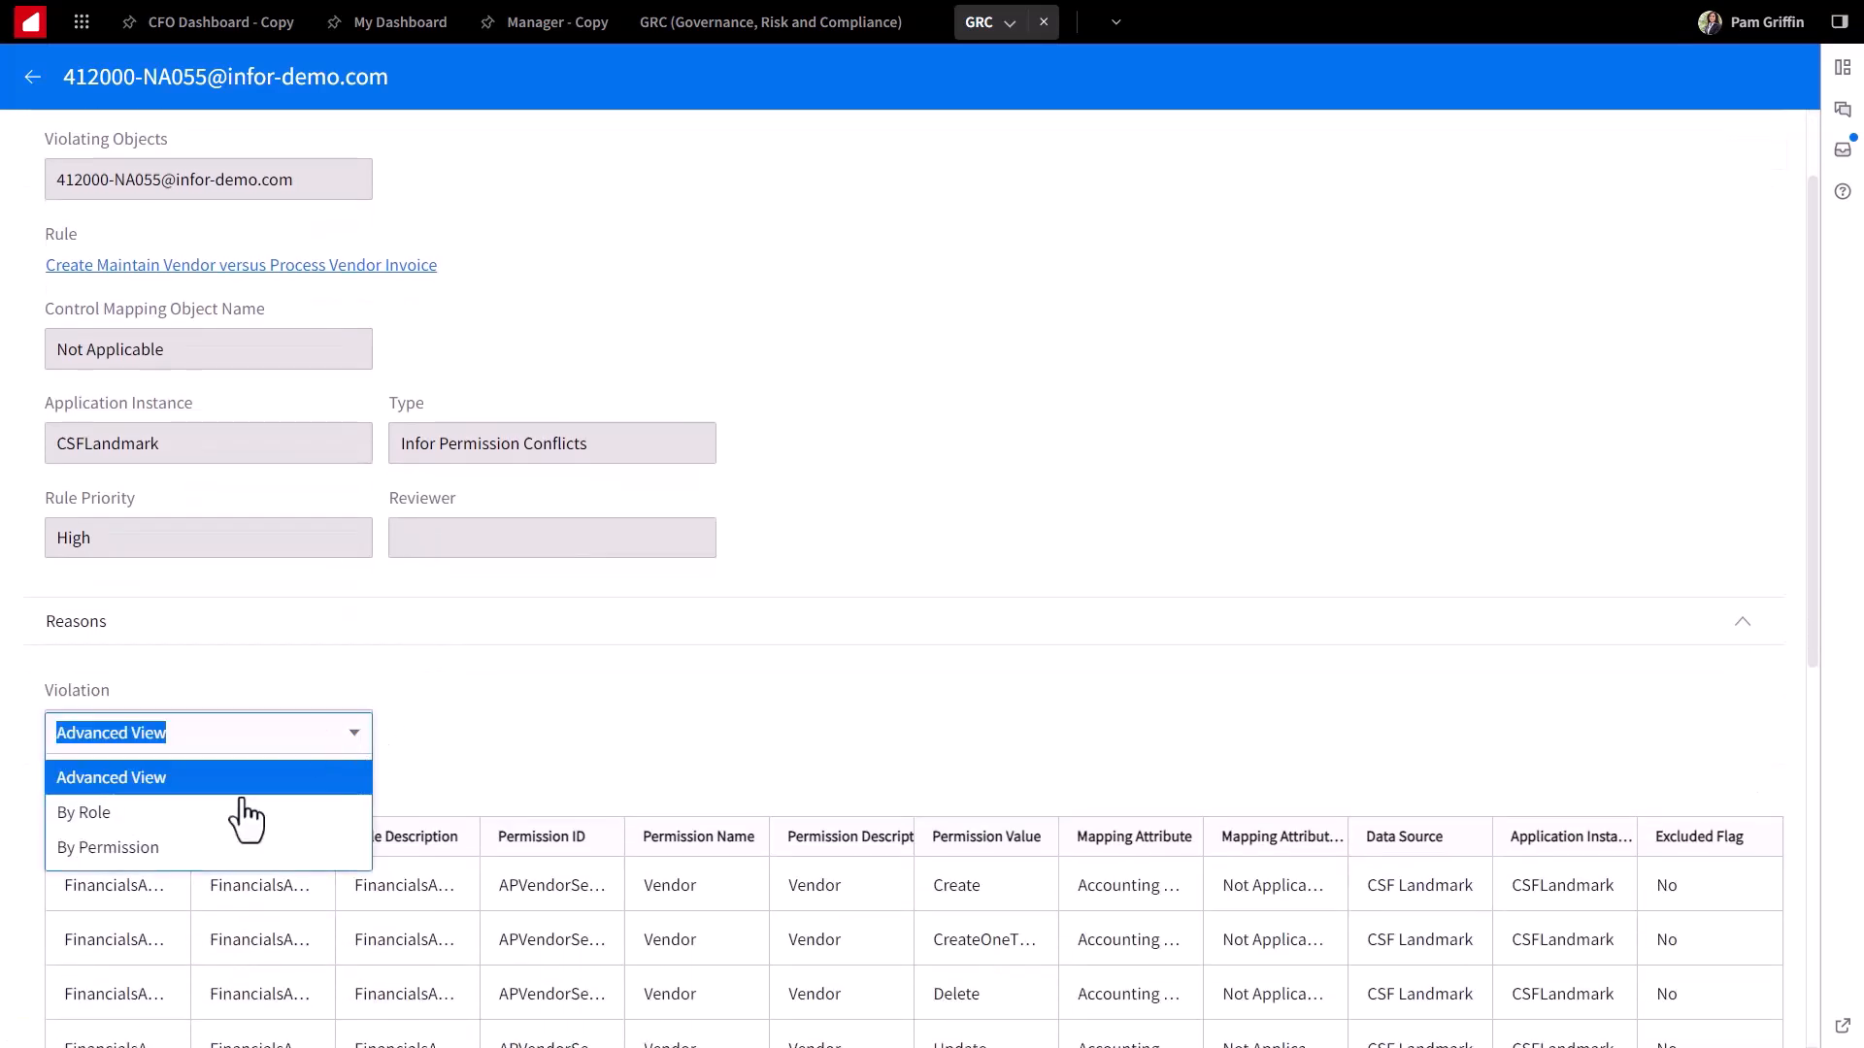
pyautogui.click(83, 812)
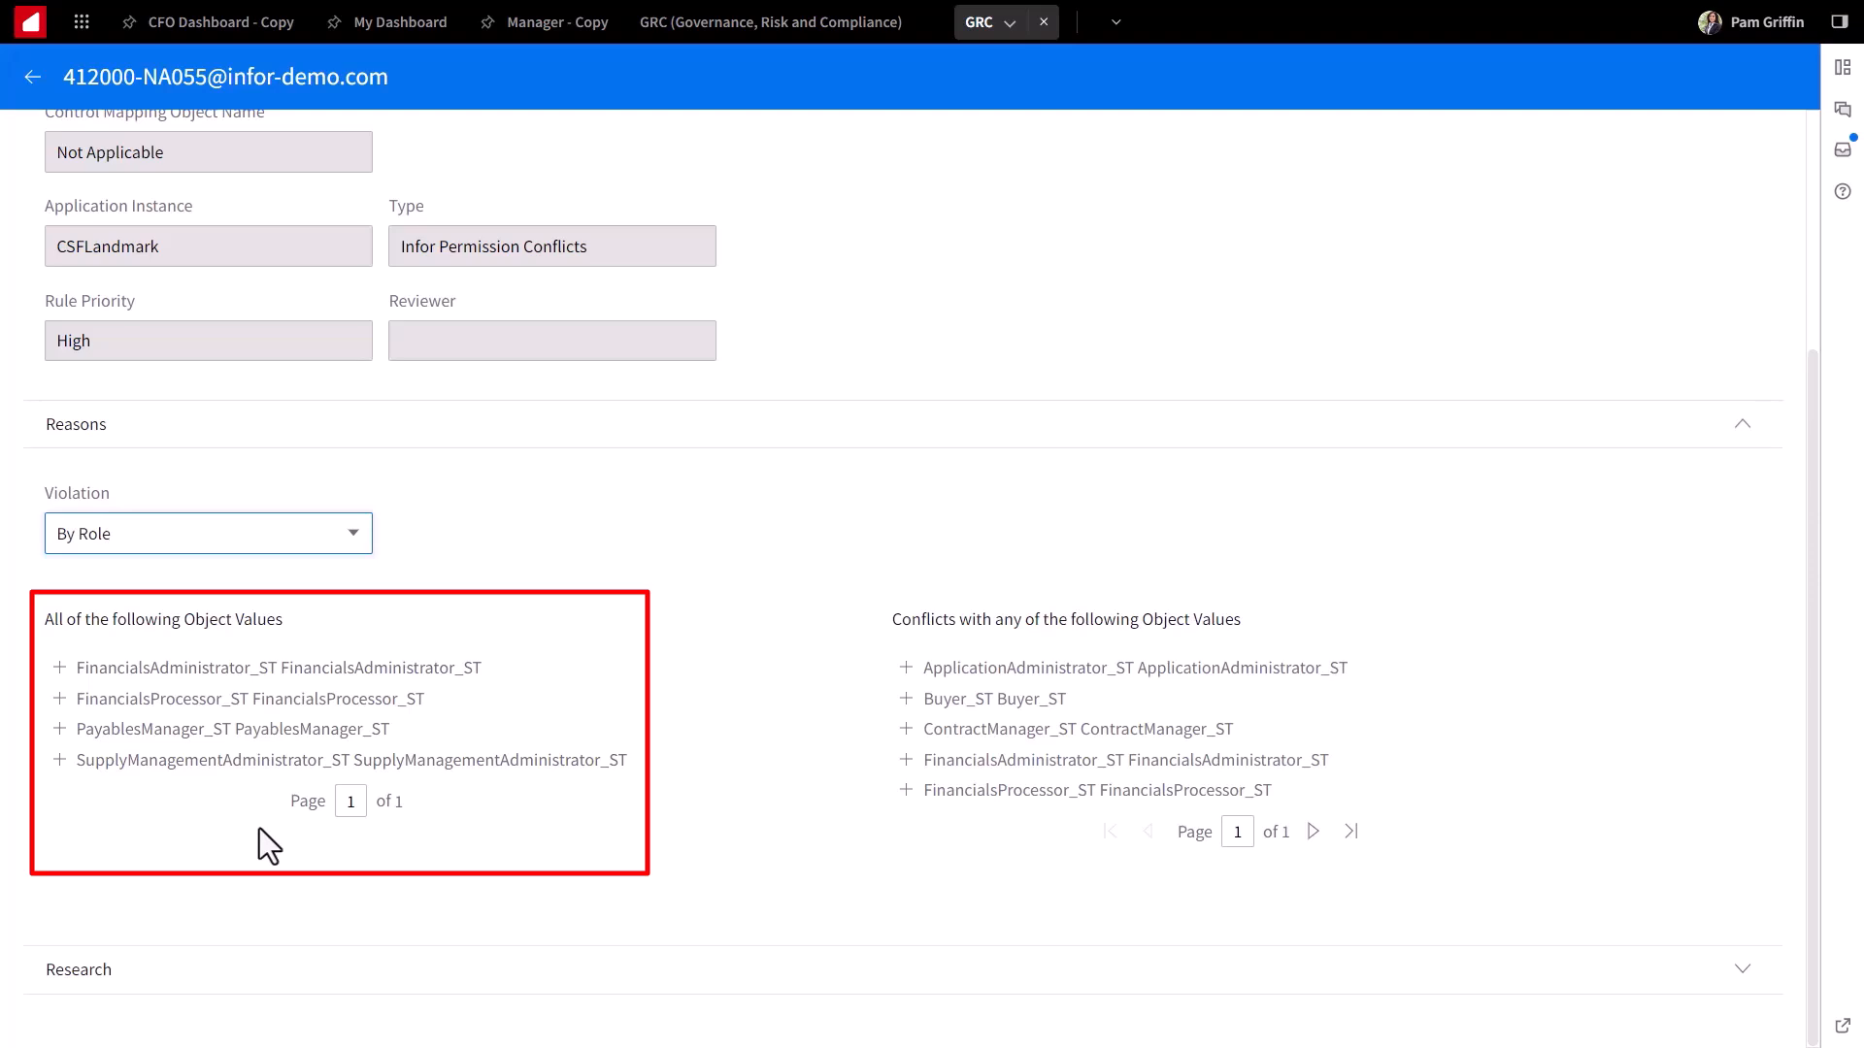
pyautogui.moveTo(341, 771)
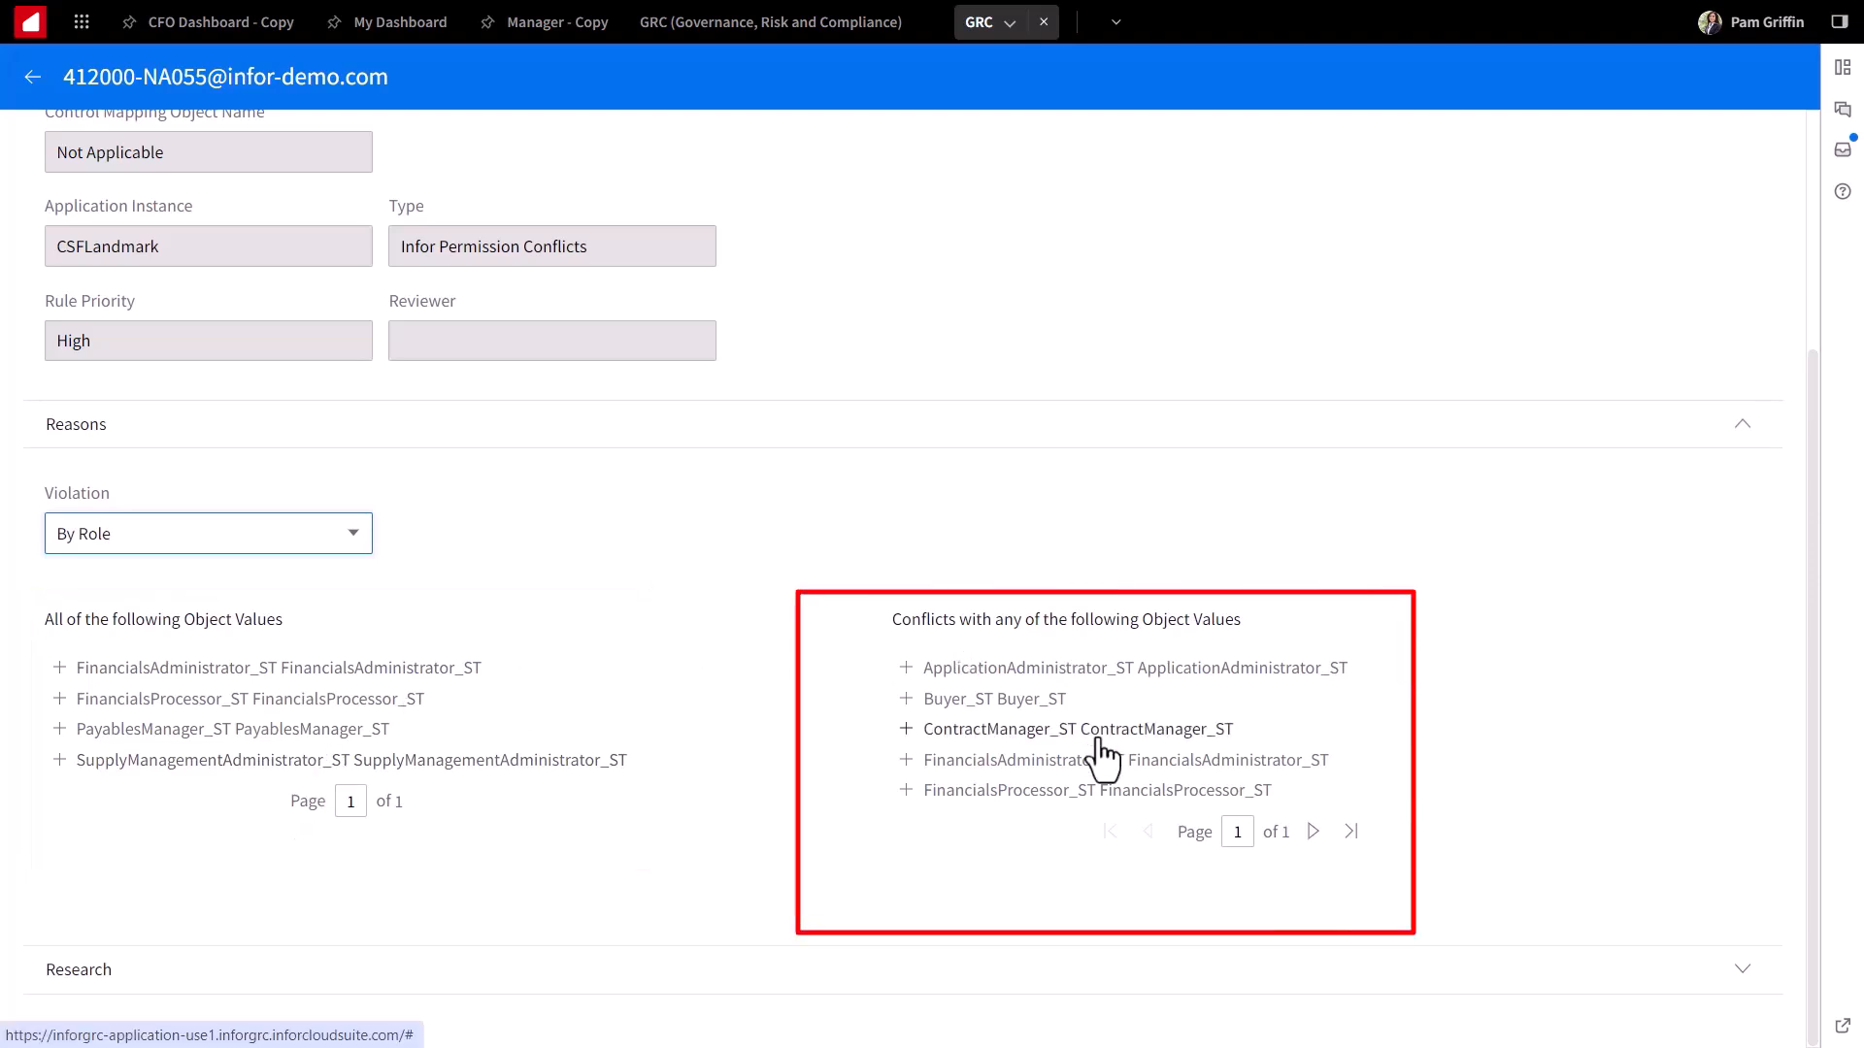
pyautogui.moveTo(908, 689)
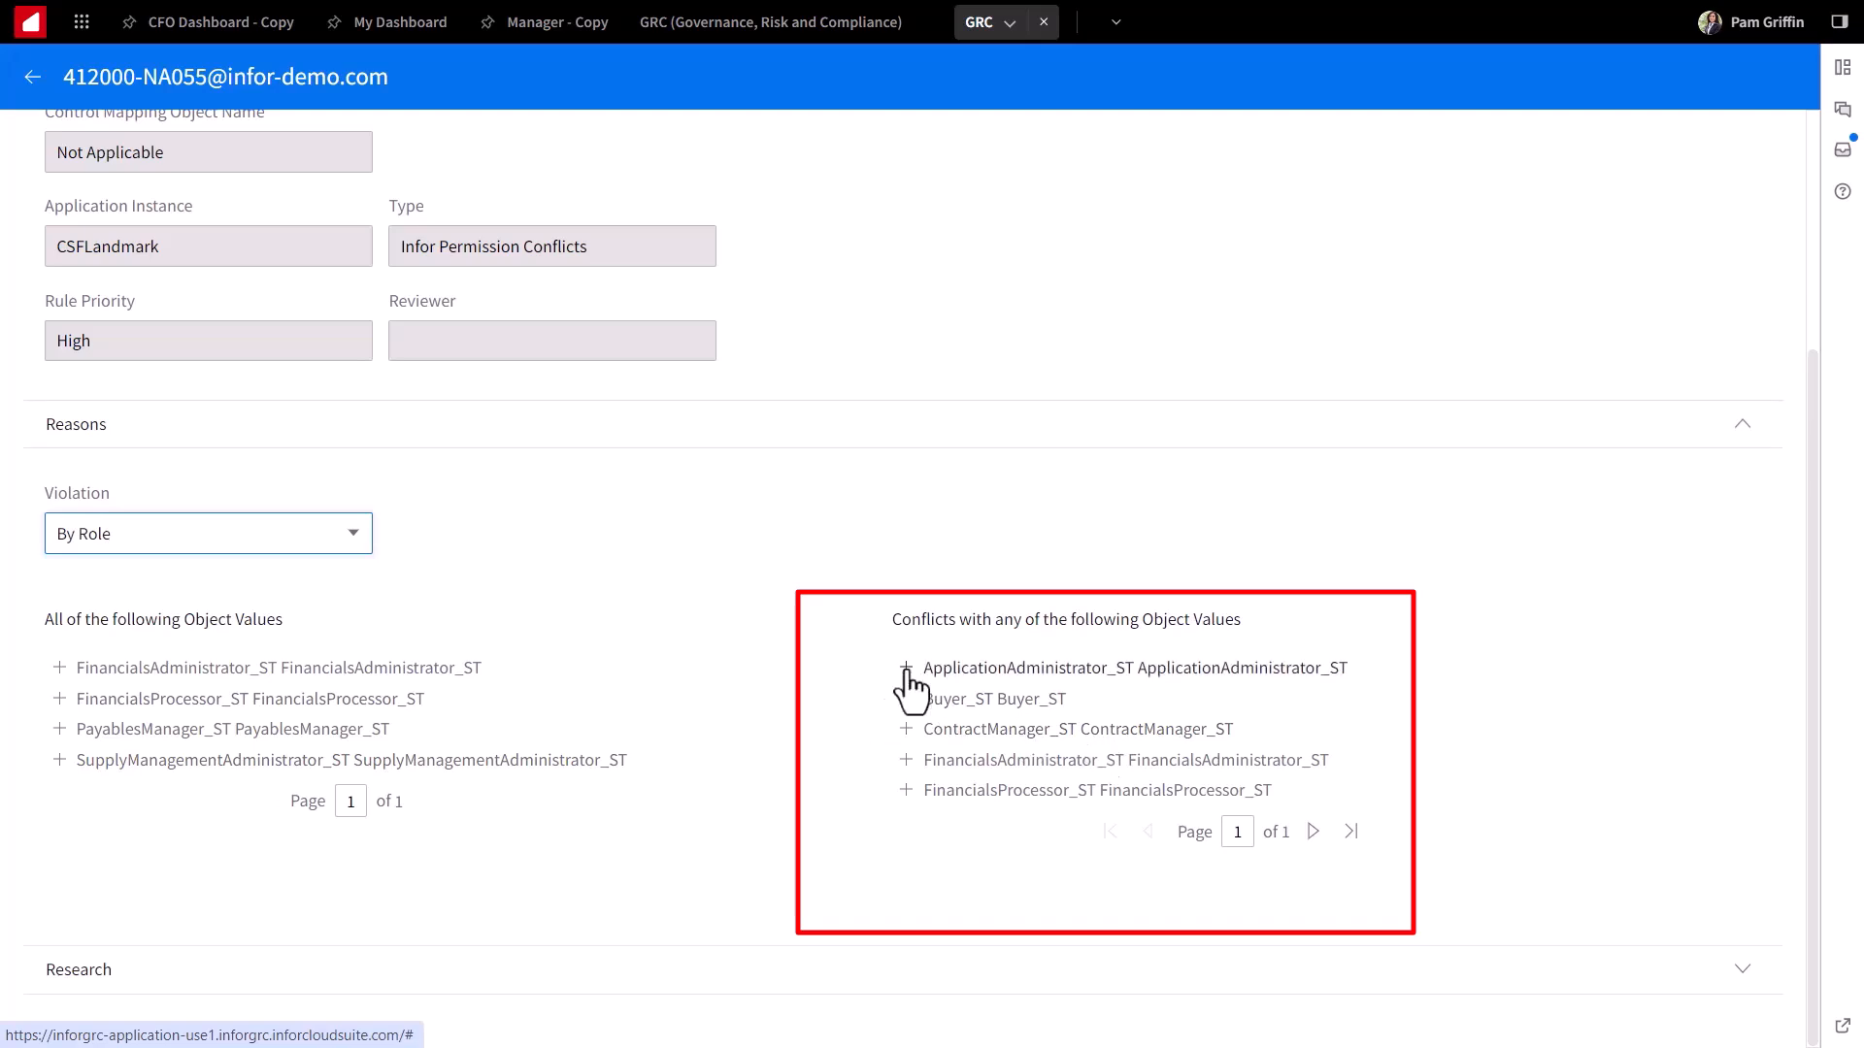
# Step: Expand ApplicationAdministrator_ST and FinancialsAdministrator_ST to their Vendor and PayablesInvoice permissions
pyautogui.click(905, 666)
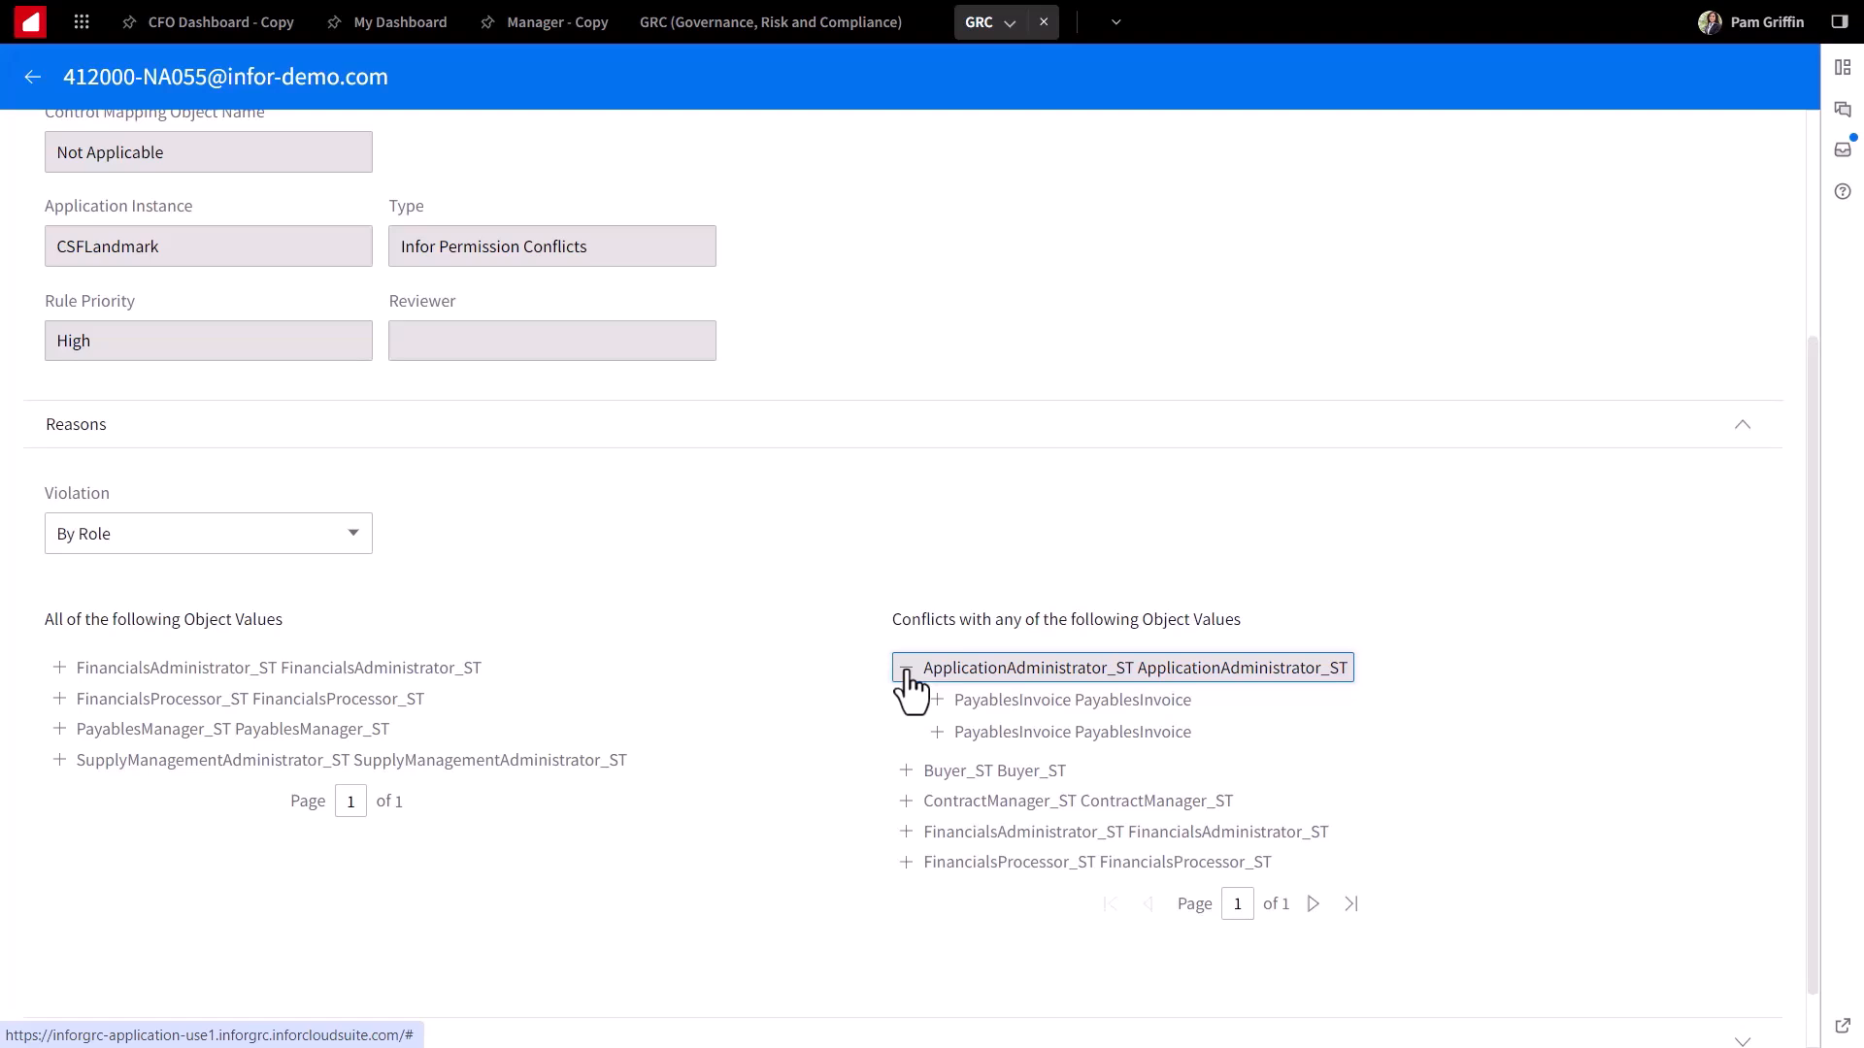
pyautogui.click(56, 666)
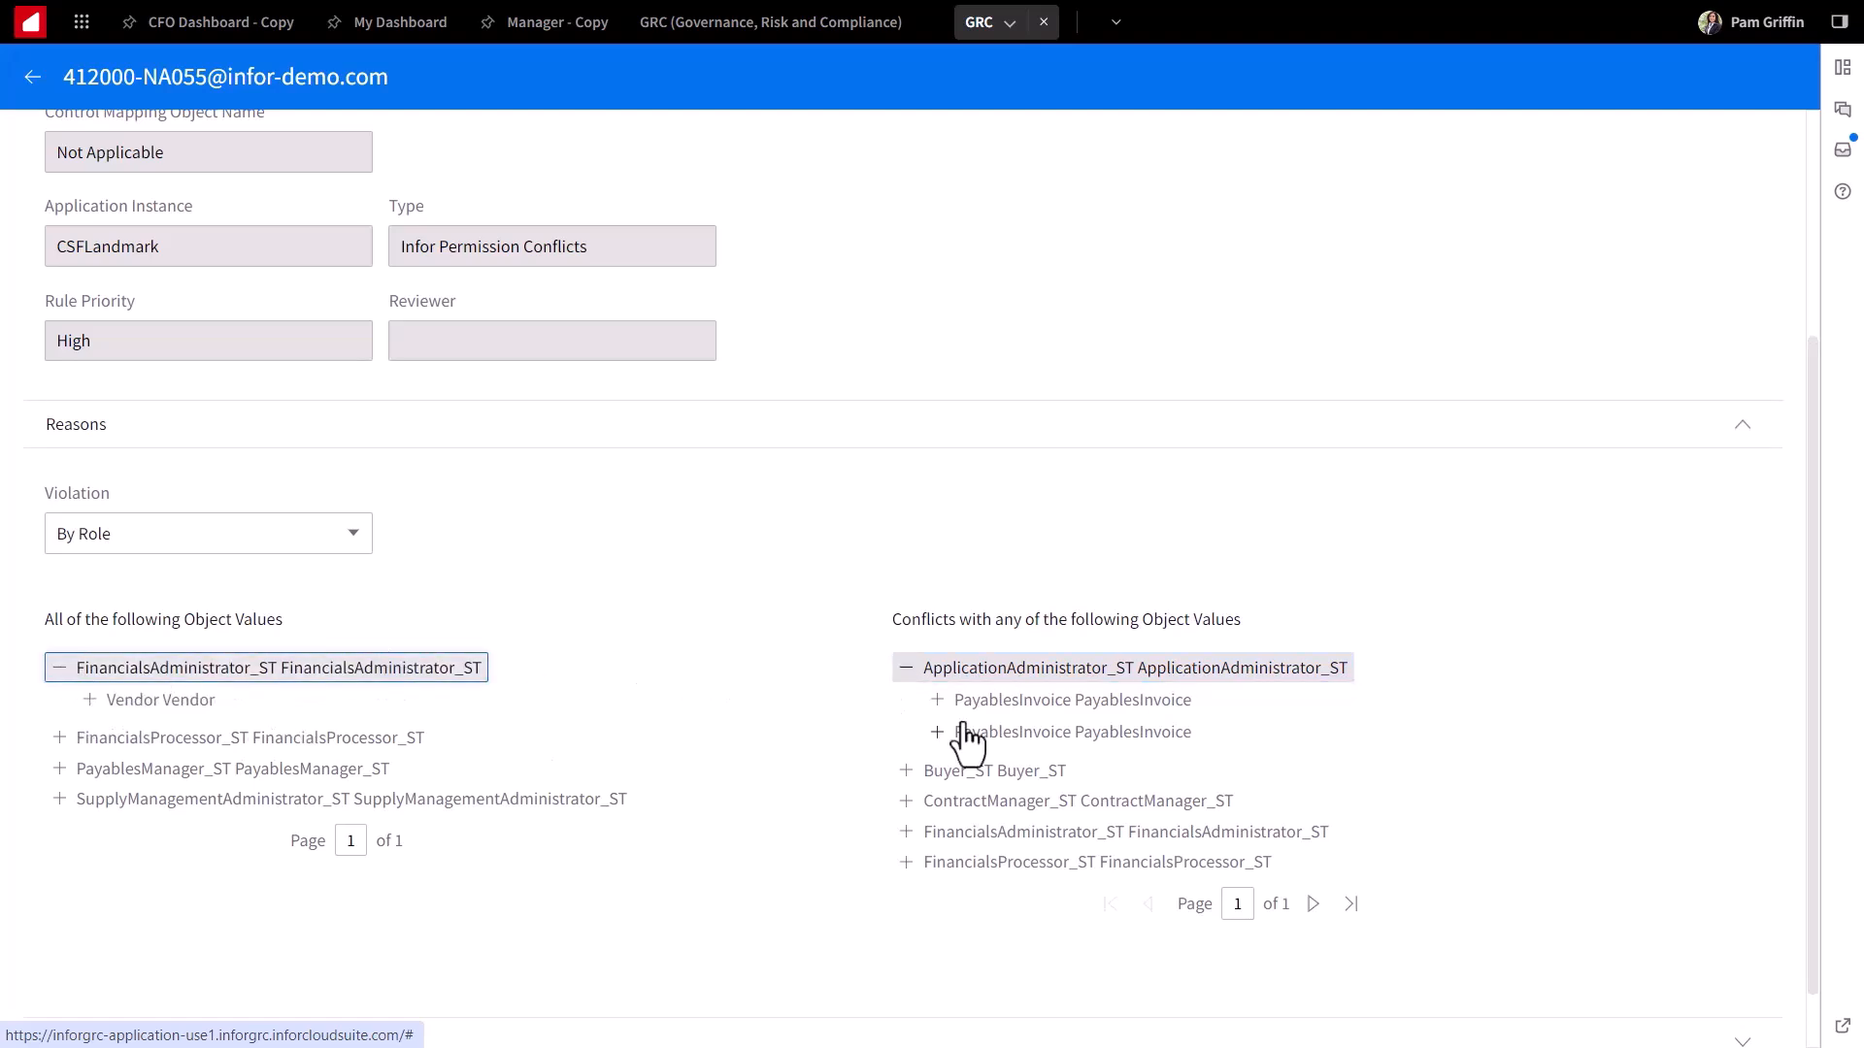
pyautogui.scroll(3)
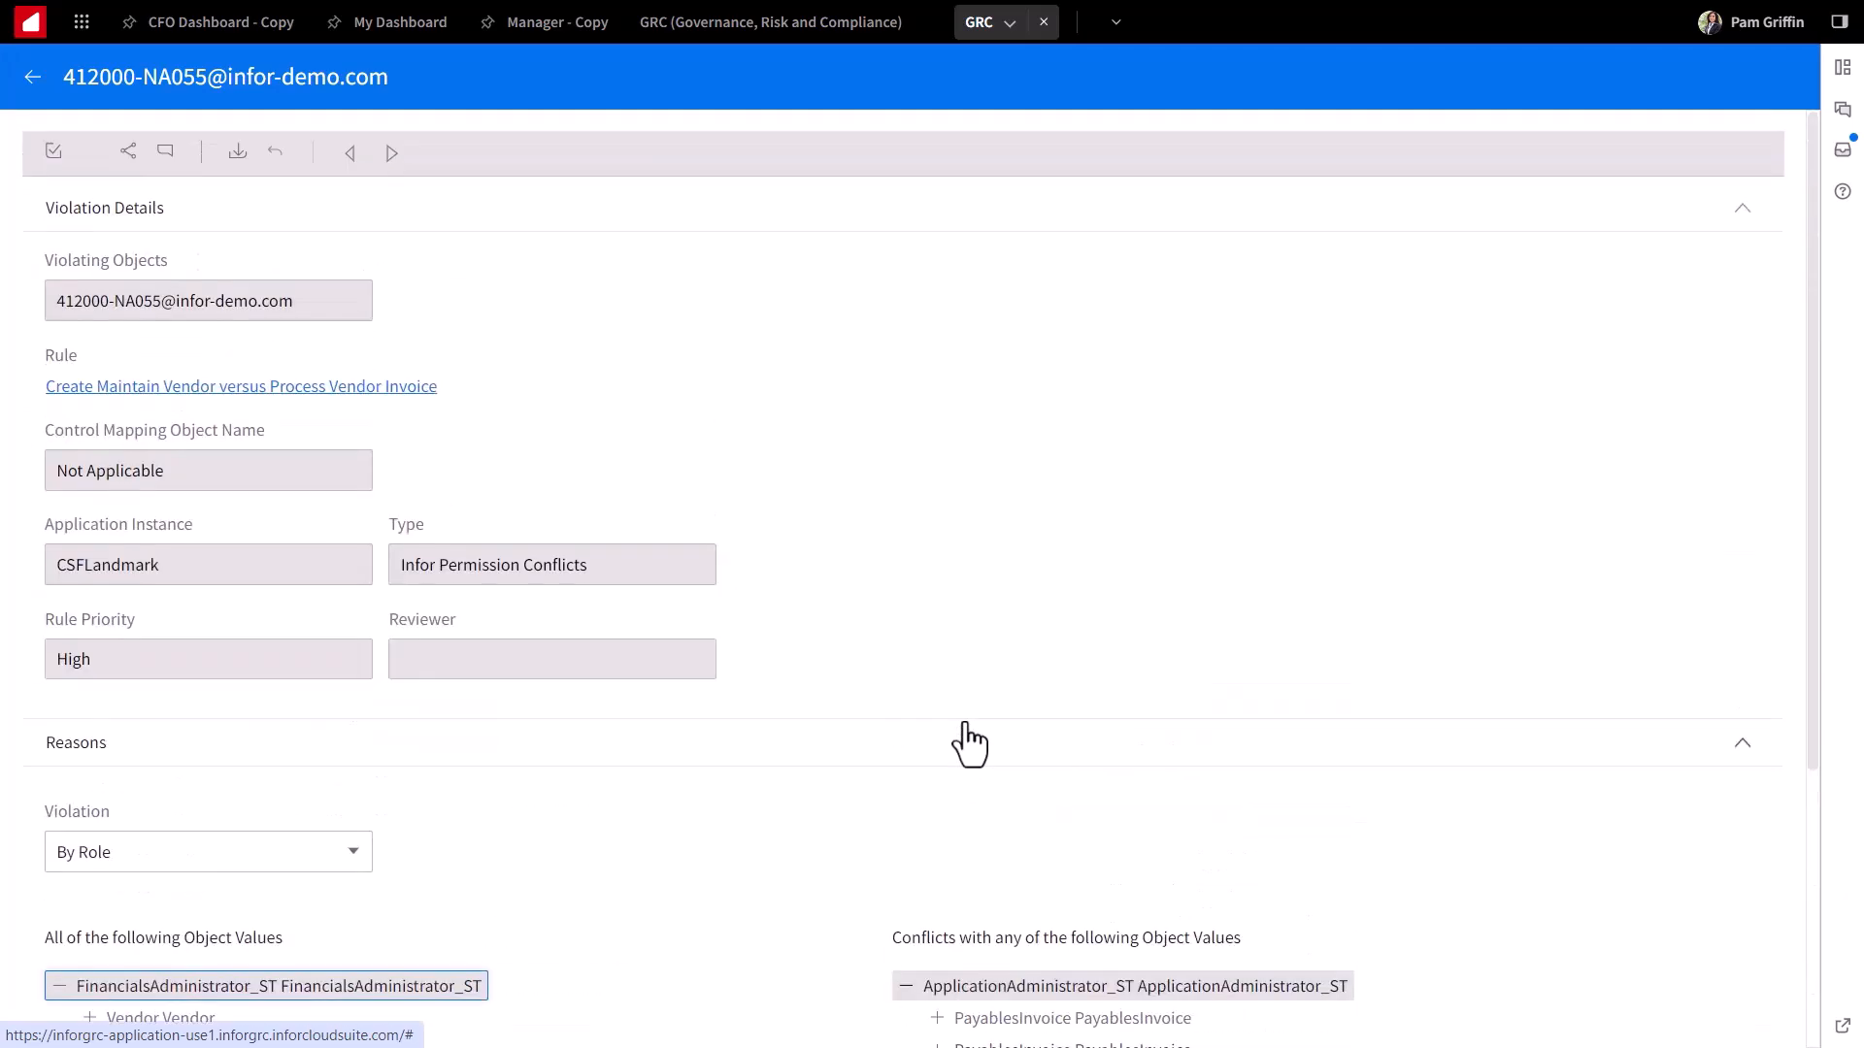
pyautogui.moveTo(216, 194)
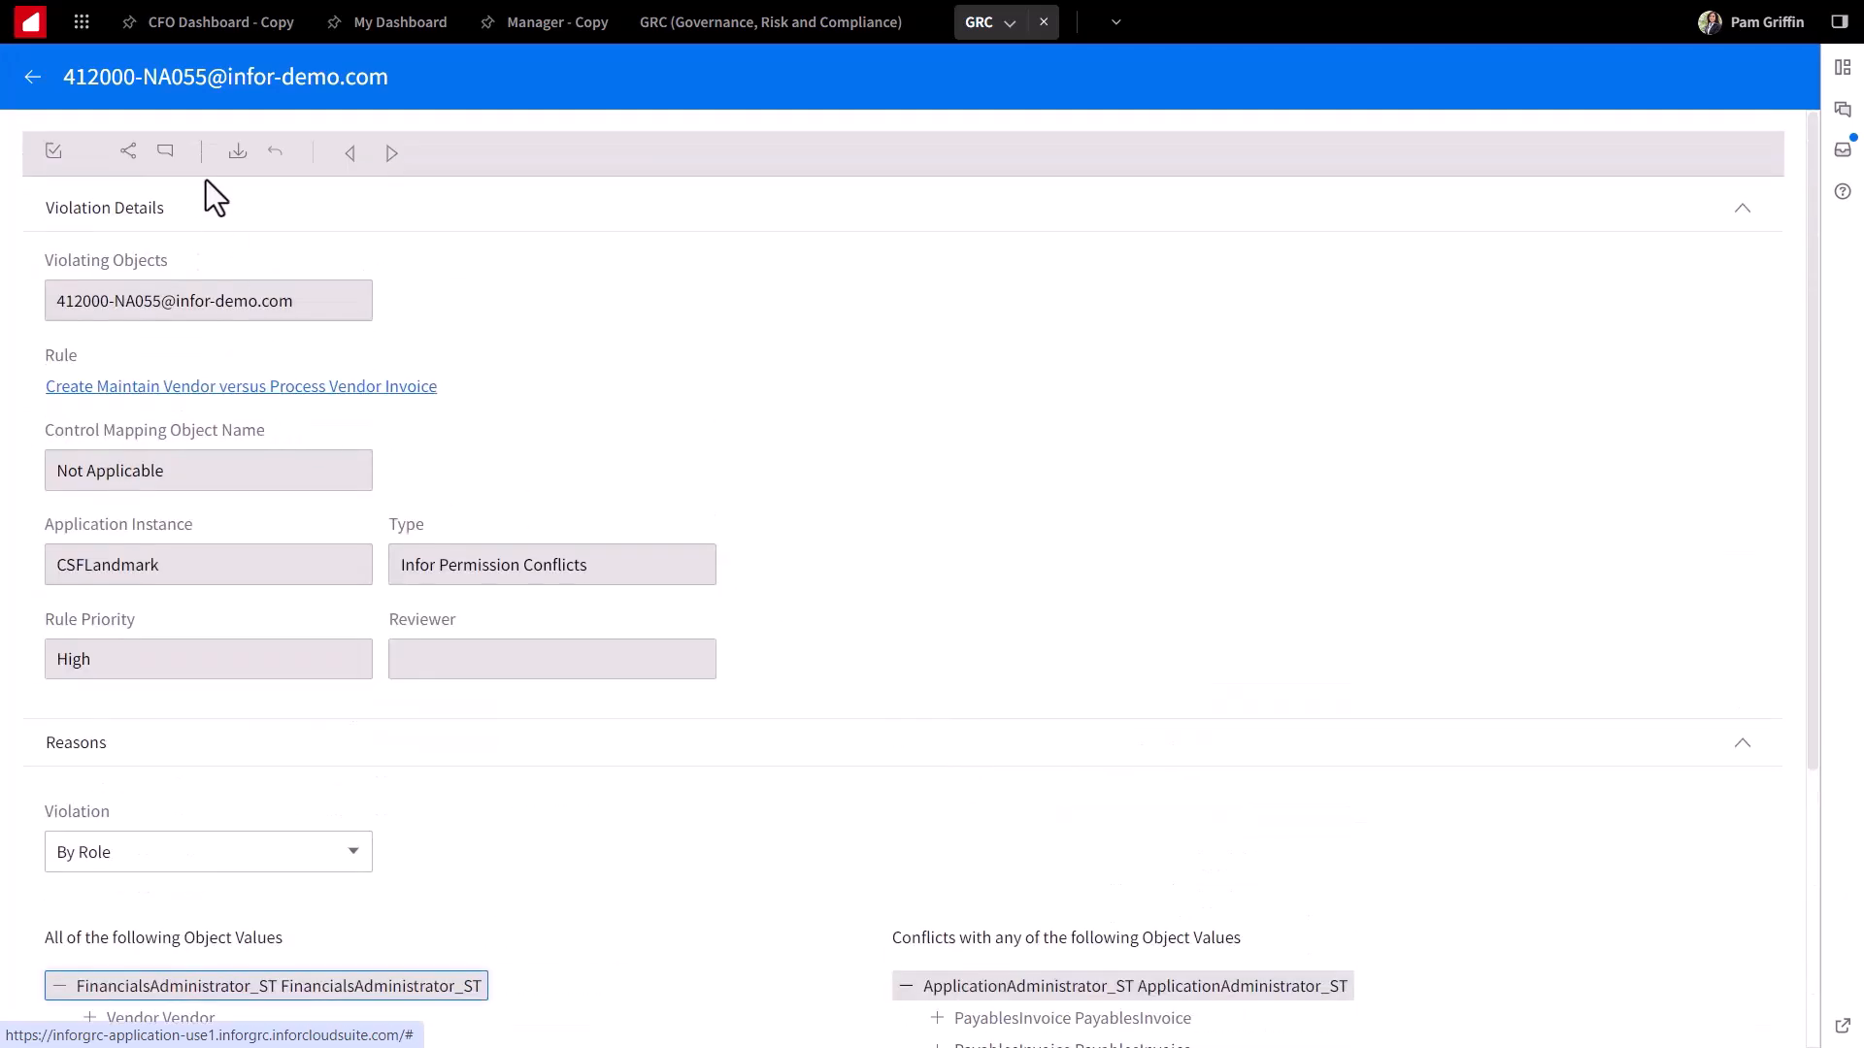
pyautogui.moveTo(165, 151)
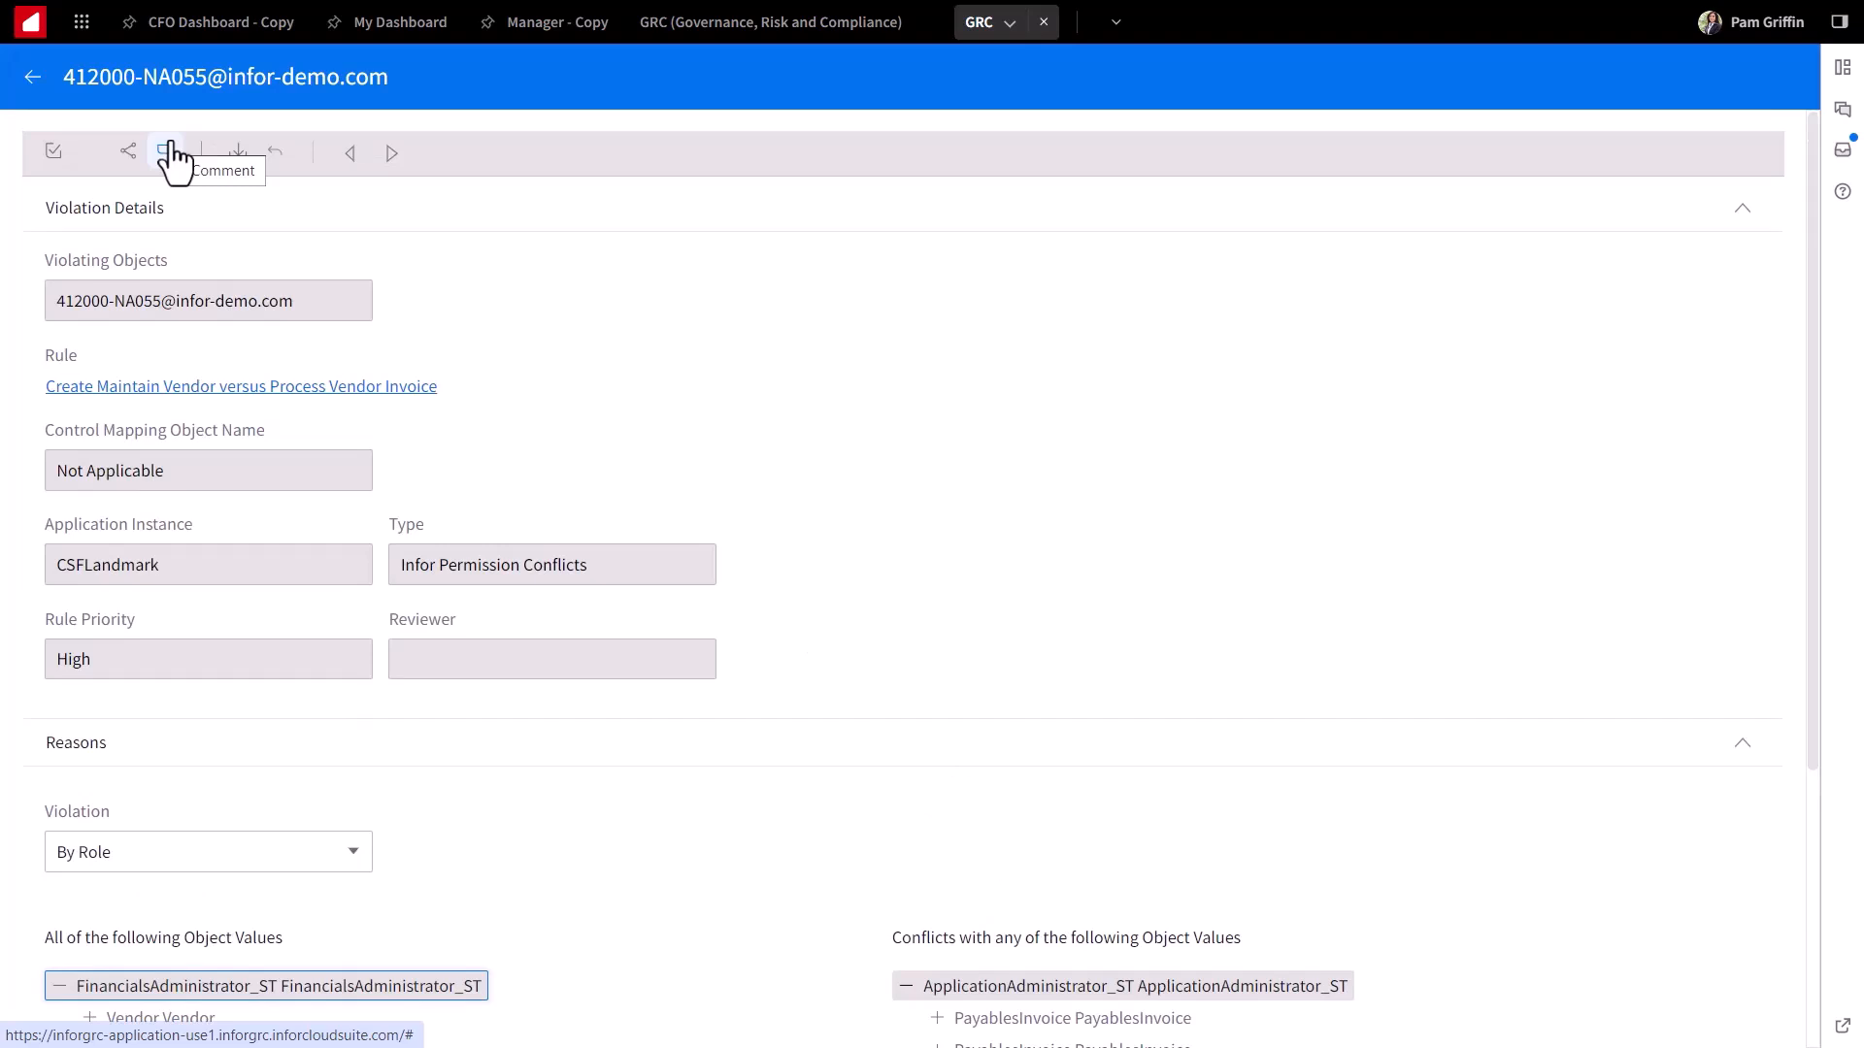
pyautogui.moveTo(169, 162)
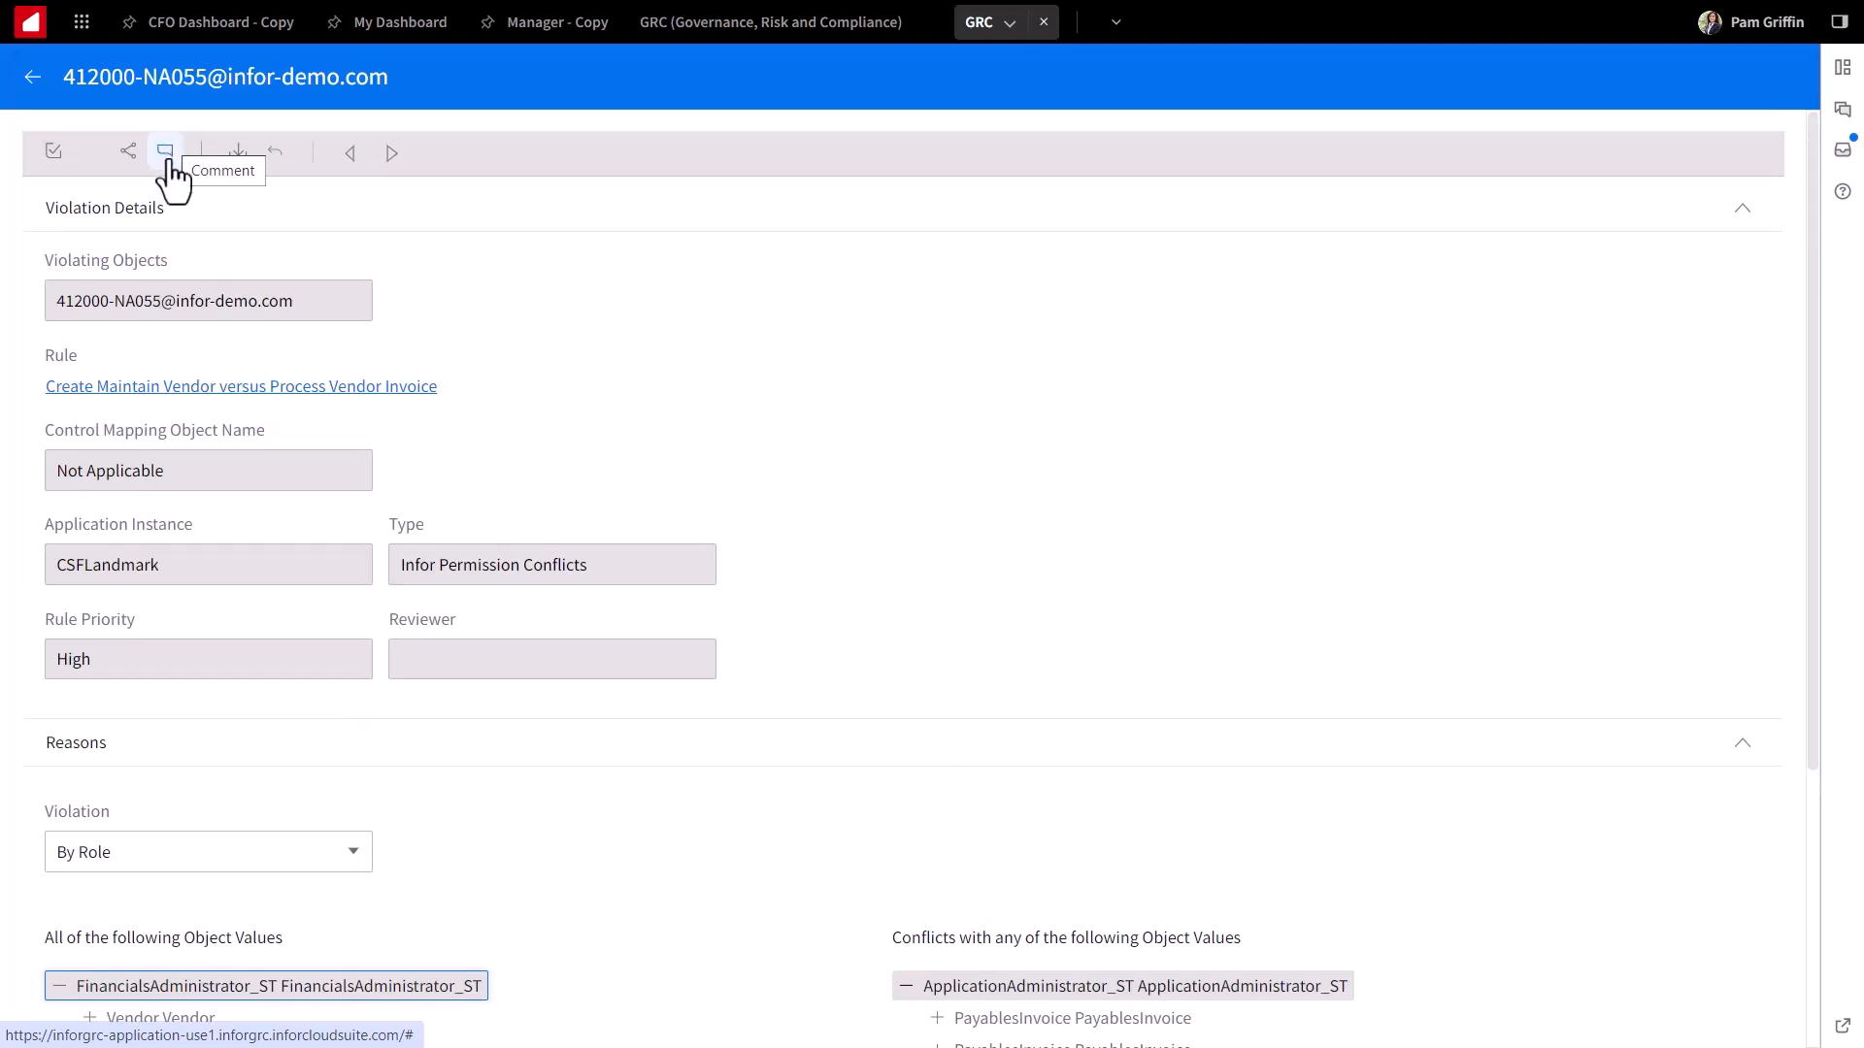
pyautogui.moveTo(128, 151)
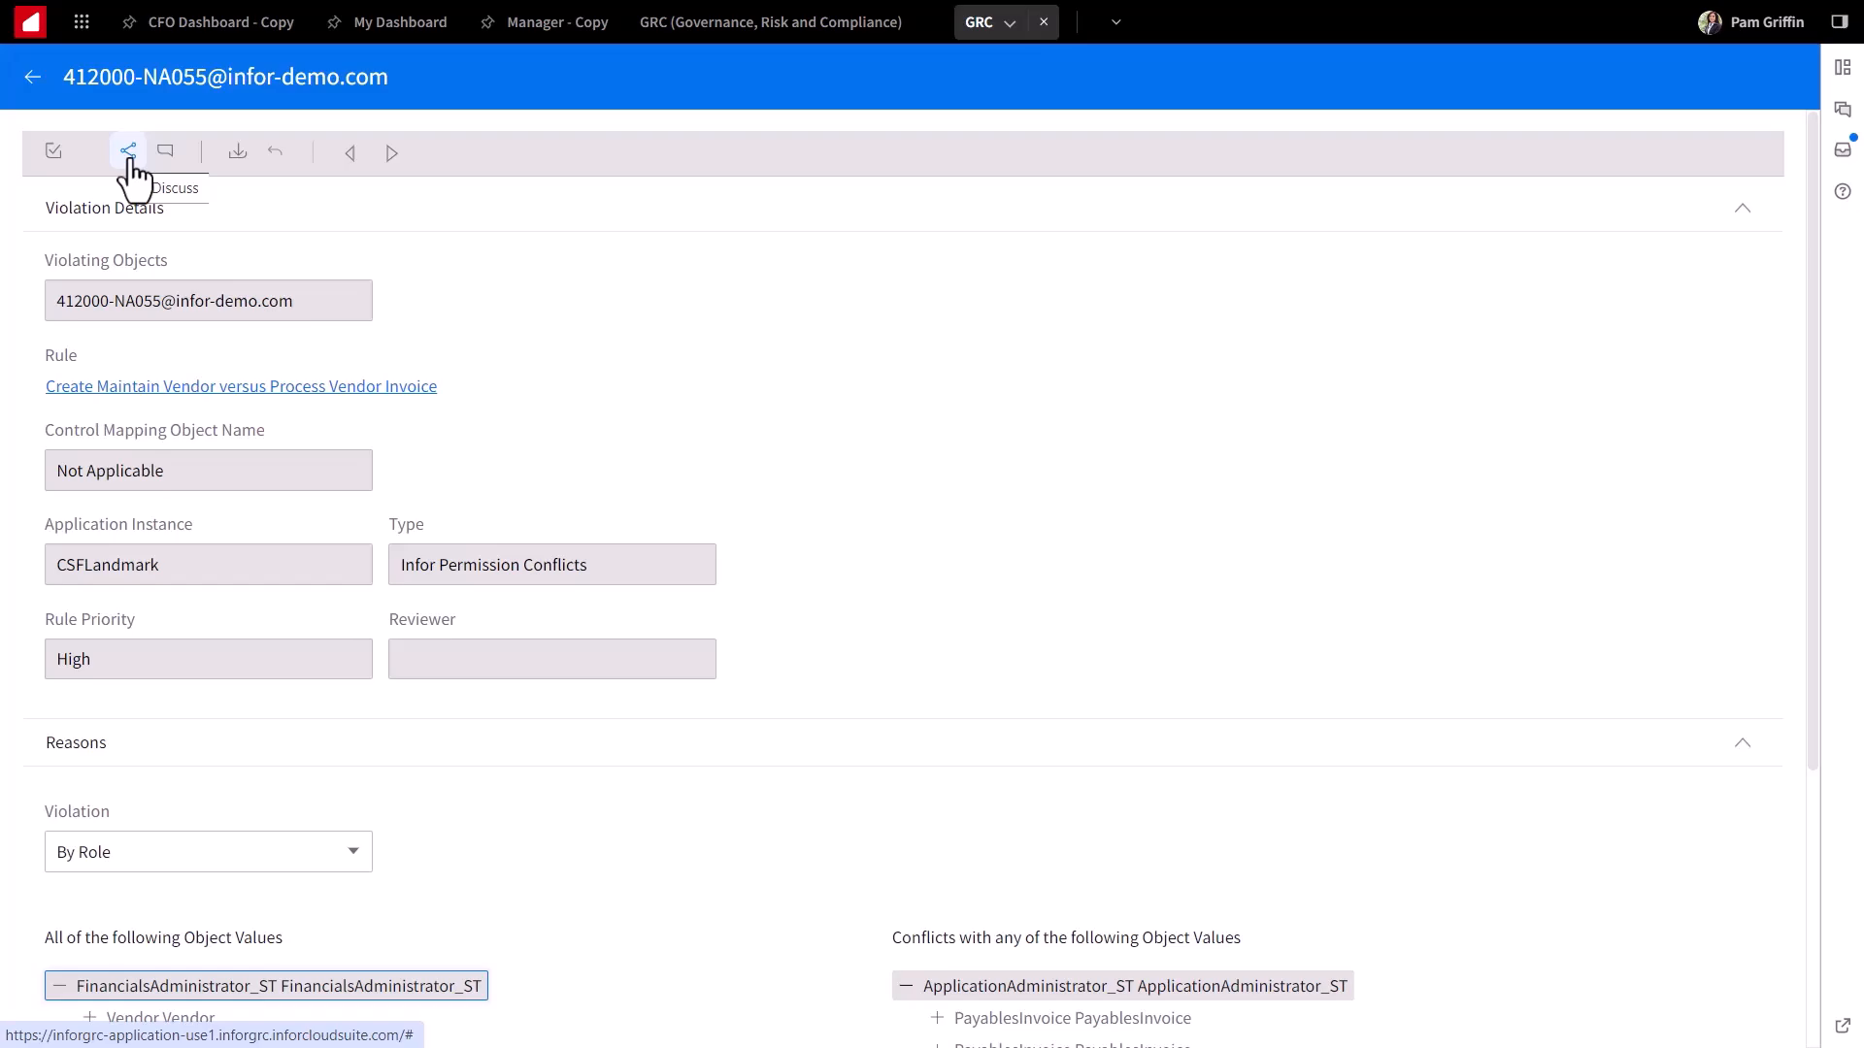
# Step: Start mitigating the violation, raising the rule-ownership warning
pyautogui.click(50, 151)
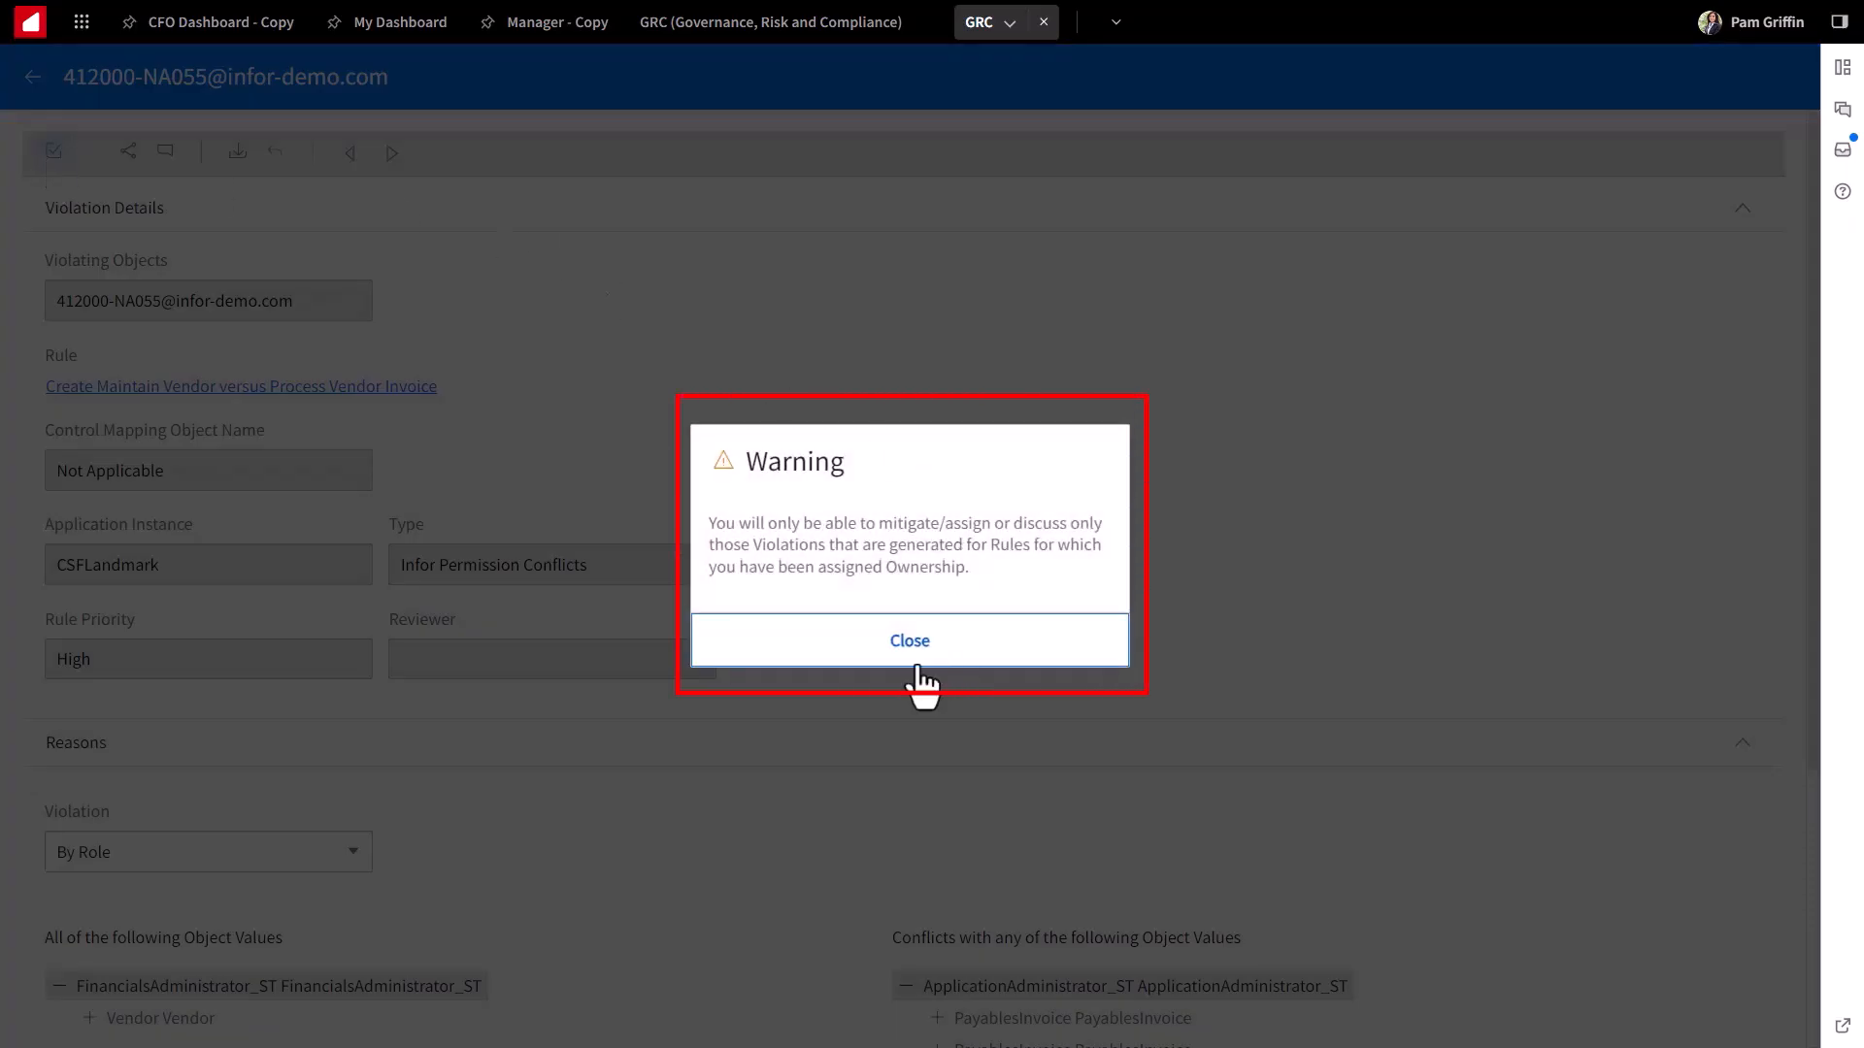
# Step: Dismiss the warning and enable Apply Compensating Control on the Mitigation form
pyautogui.click(909, 641)
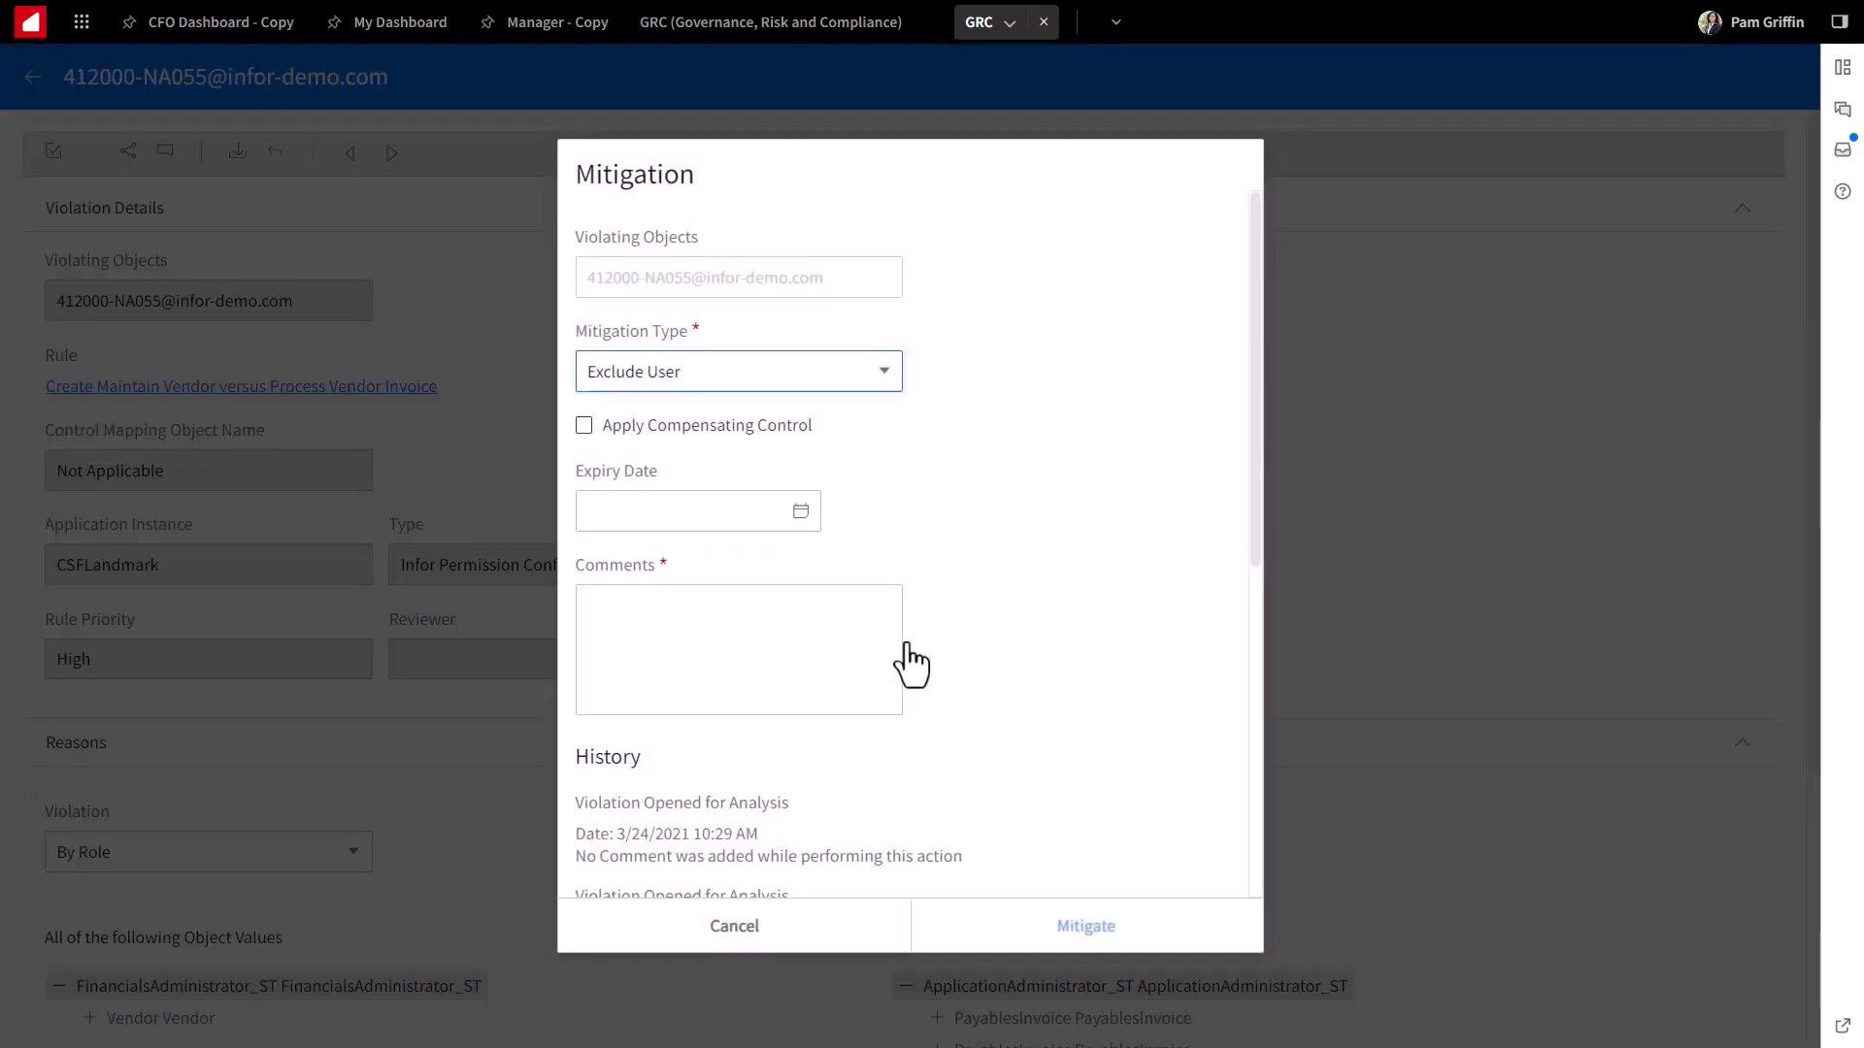
pyautogui.moveTo(1007, 508)
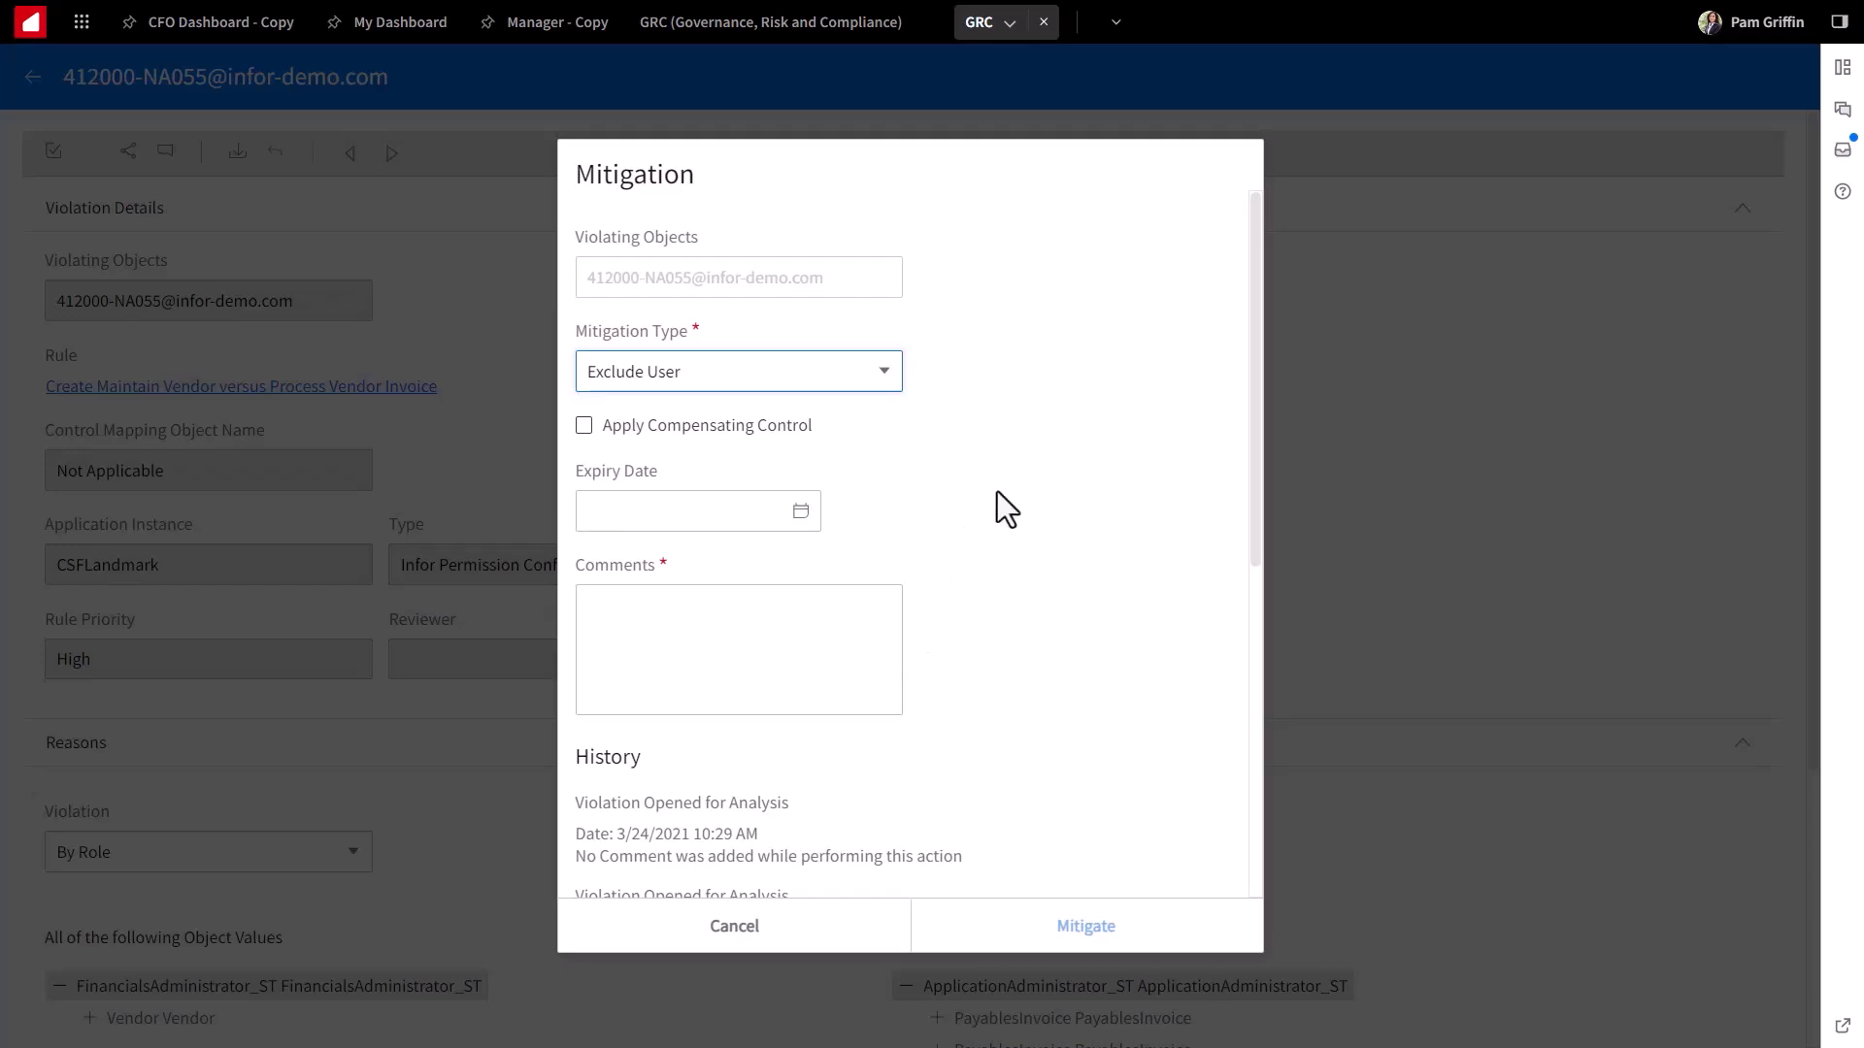
pyautogui.click(584, 425)
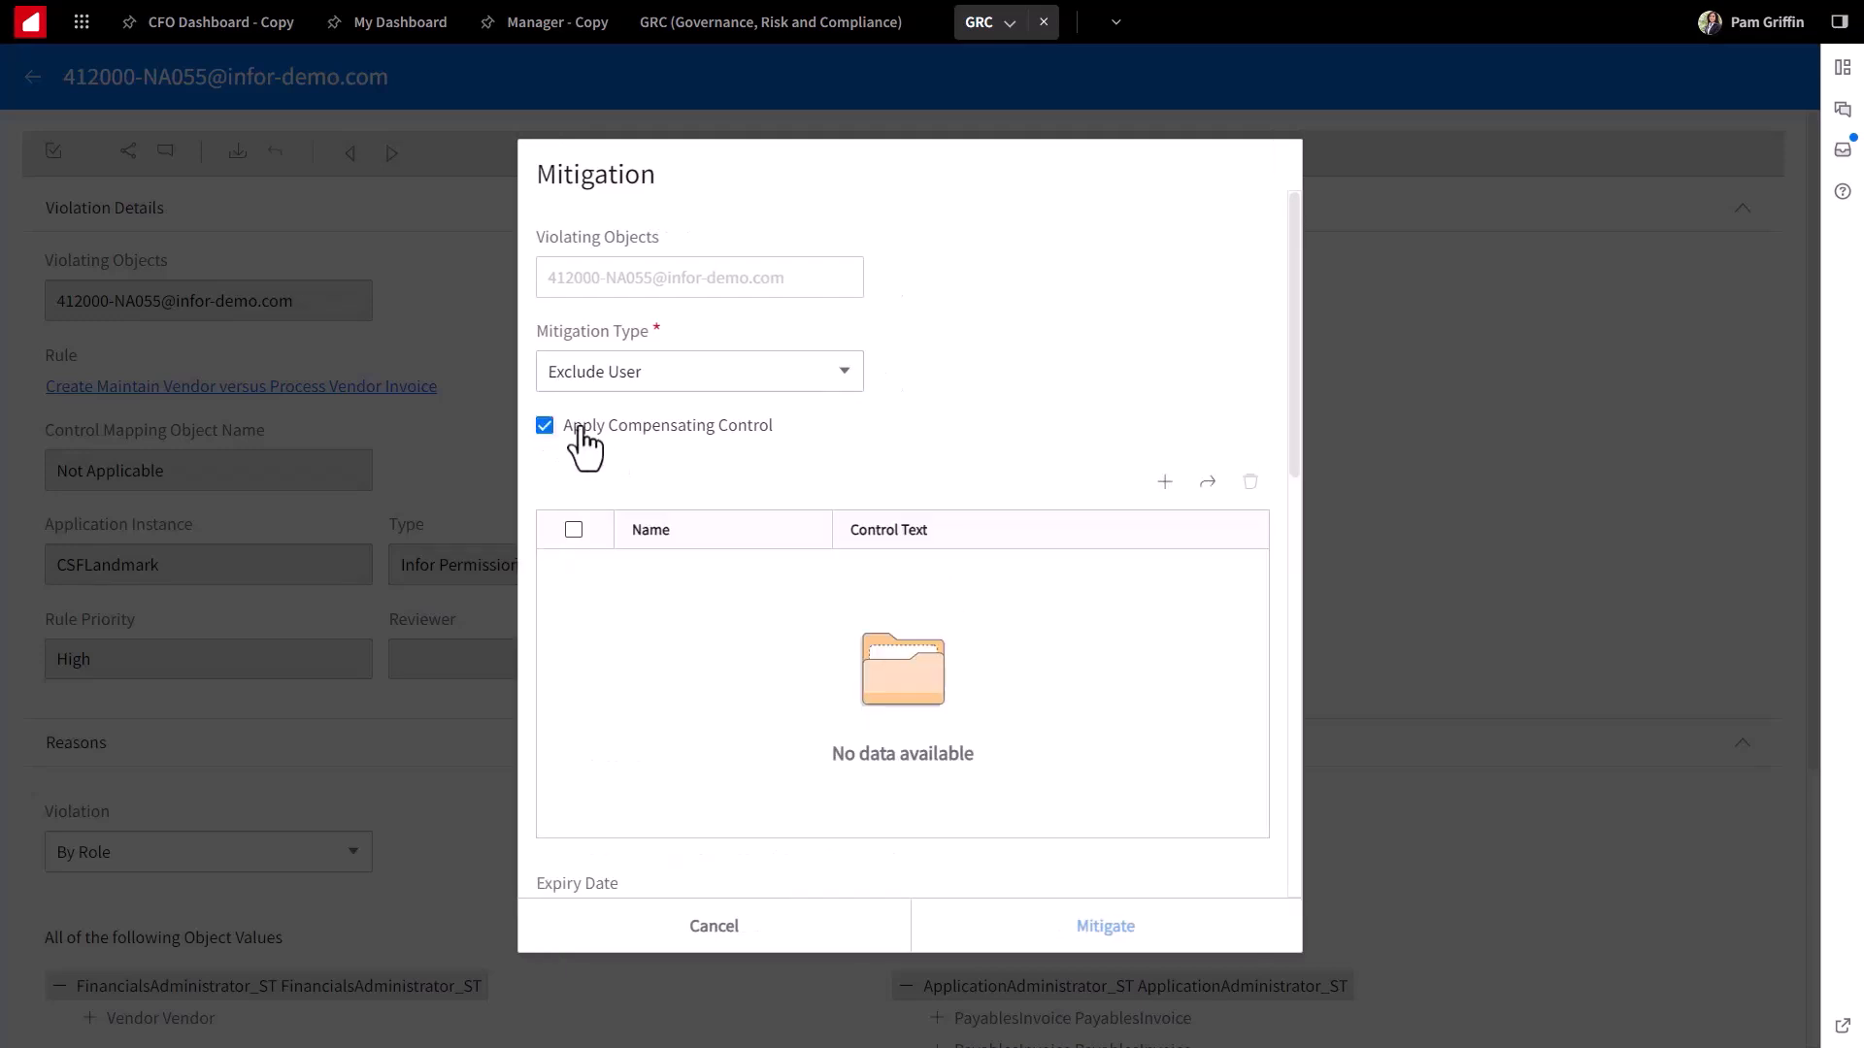
pyautogui.moveTo(1206, 482)
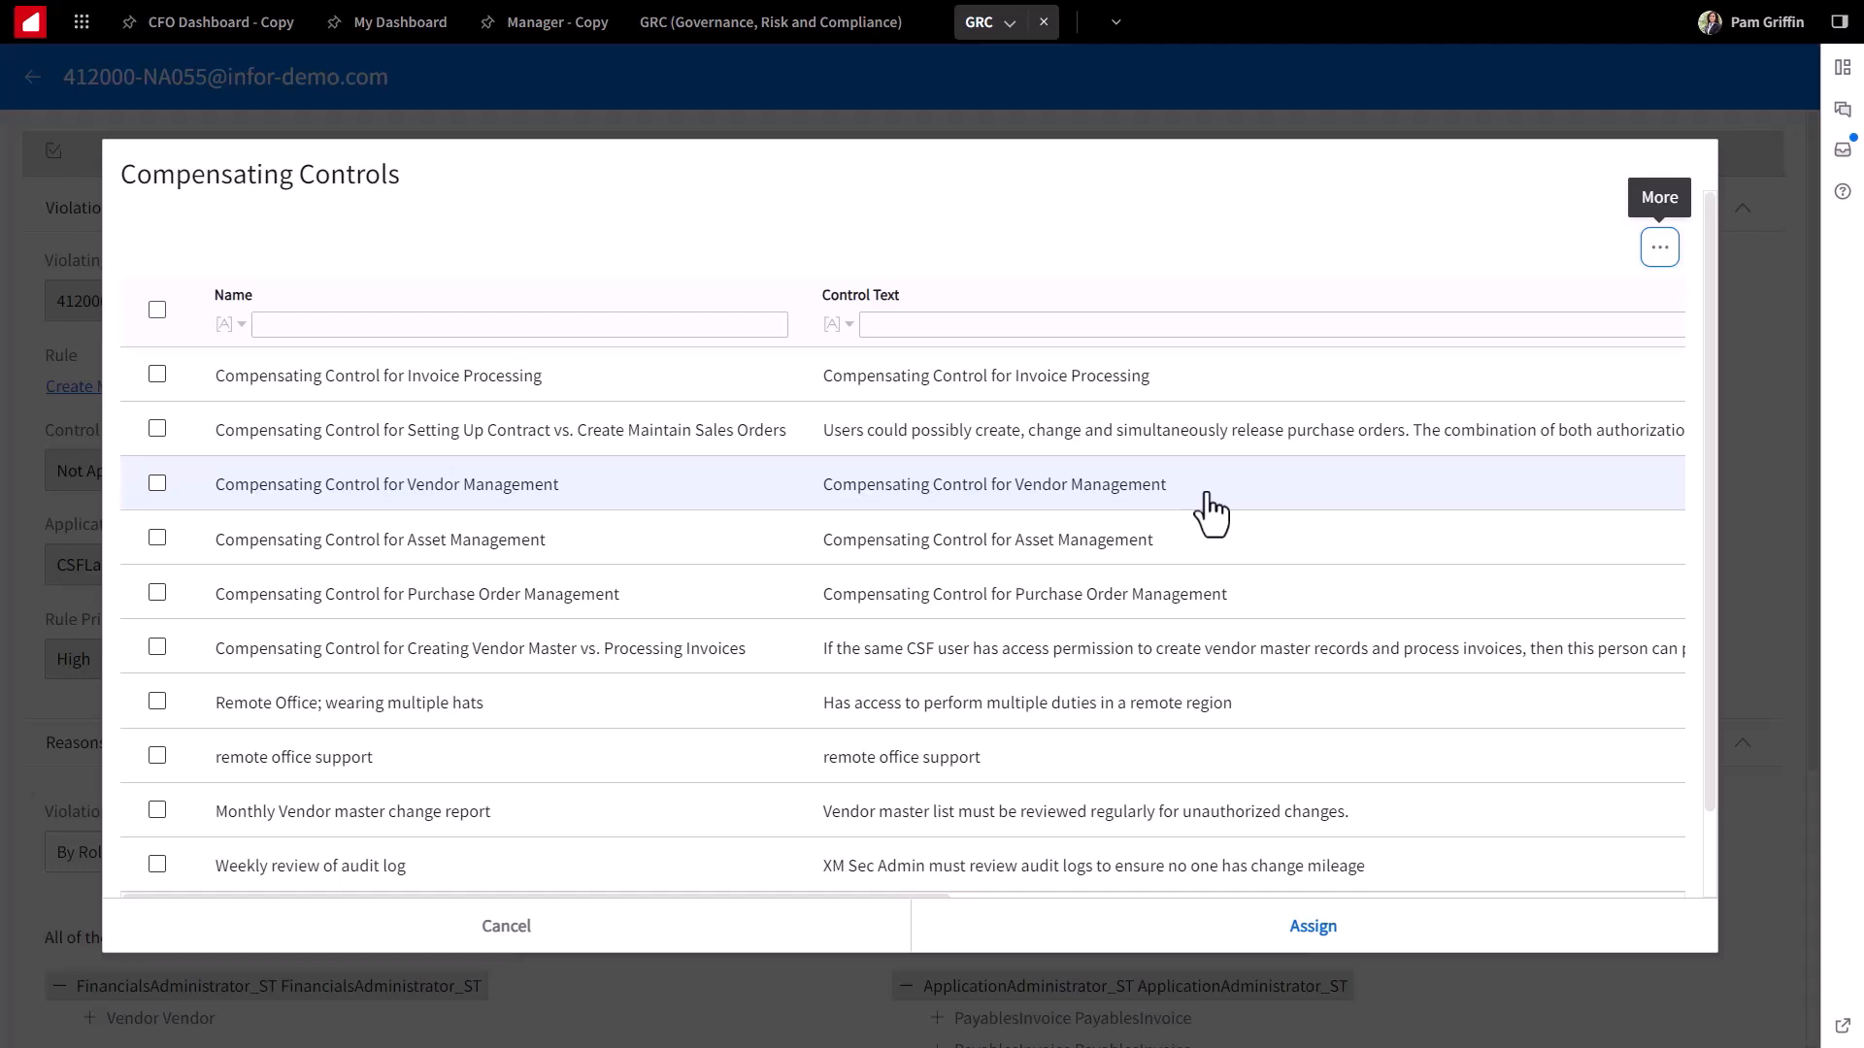
pyautogui.moveTo(251, 701)
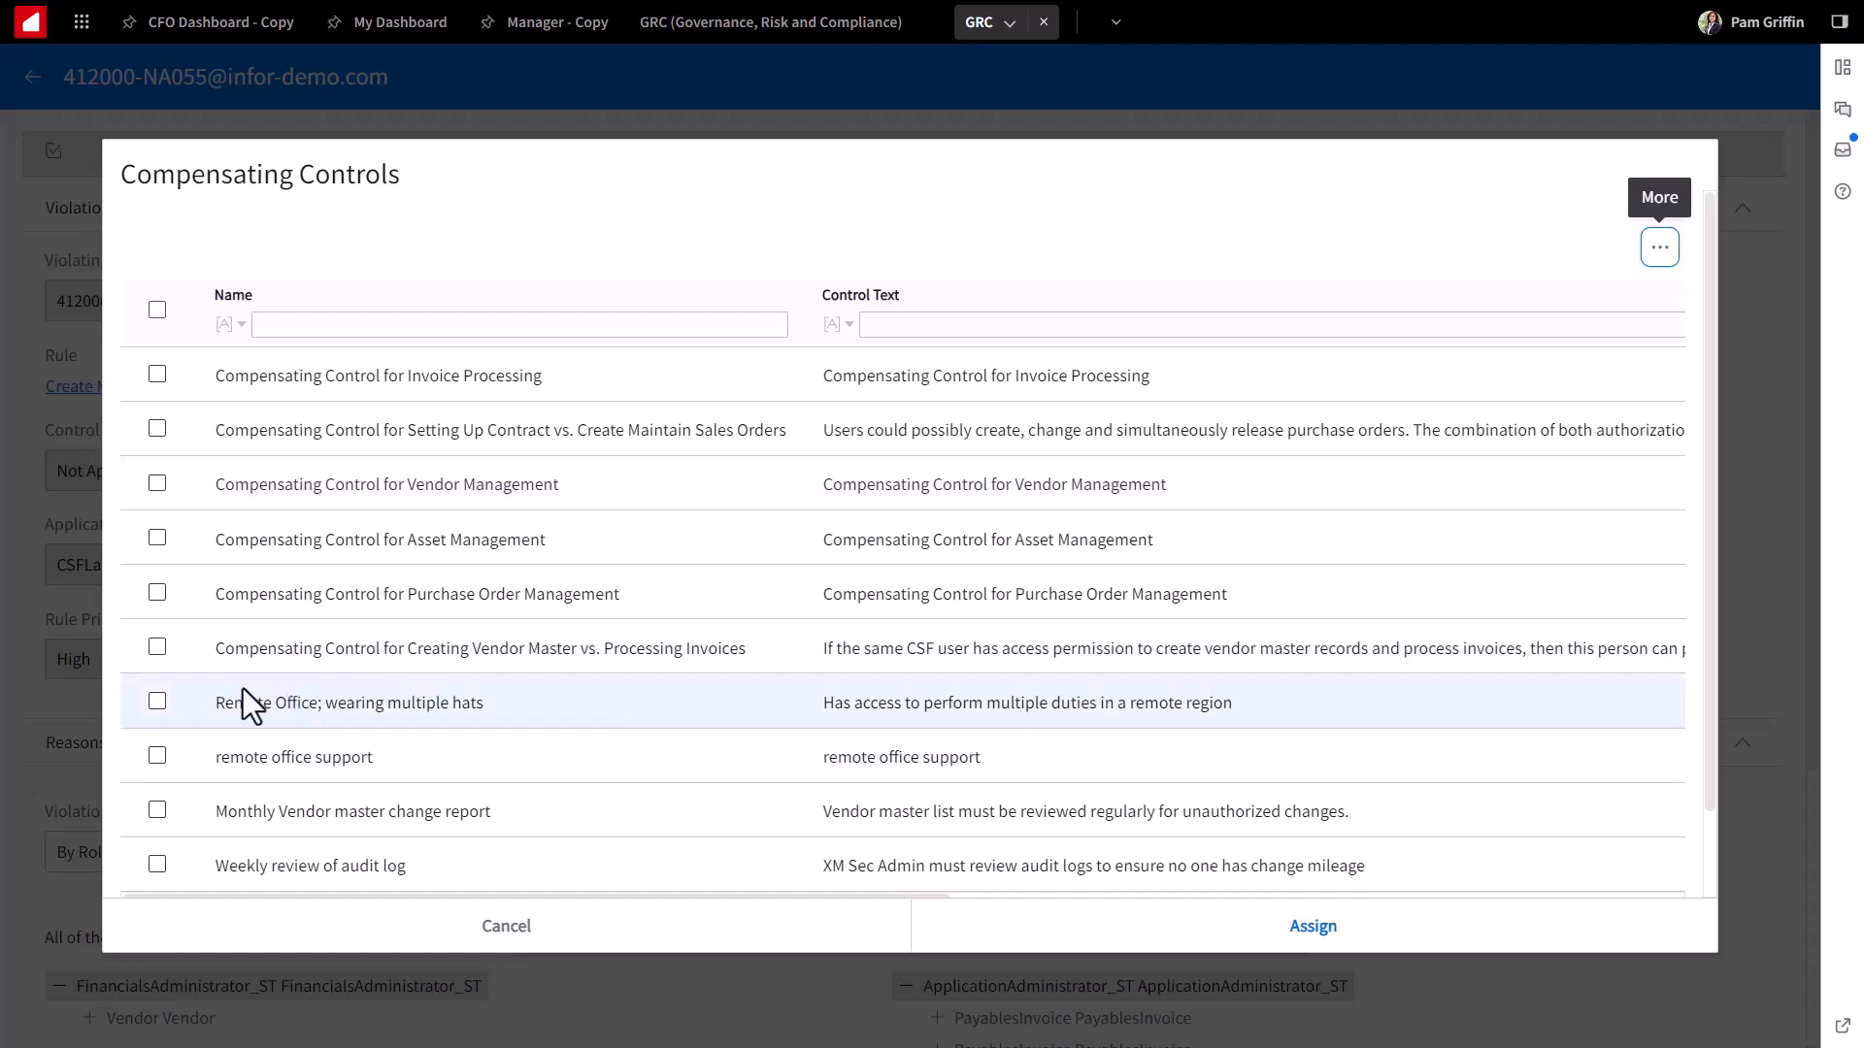
pyautogui.moveTo(237, 759)
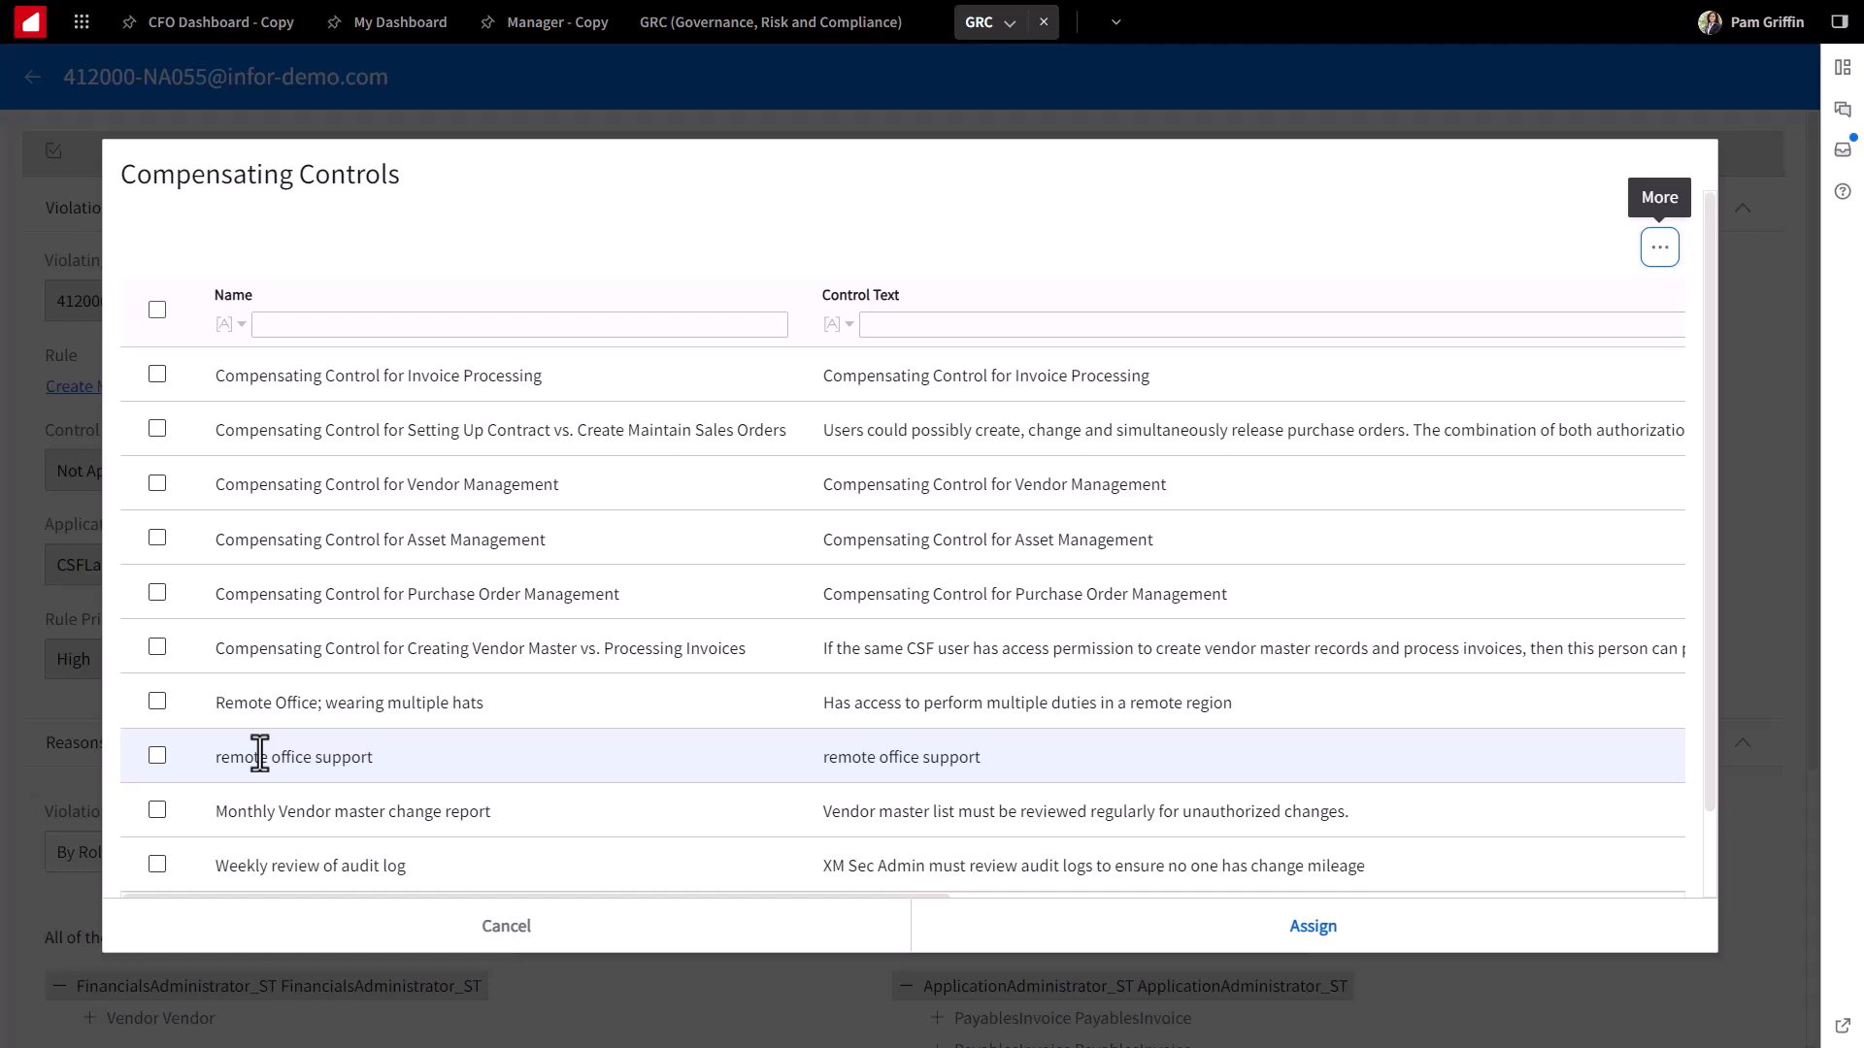
# Step: Check the remote office support control in the Compensating Controls list
pyautogui.click(155, 755)
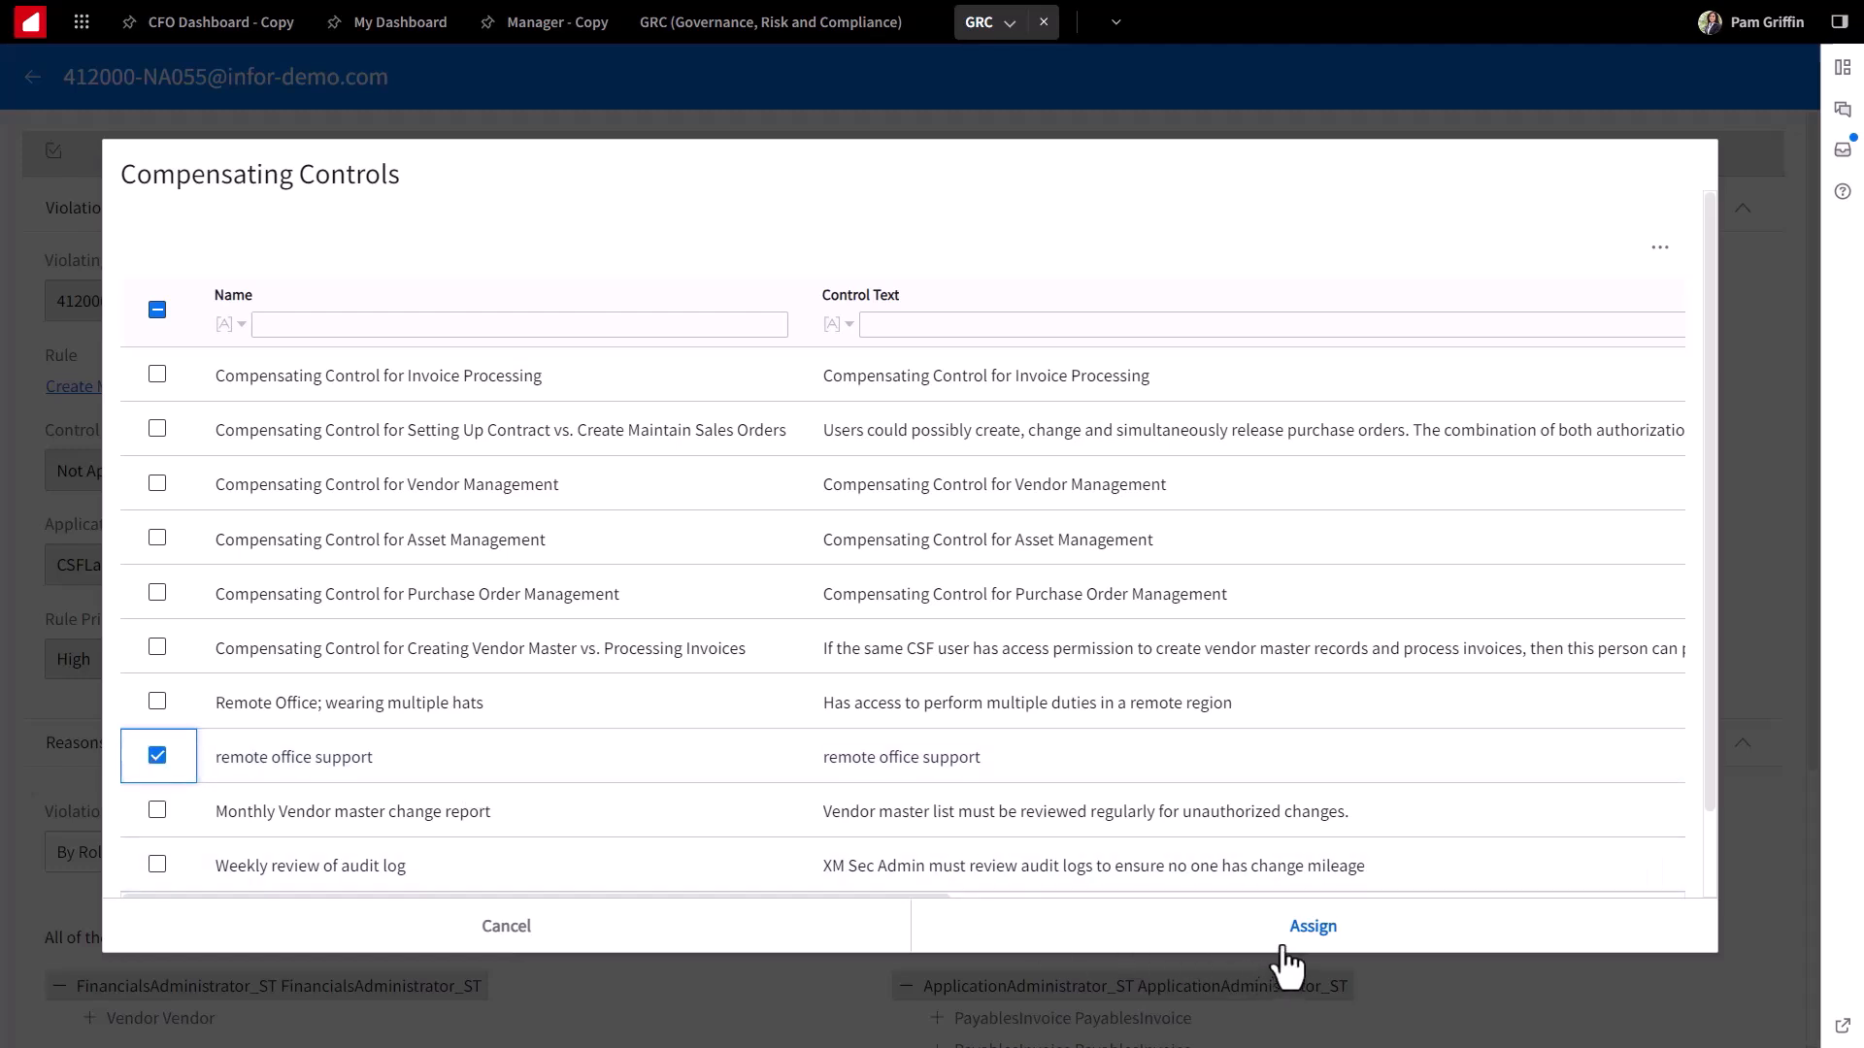
pyautogui.moveTo(928, 701)
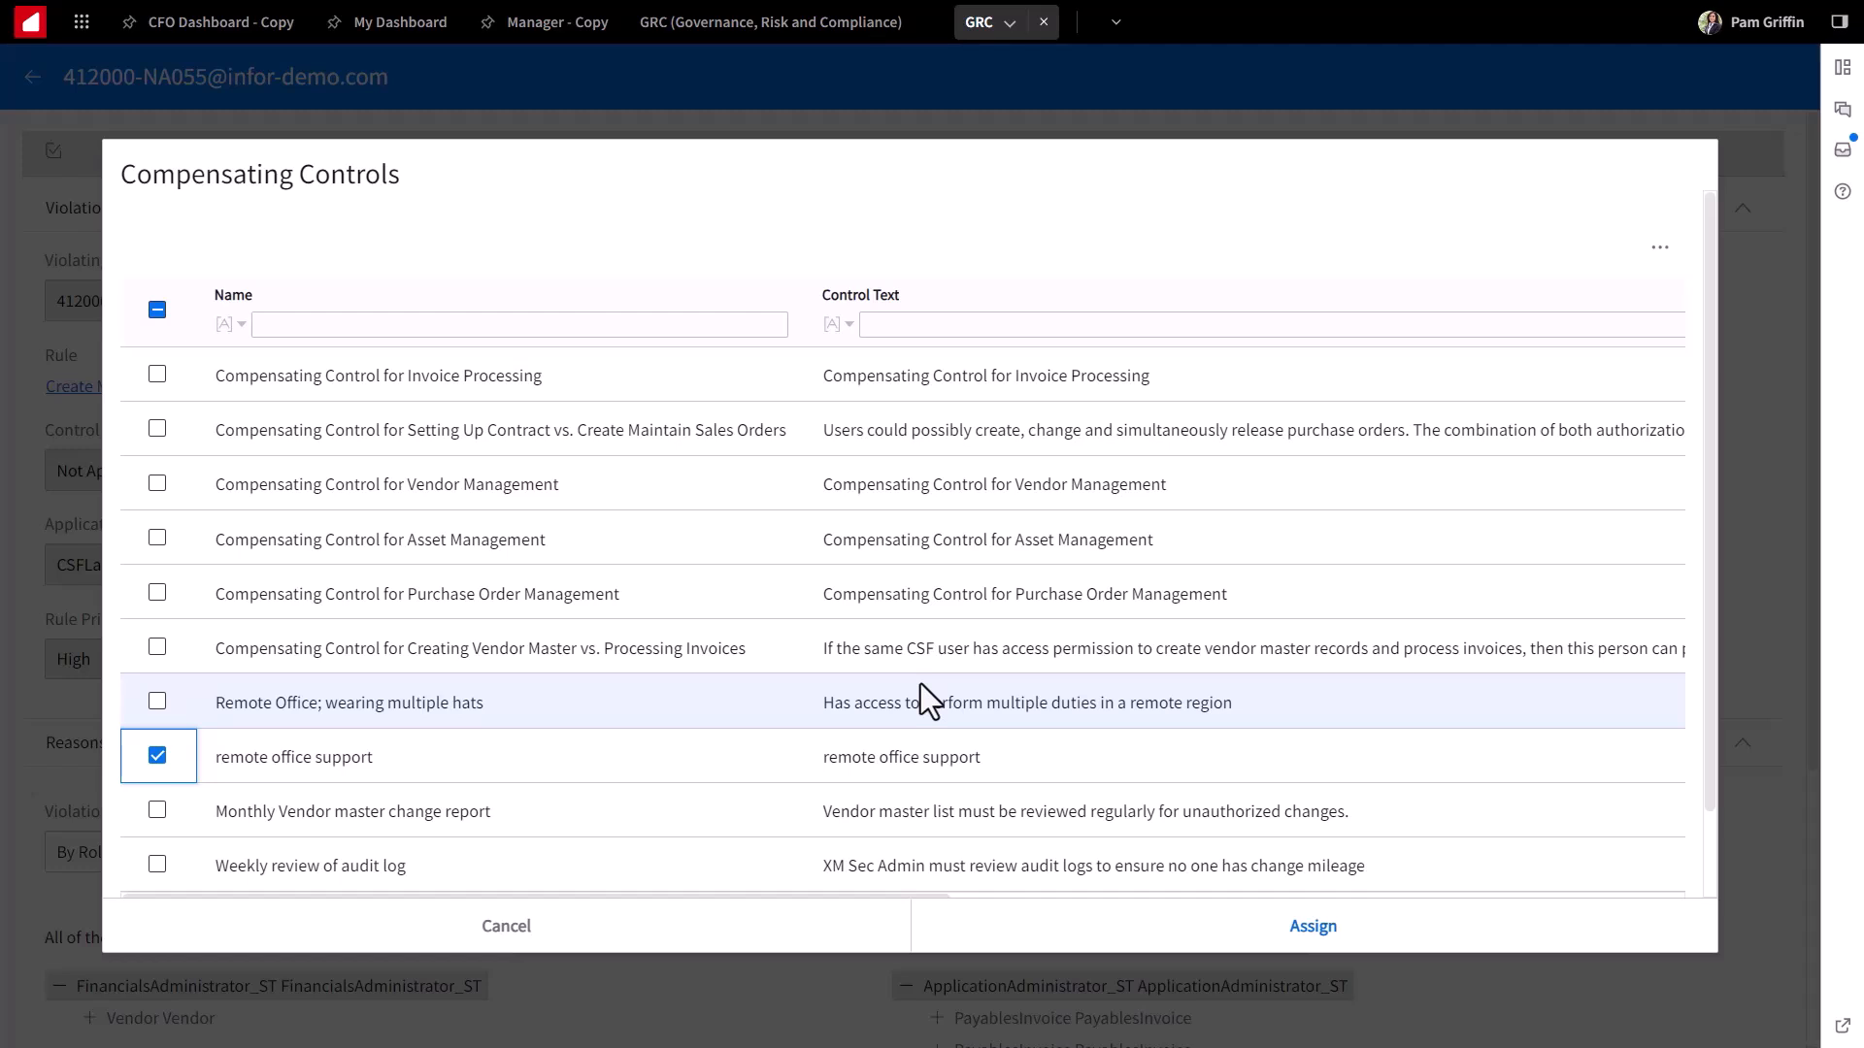
pyautogui.moveTo(507, 939)
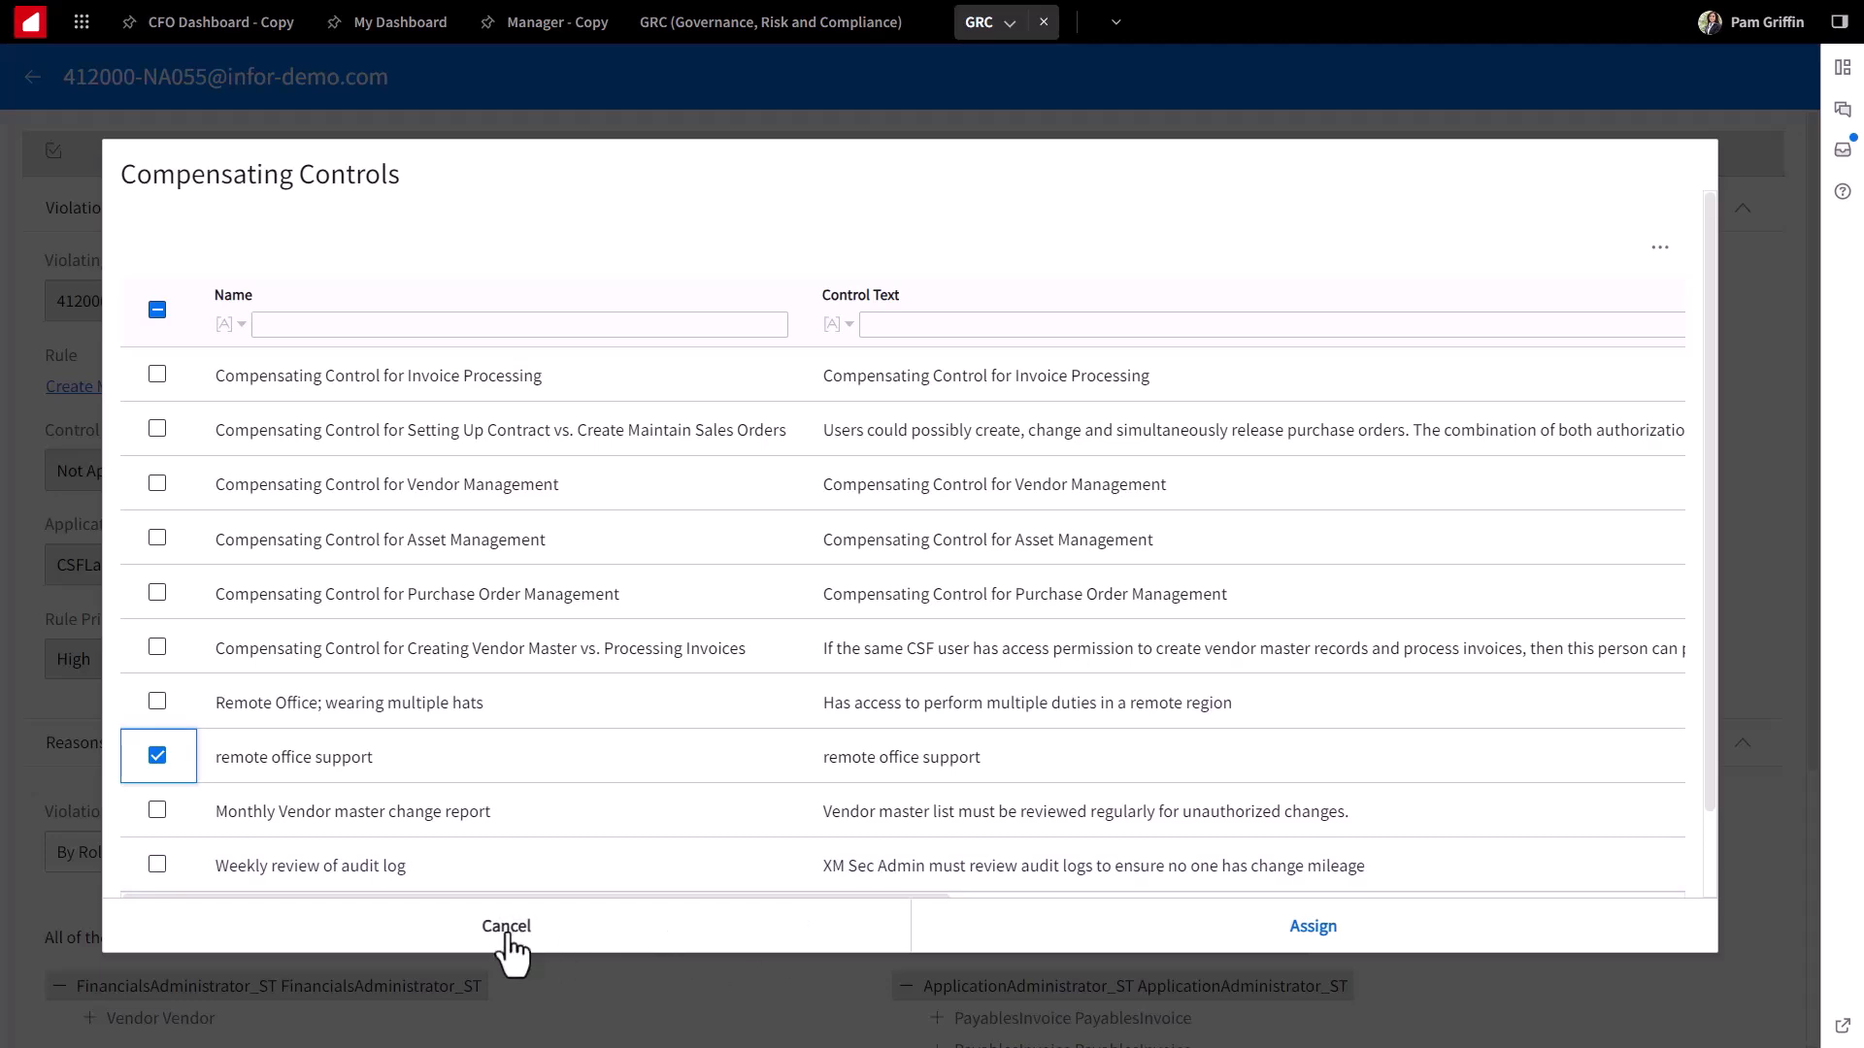
# Step: Cancel out of Compensating Controls without assigning any control
pyautogui.click(505, 926)
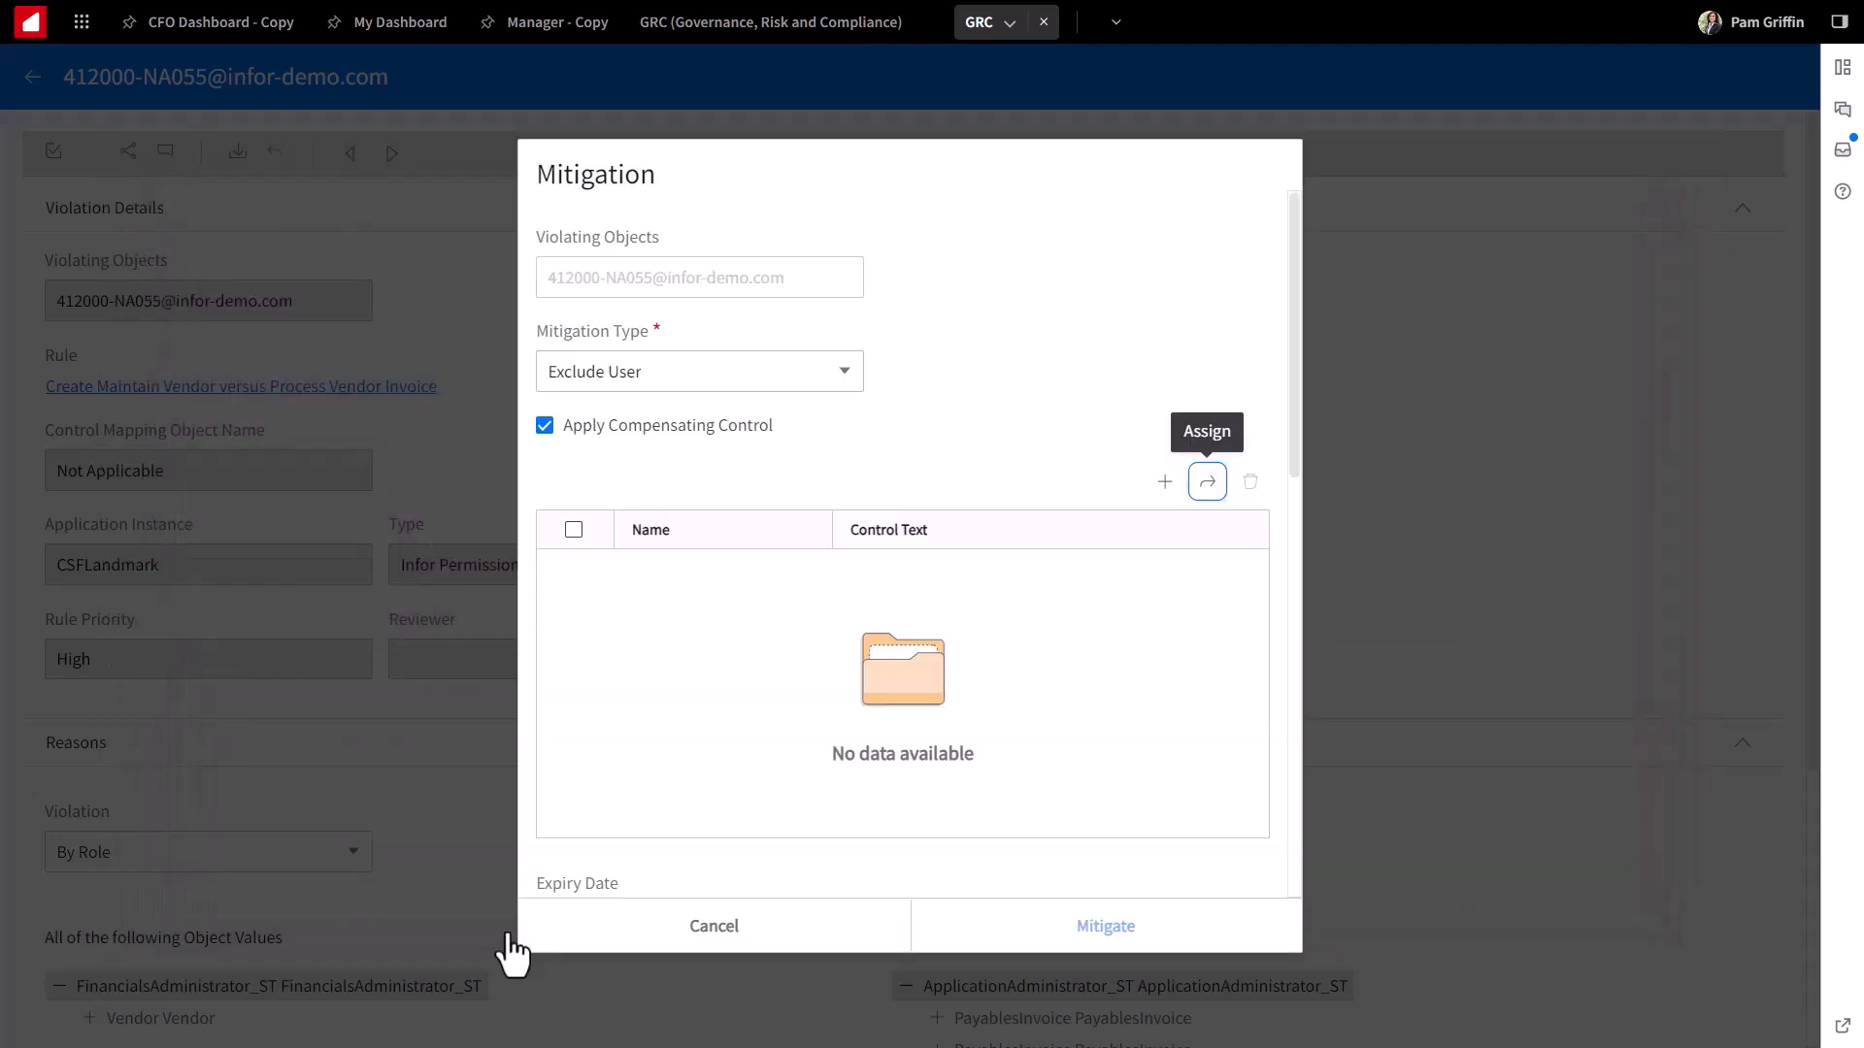
pyautogui.moveTo(606, 823)
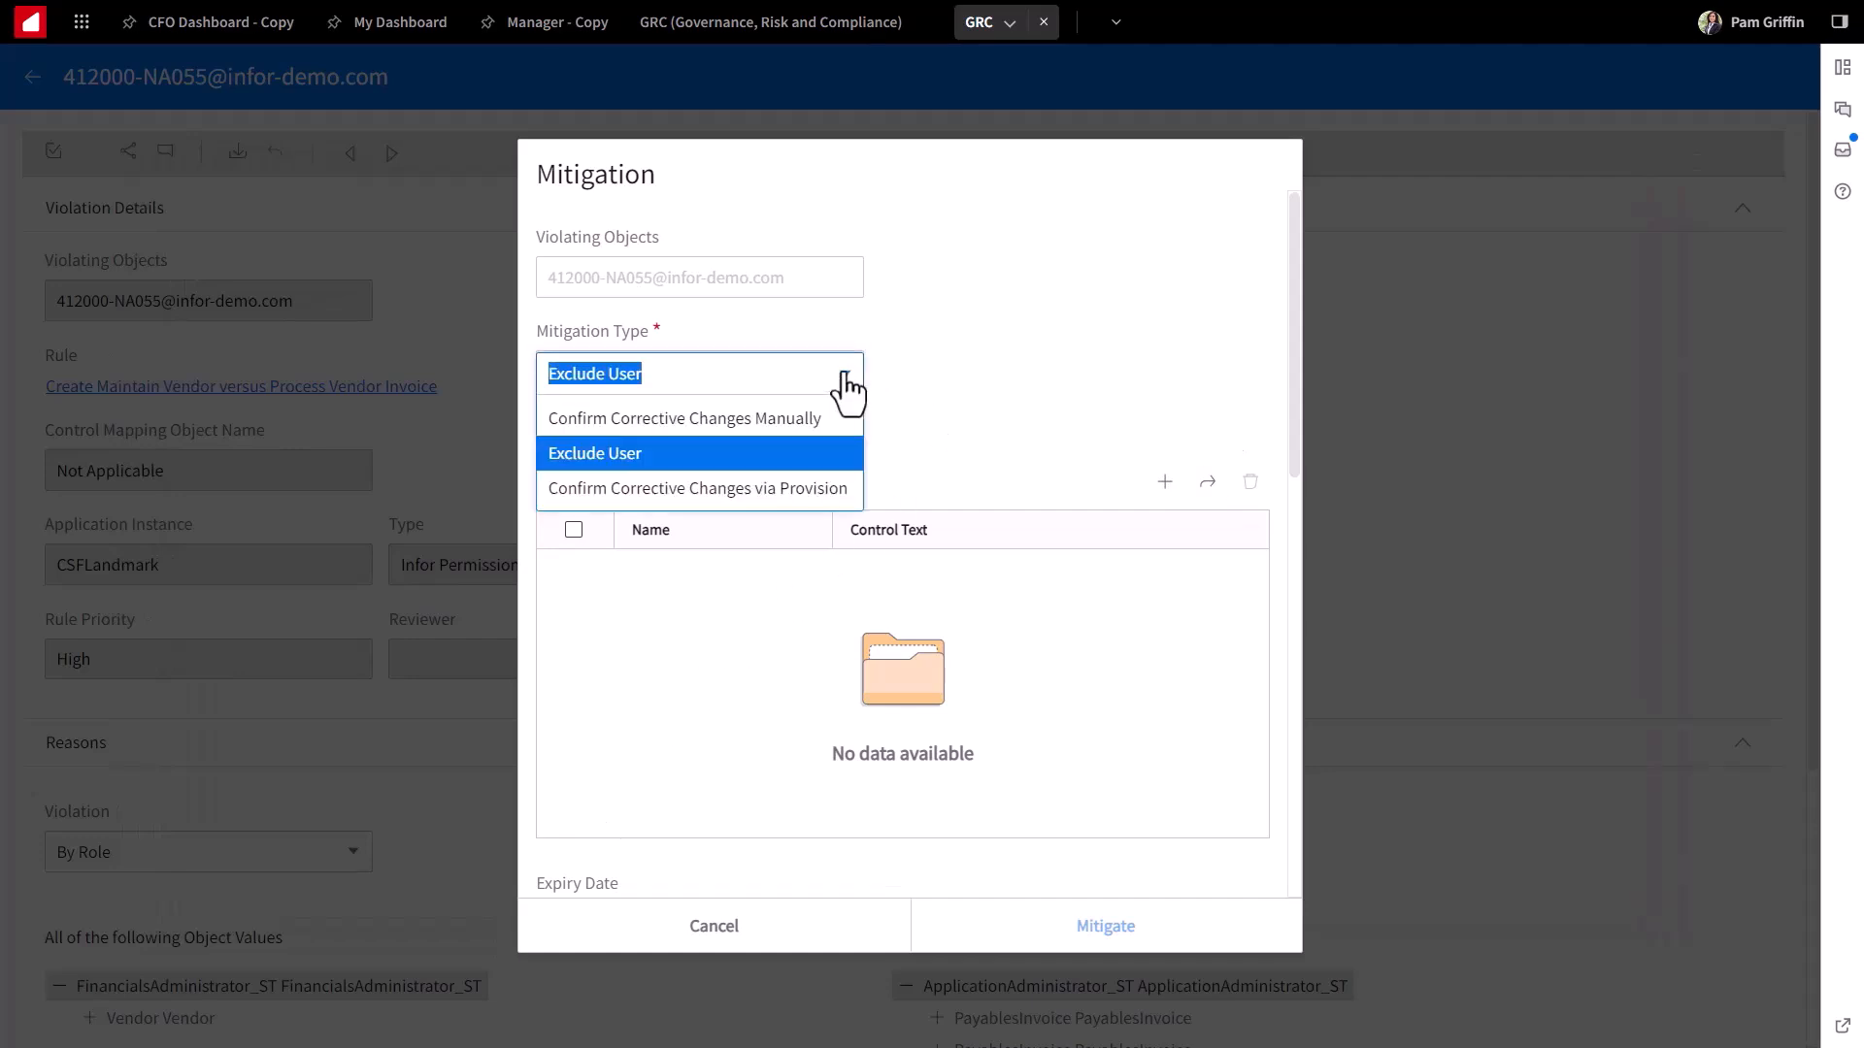
pyautogui.moveTo(828, 487)
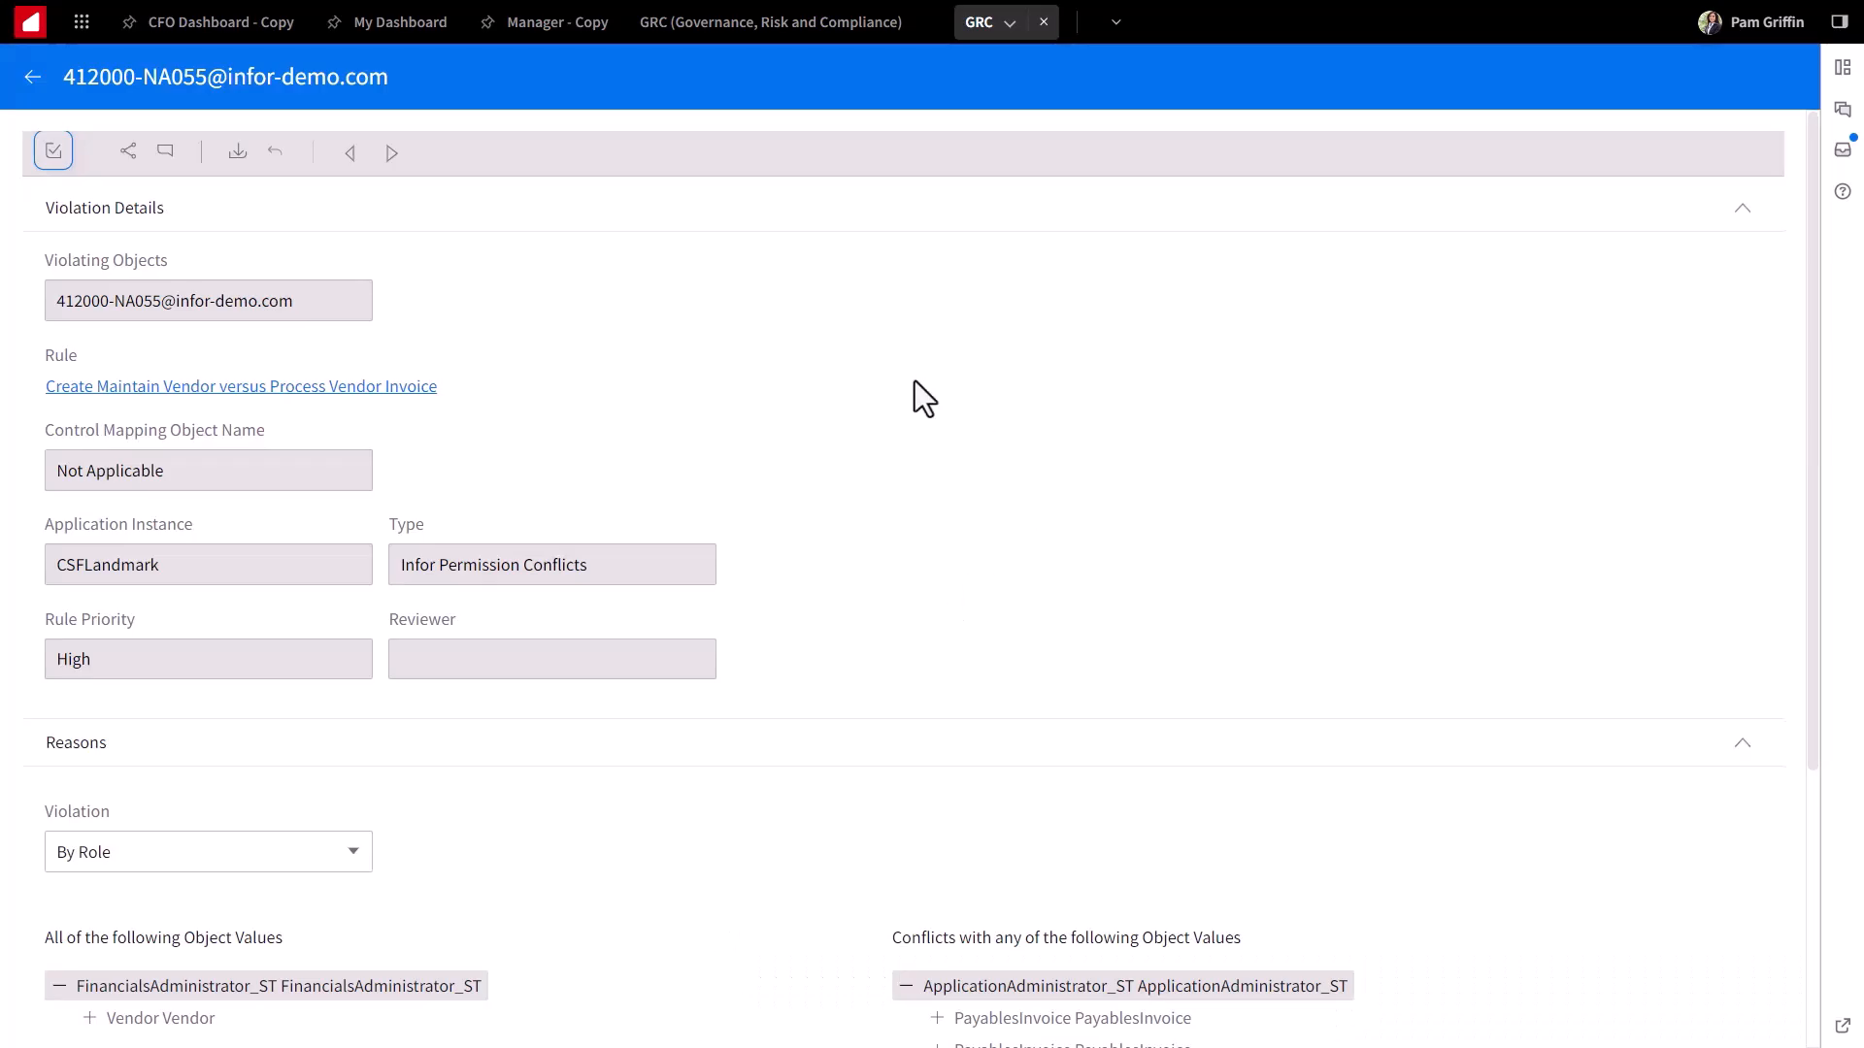
pyautogui.moveTo(806, 357)
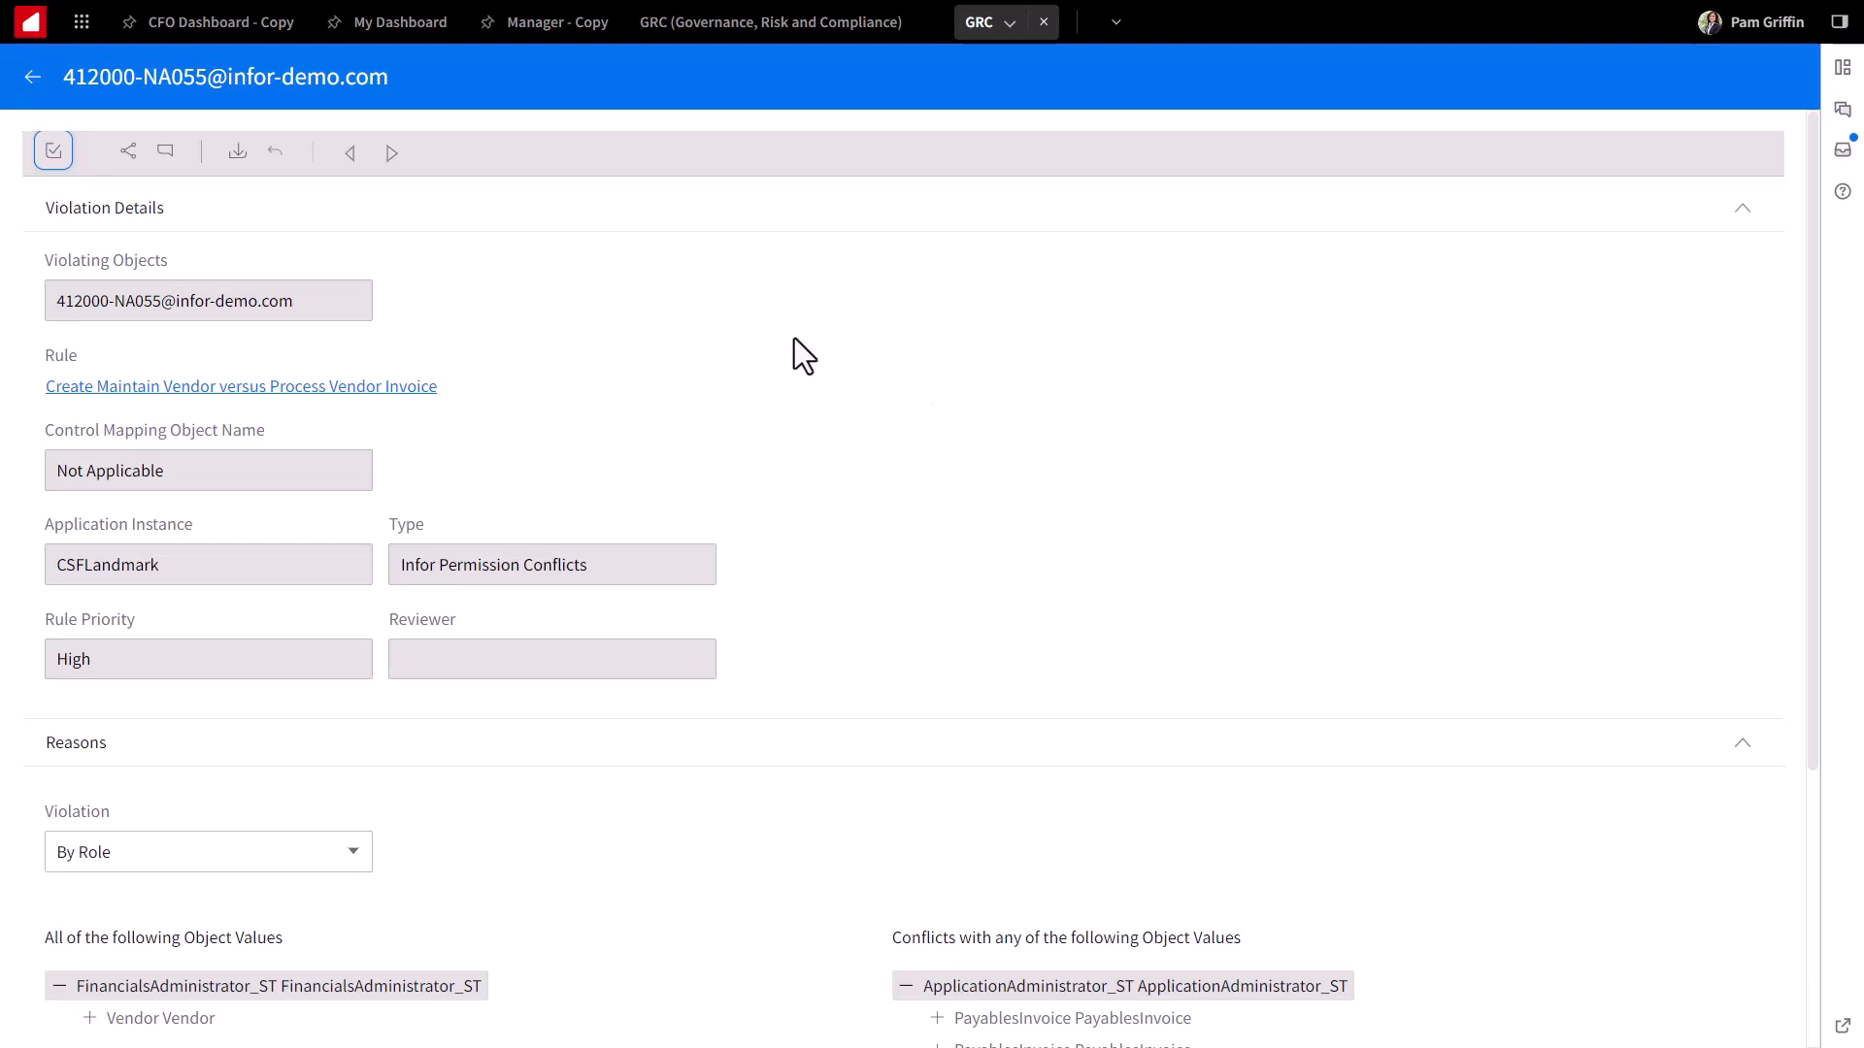
pyautogui.moveTo(39, 109)
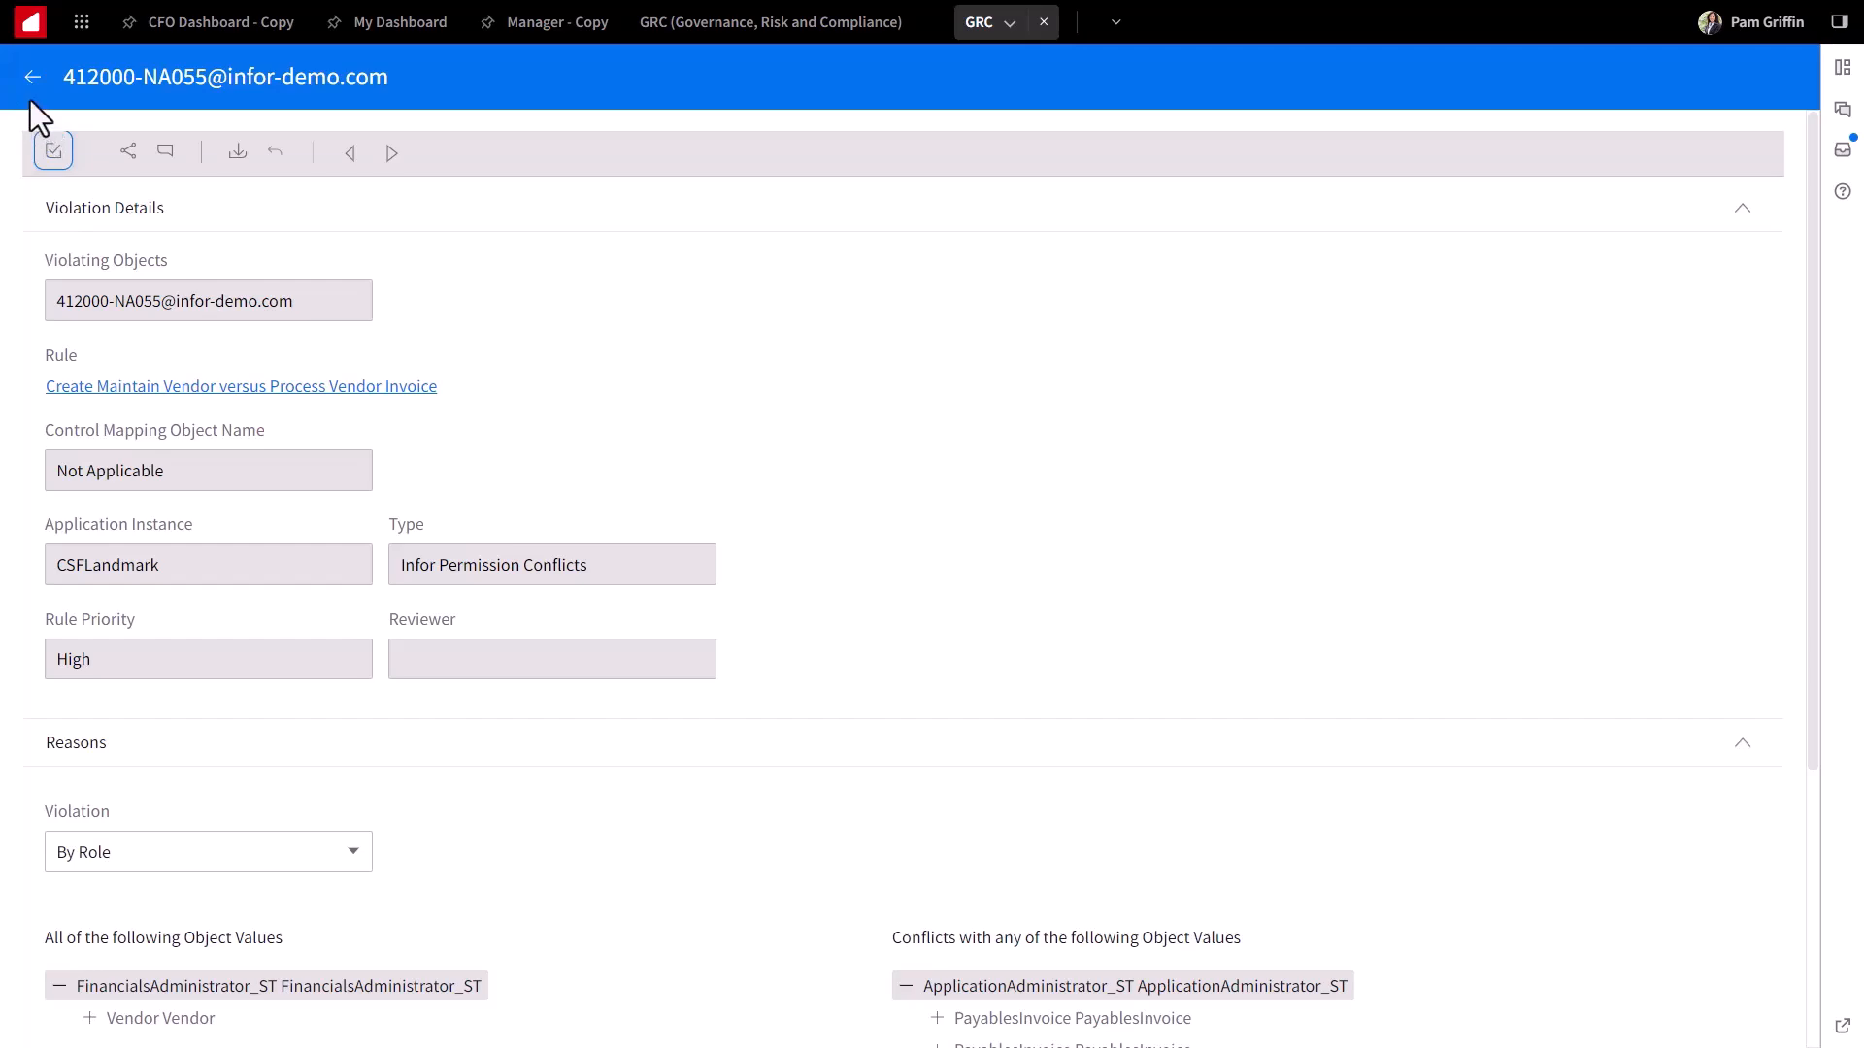
# Step: Navigate from the violation to the Rule Books list under Business Controls
pyautogui.click(33, 76)
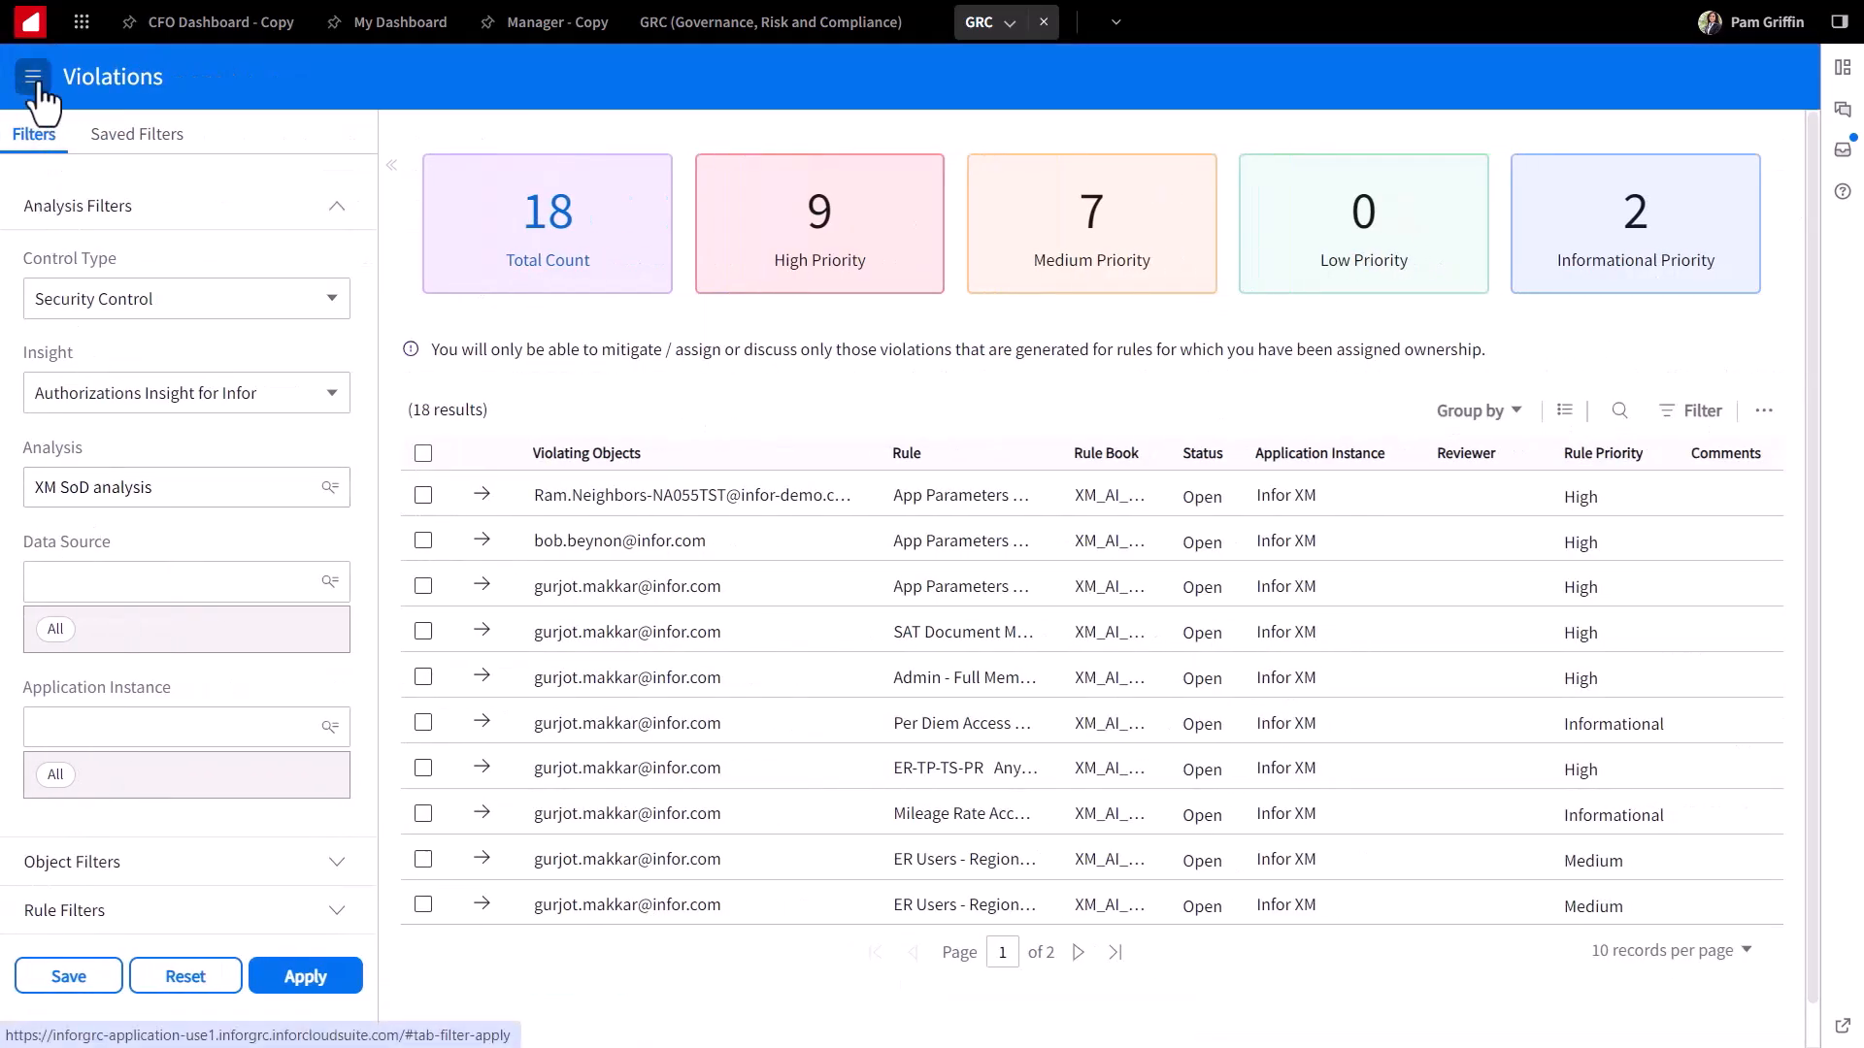
pyautogui.click(33, 76)
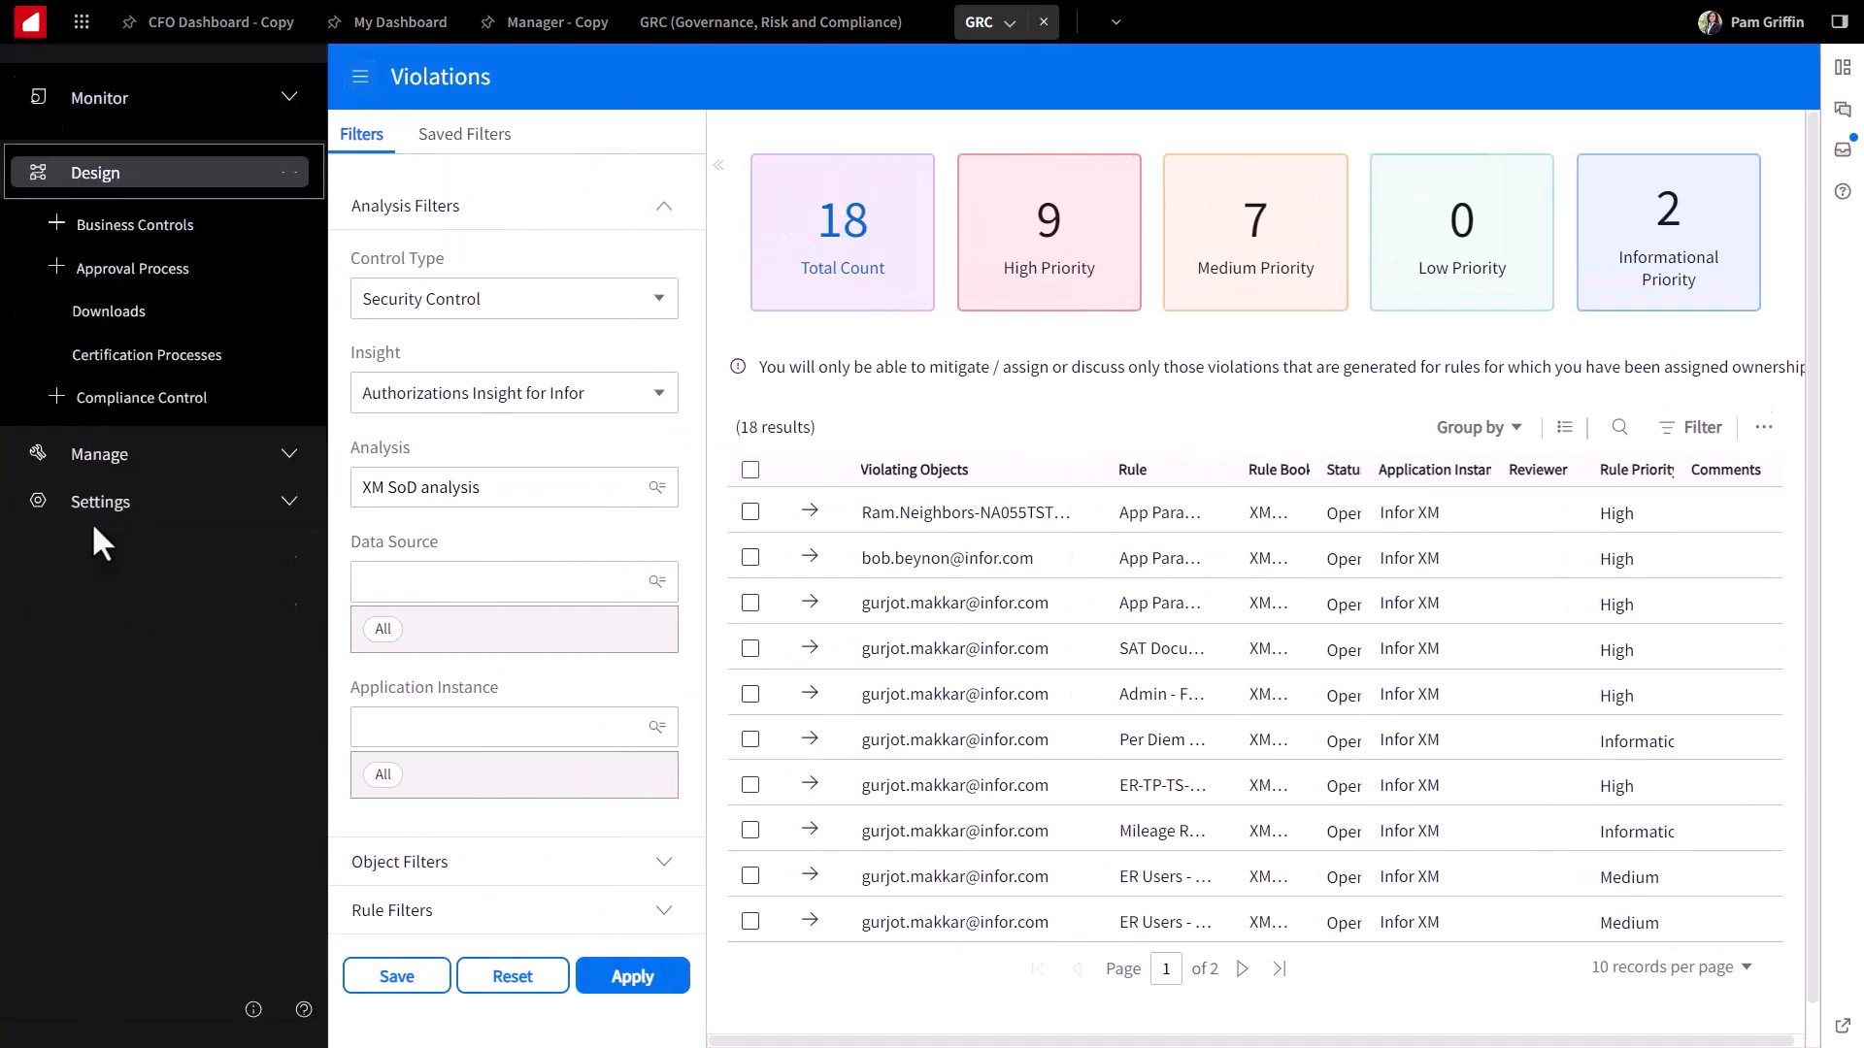
pyautogui.click(146, 225)
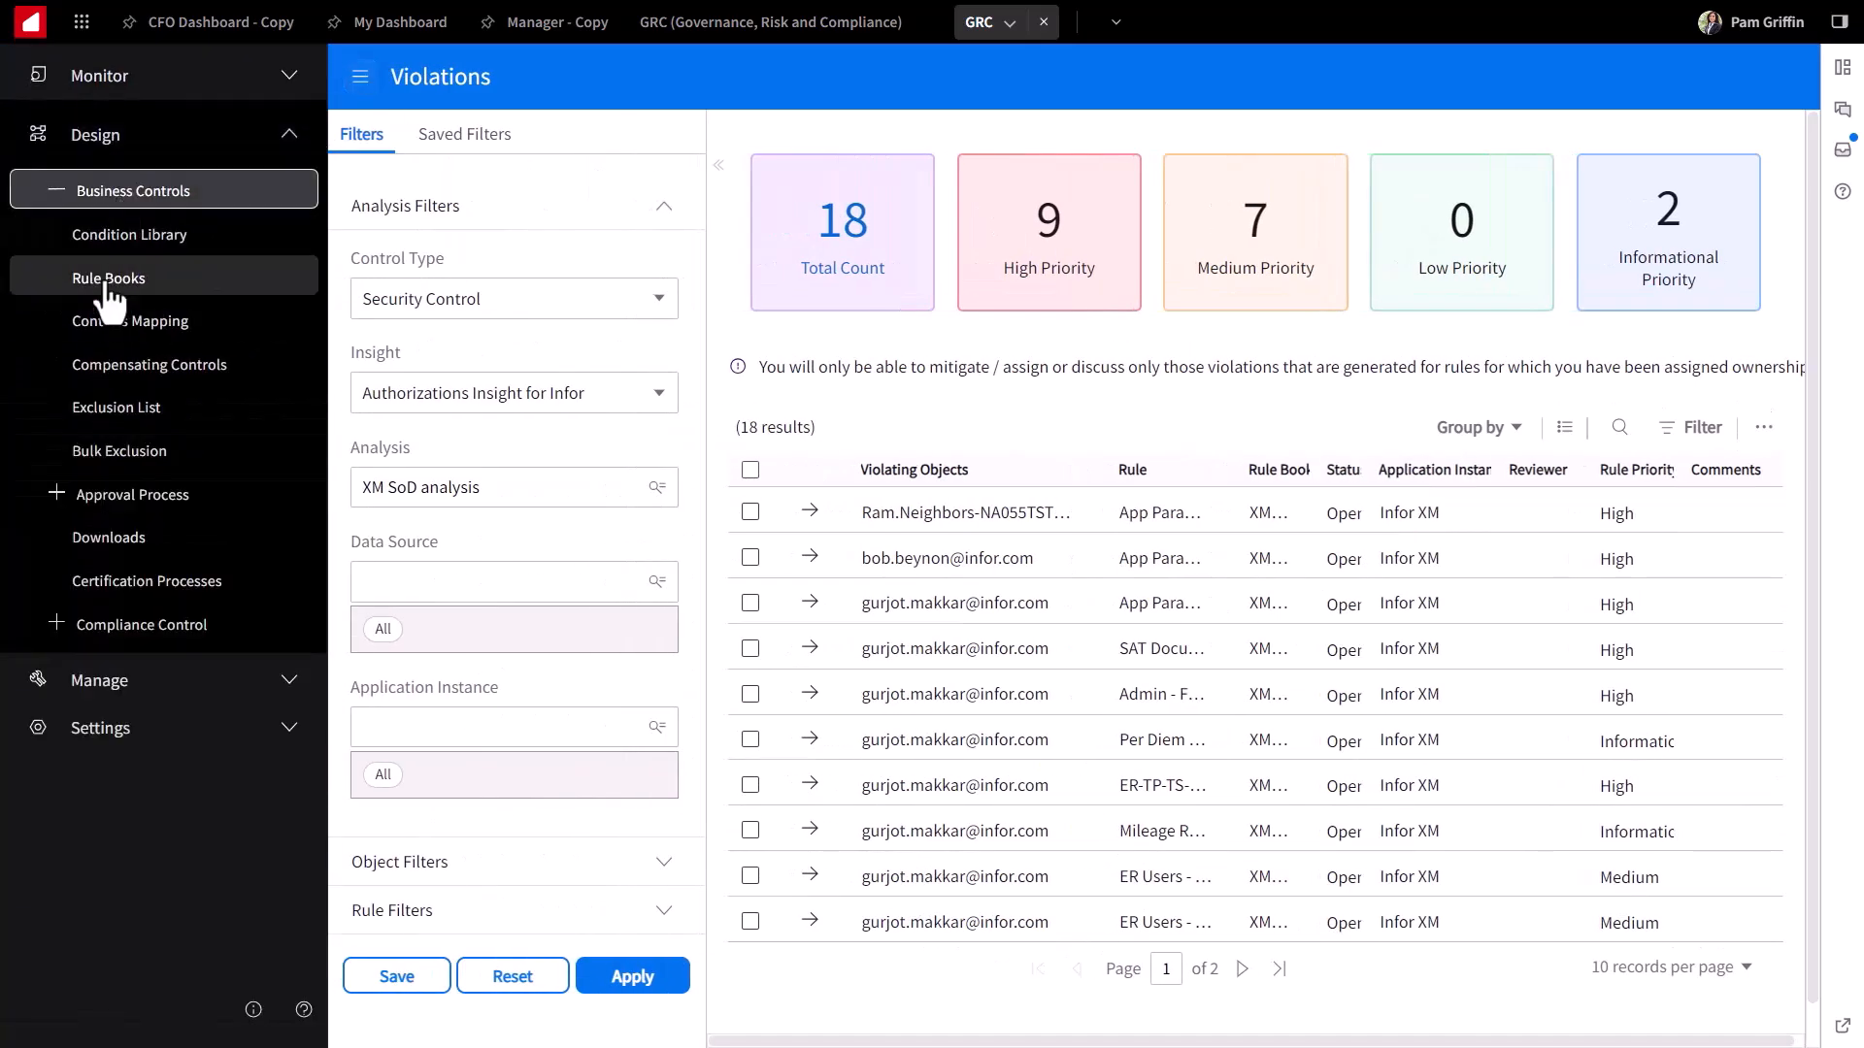
pyautogui.click(109, 278)
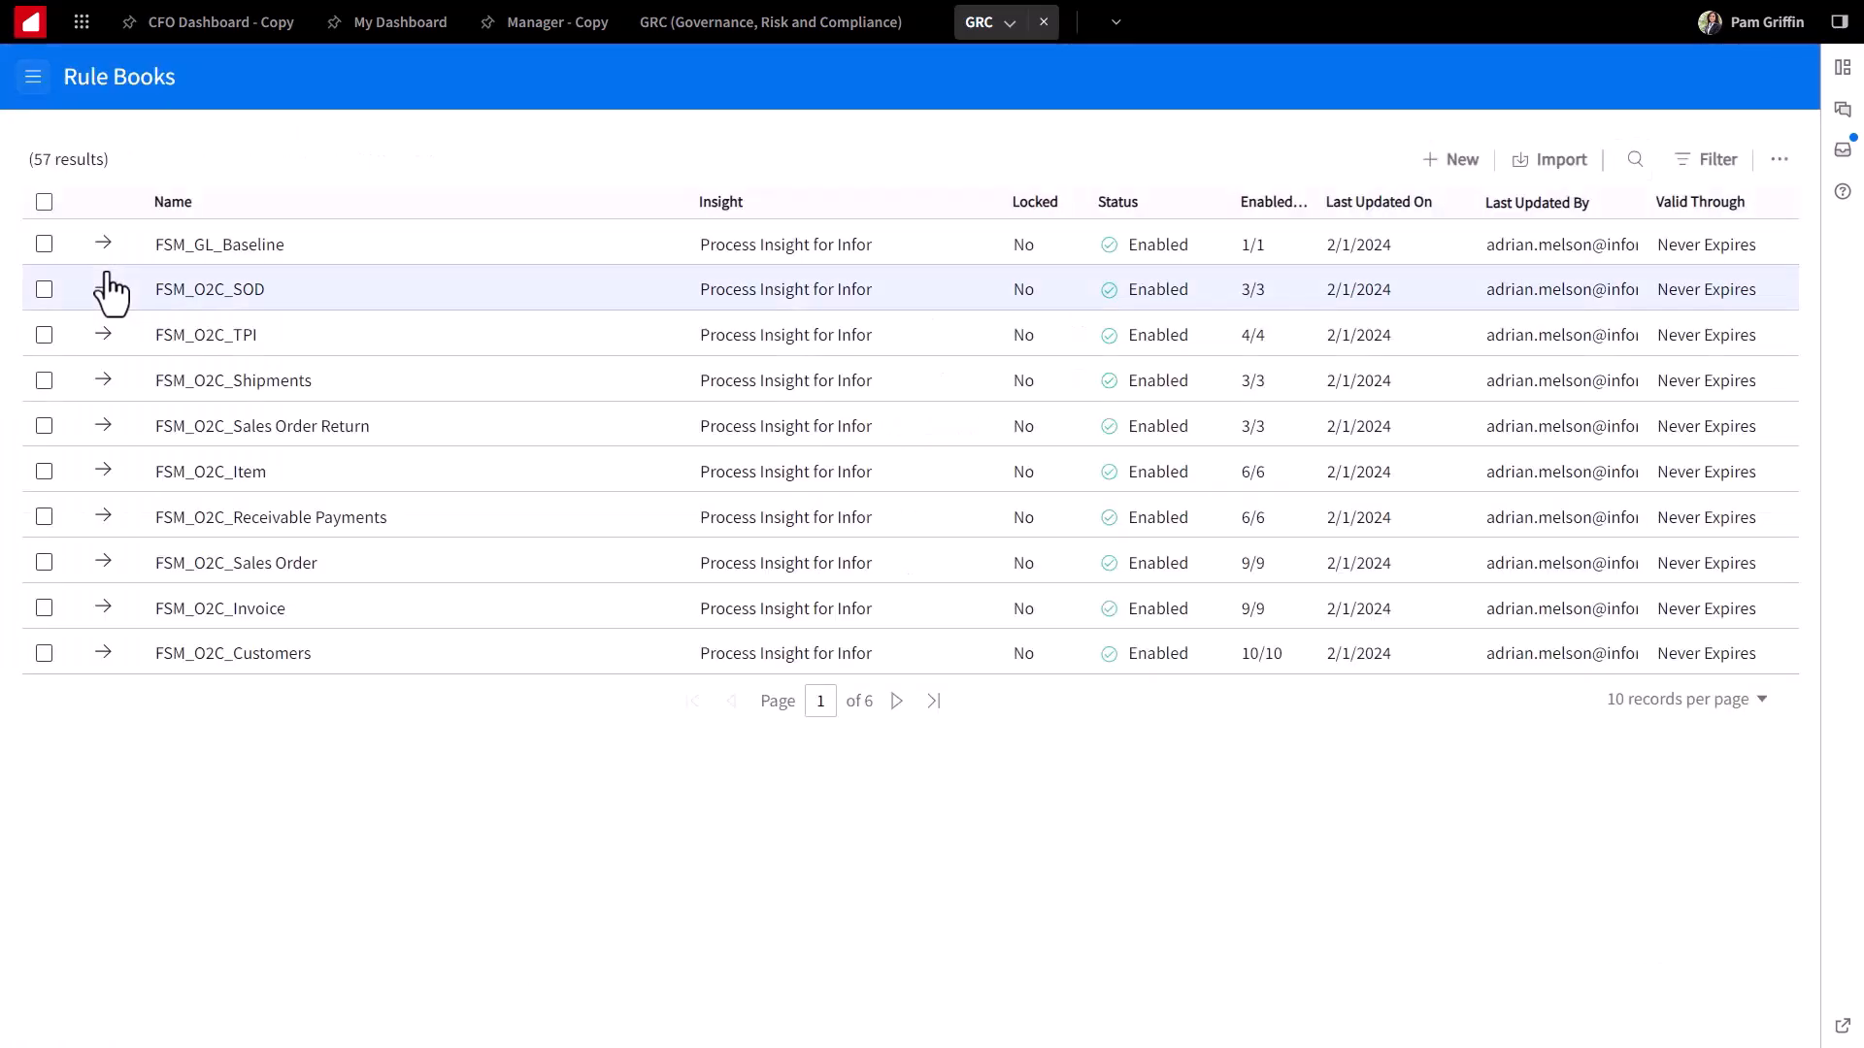
pyautogui.moveTo(1714, 157)
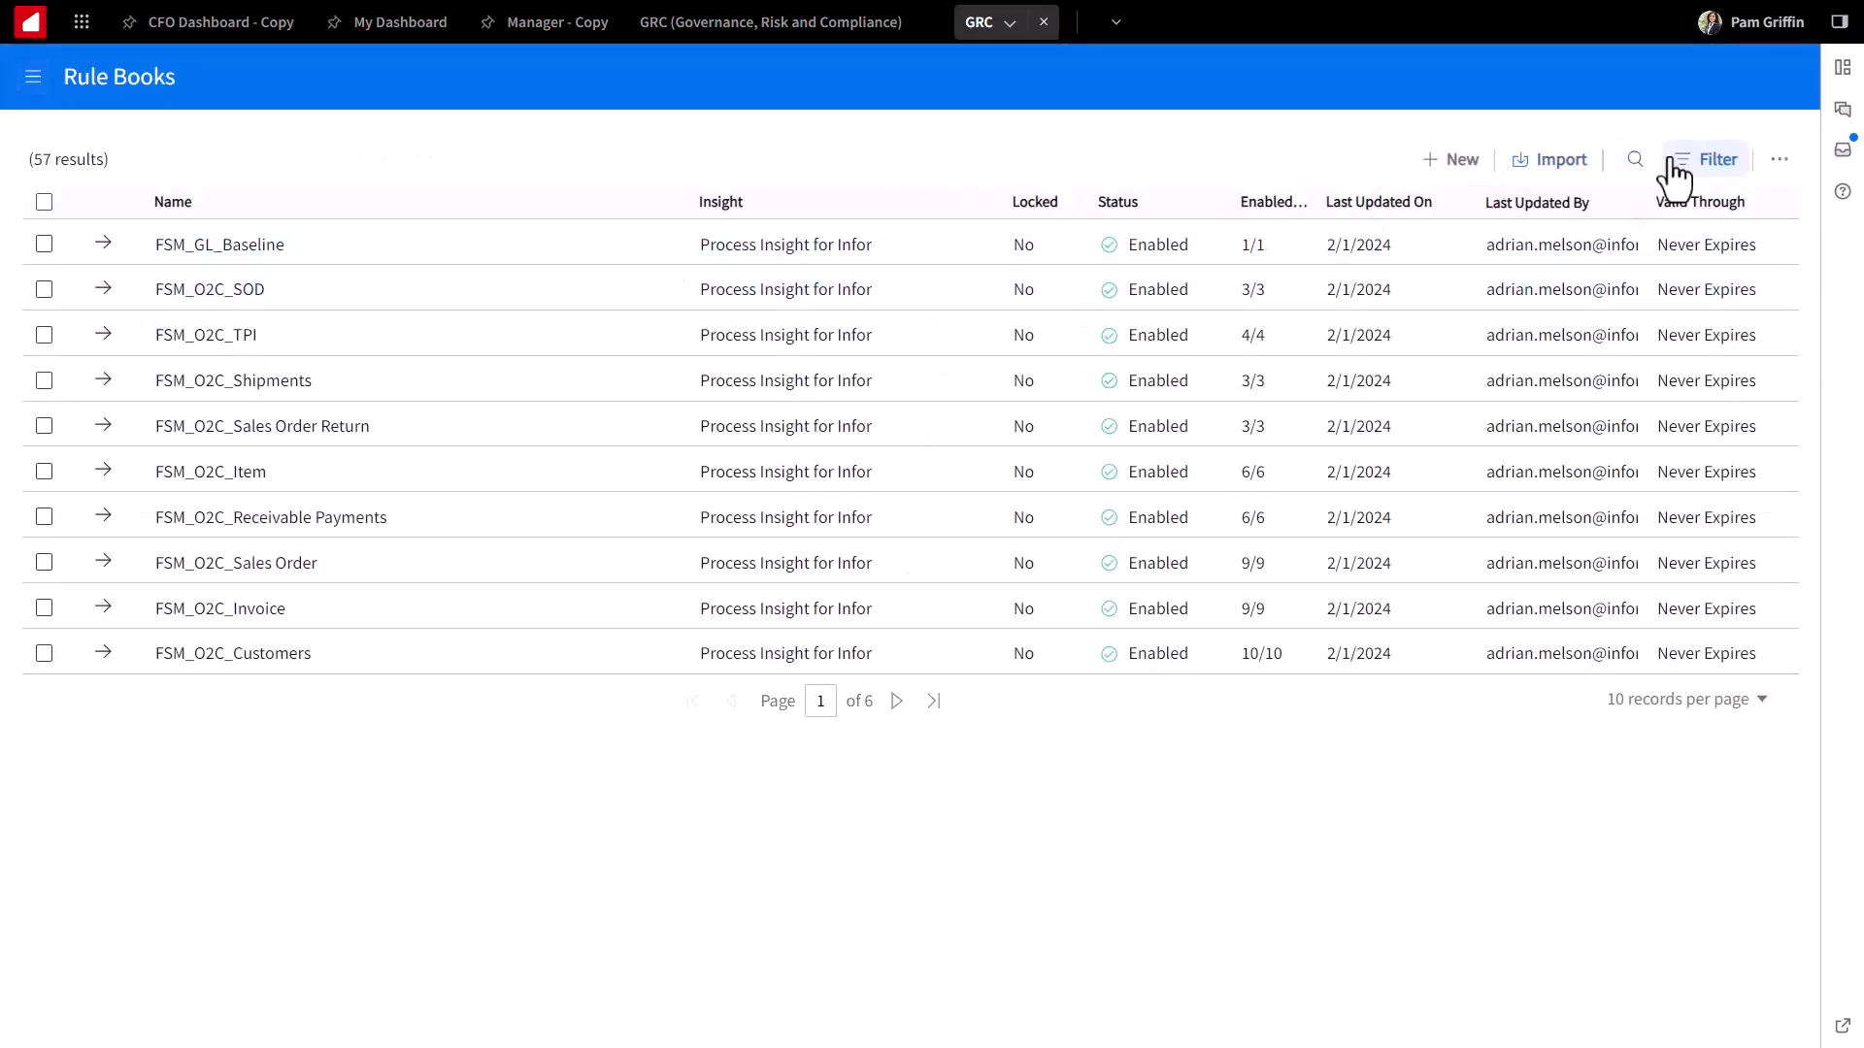
# Step: Filter rule books to enabled Authorizations Insight for Infor entries
pyautogui.click(1715, 157)
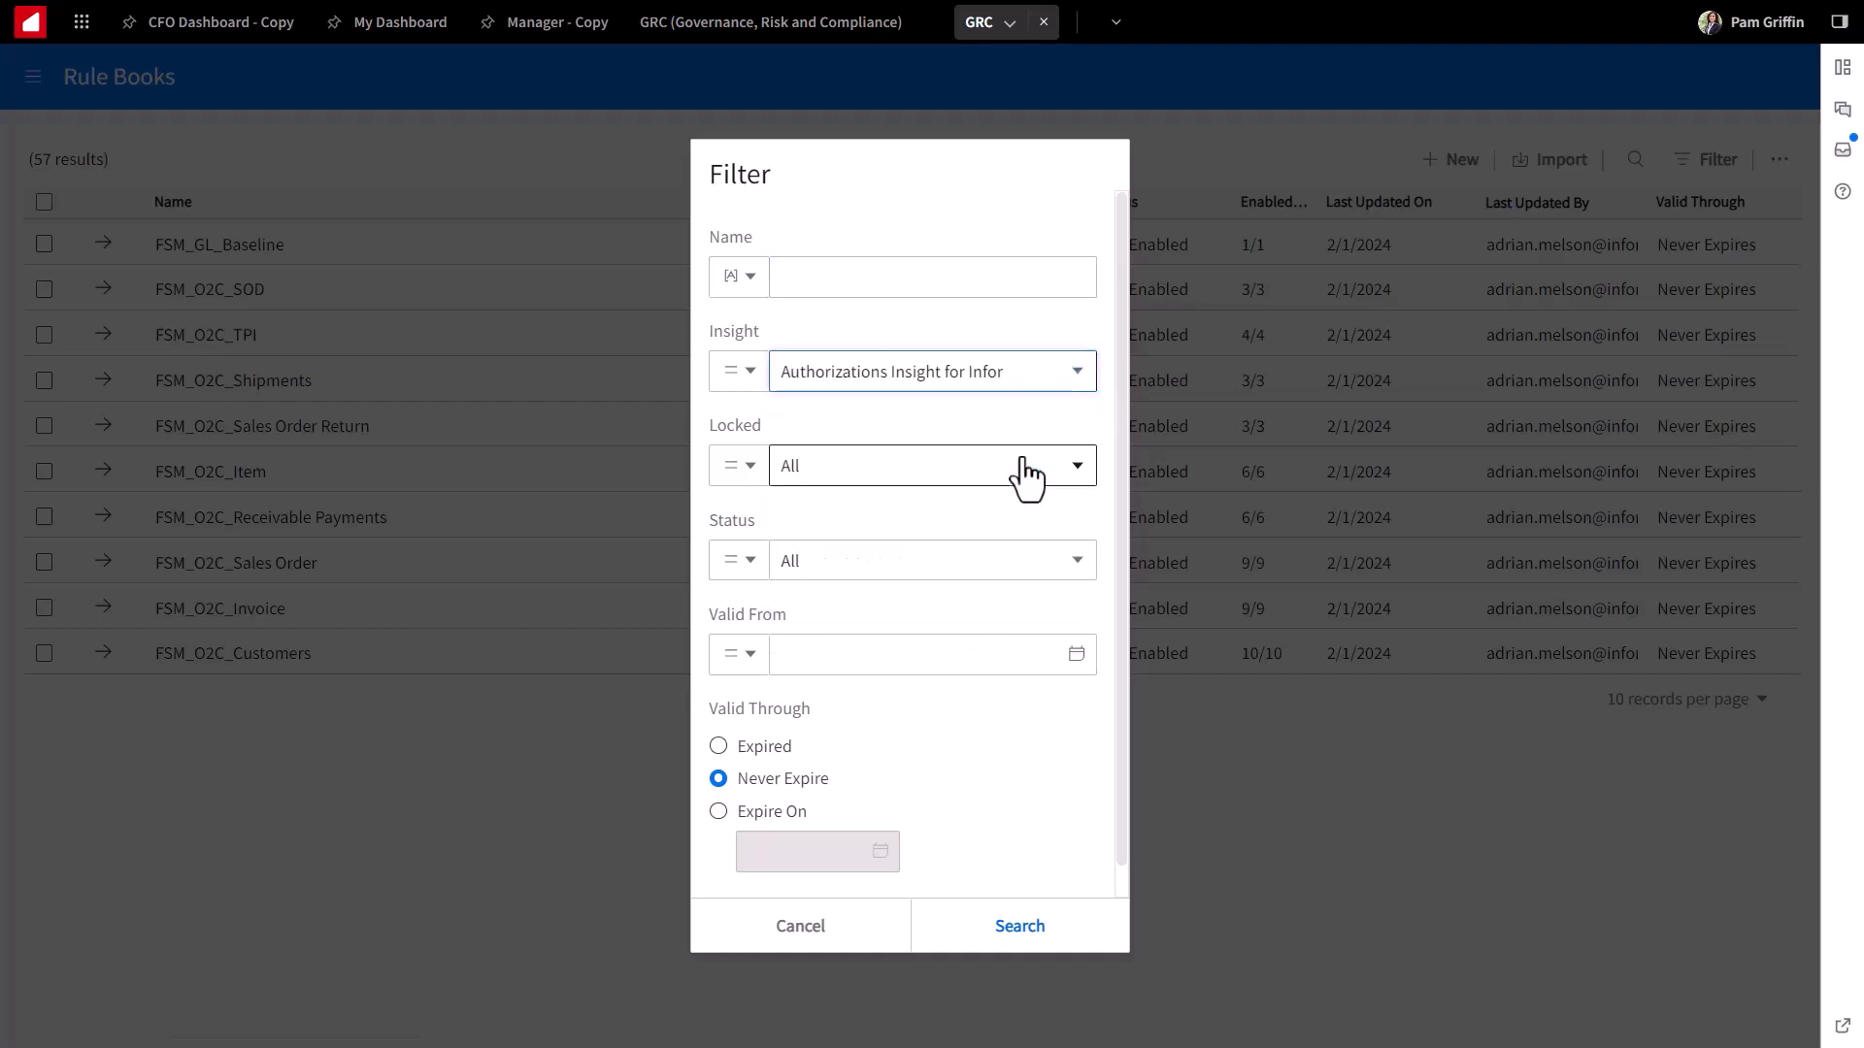
pyautogui.click(932, 559)
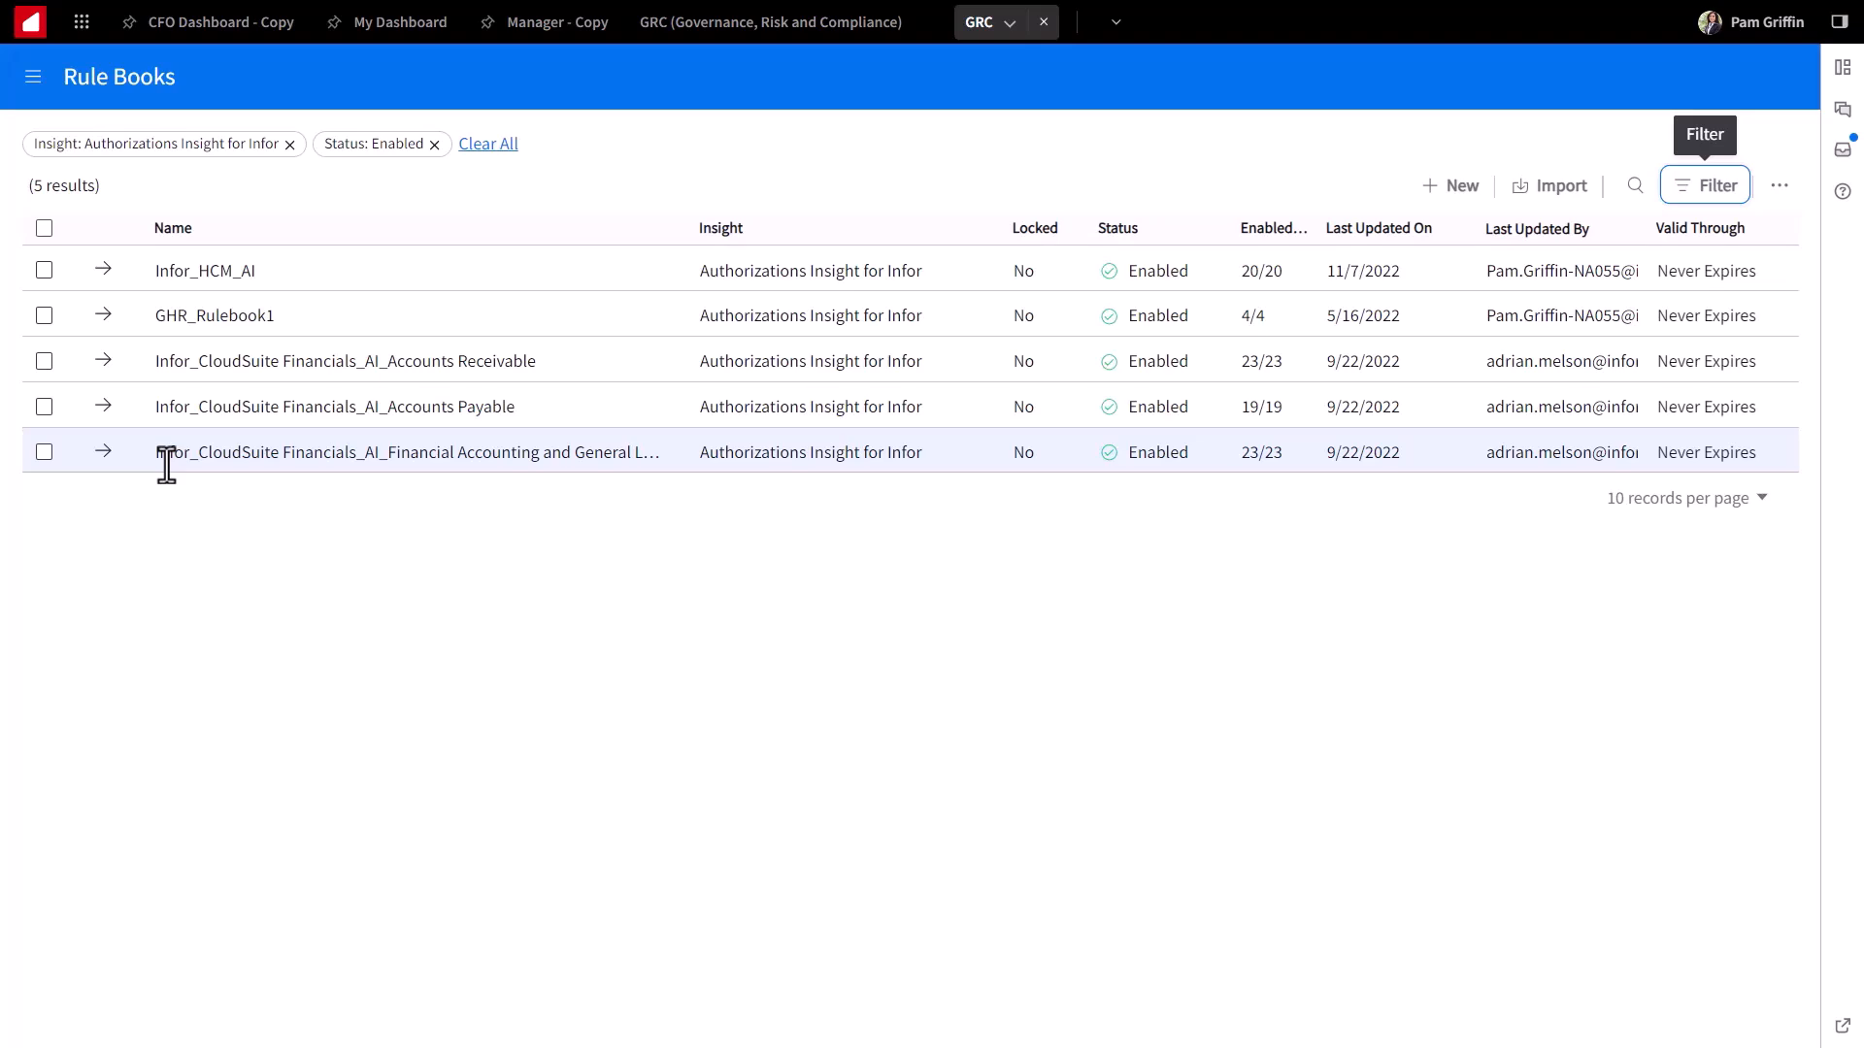
pyautogui.moveTo(202, 270)
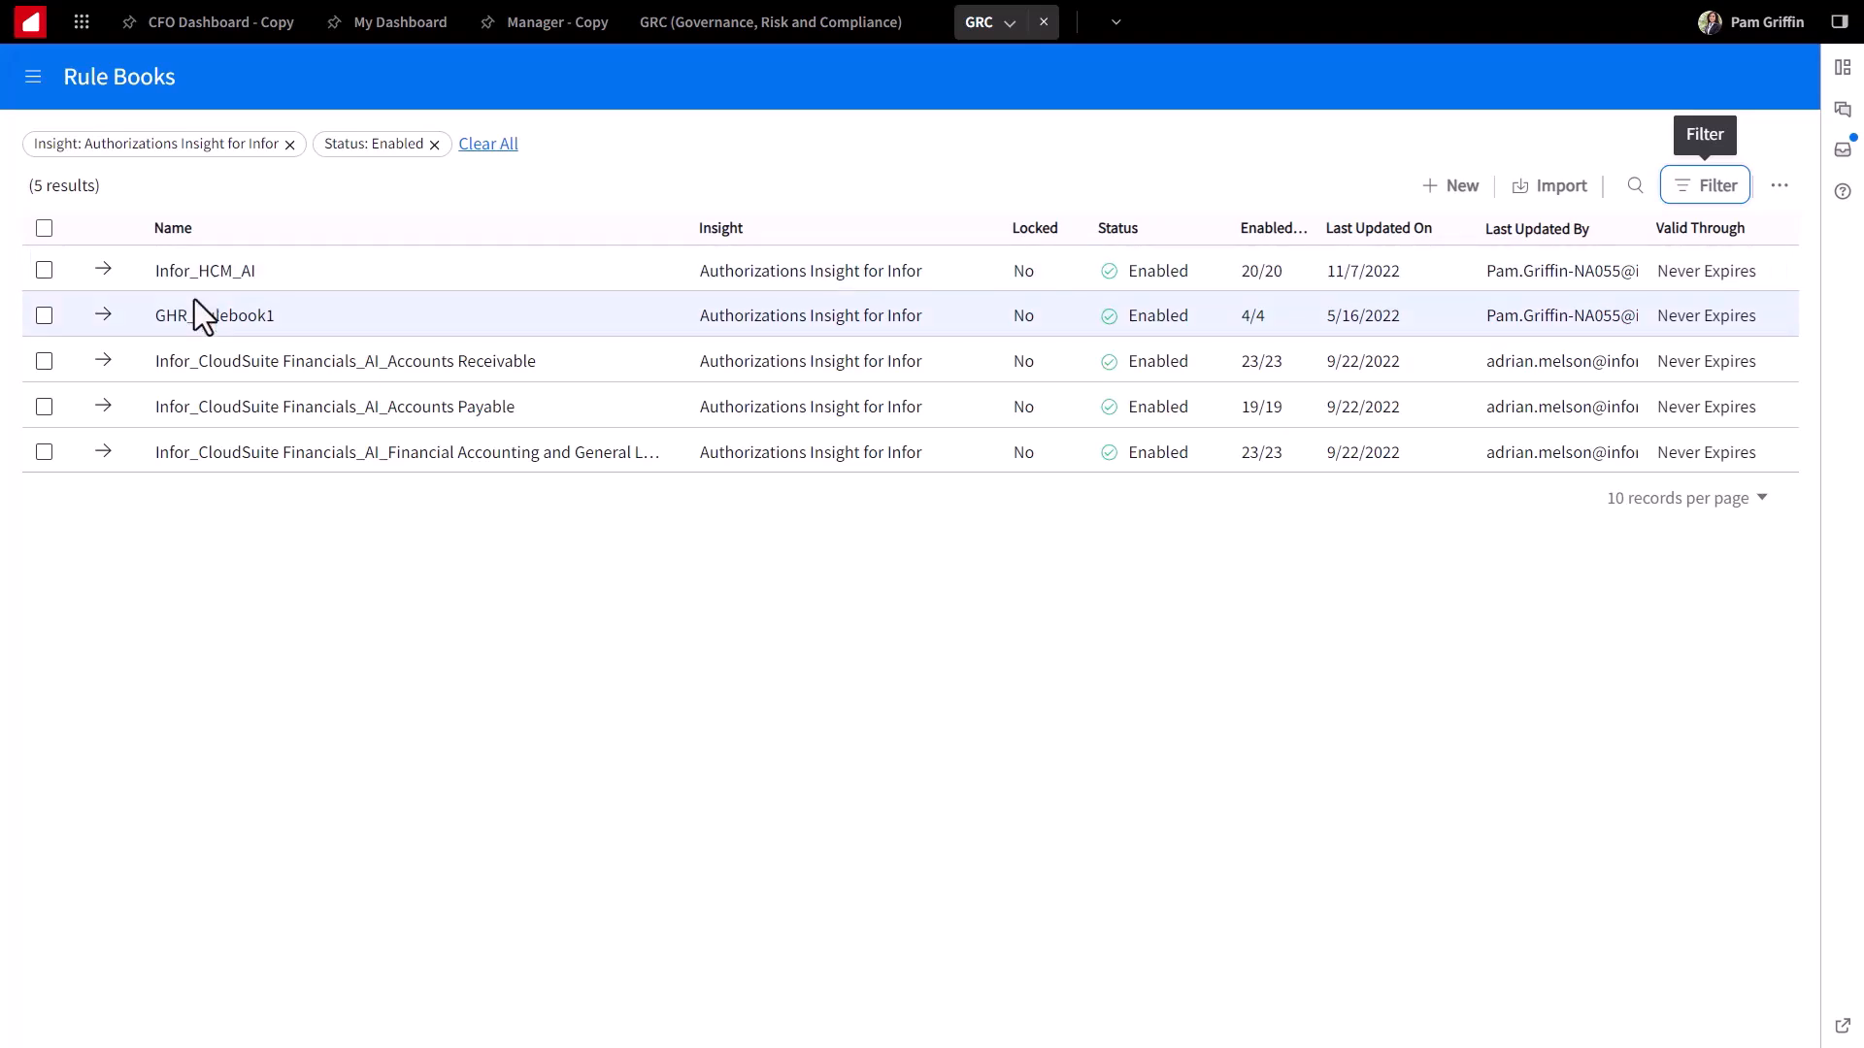
# Step: View the Financial Accounting and General Ledger rule book and its 23 rules
pyautogui.click(406, 452)
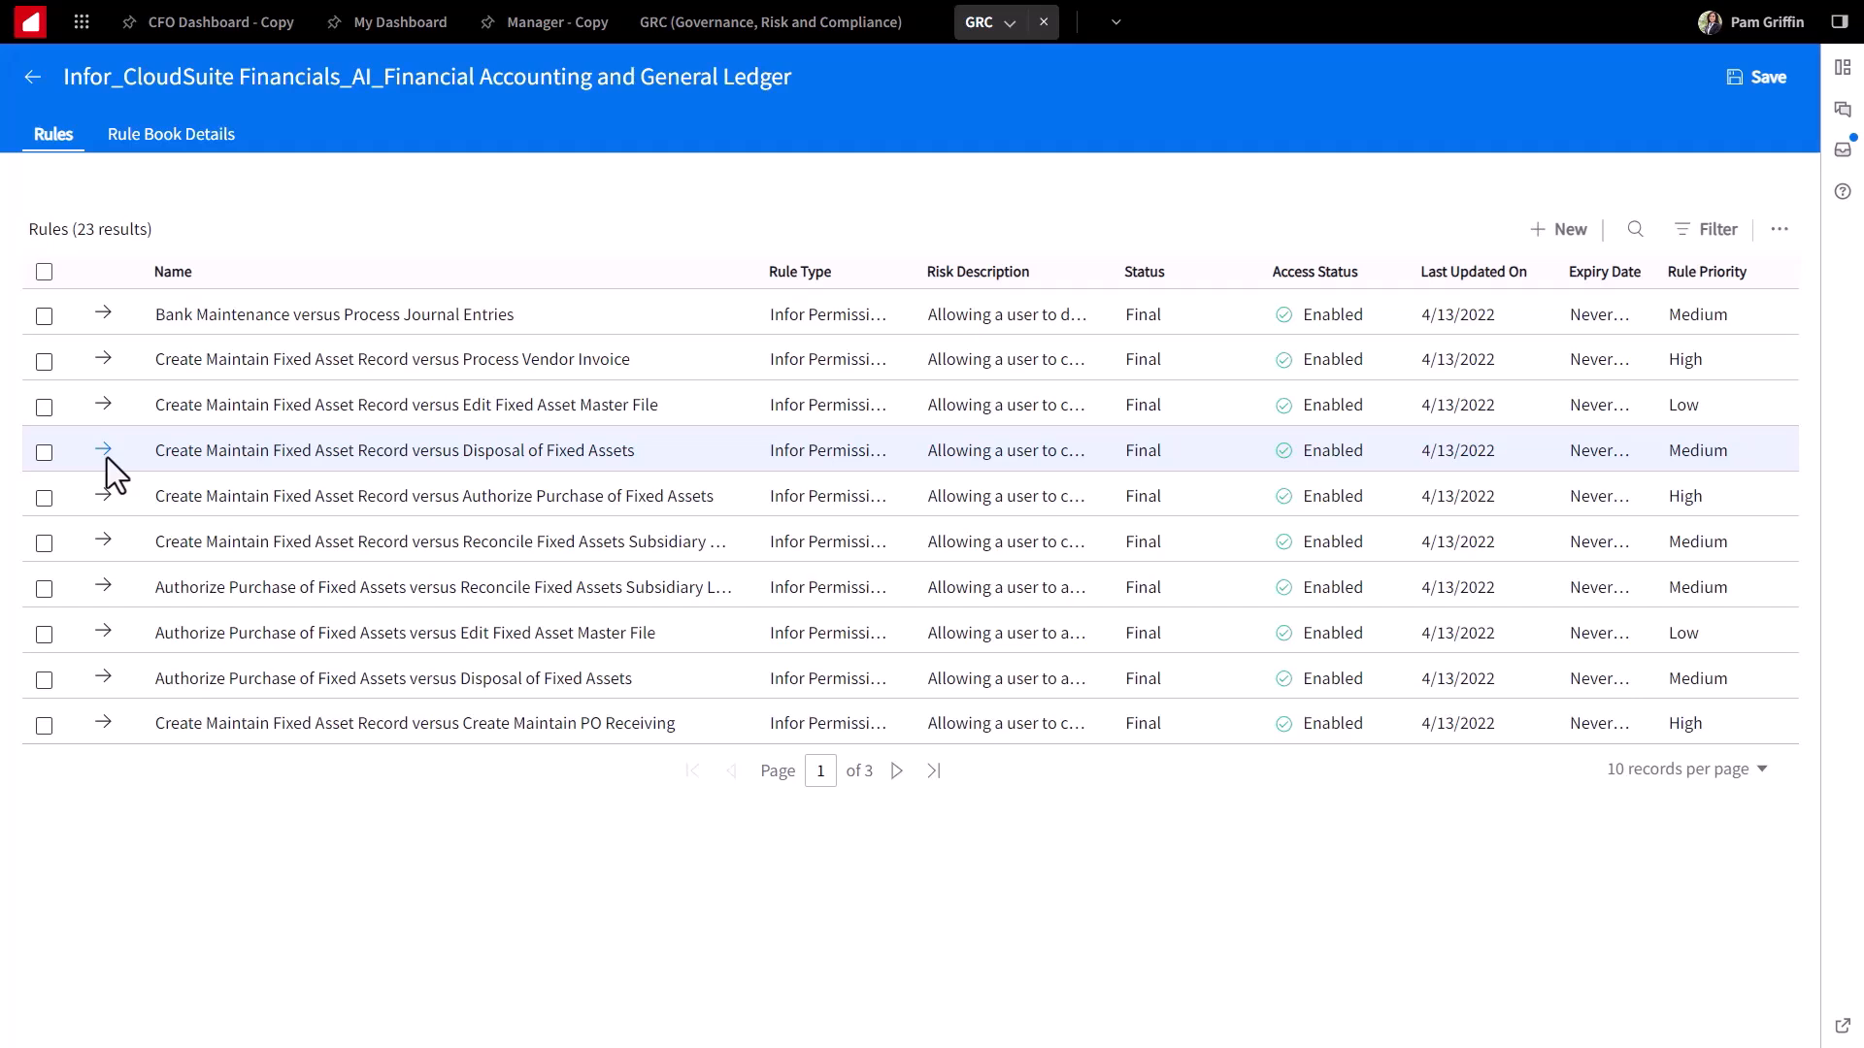
pyautogui.moveTo(221, 767)
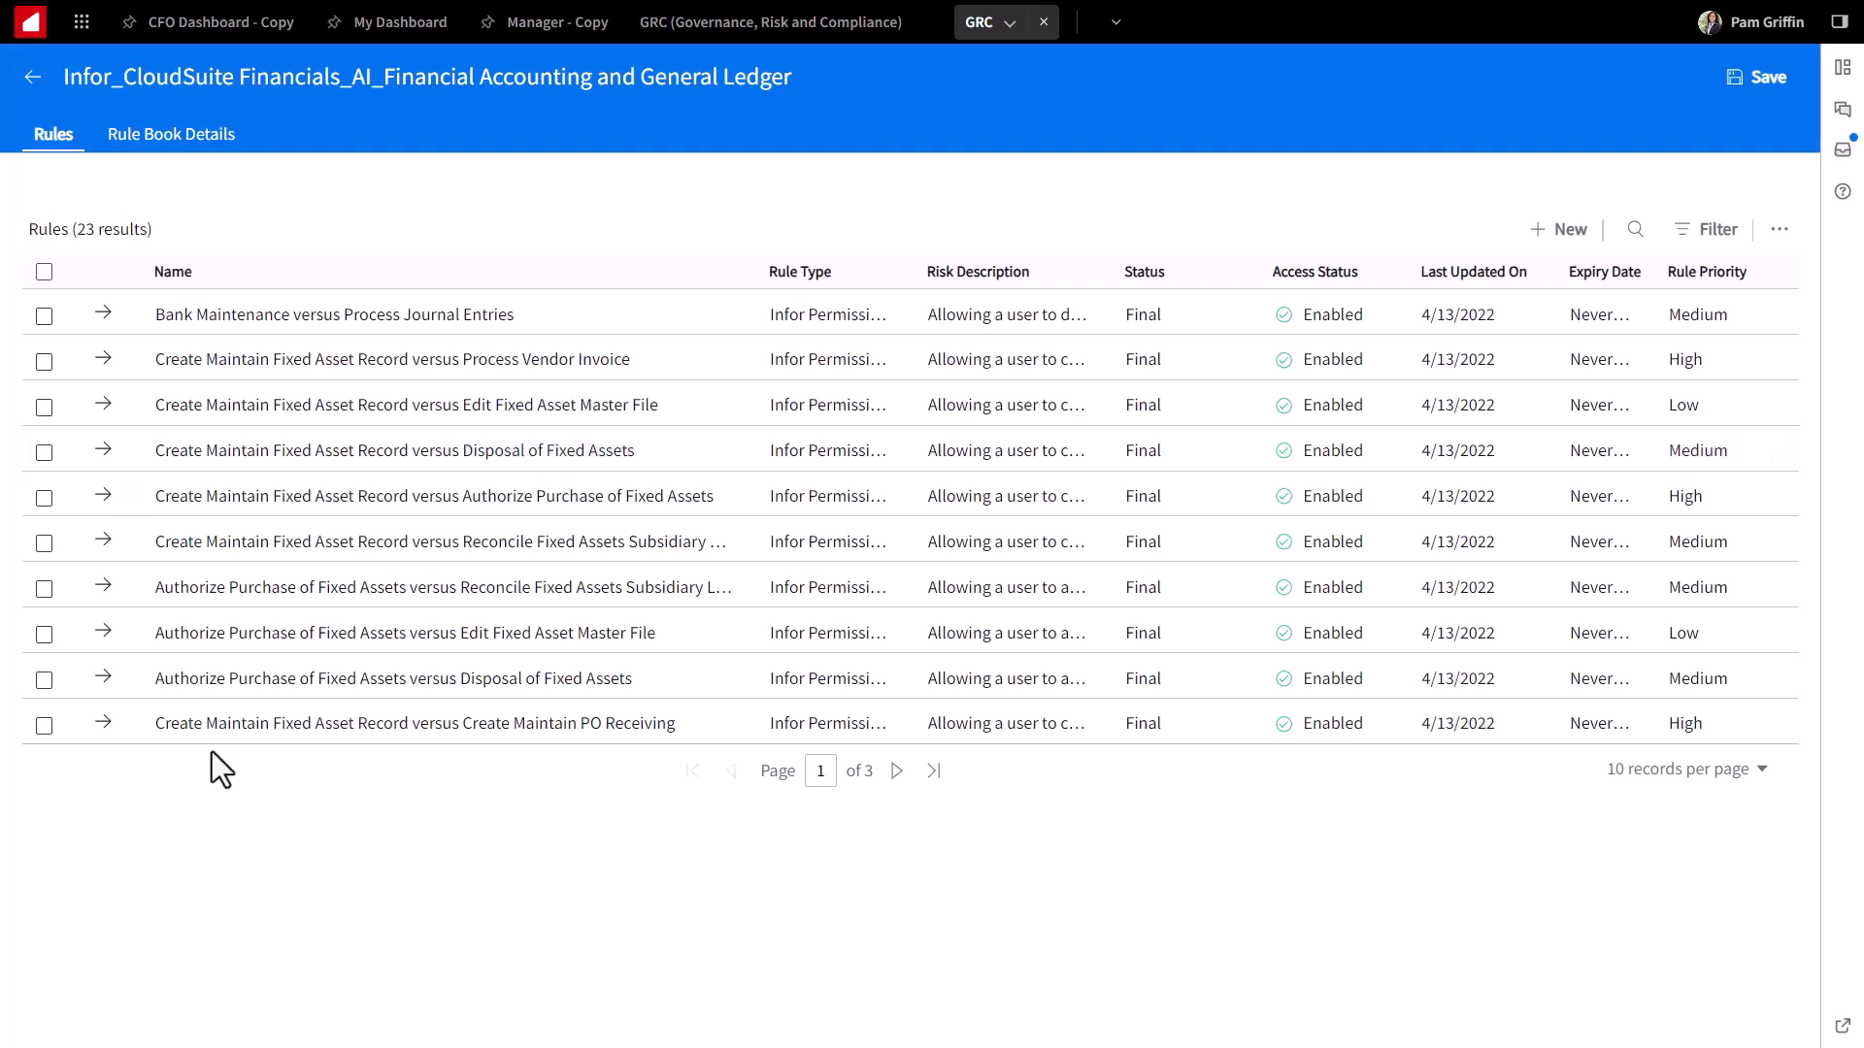
pyautogui.moveTo(264, 402)
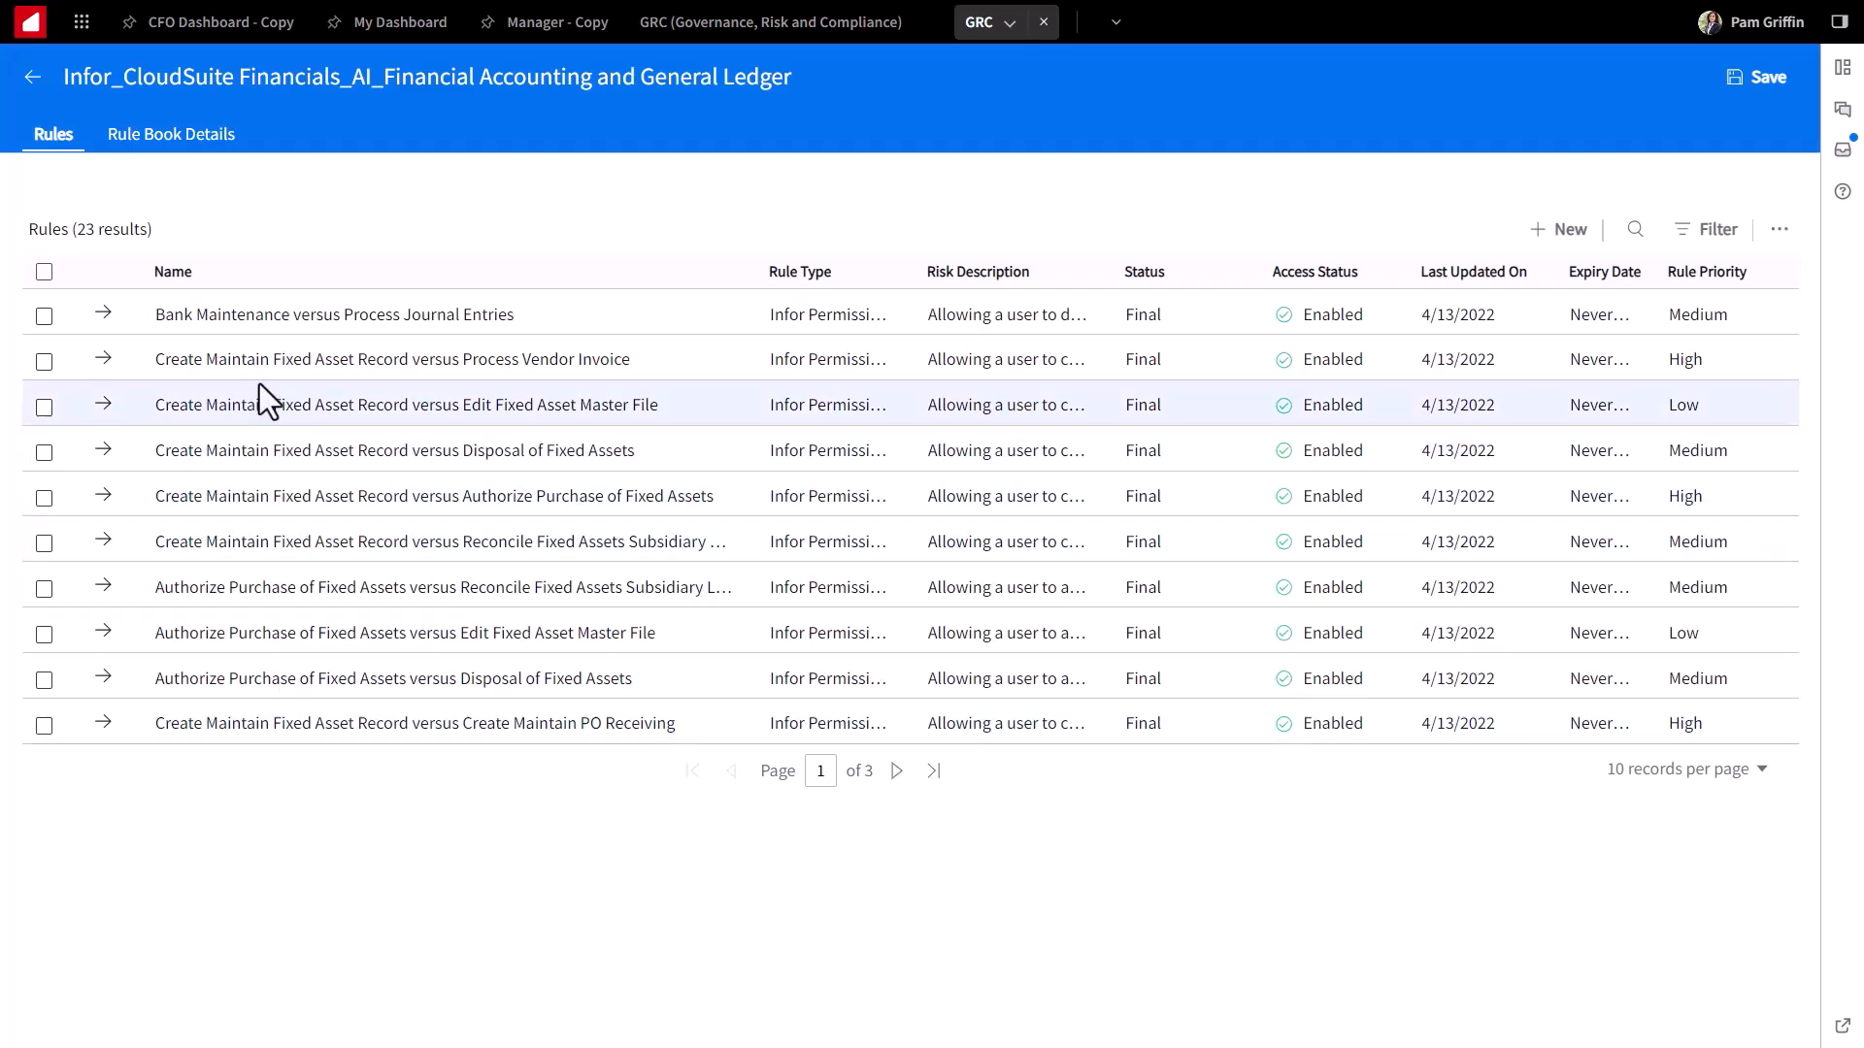
pyautogui.moveTo(274, 357)
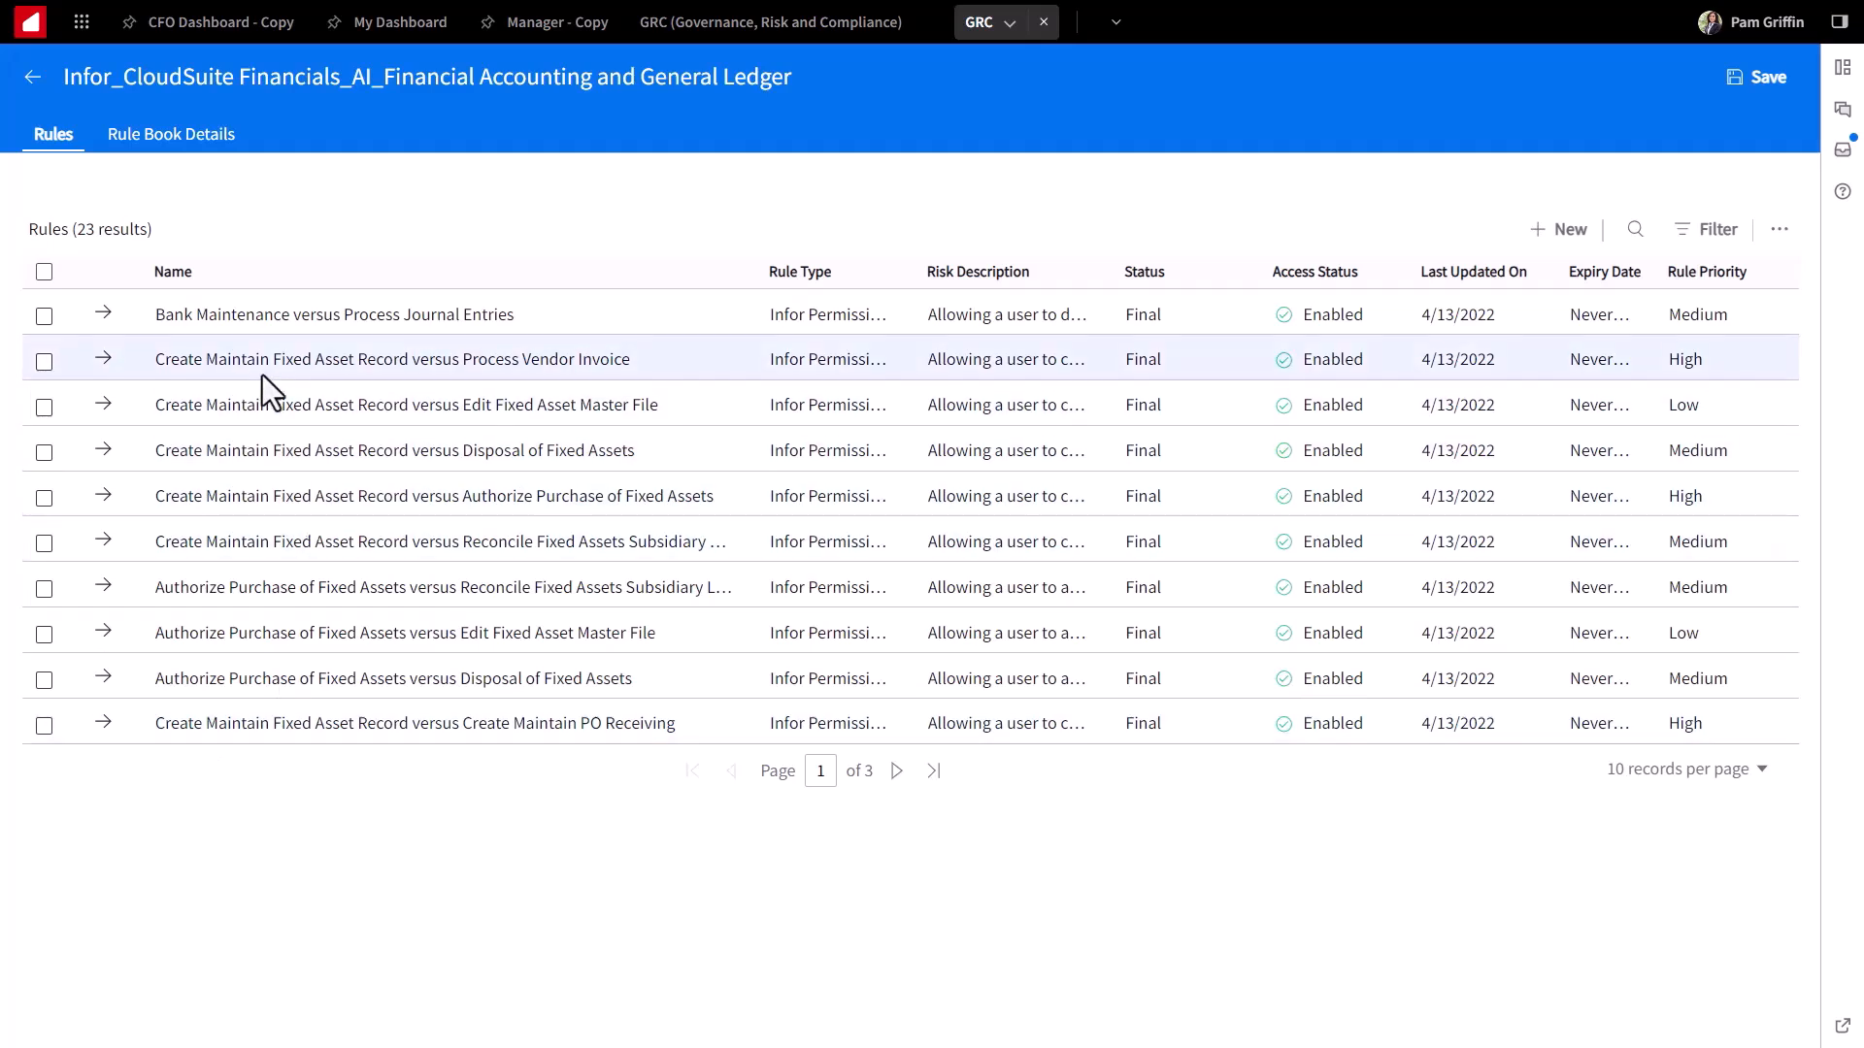
pyautogui.moveTo(142, 374)
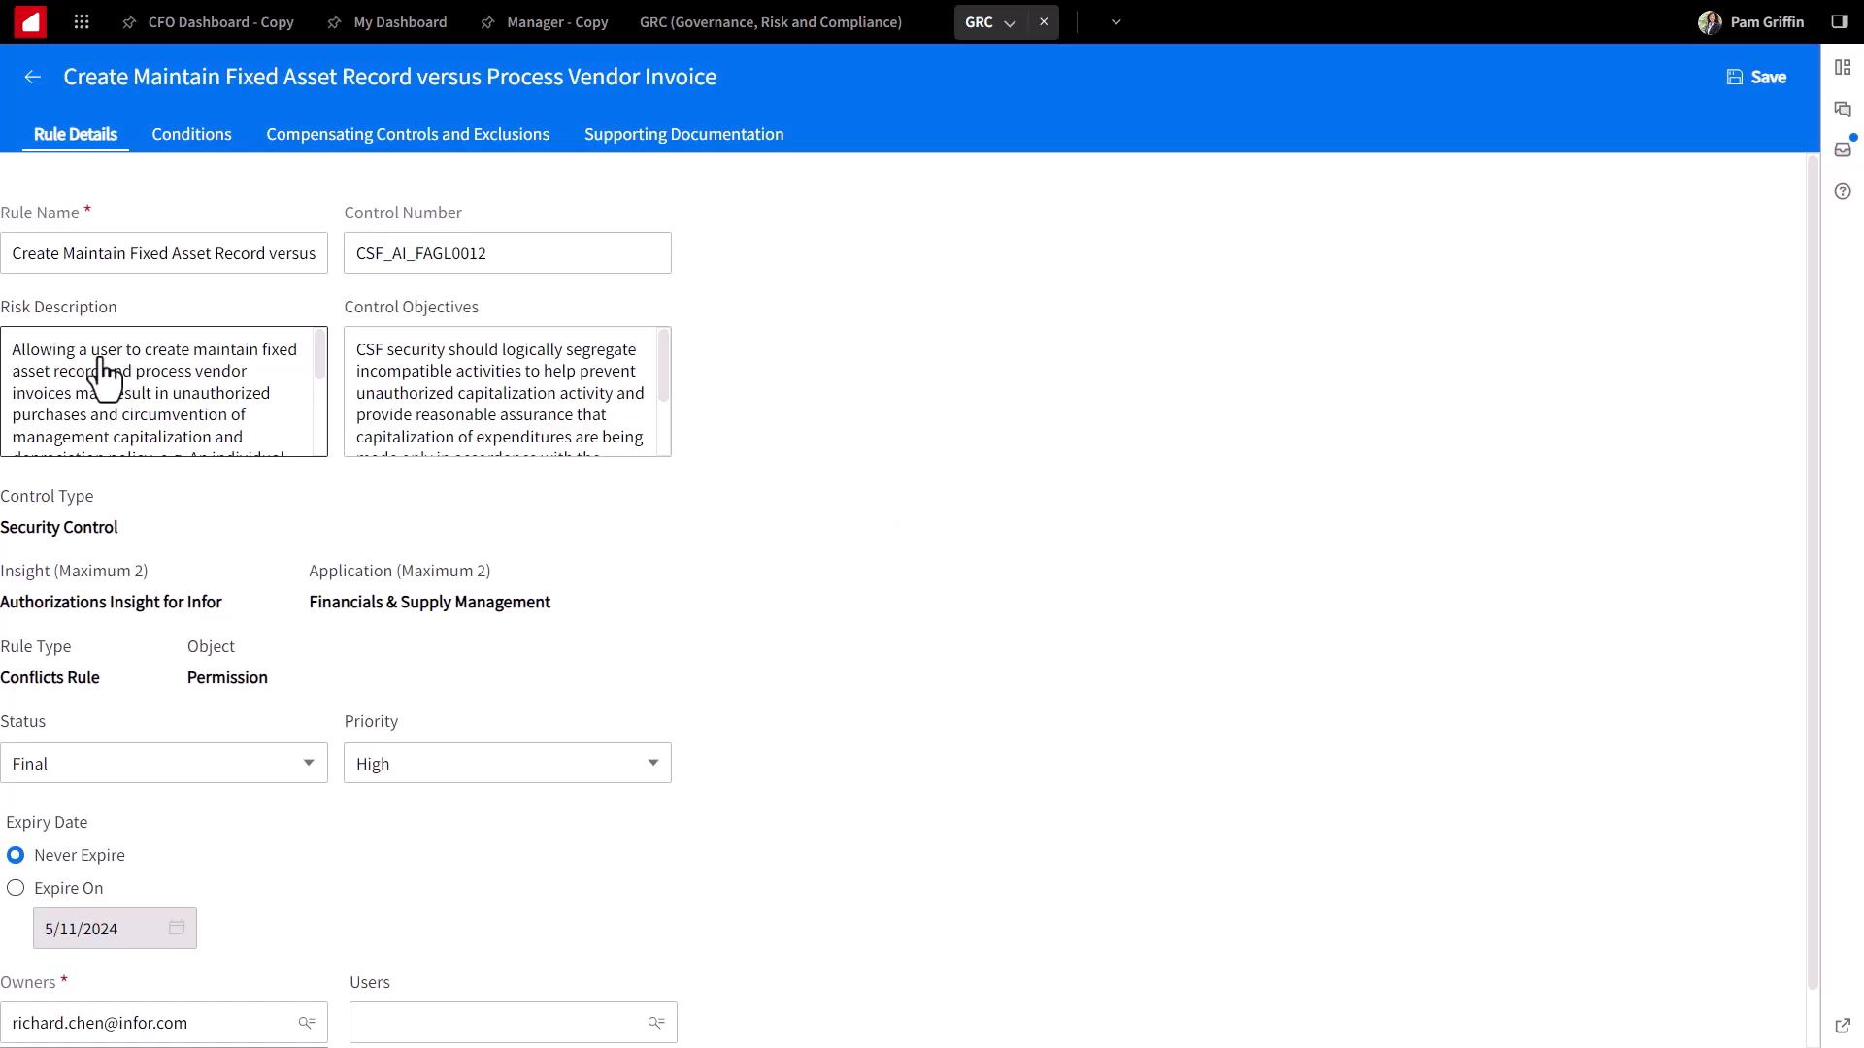
pyautogui.moveTo(268, 380)
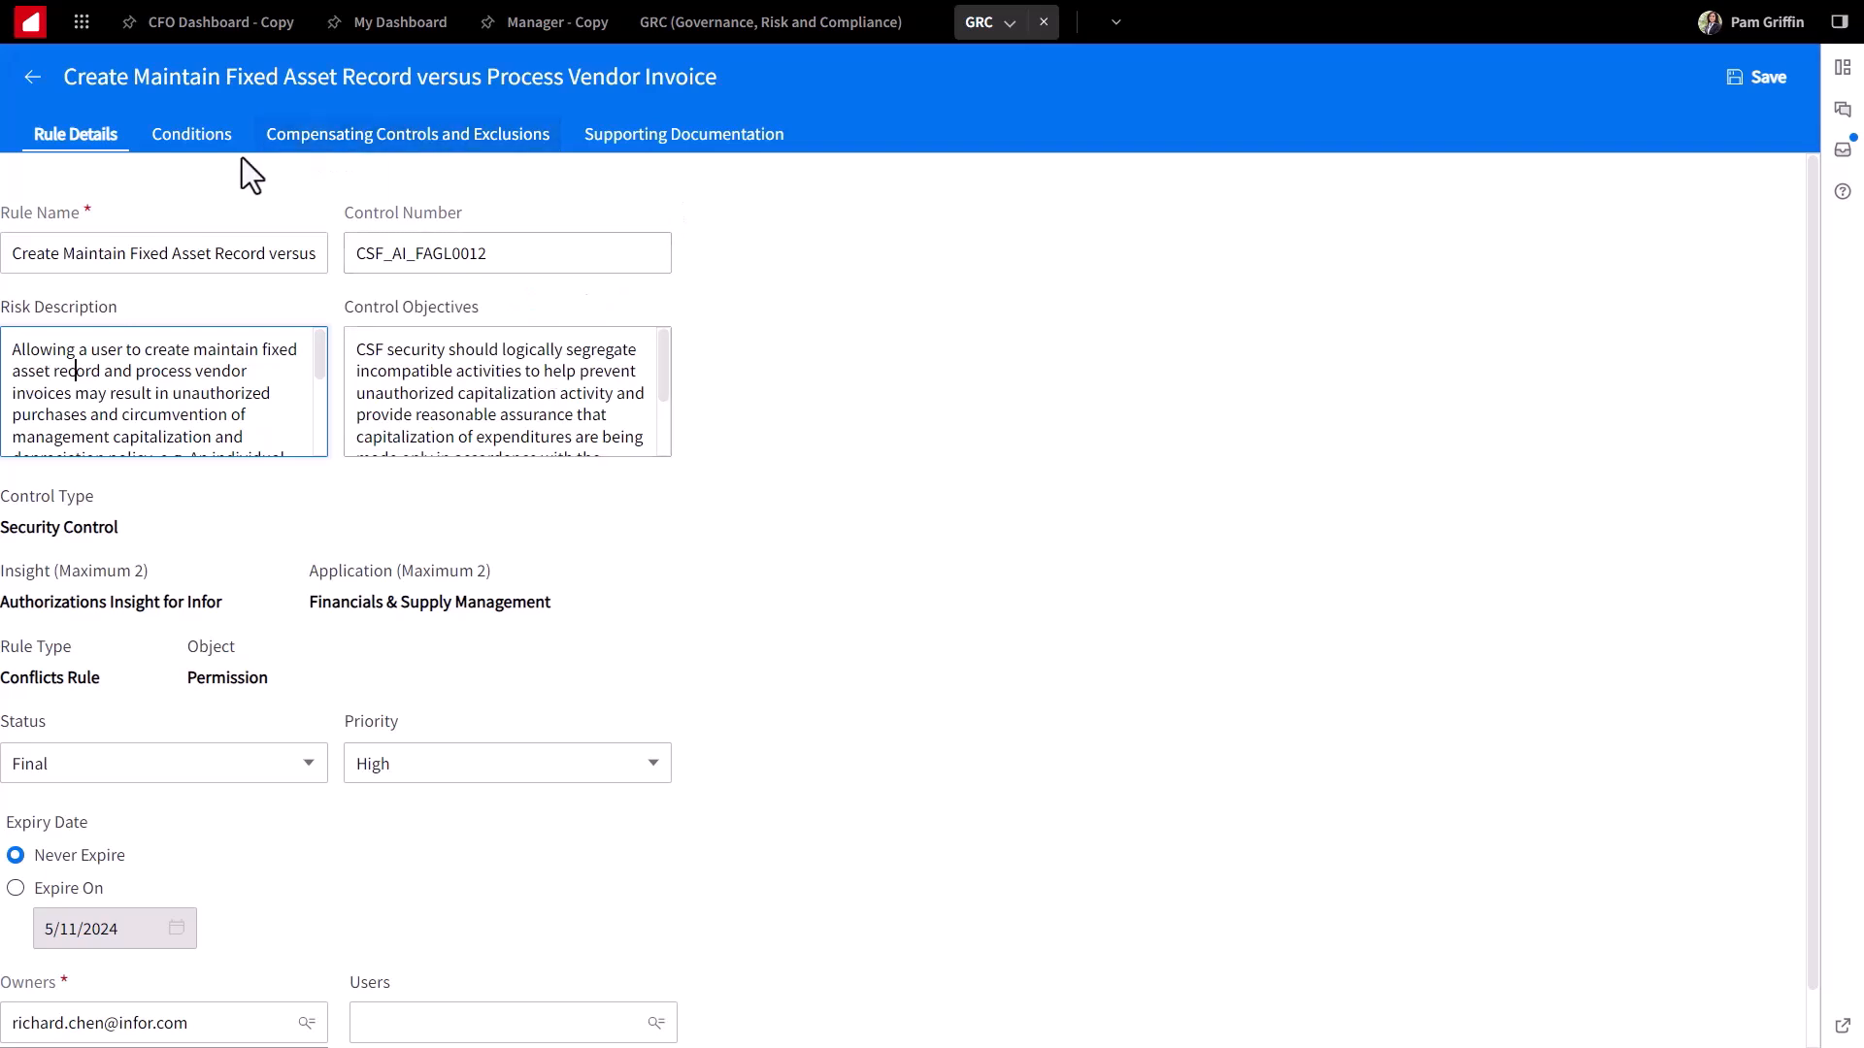
# Step: Show the rule's Conditions with Asset Asset and PayablesInvoice permission values expanded
pyautogui.click(193, 134)
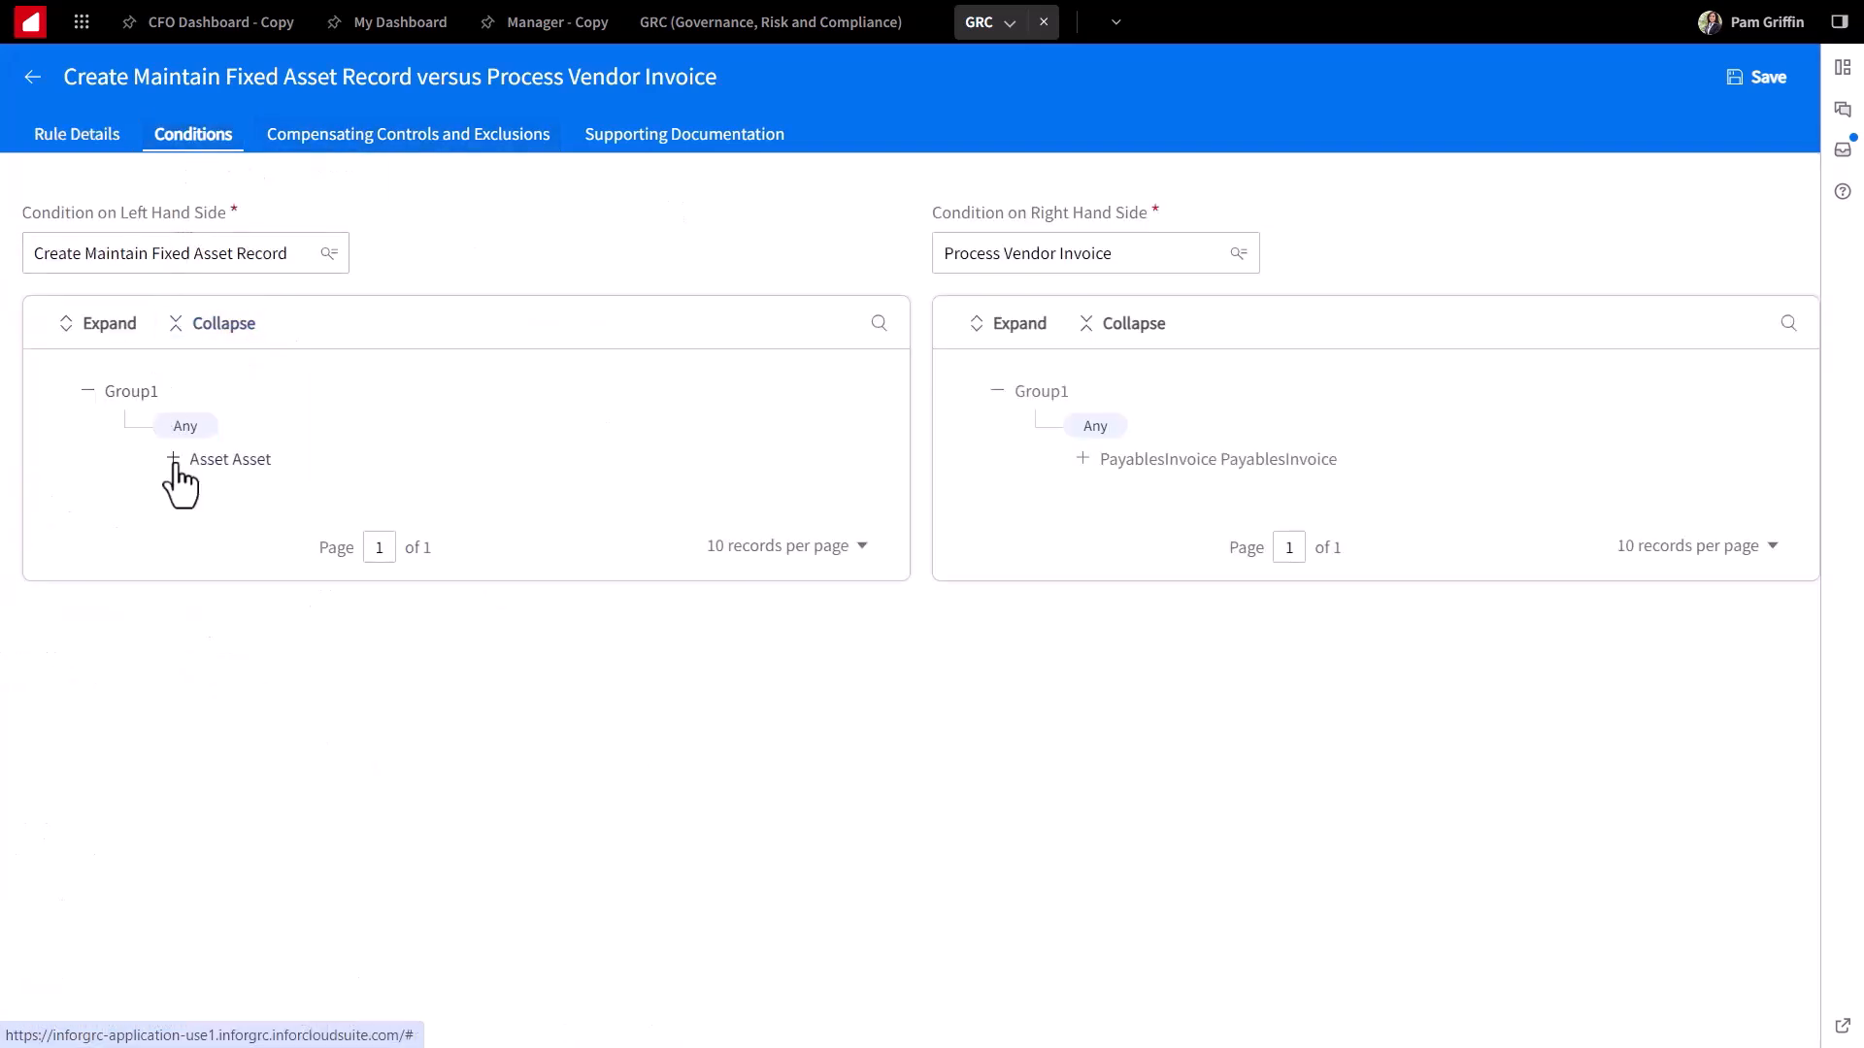
pyautogui.click(173, 460)
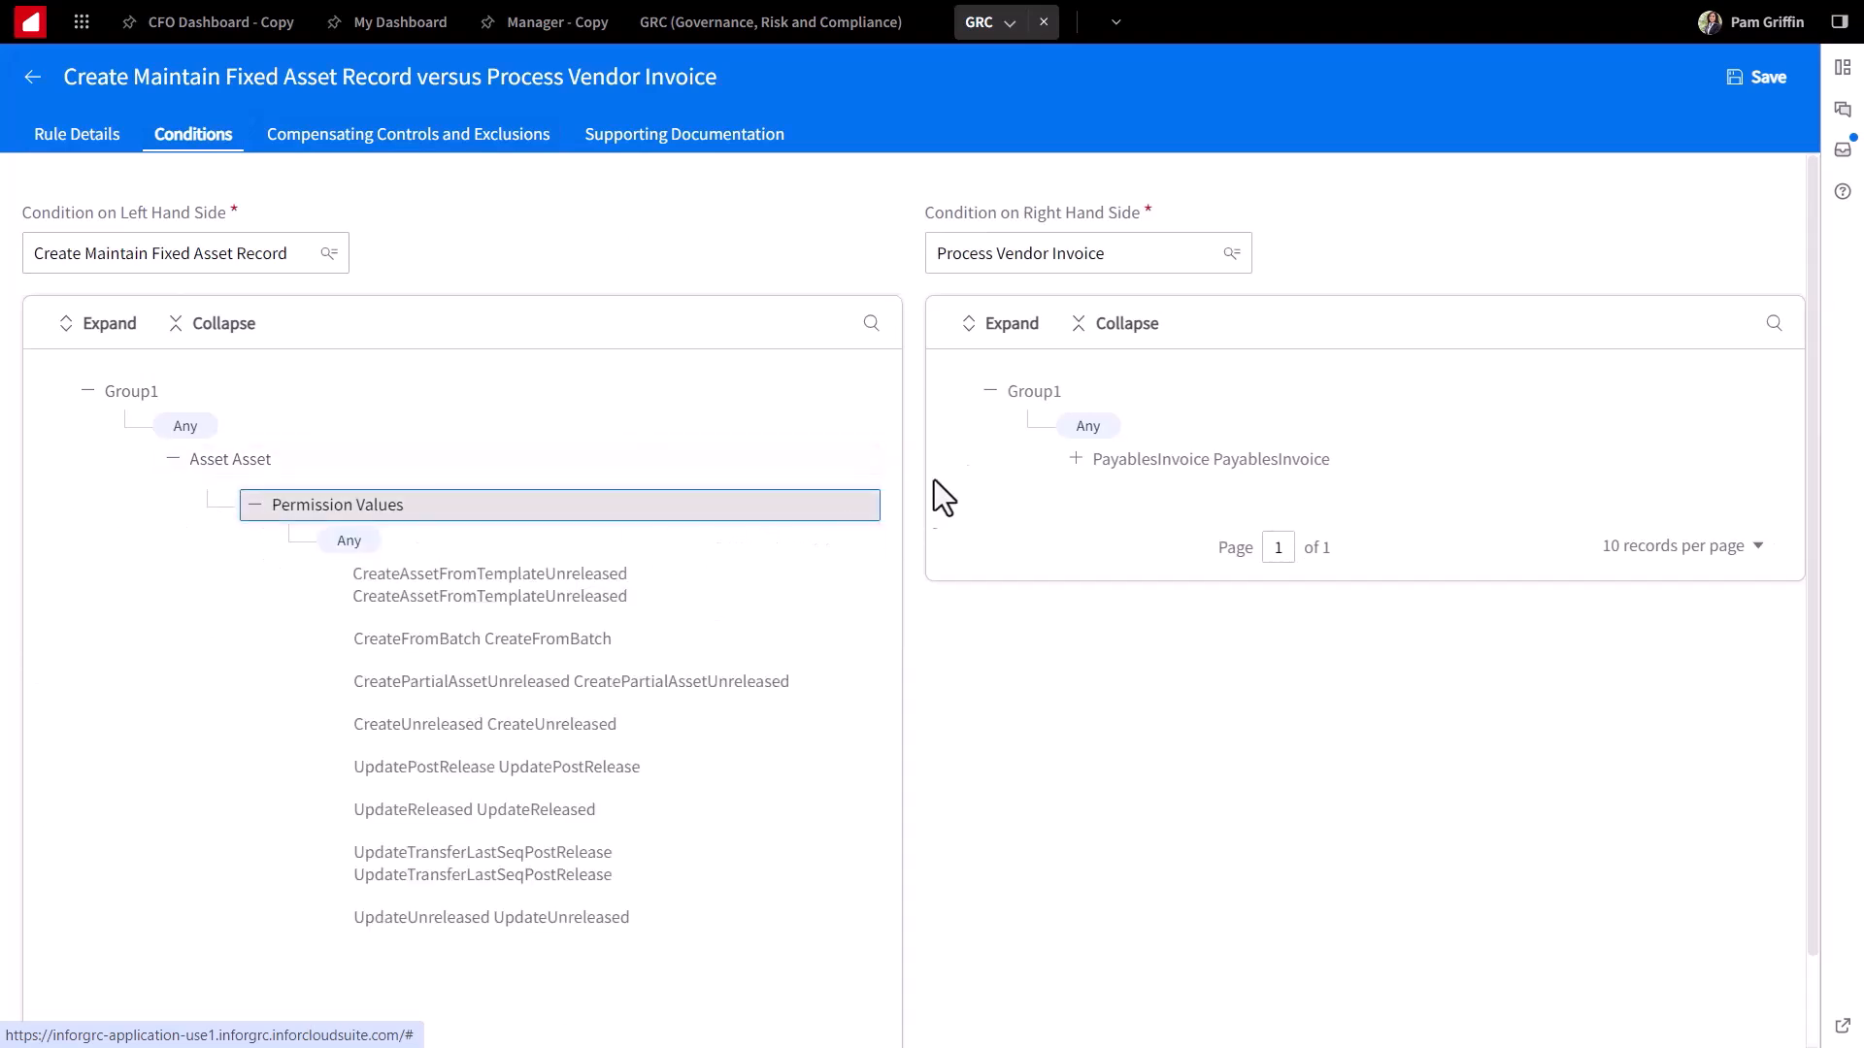
pyautogui.click(1074, 458)
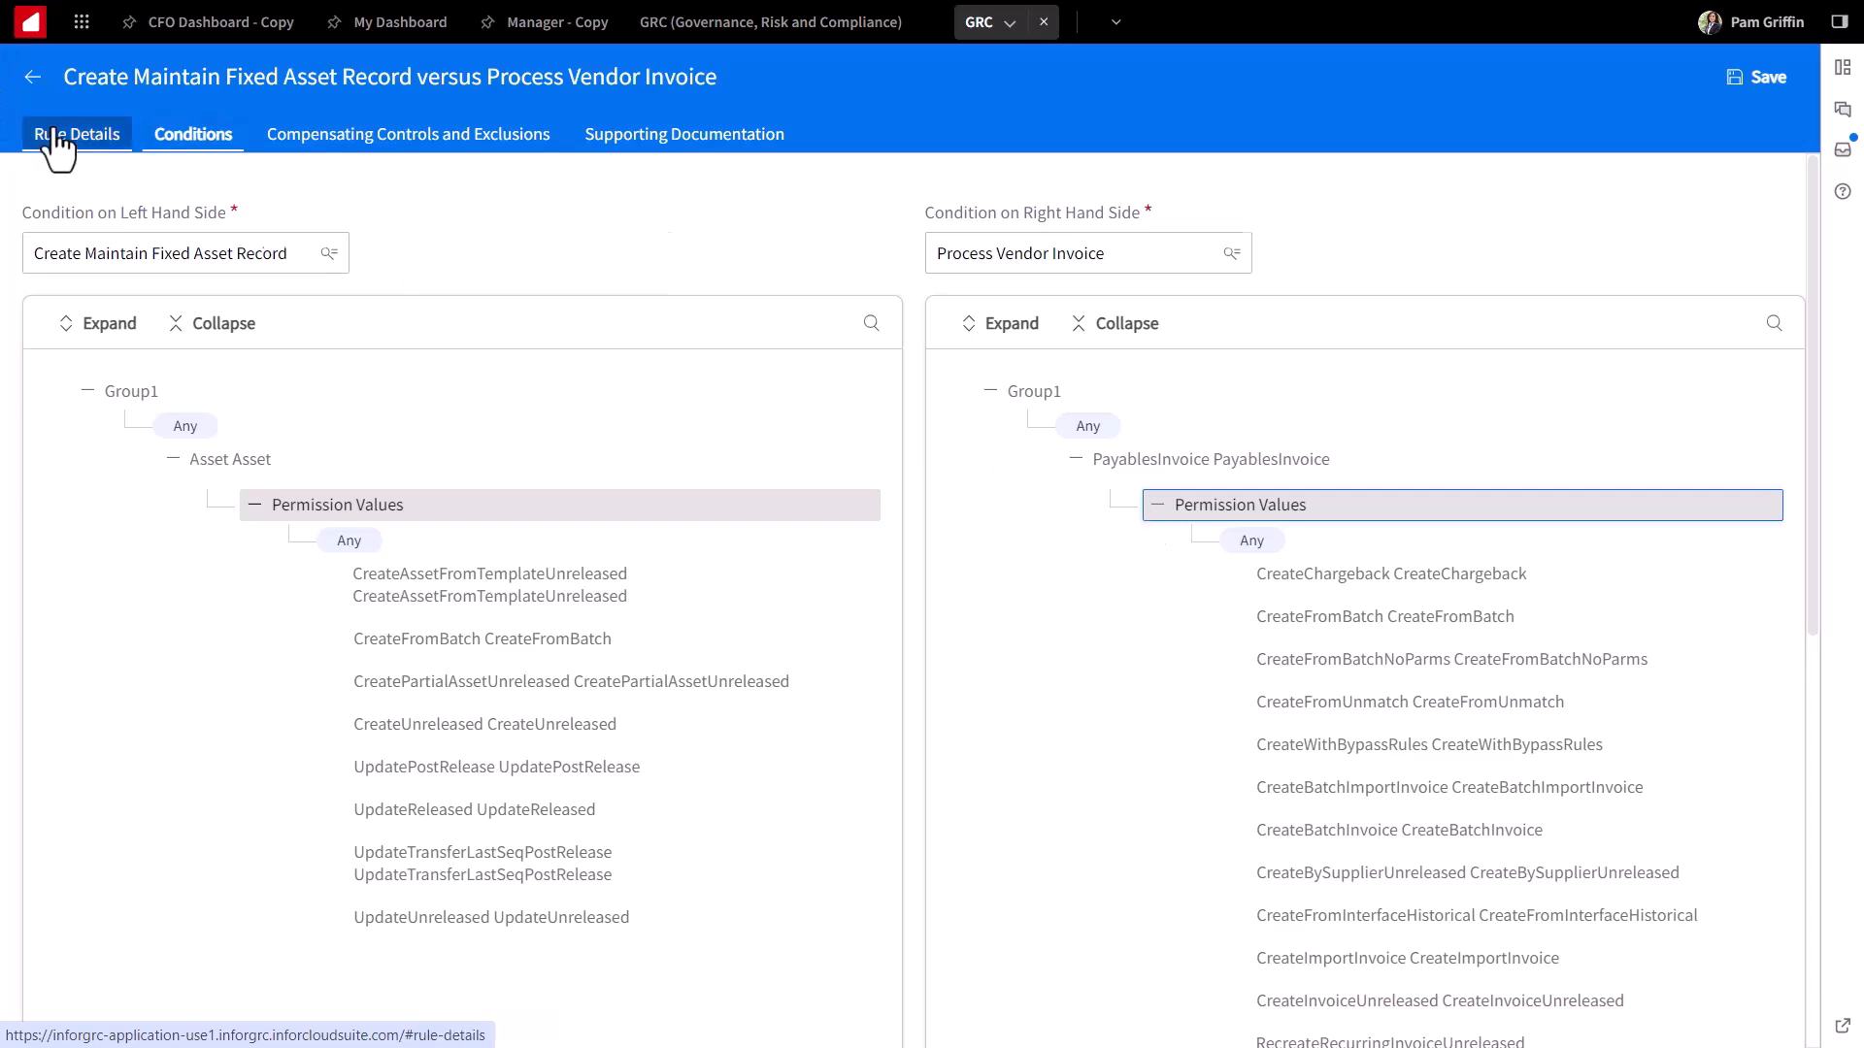
# Step: Navigate from the rule book back to Monitor > Reports via the side menu
pyautogui.click(33, 76)
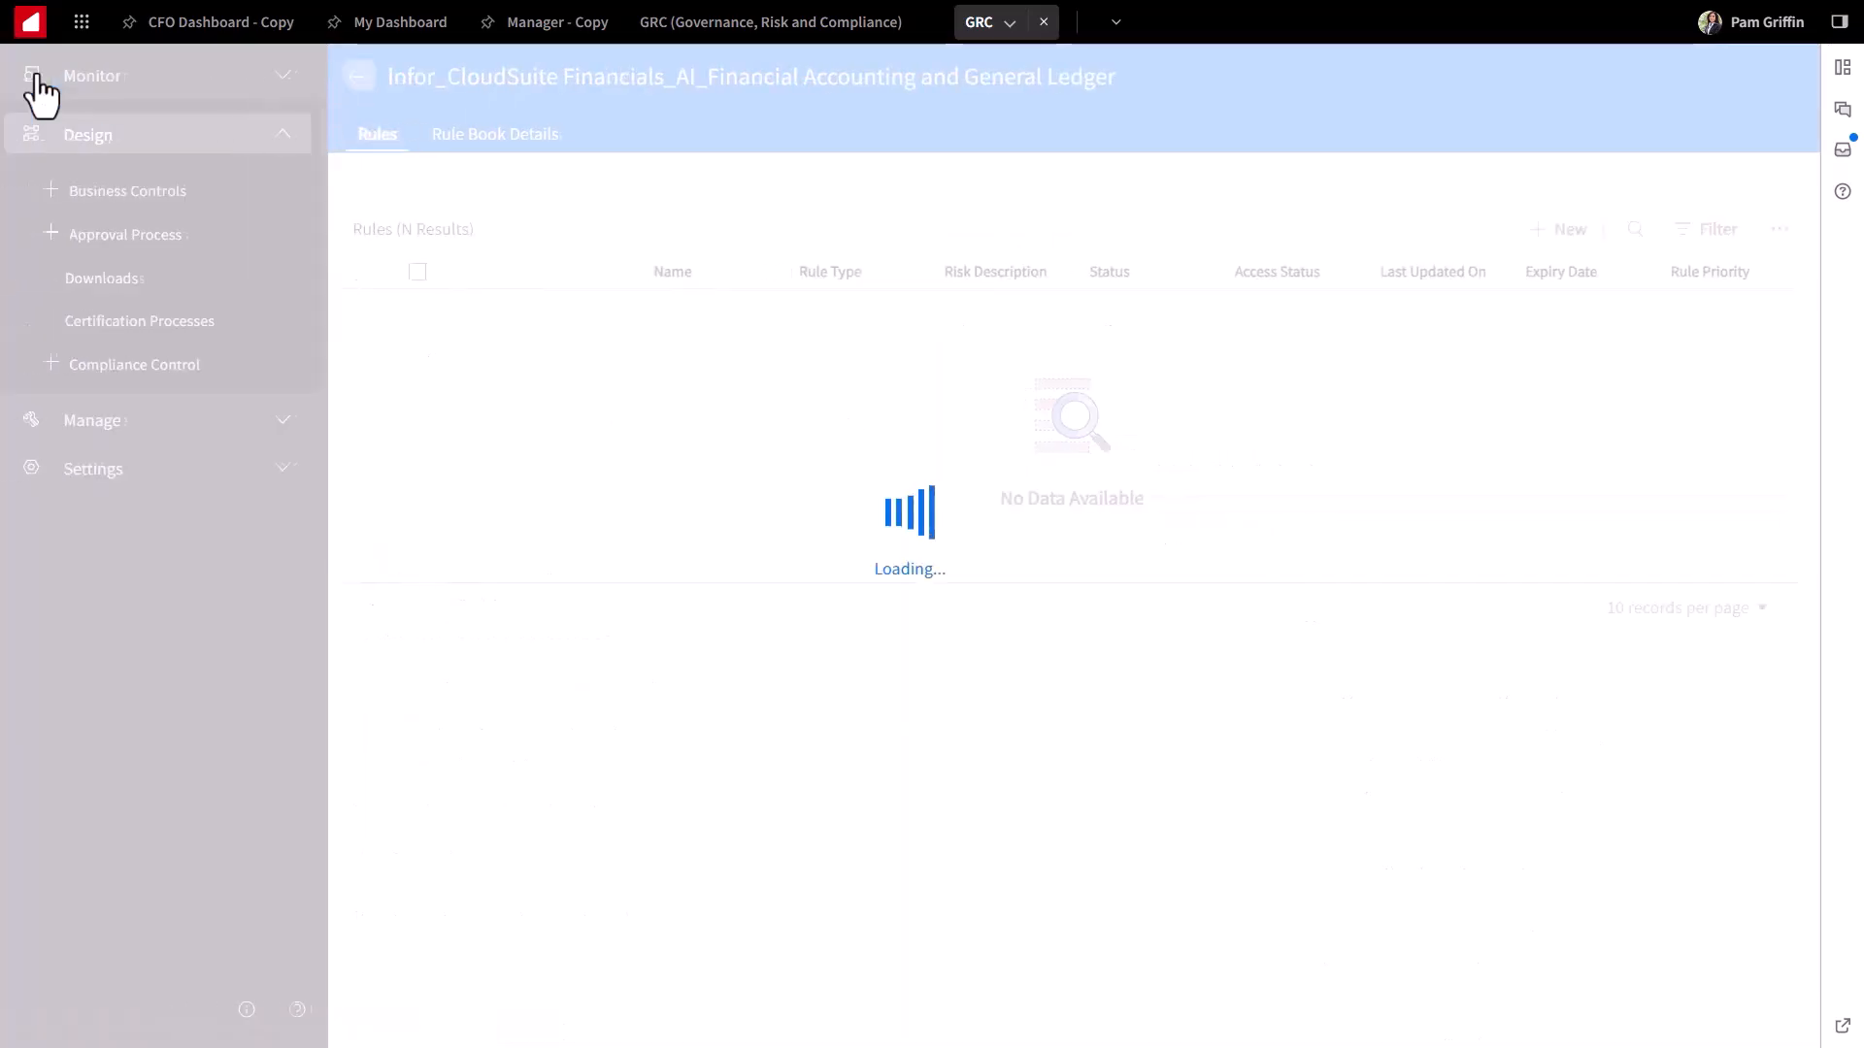
pyautogui.click(91, 98)
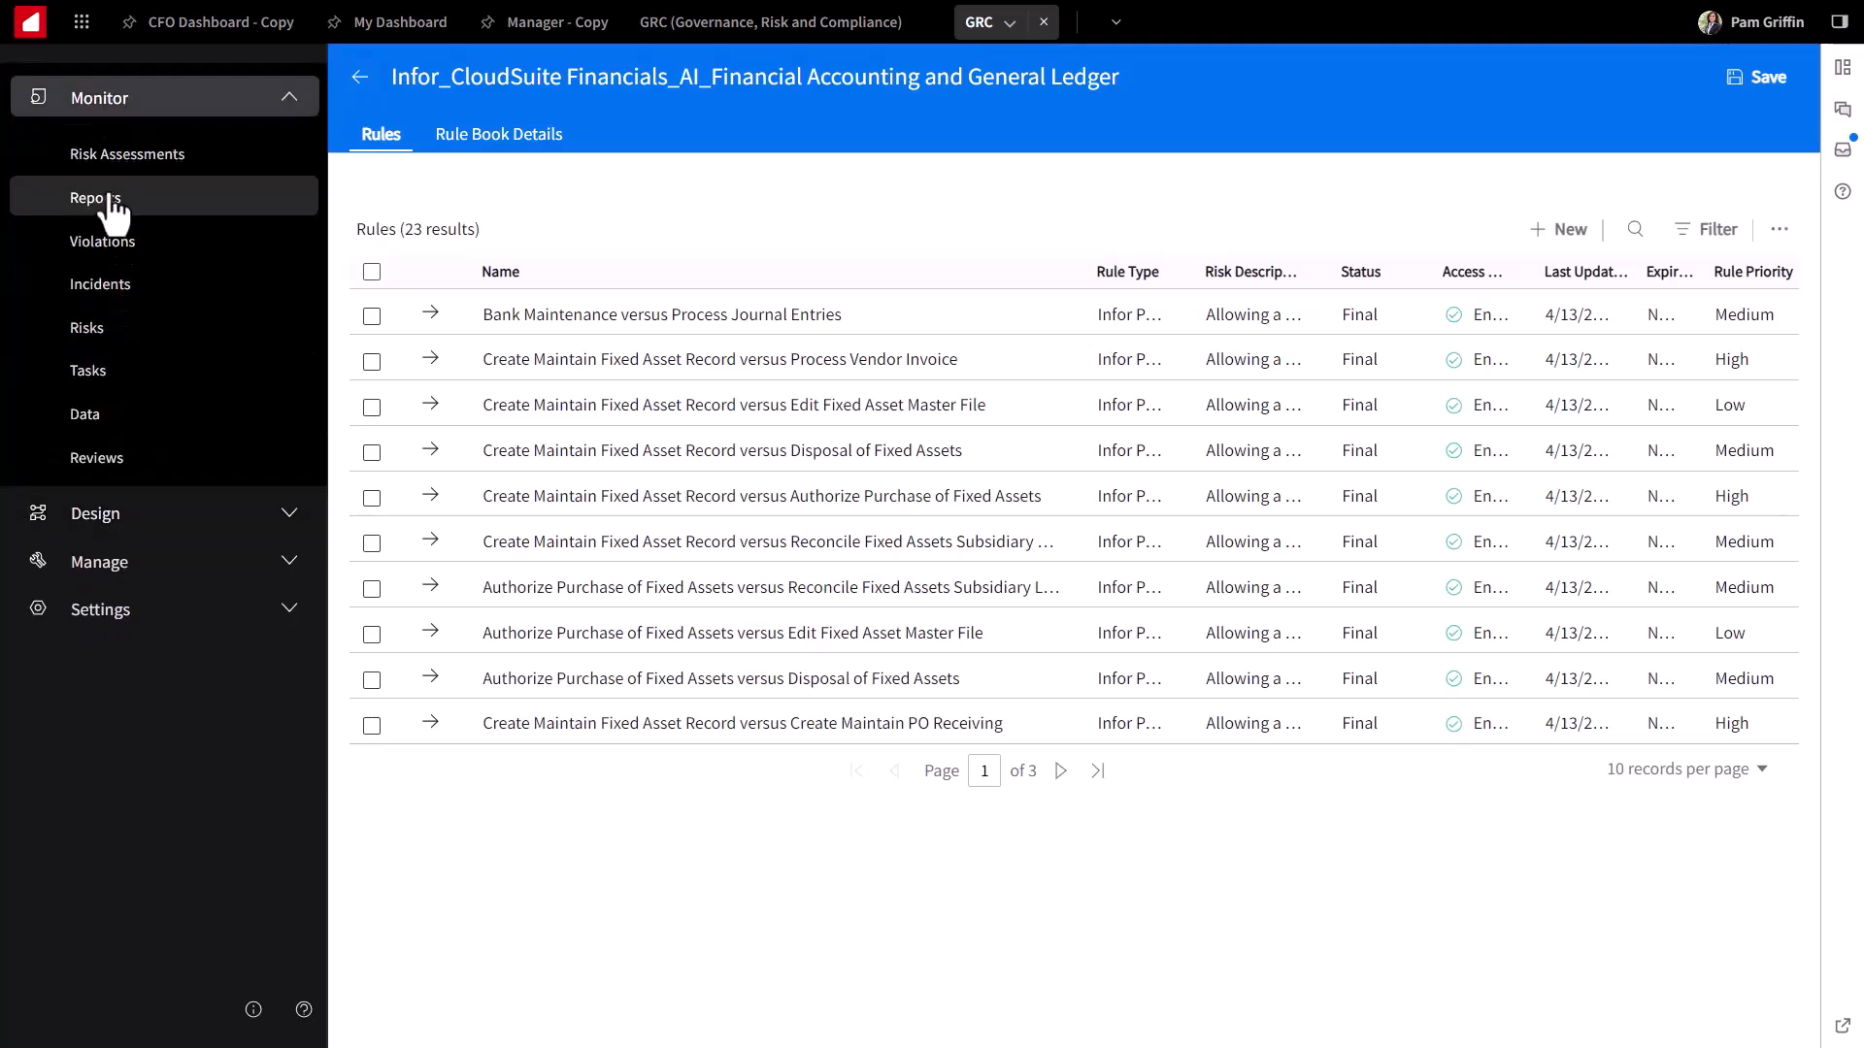
pyautogui.click(97, 198)
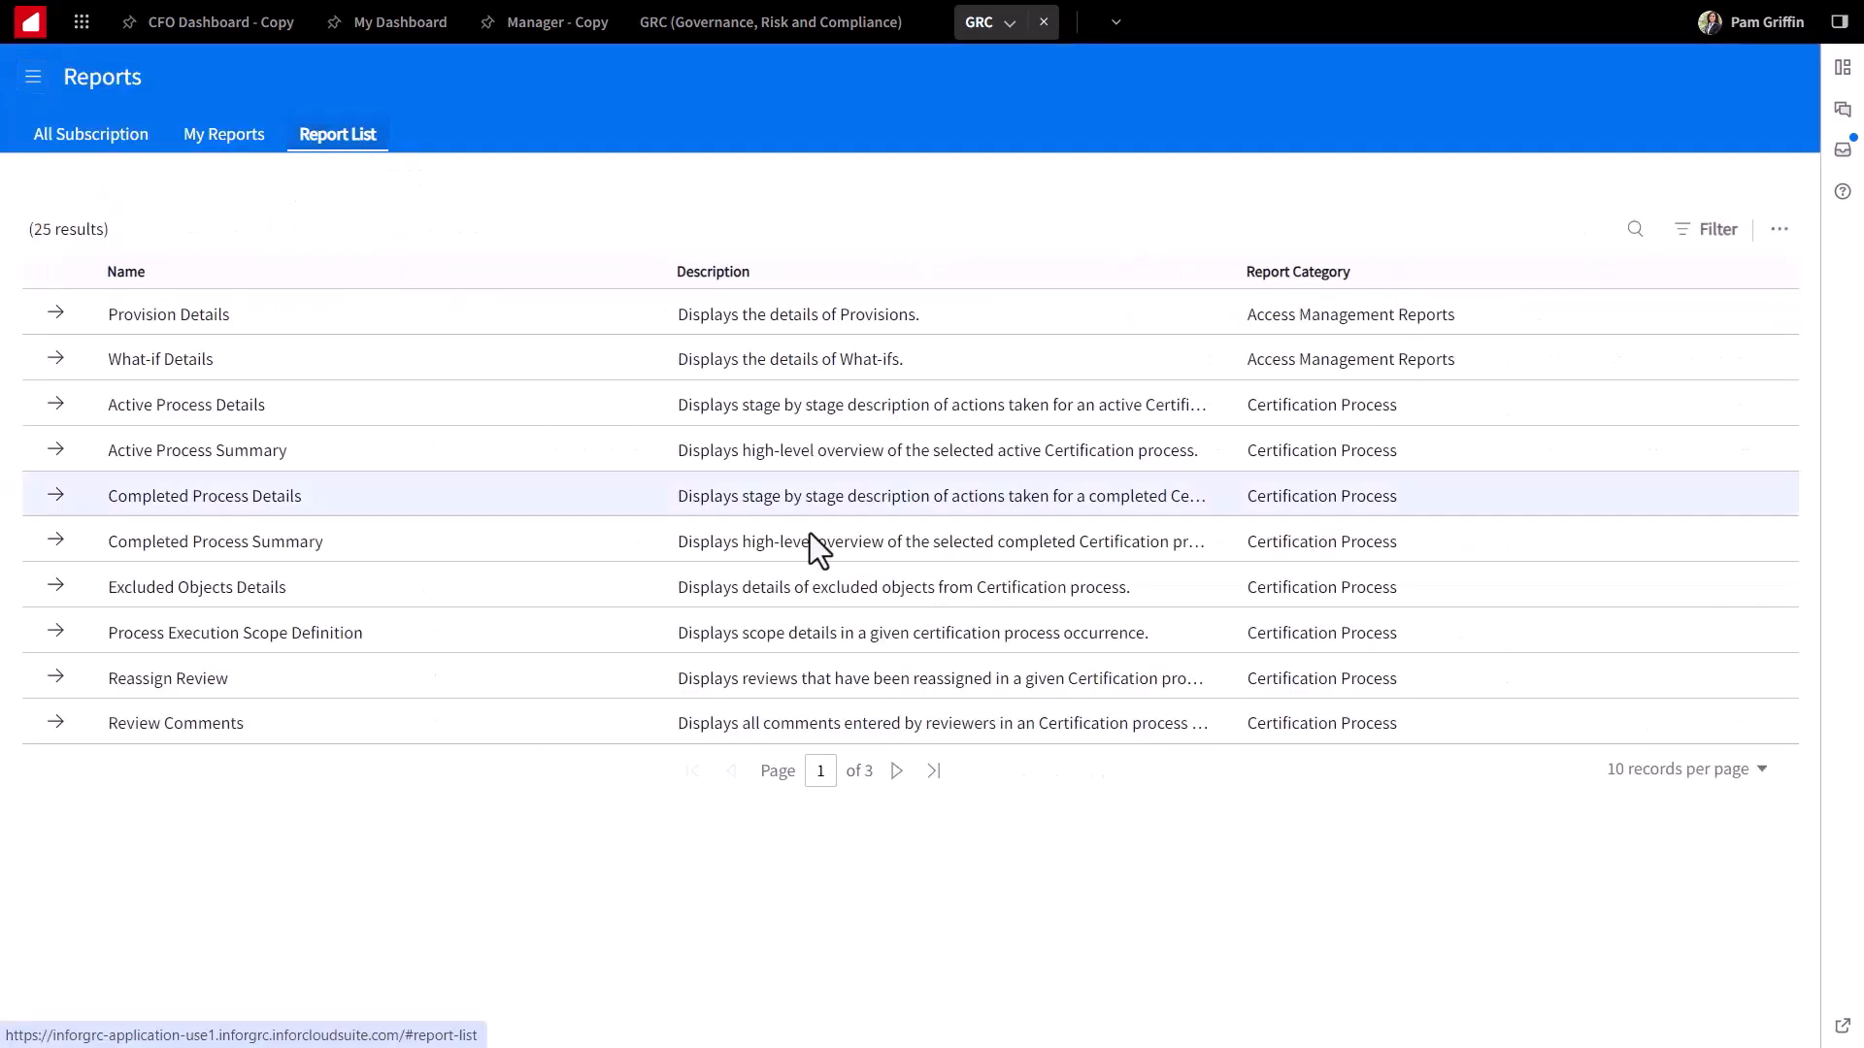
pyautogui.moveTo(1293, 780)
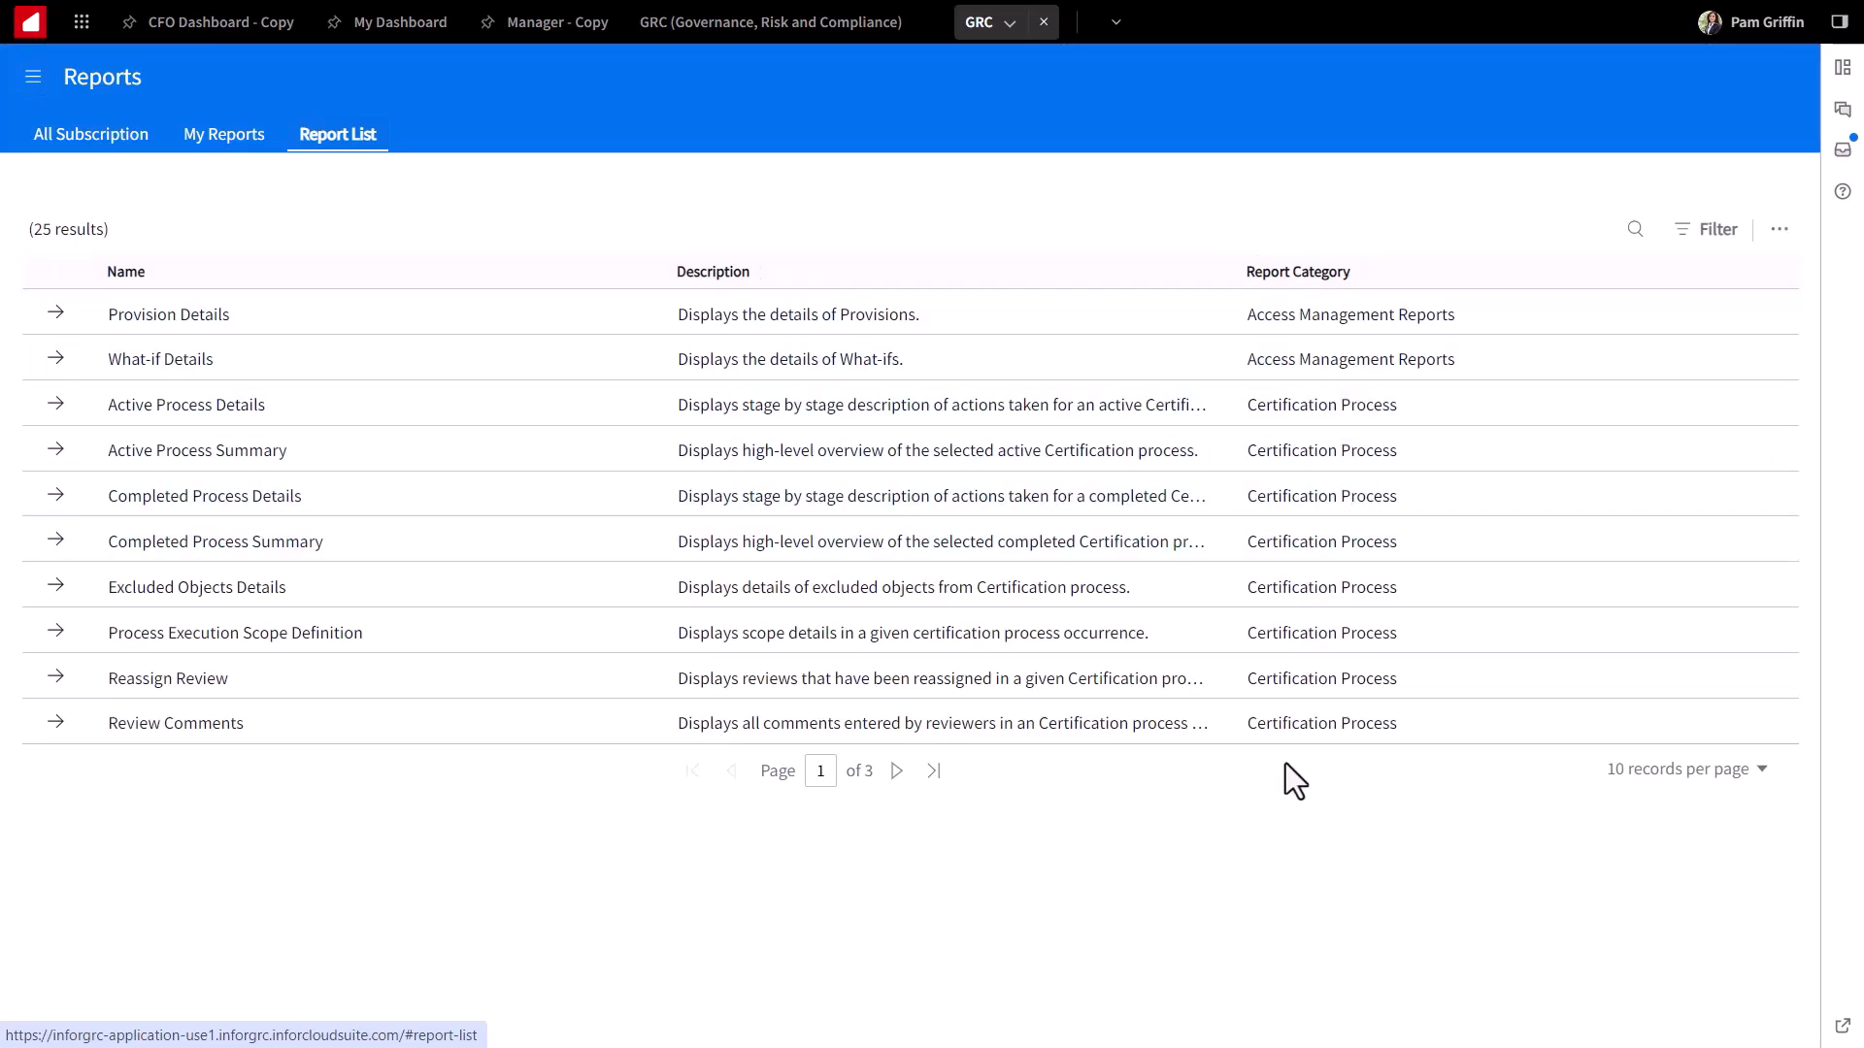
# Step: Page through the report types list, then show the My Reports list of generated reports
pyautogui.click(897, 771)
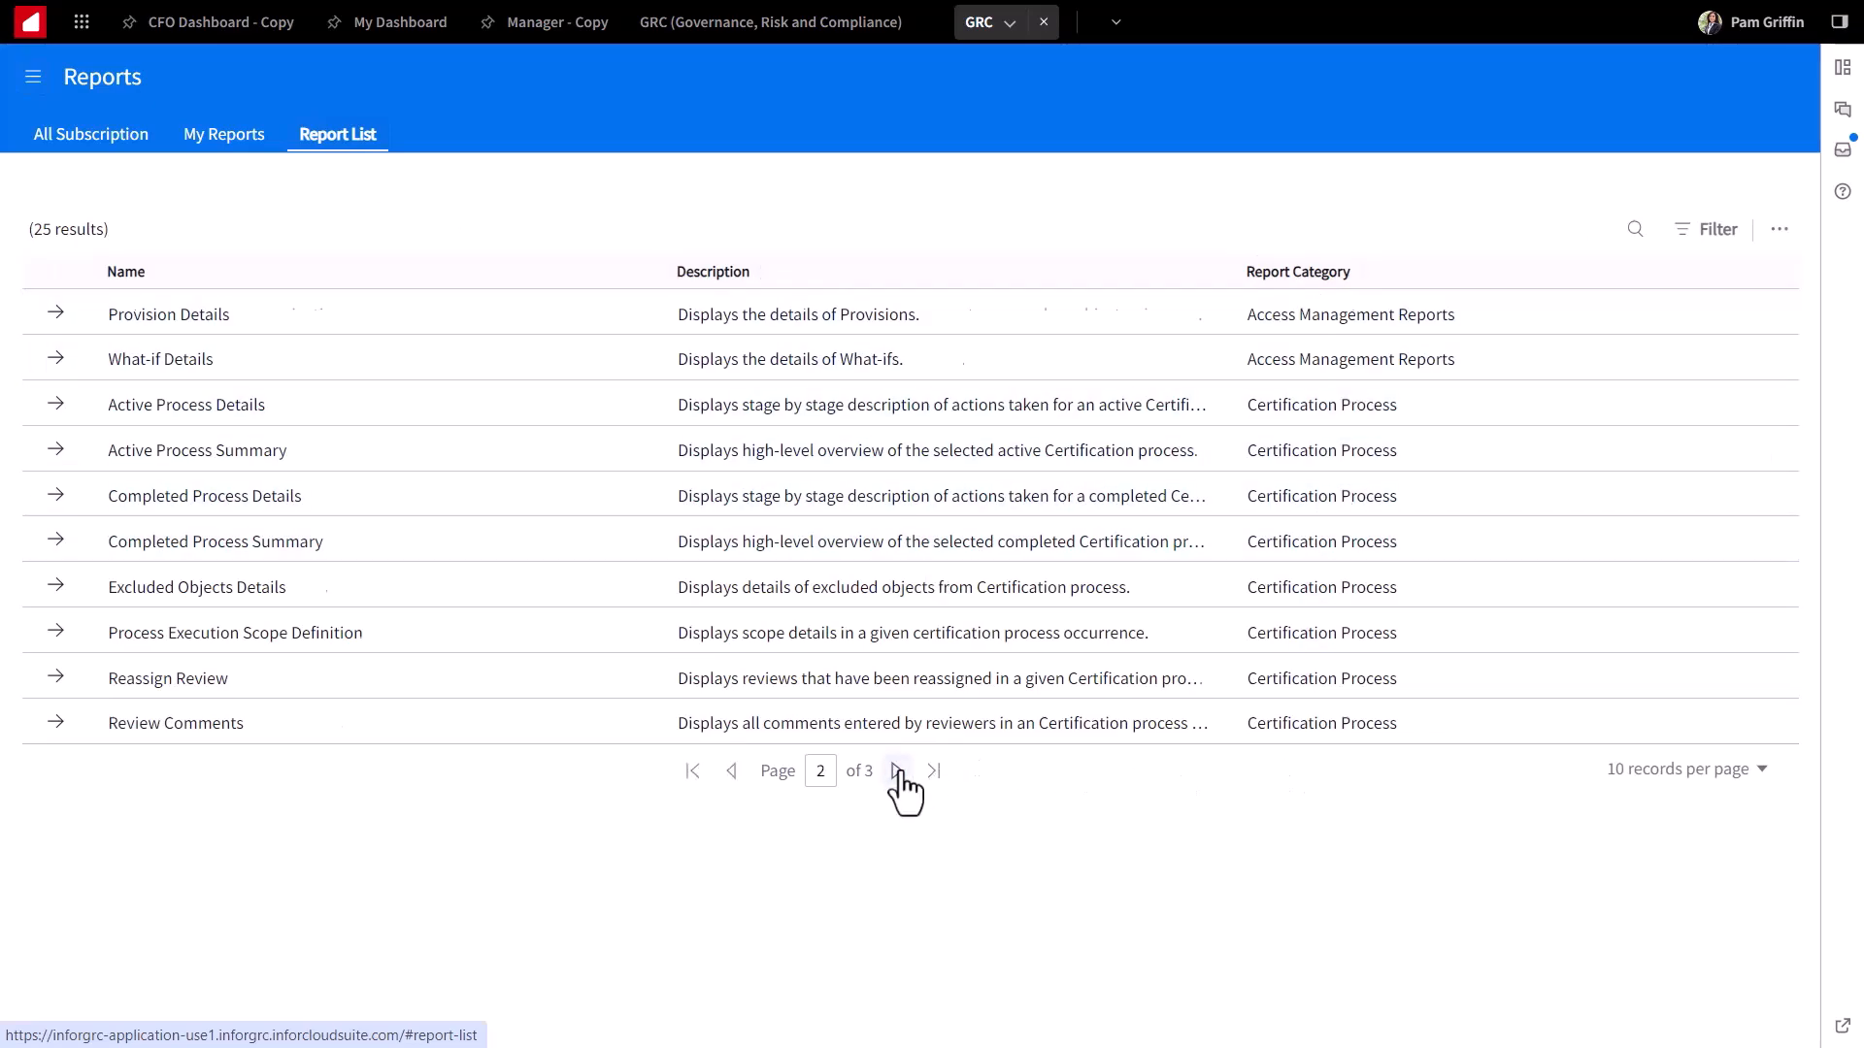
pyautogui.click(895, 770)
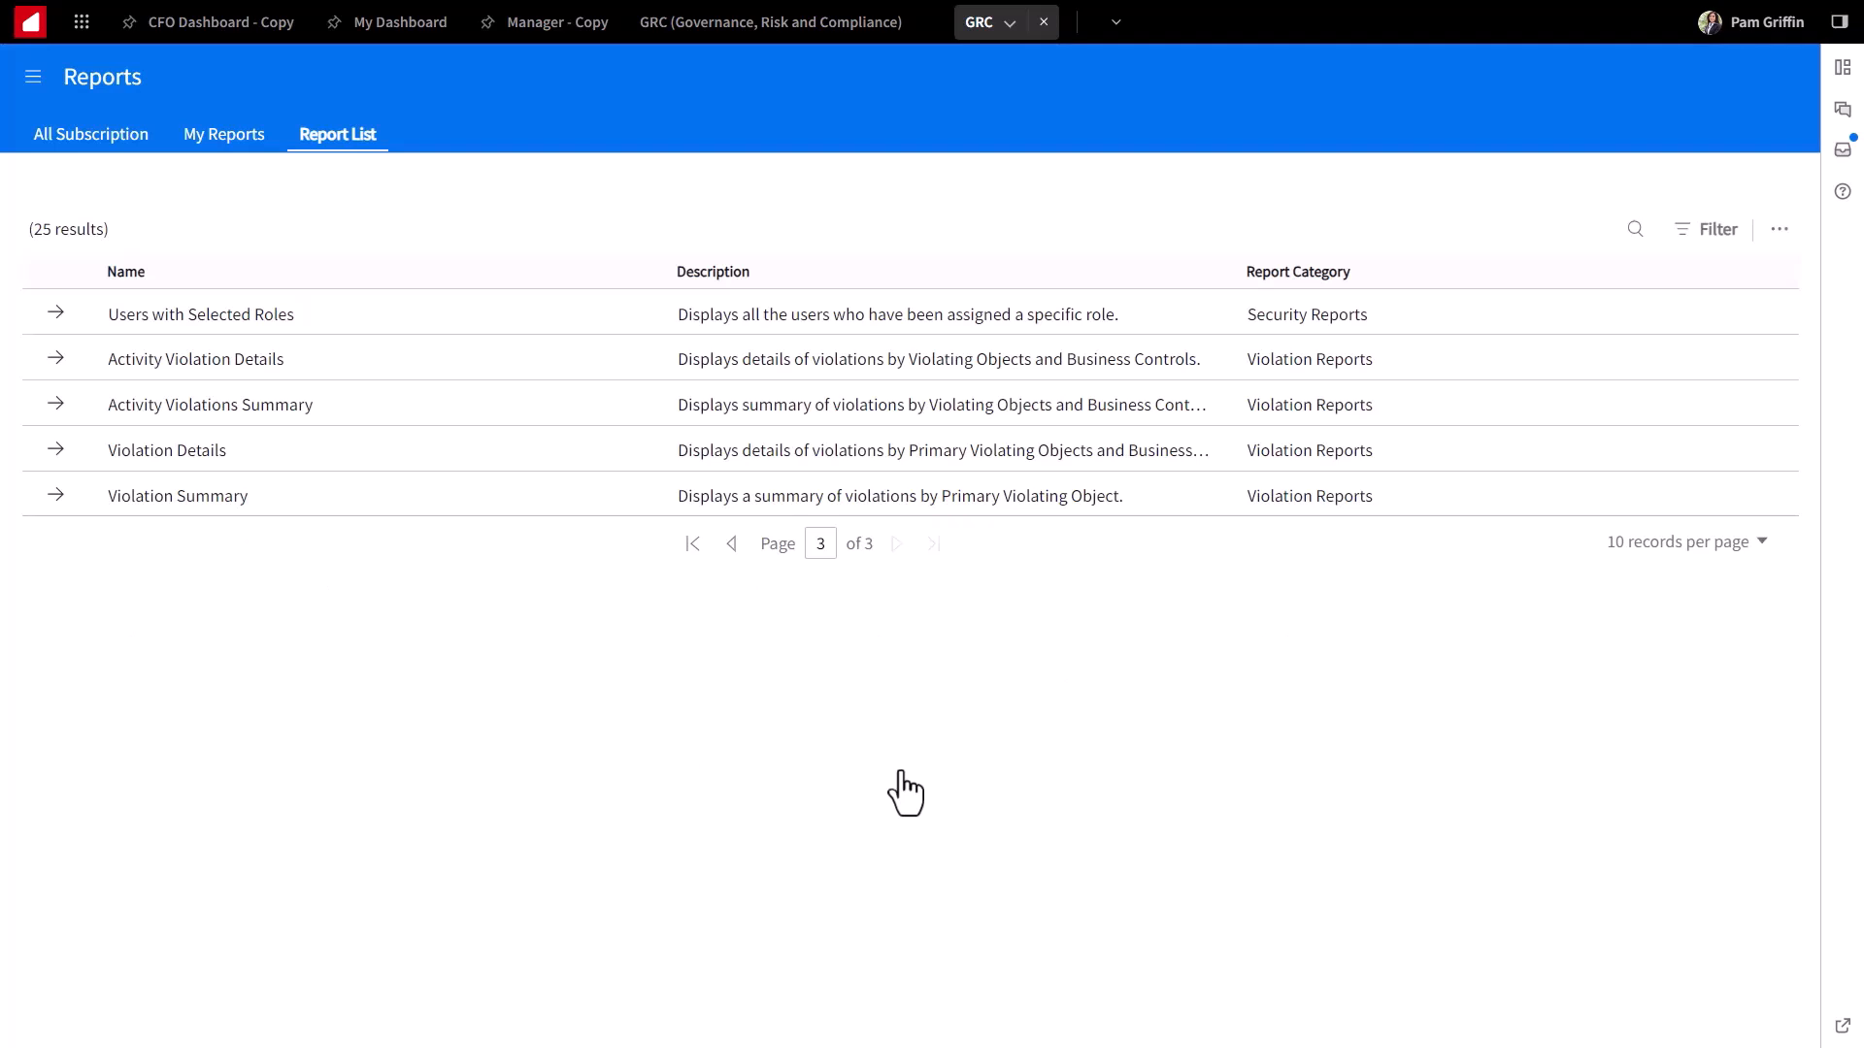
pyautogui.moveTo(274, 527)
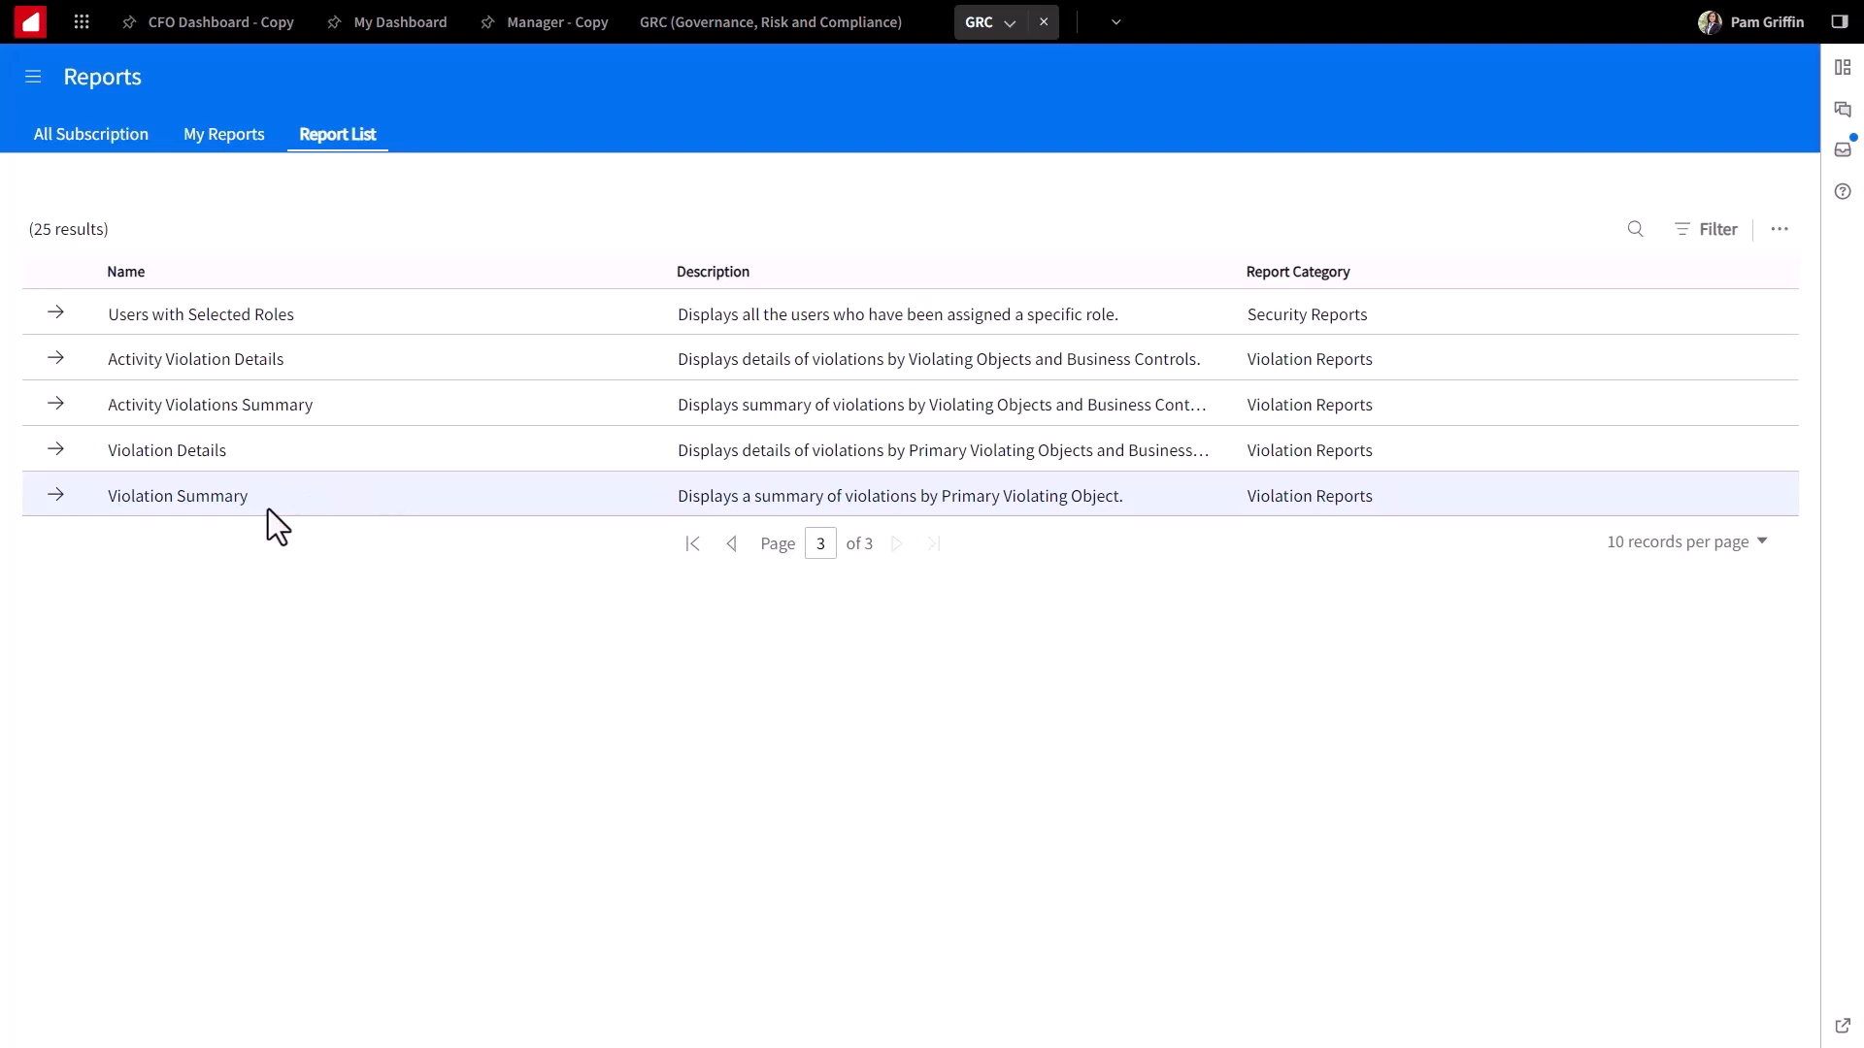
pyautogui.moveTo(225, 462)
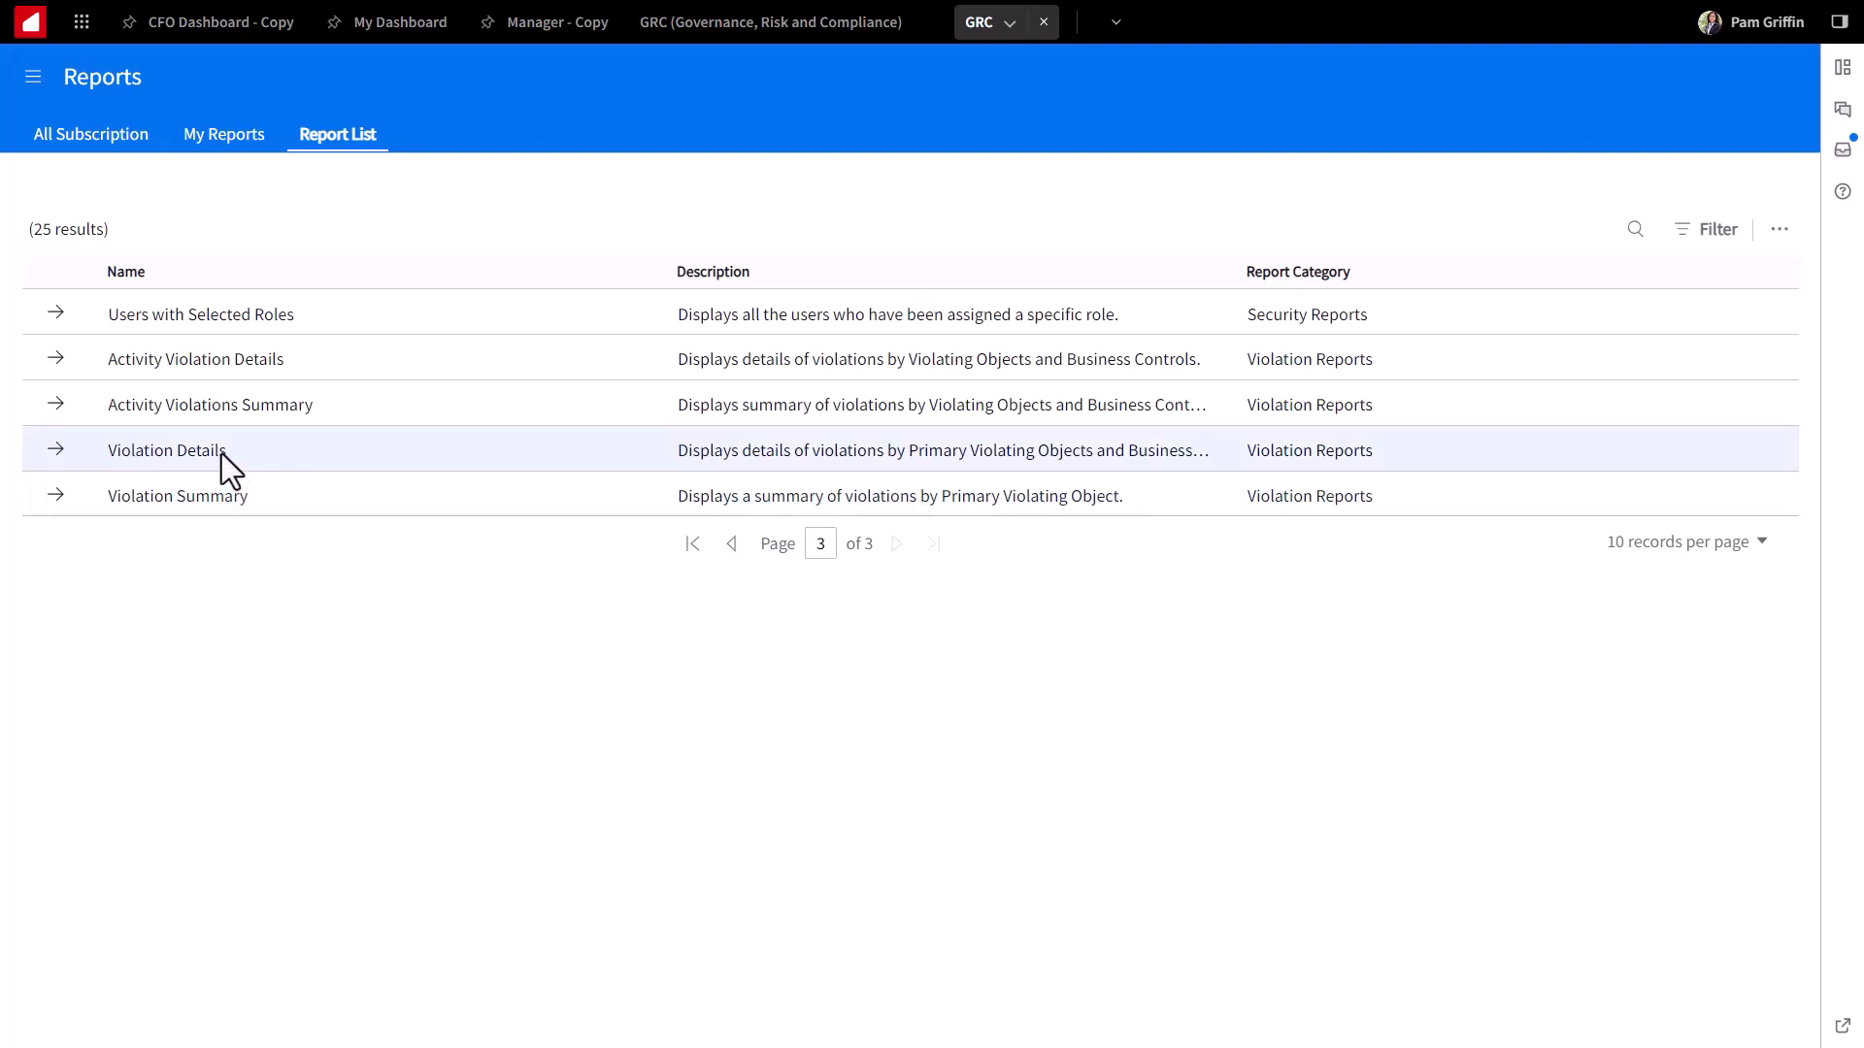
pyautogui.moveTo(726, 586)
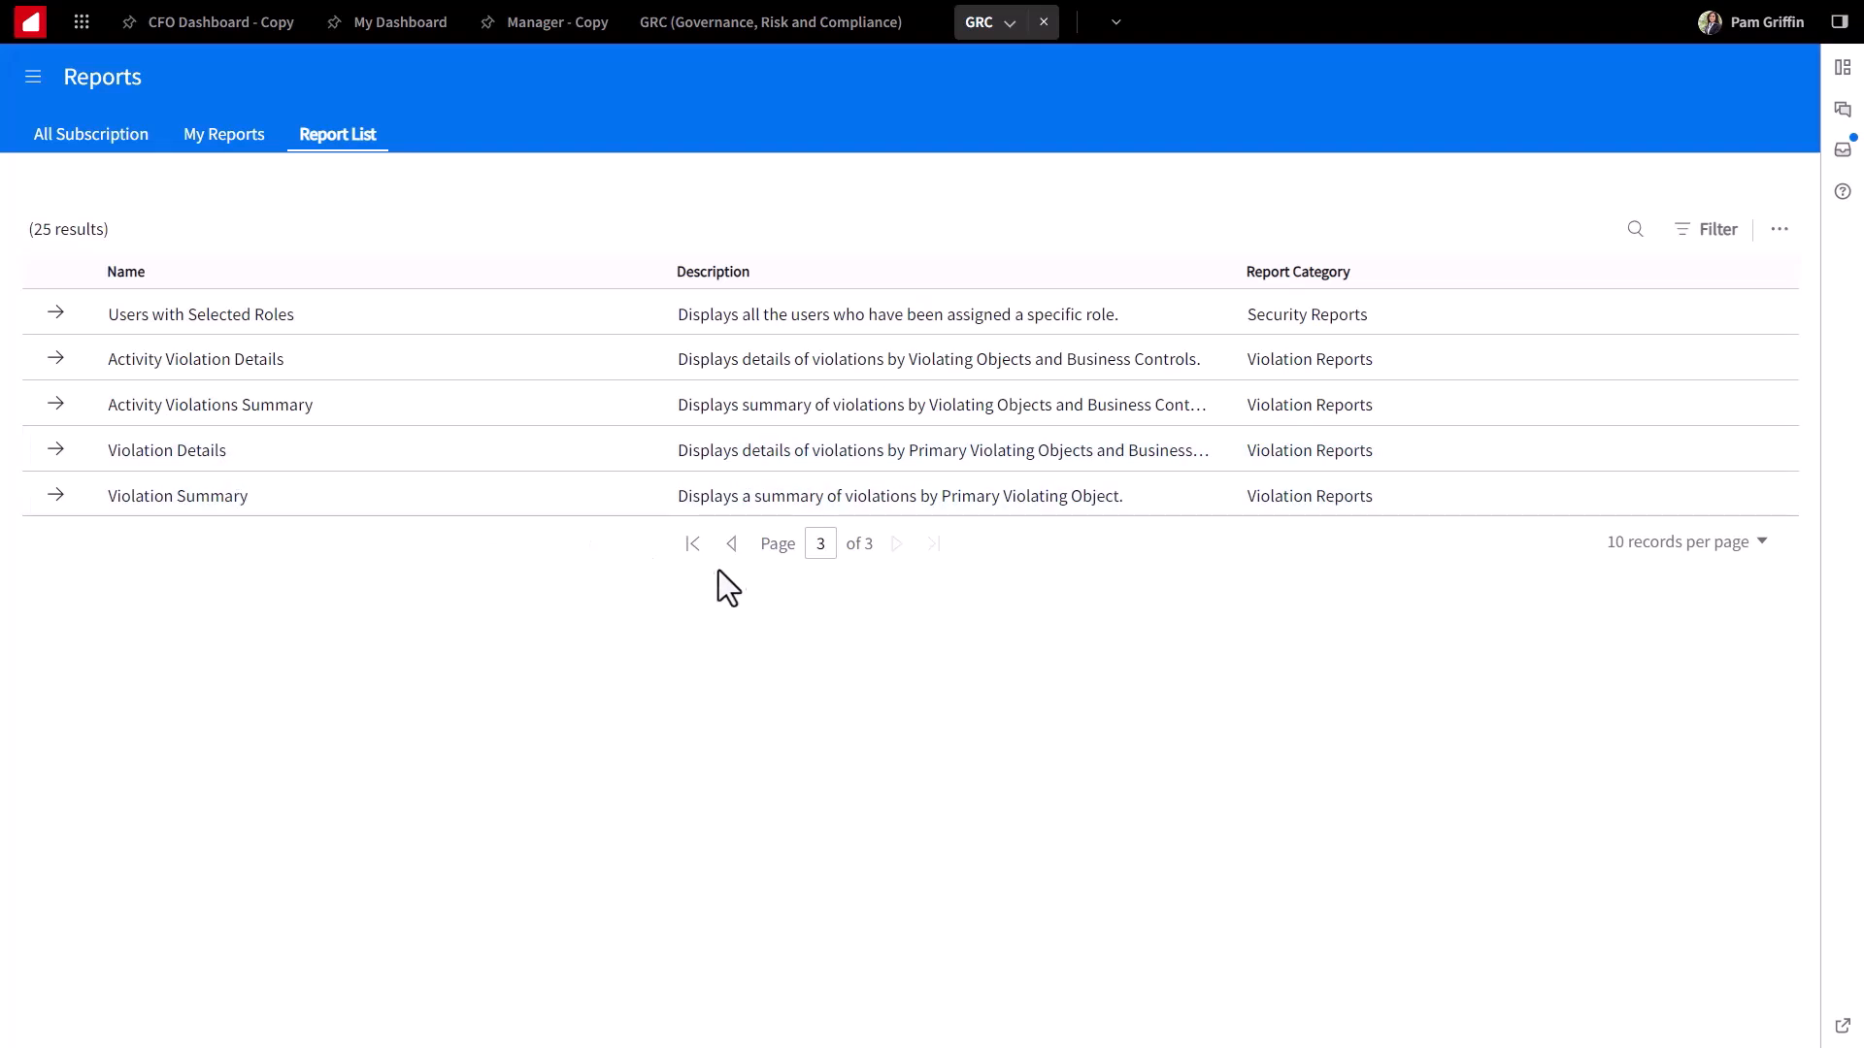
pyautogui.click(732, 544)
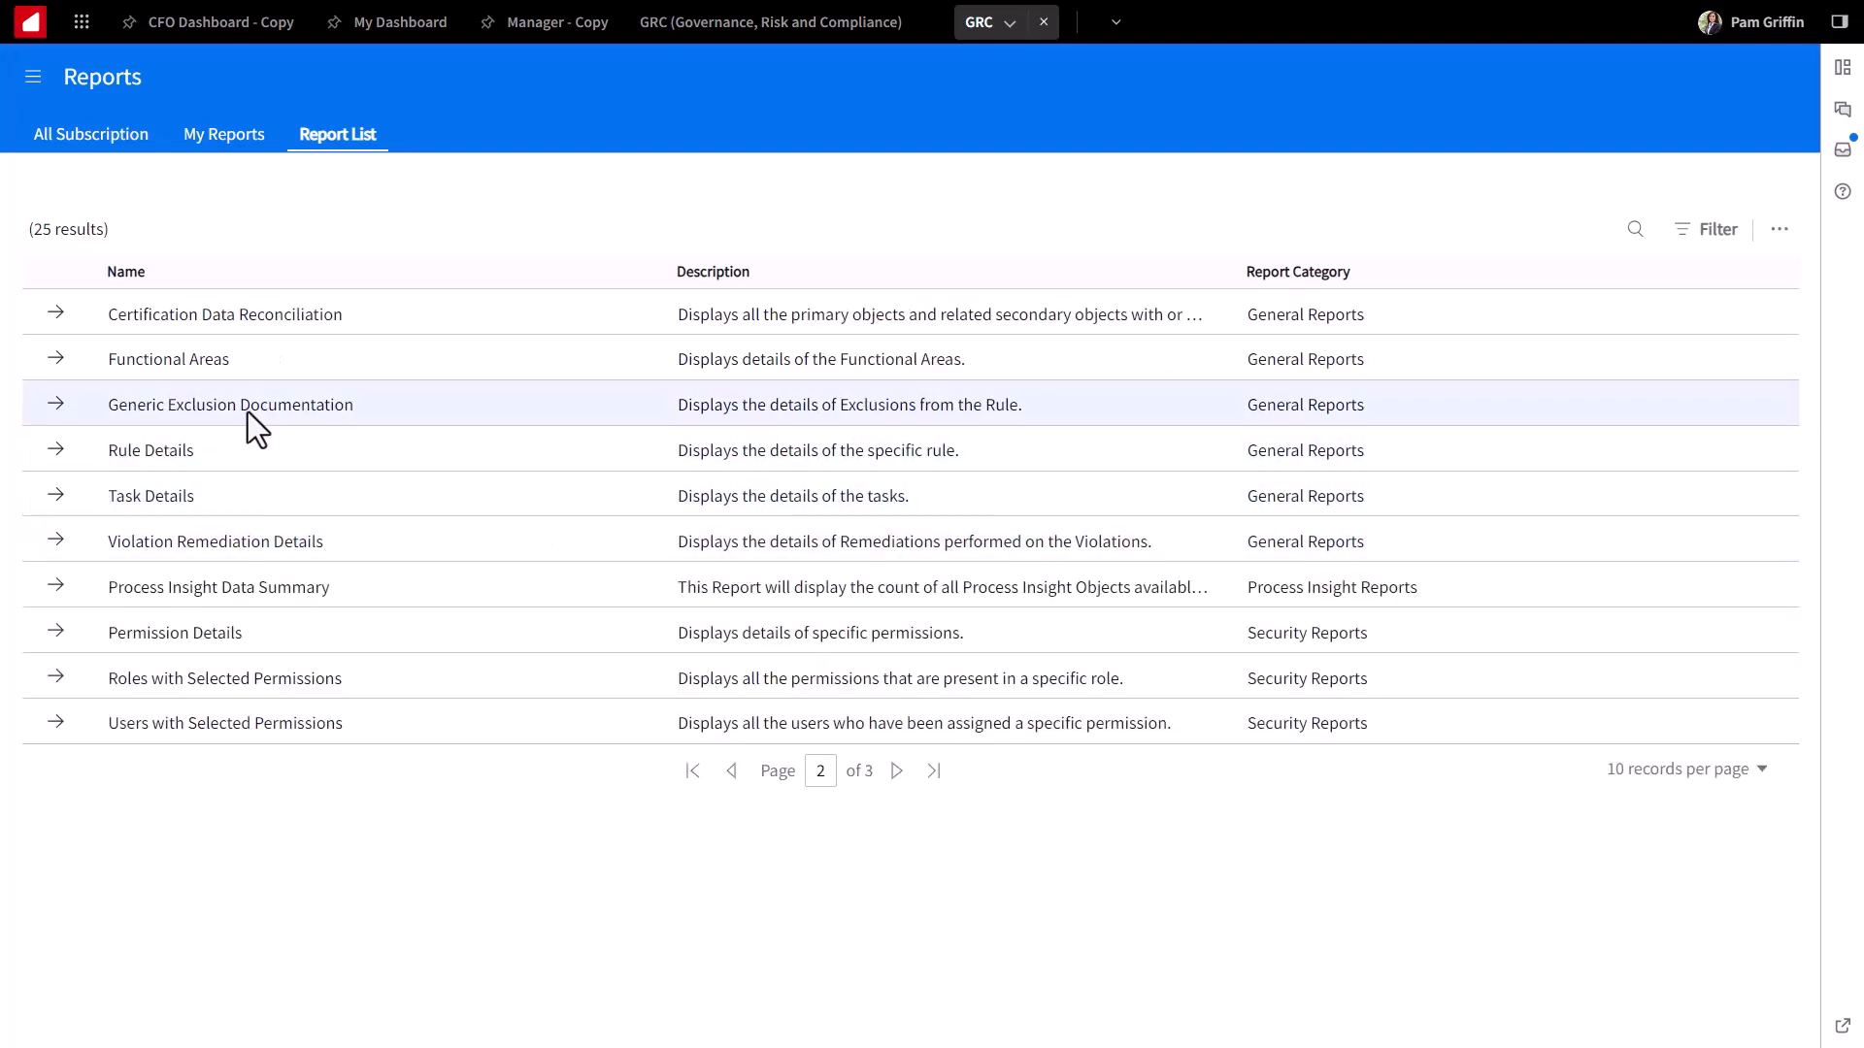
pyautogui.moveTo(178, 431)
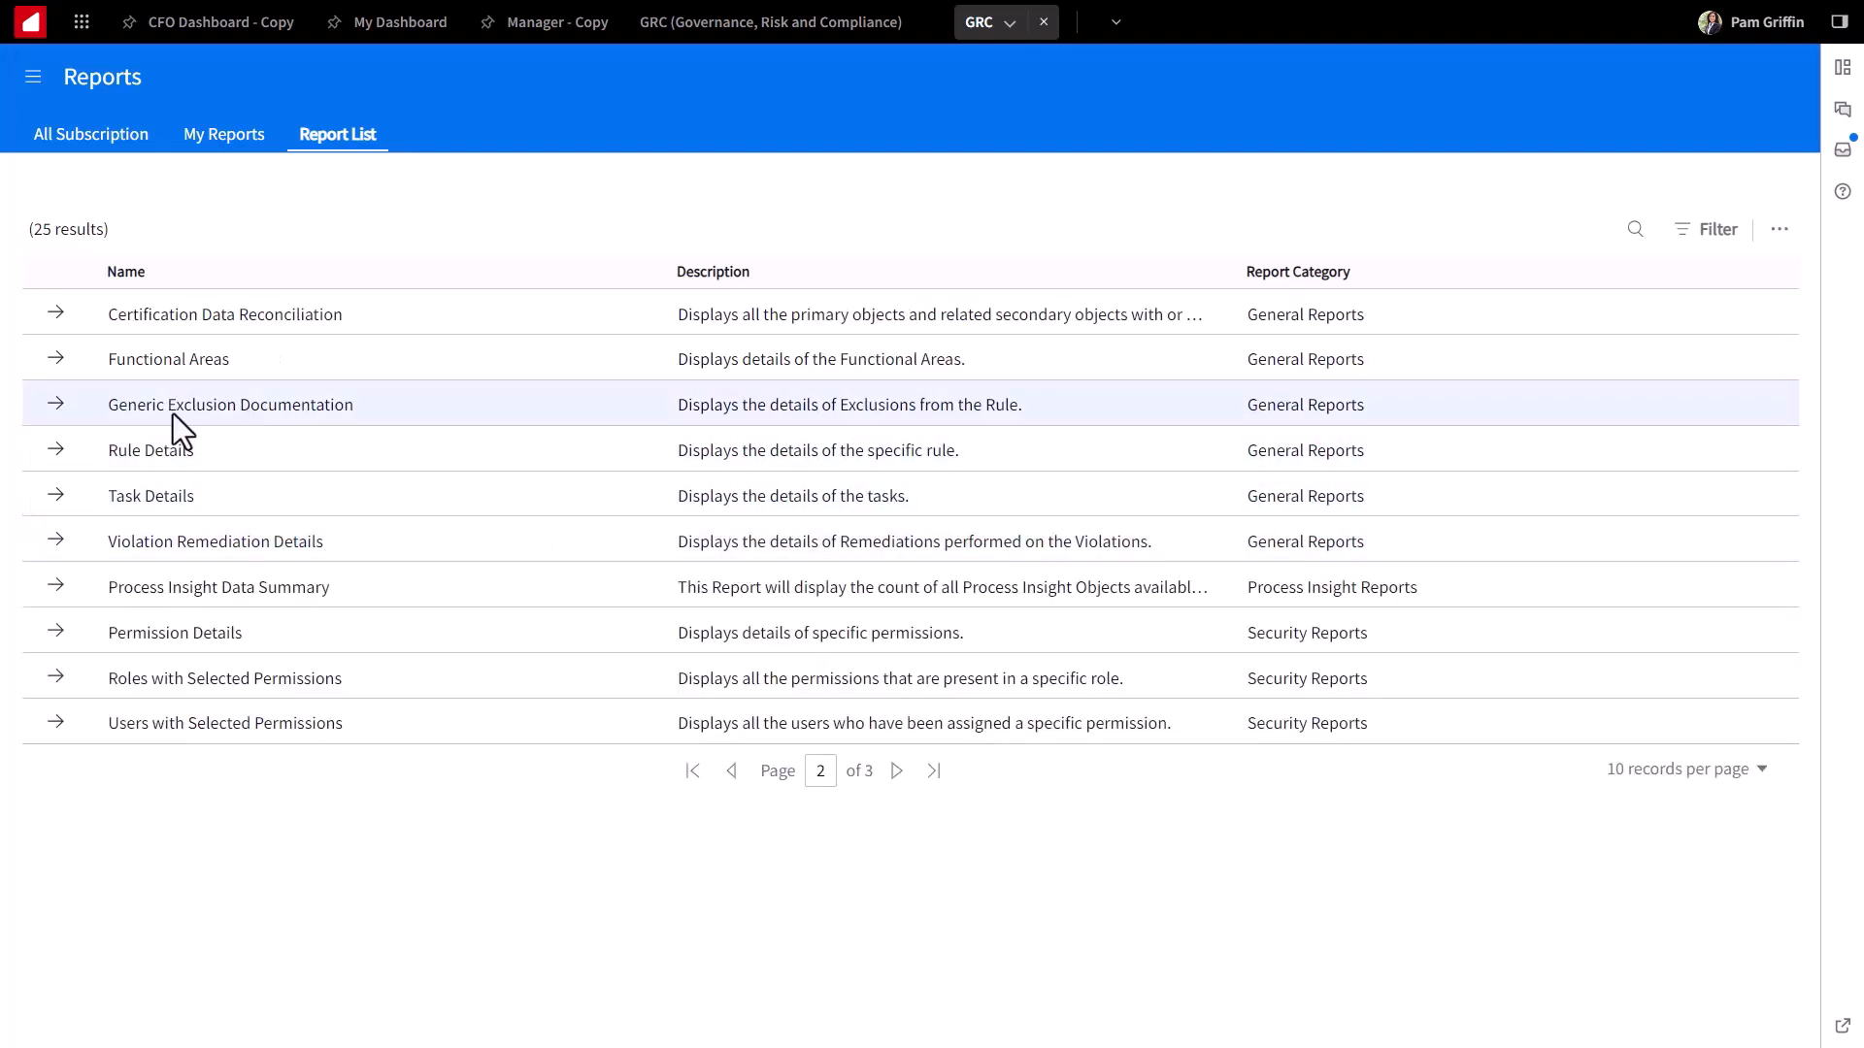
pyautogui.moveTo(113, 426)
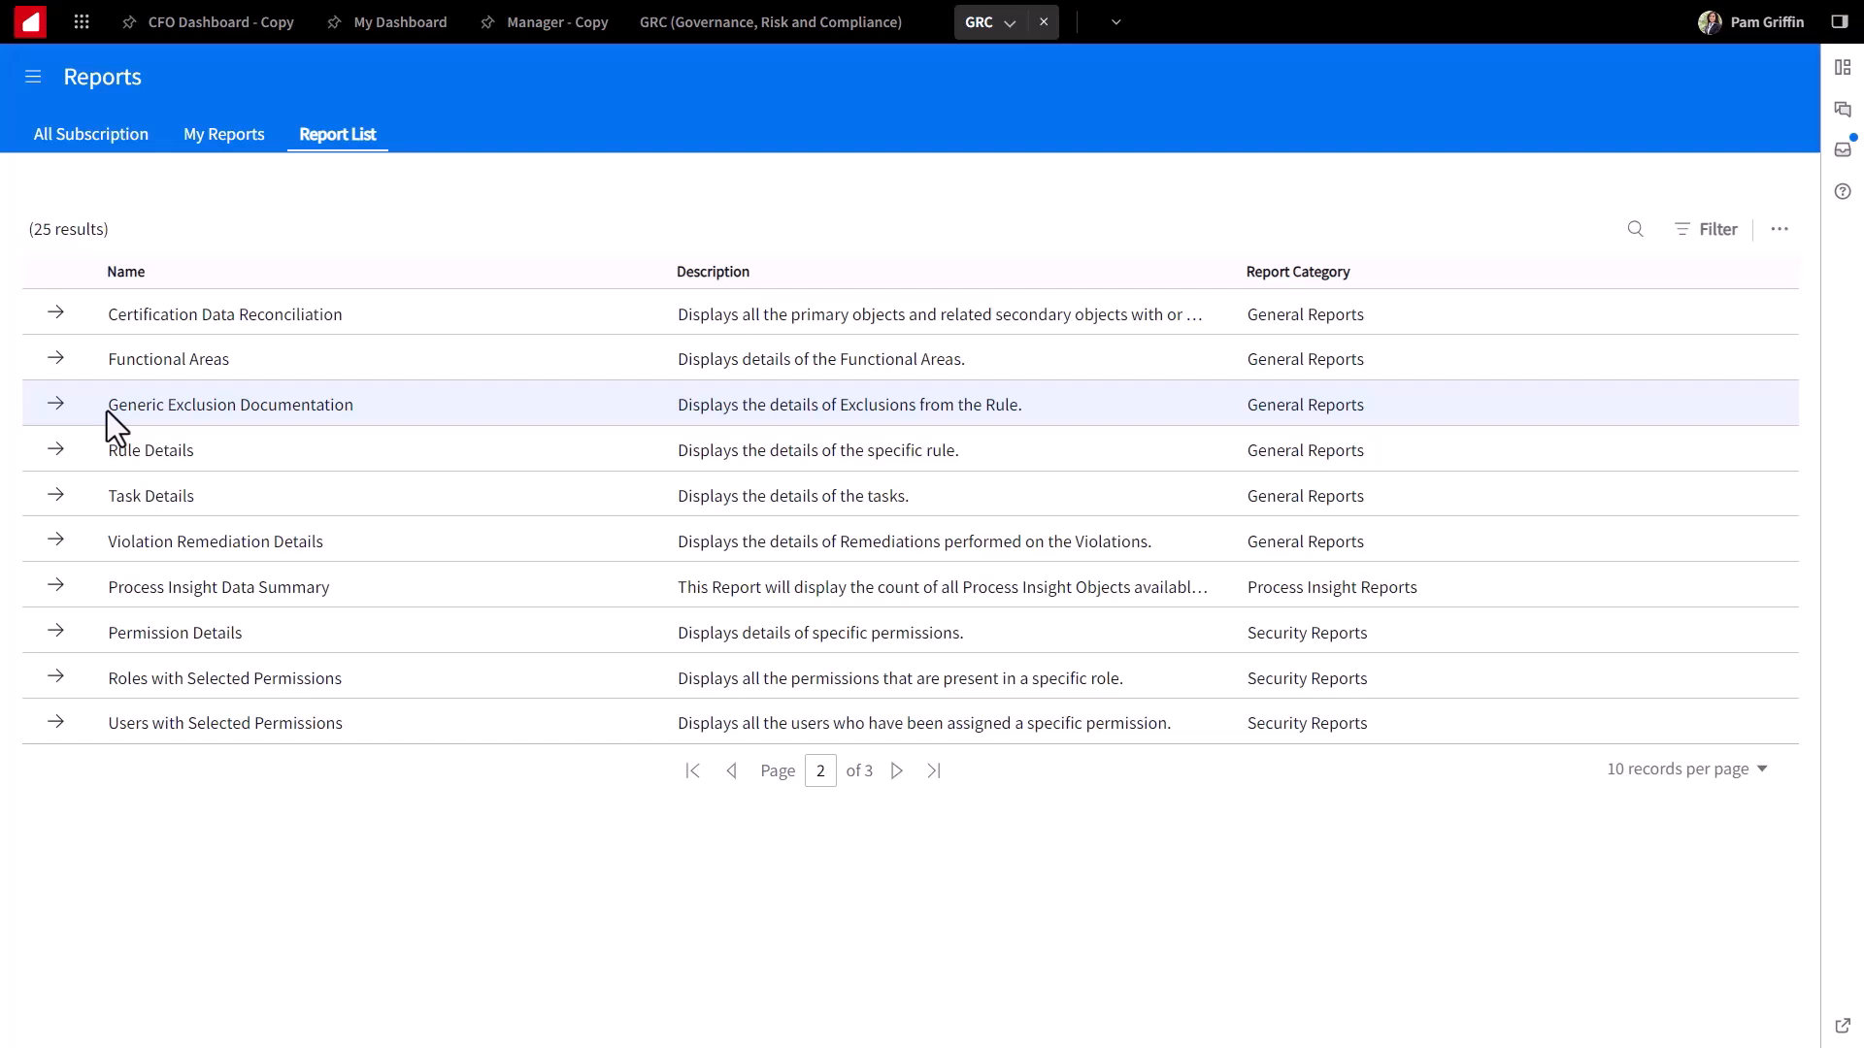
pyautogui.click(224, 134)
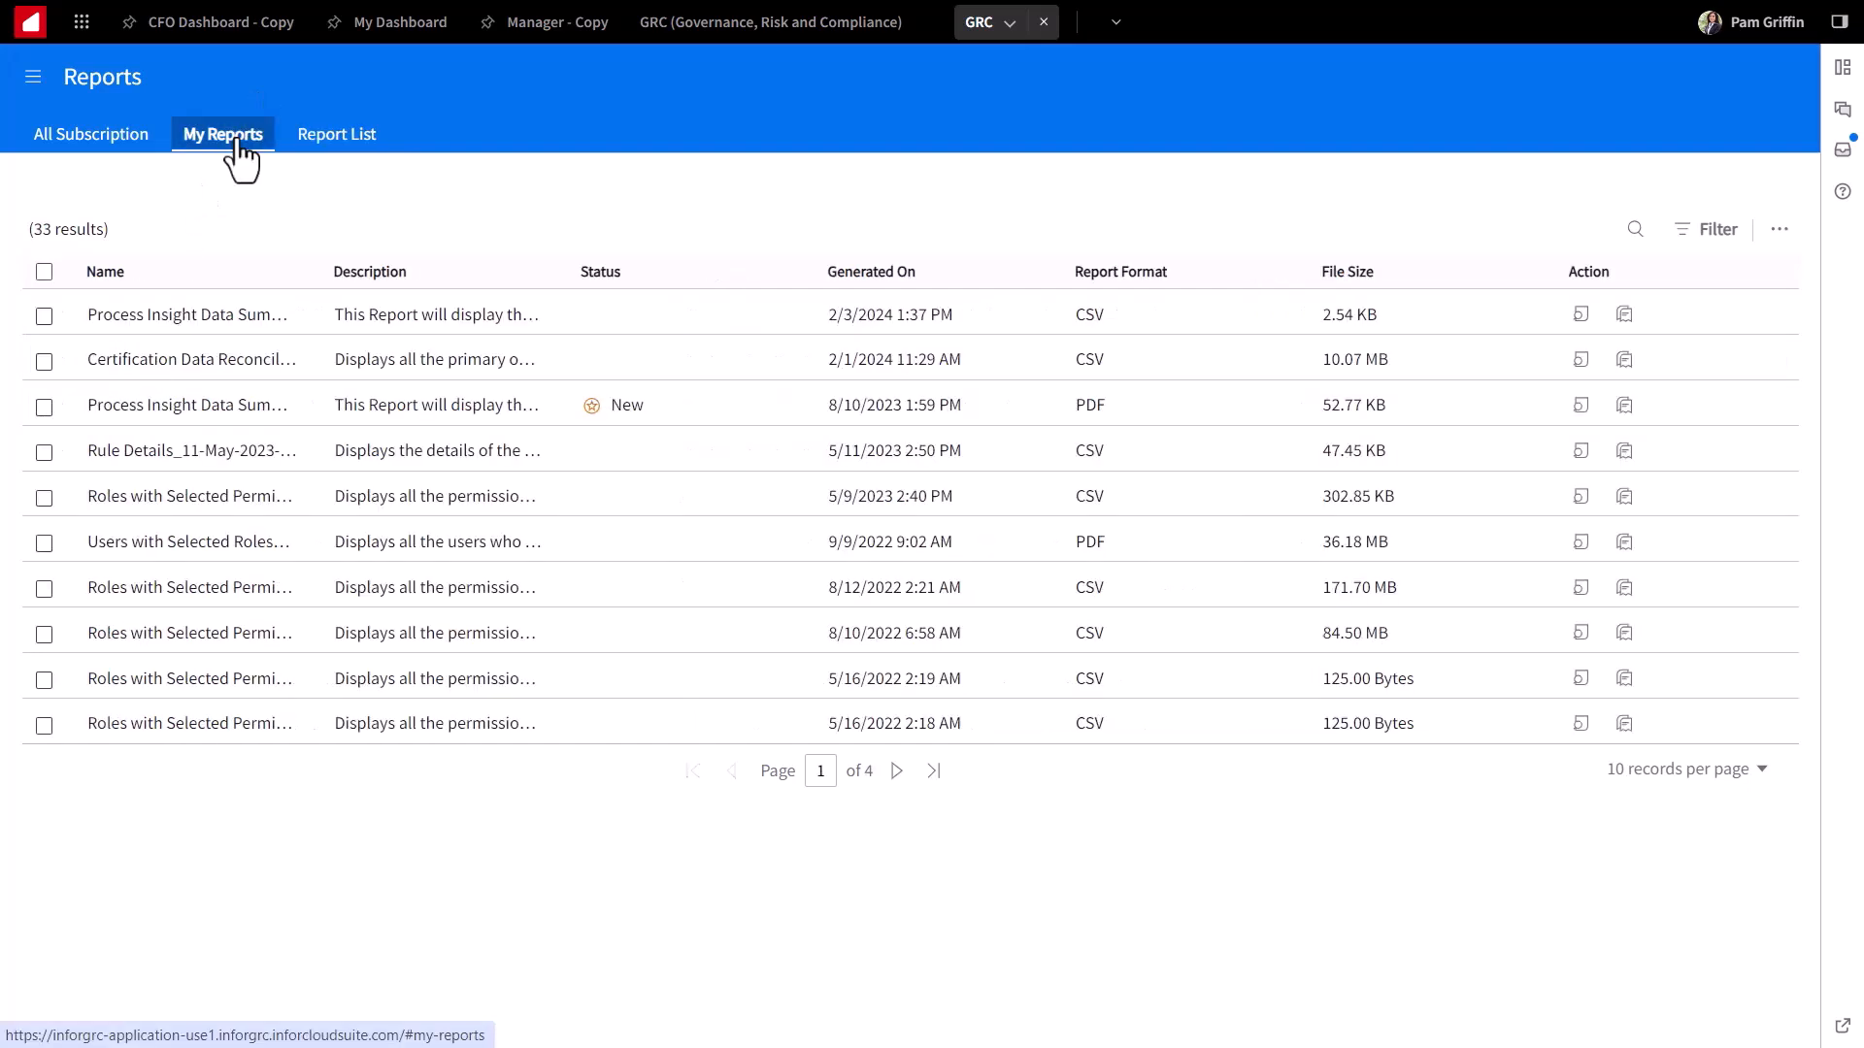
pyautogui.moveTo(118, 272)
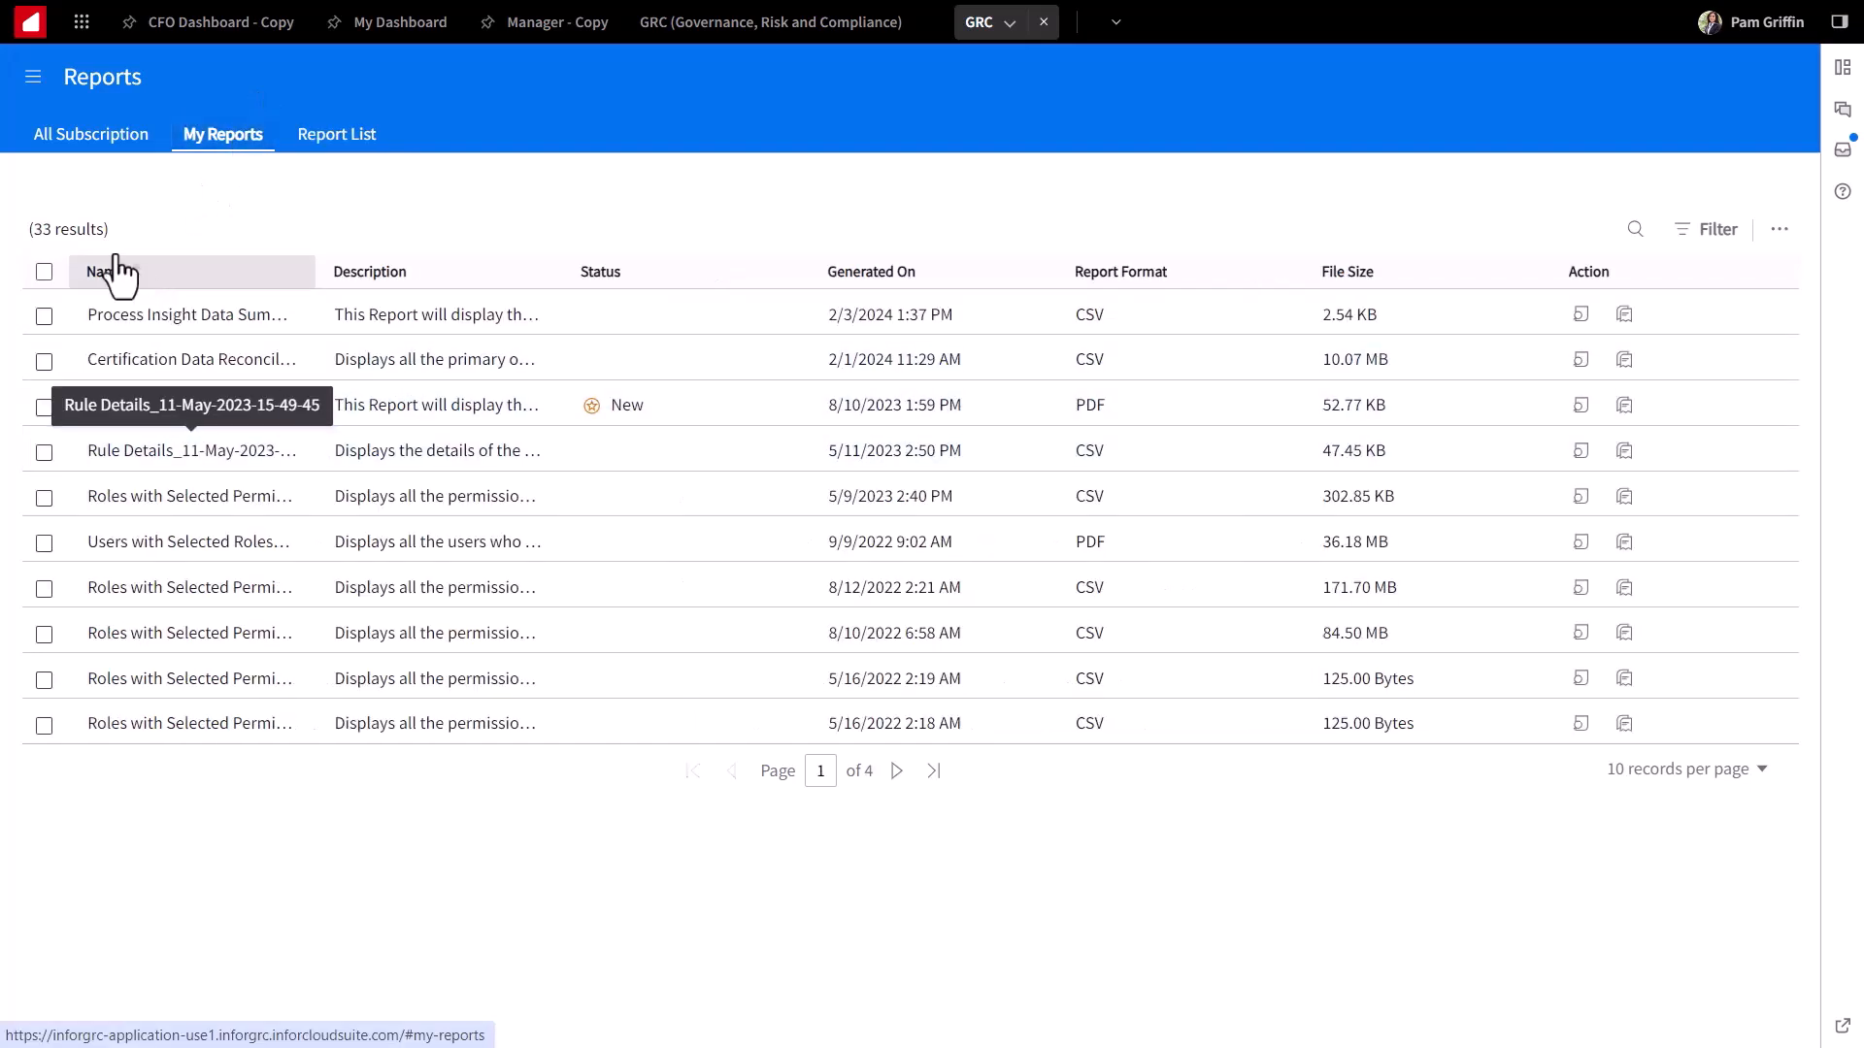
# Step: Create a new subscription for the Reassign Review report with PDF format
pyautogui.click(89, 134)
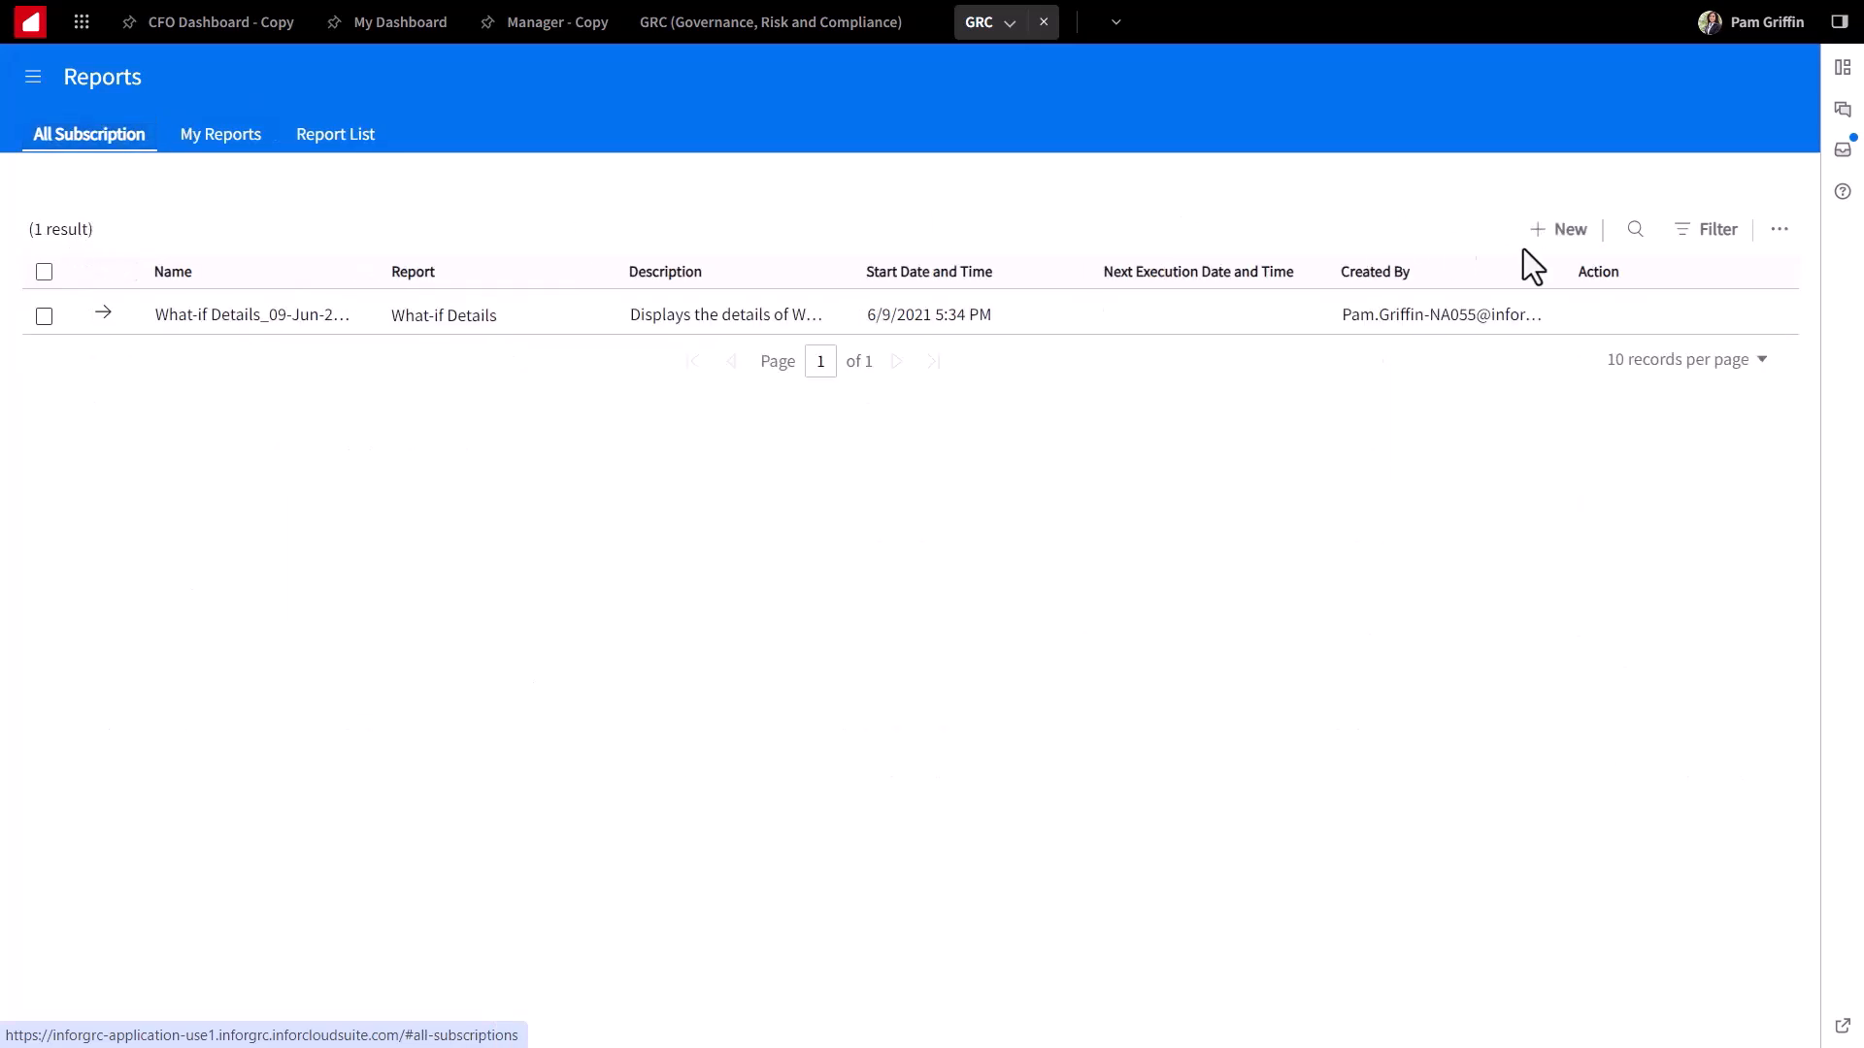
pyautogui.click(1559, 229)
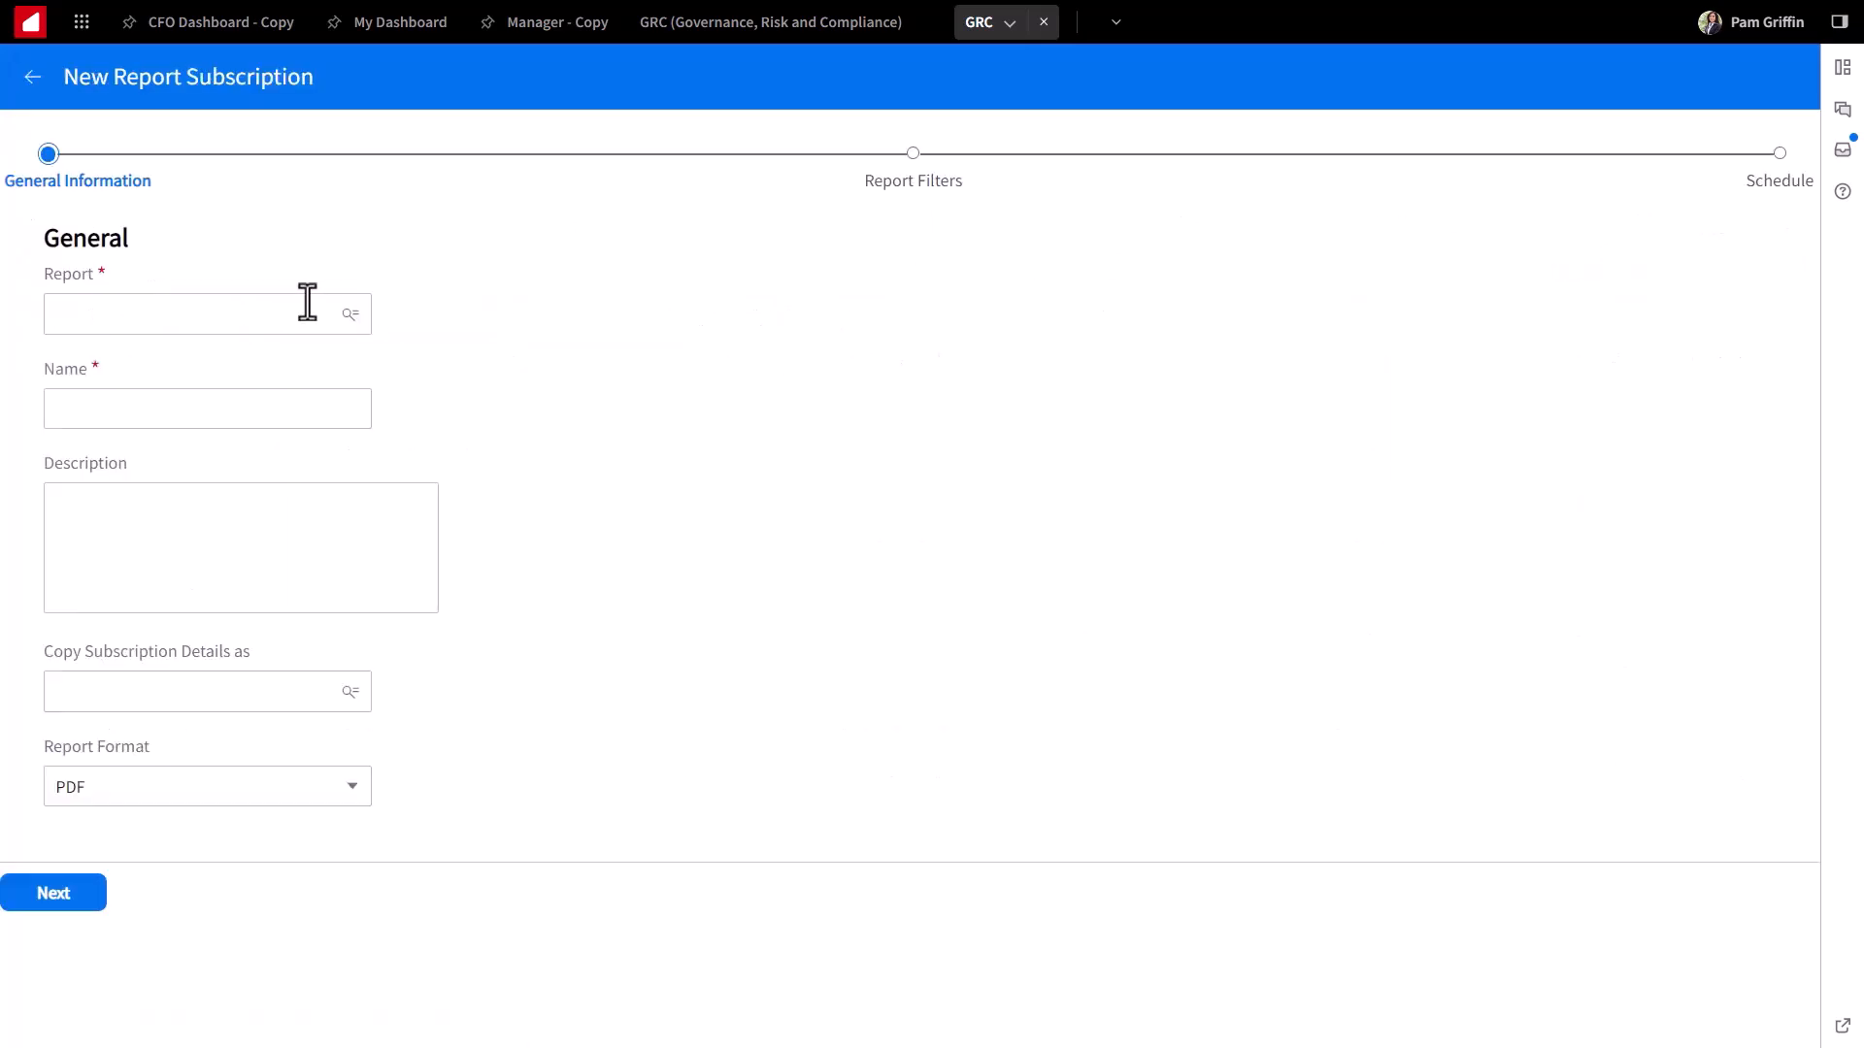
pyautogui.click(350, 314)
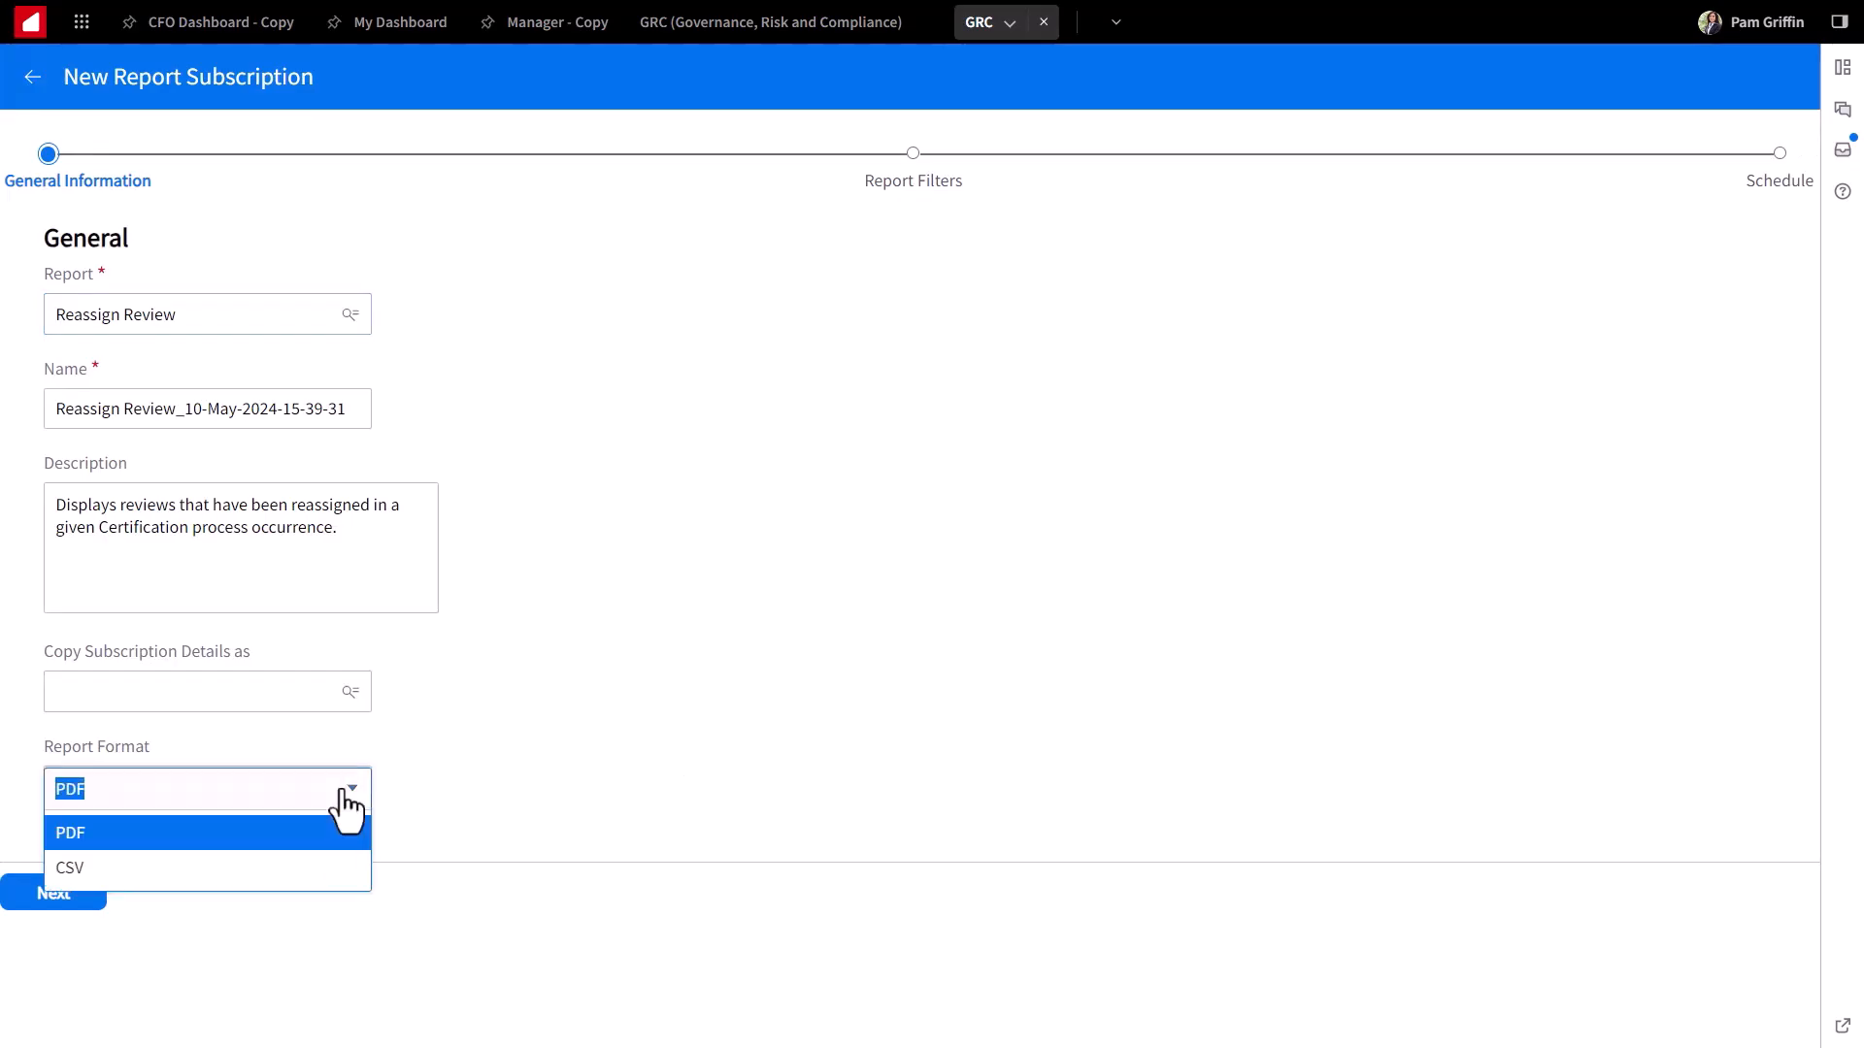
pyautogui.moveTo(441, 781)
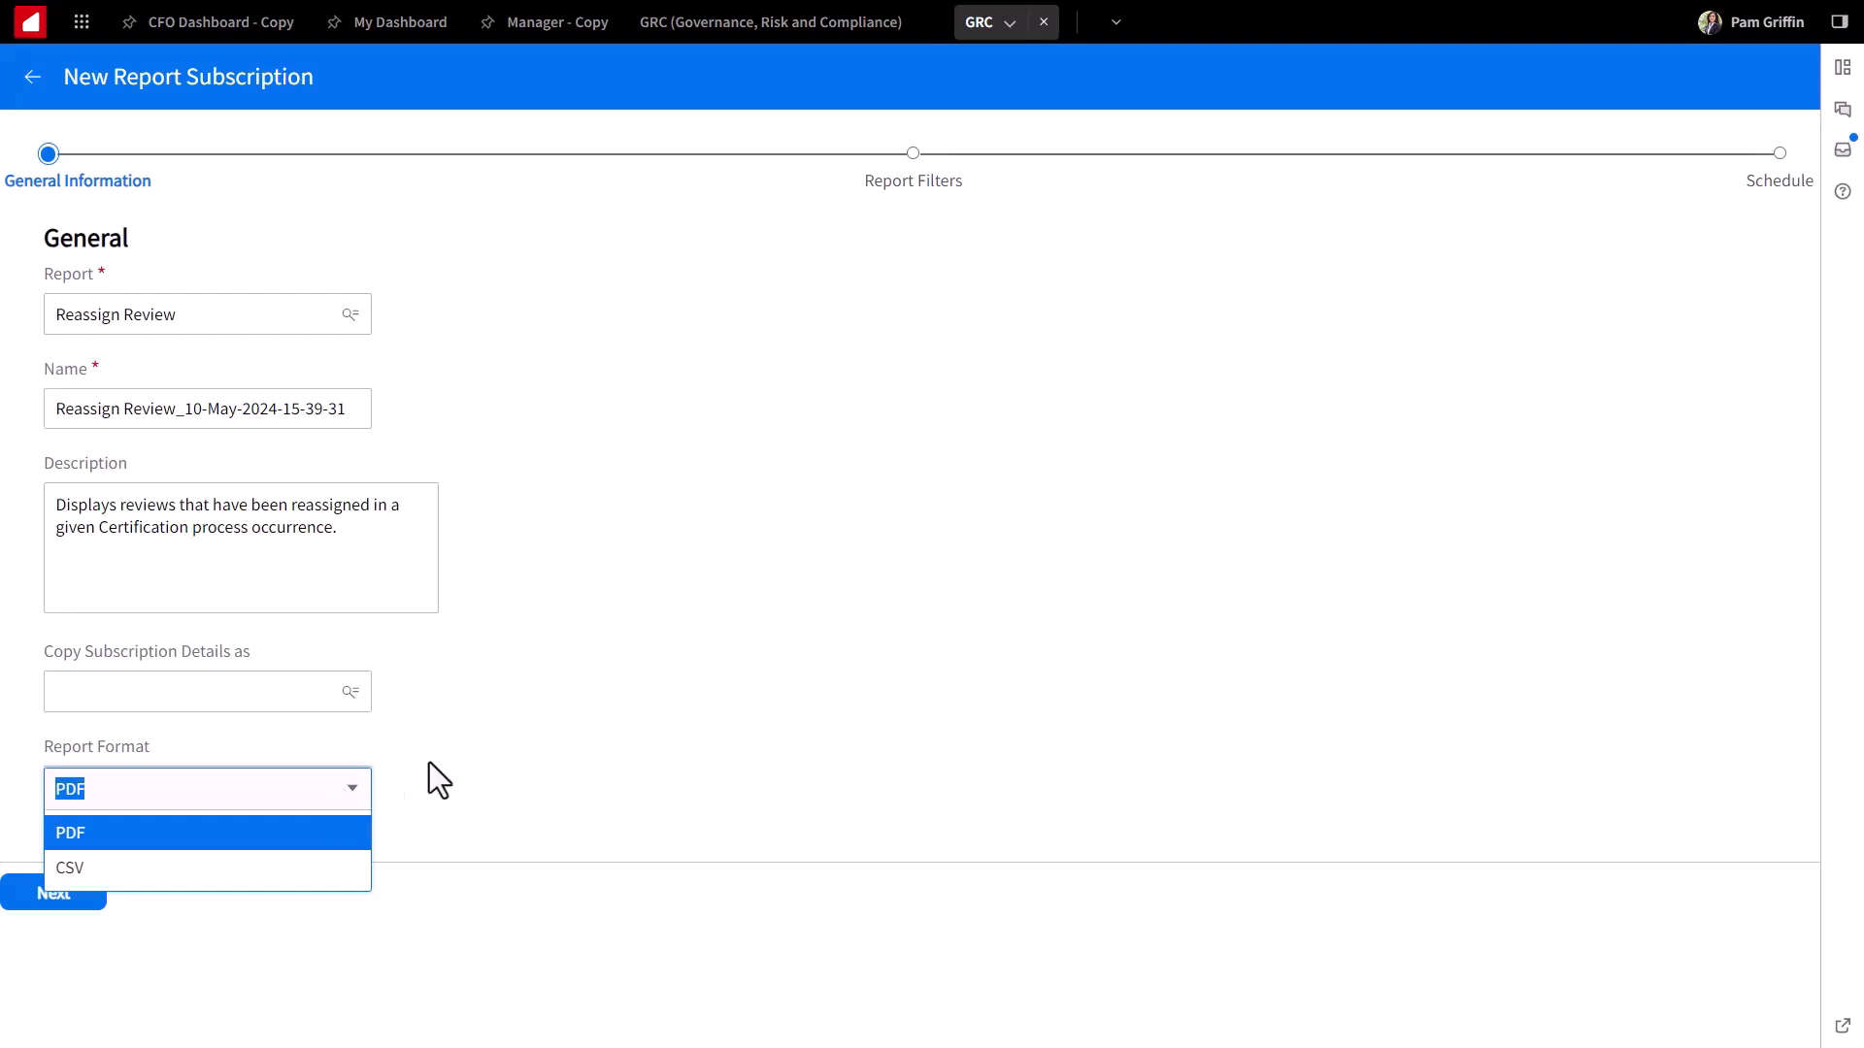
pyautogui.click(70, 833)
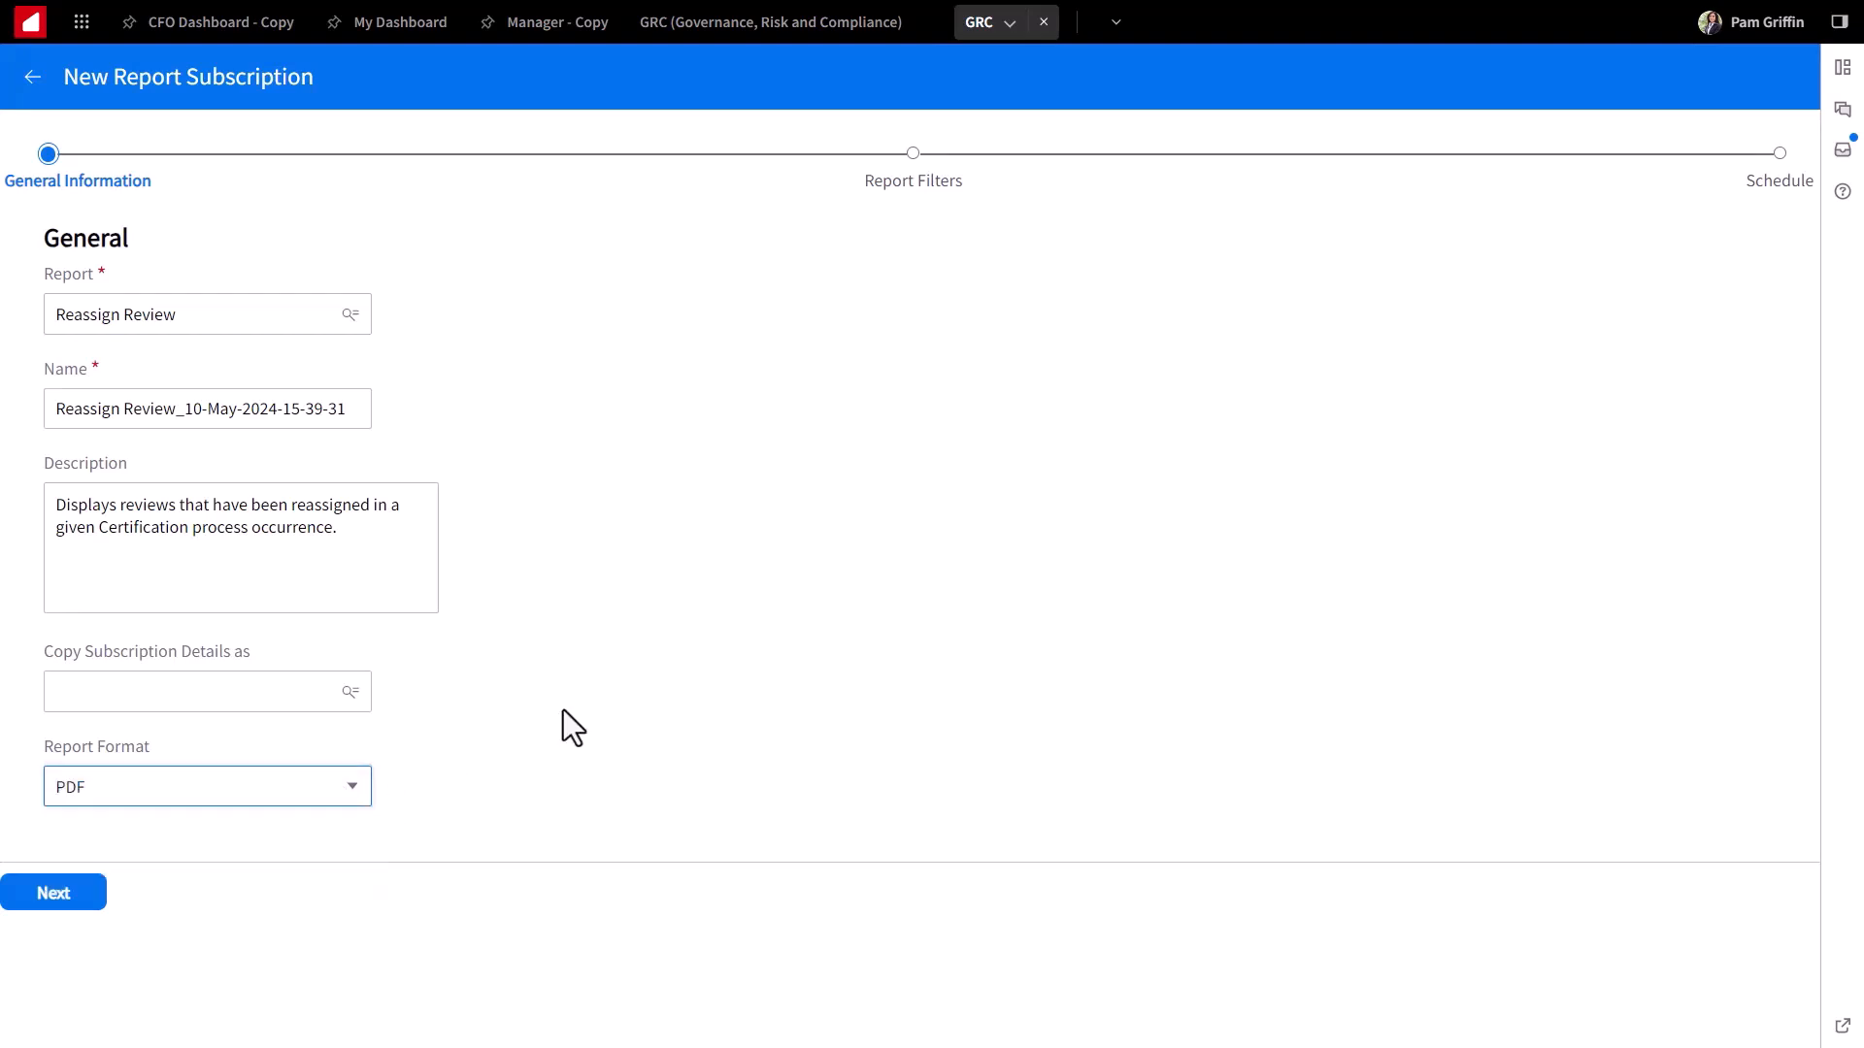